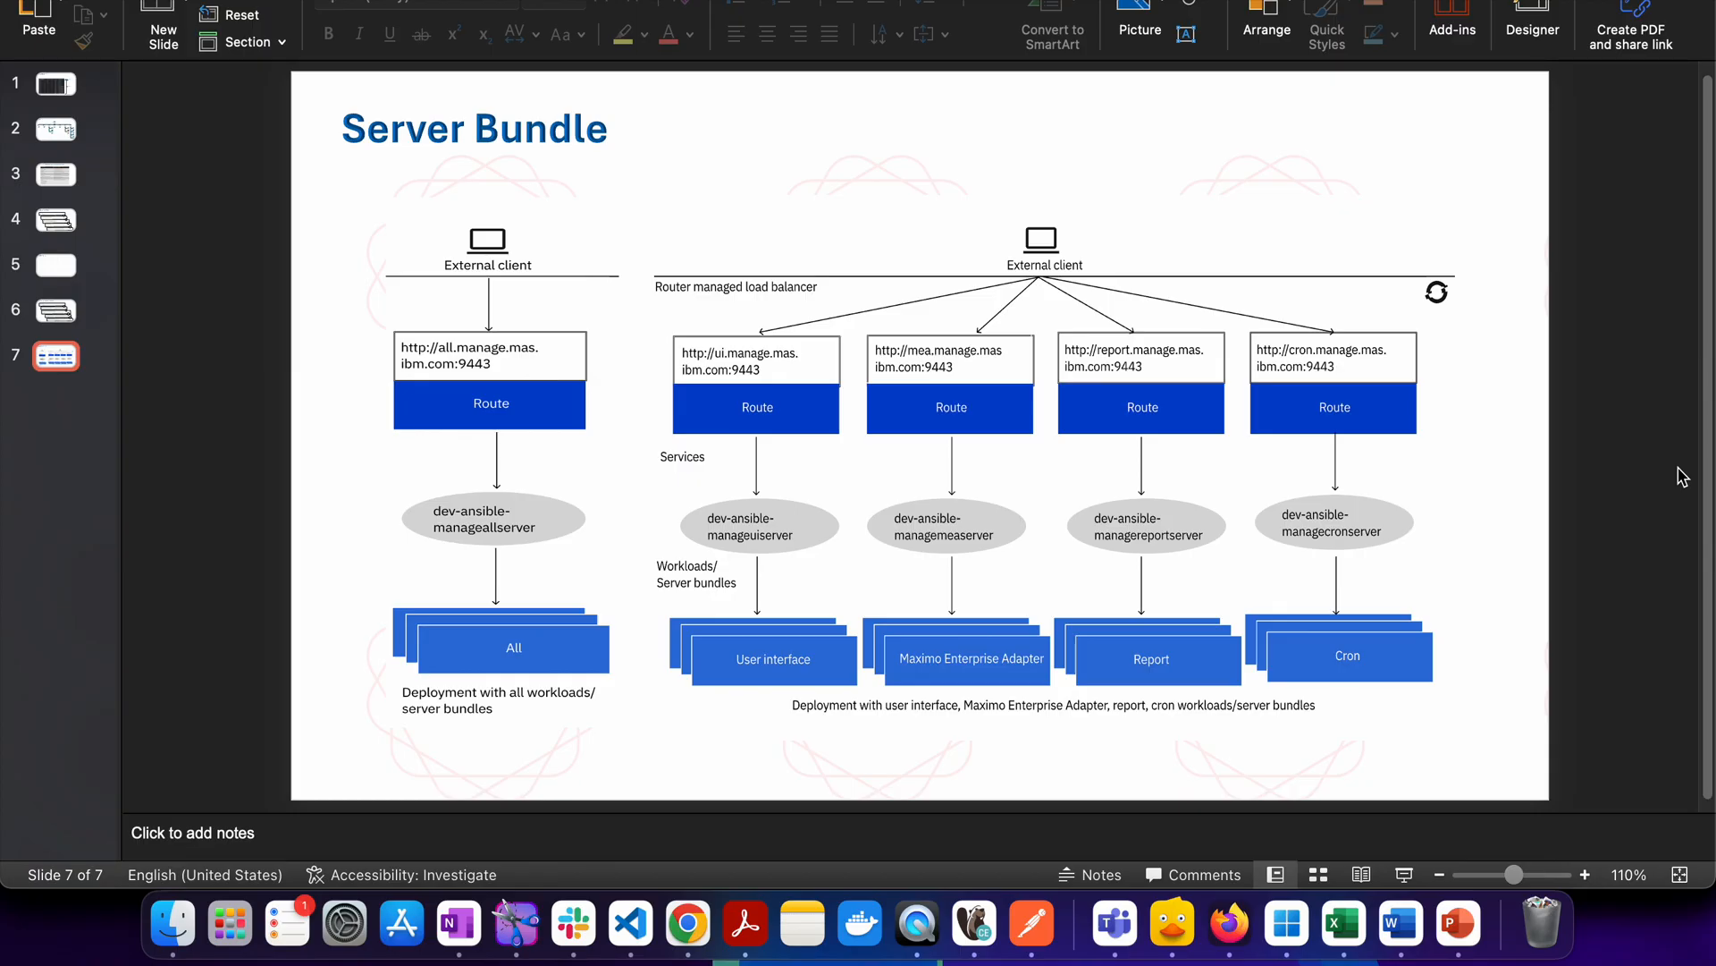
{"action": "mouse_move", "coordinate": [1267, 501]}
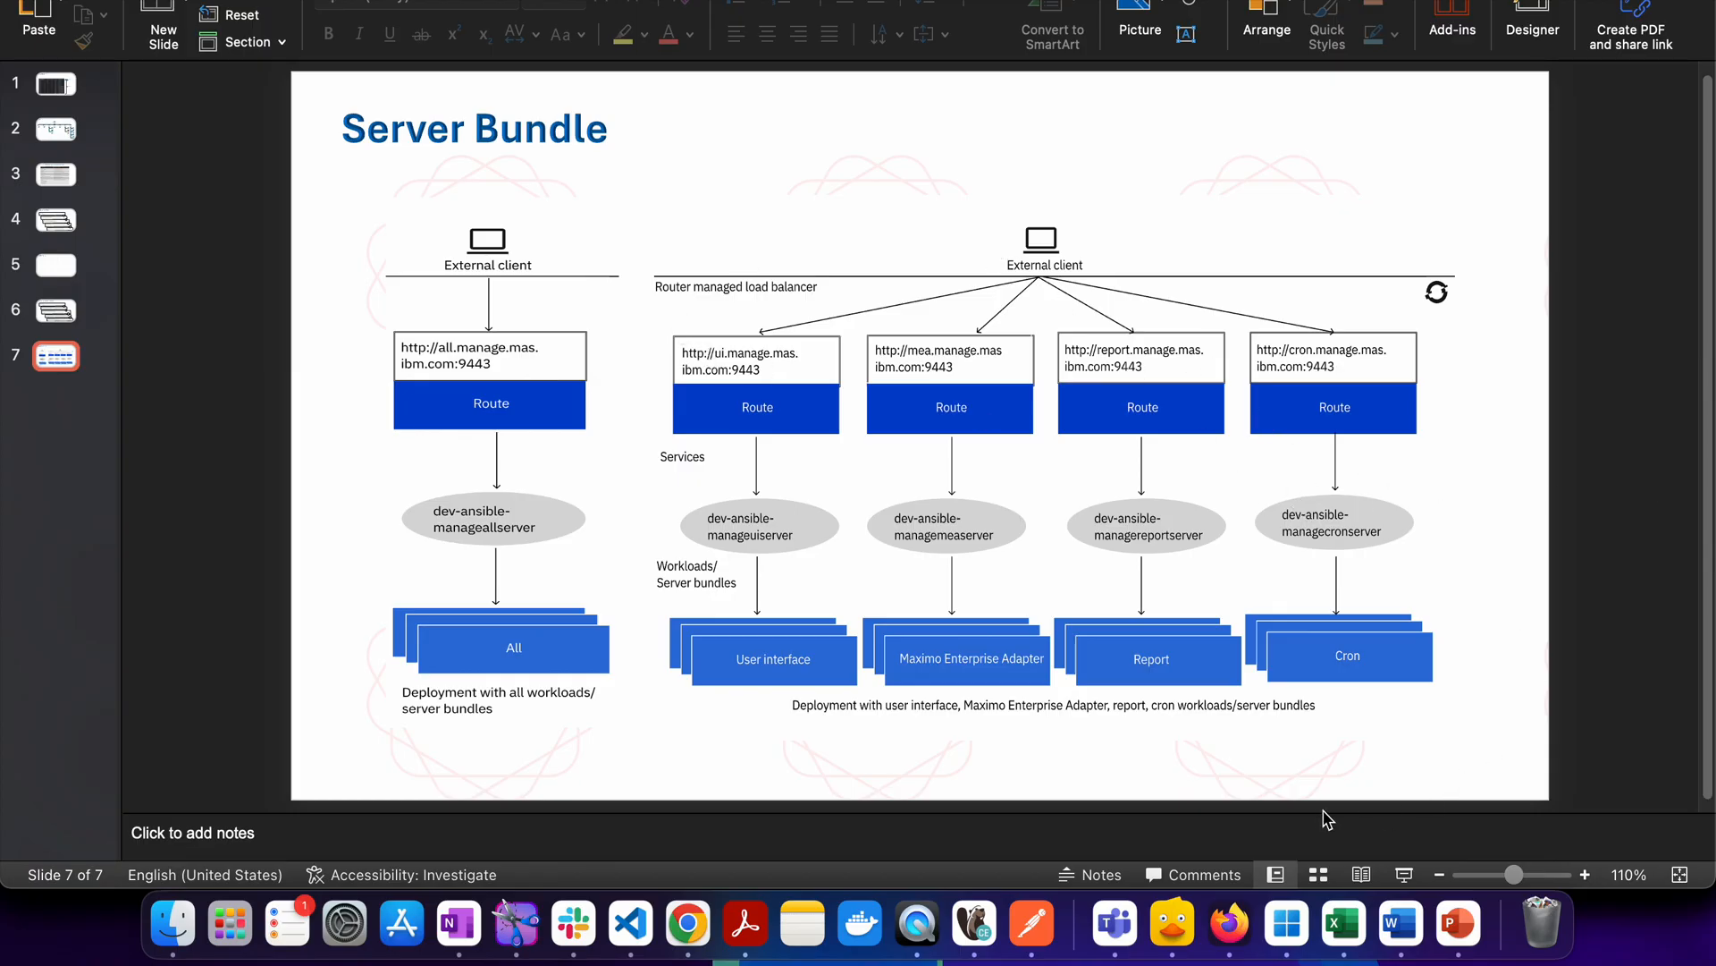
{"action": "mouse_move", "coordinate": [1023, 230]}
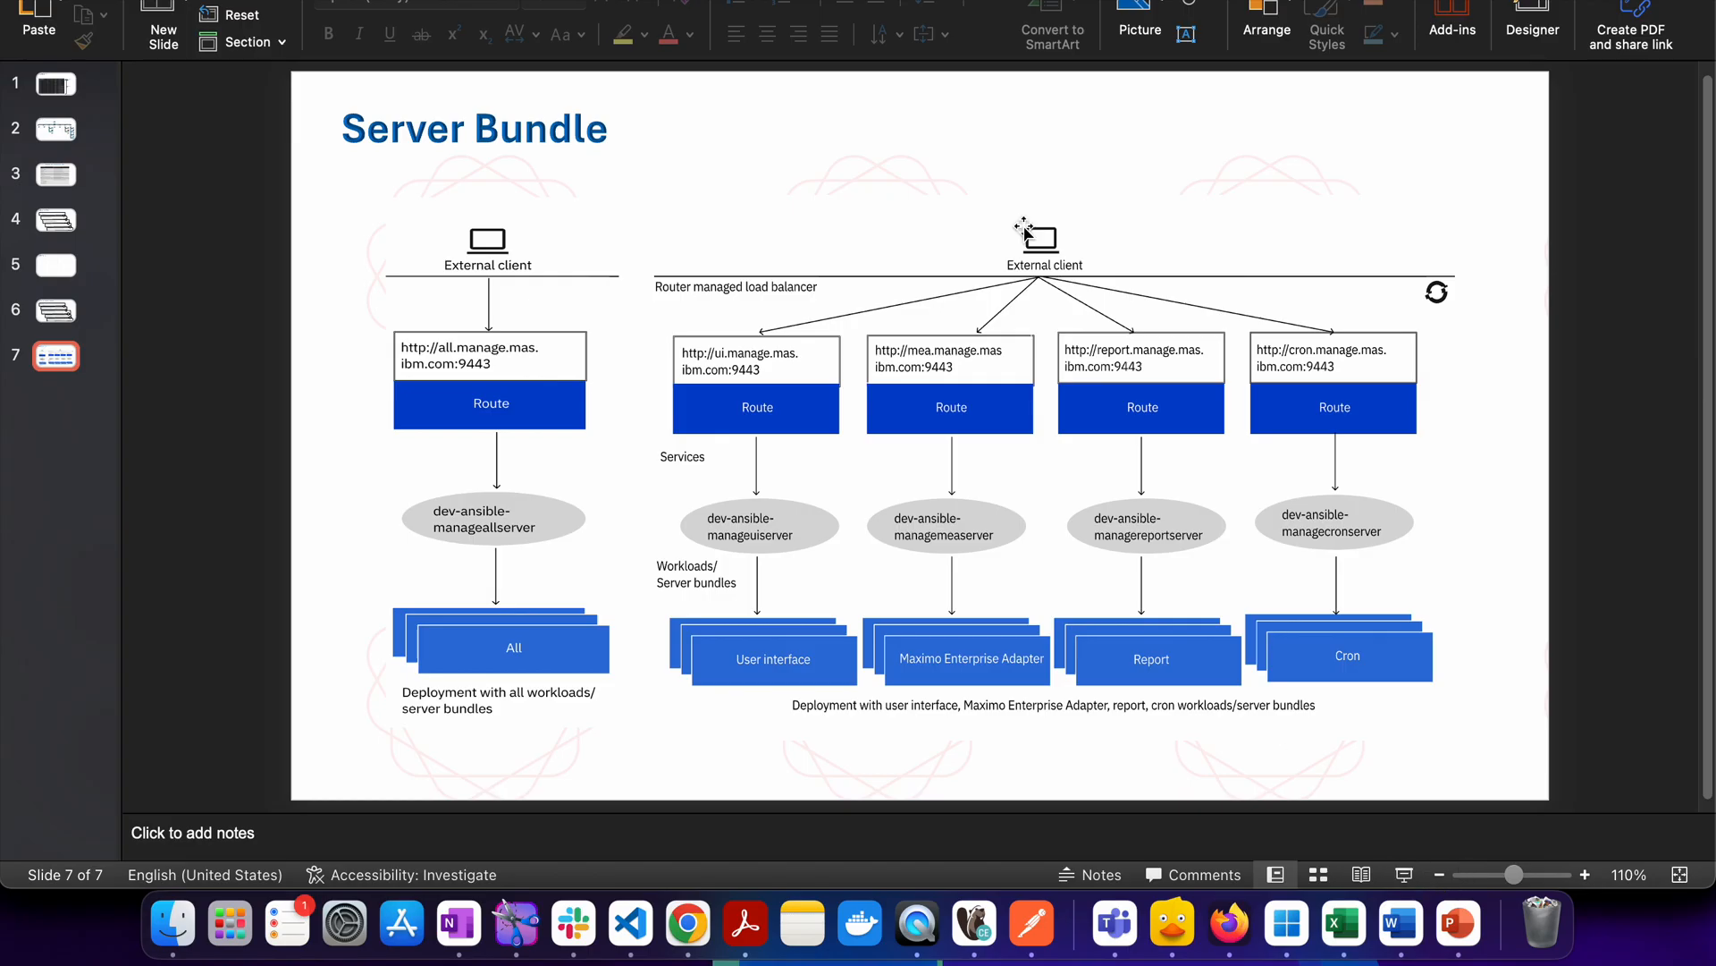
{"action": "mouse_move", "coordinate": [1633, 447]}
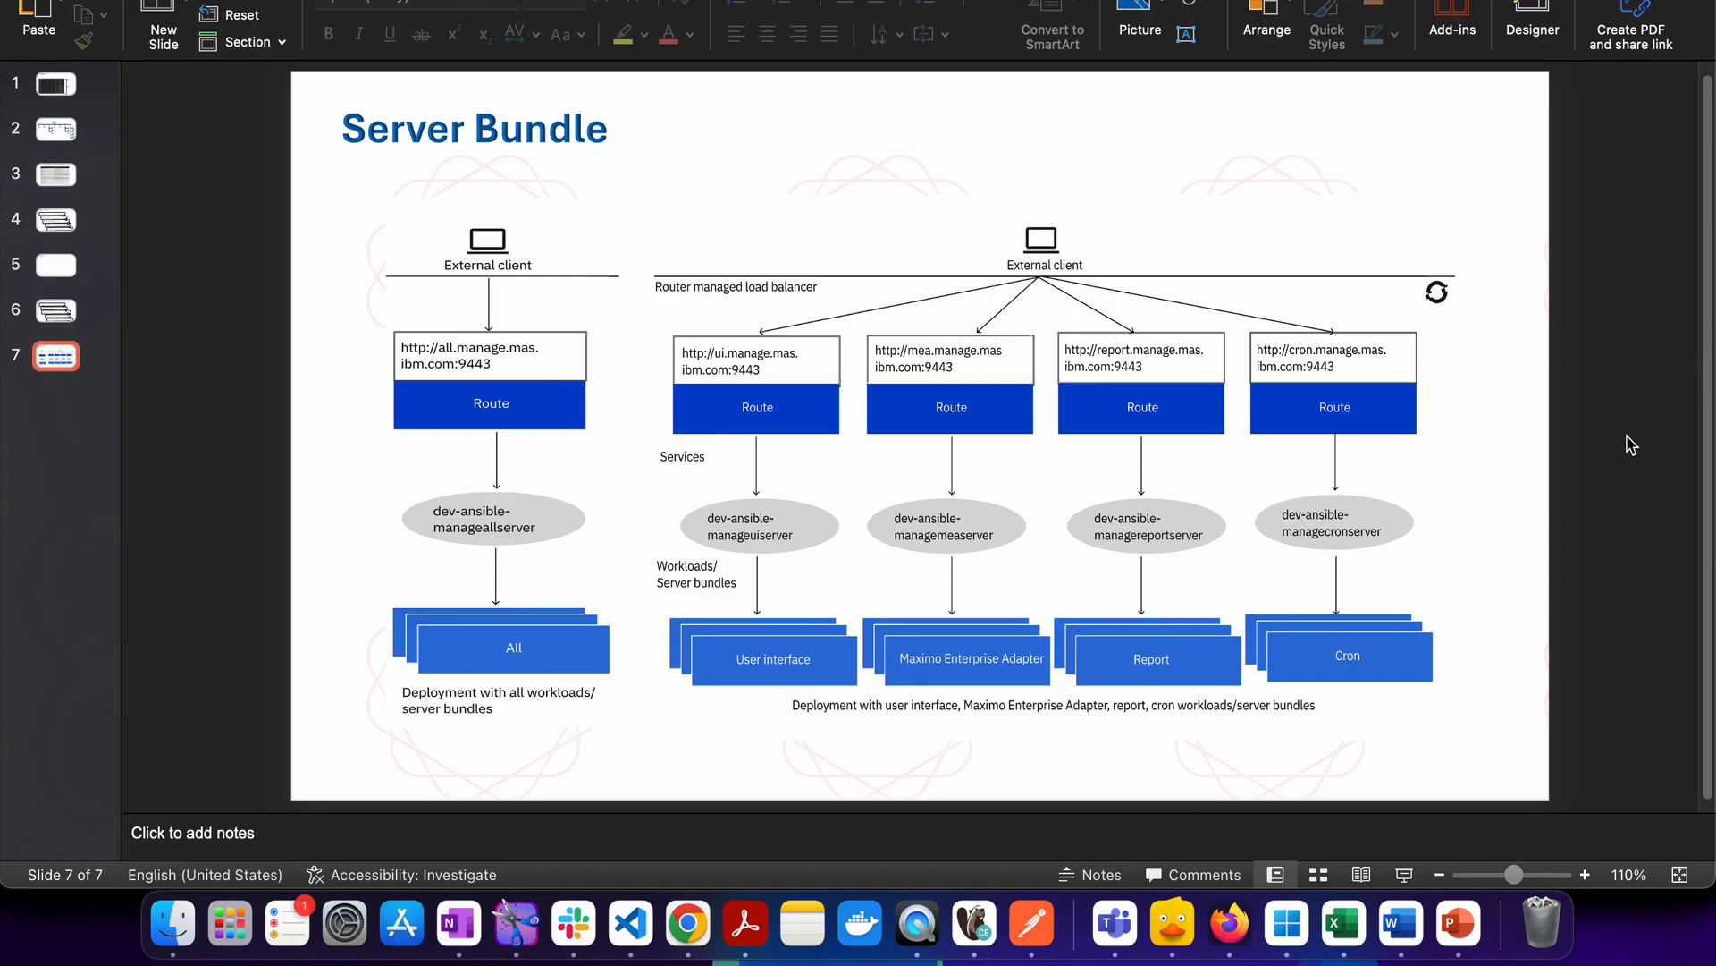
{"action": "mouse_move", "coordinate": [1609, 531]}
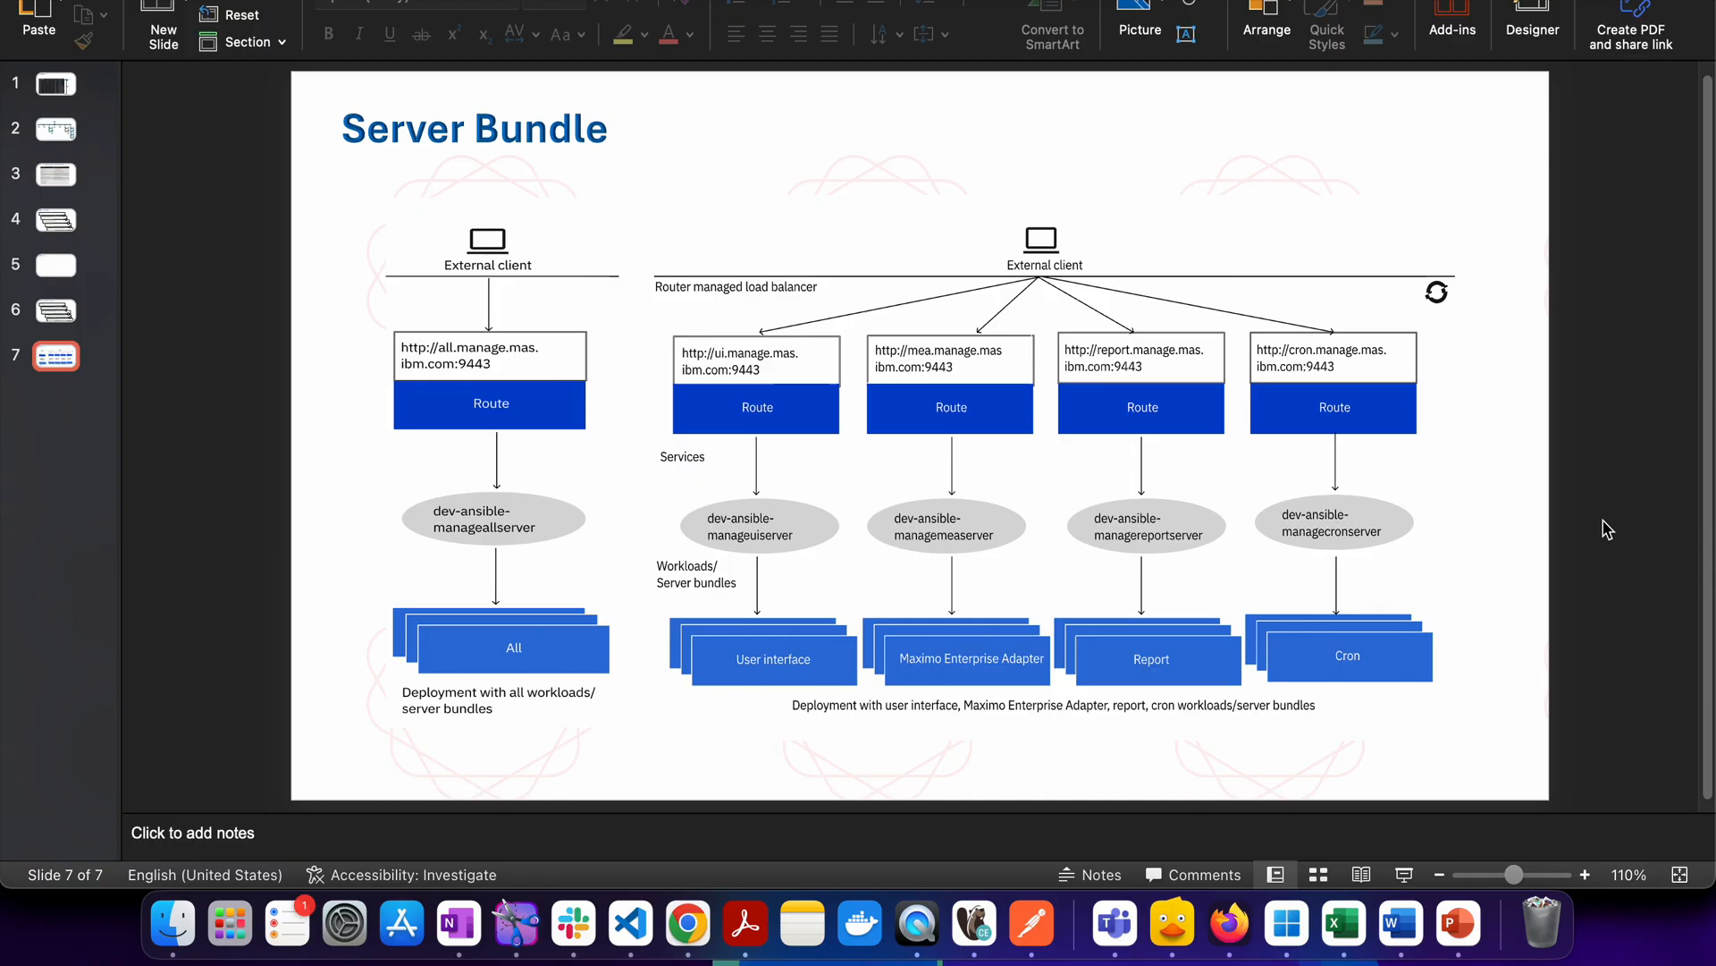
{"action": "mouse_move", "coordinate": [589, 268]}
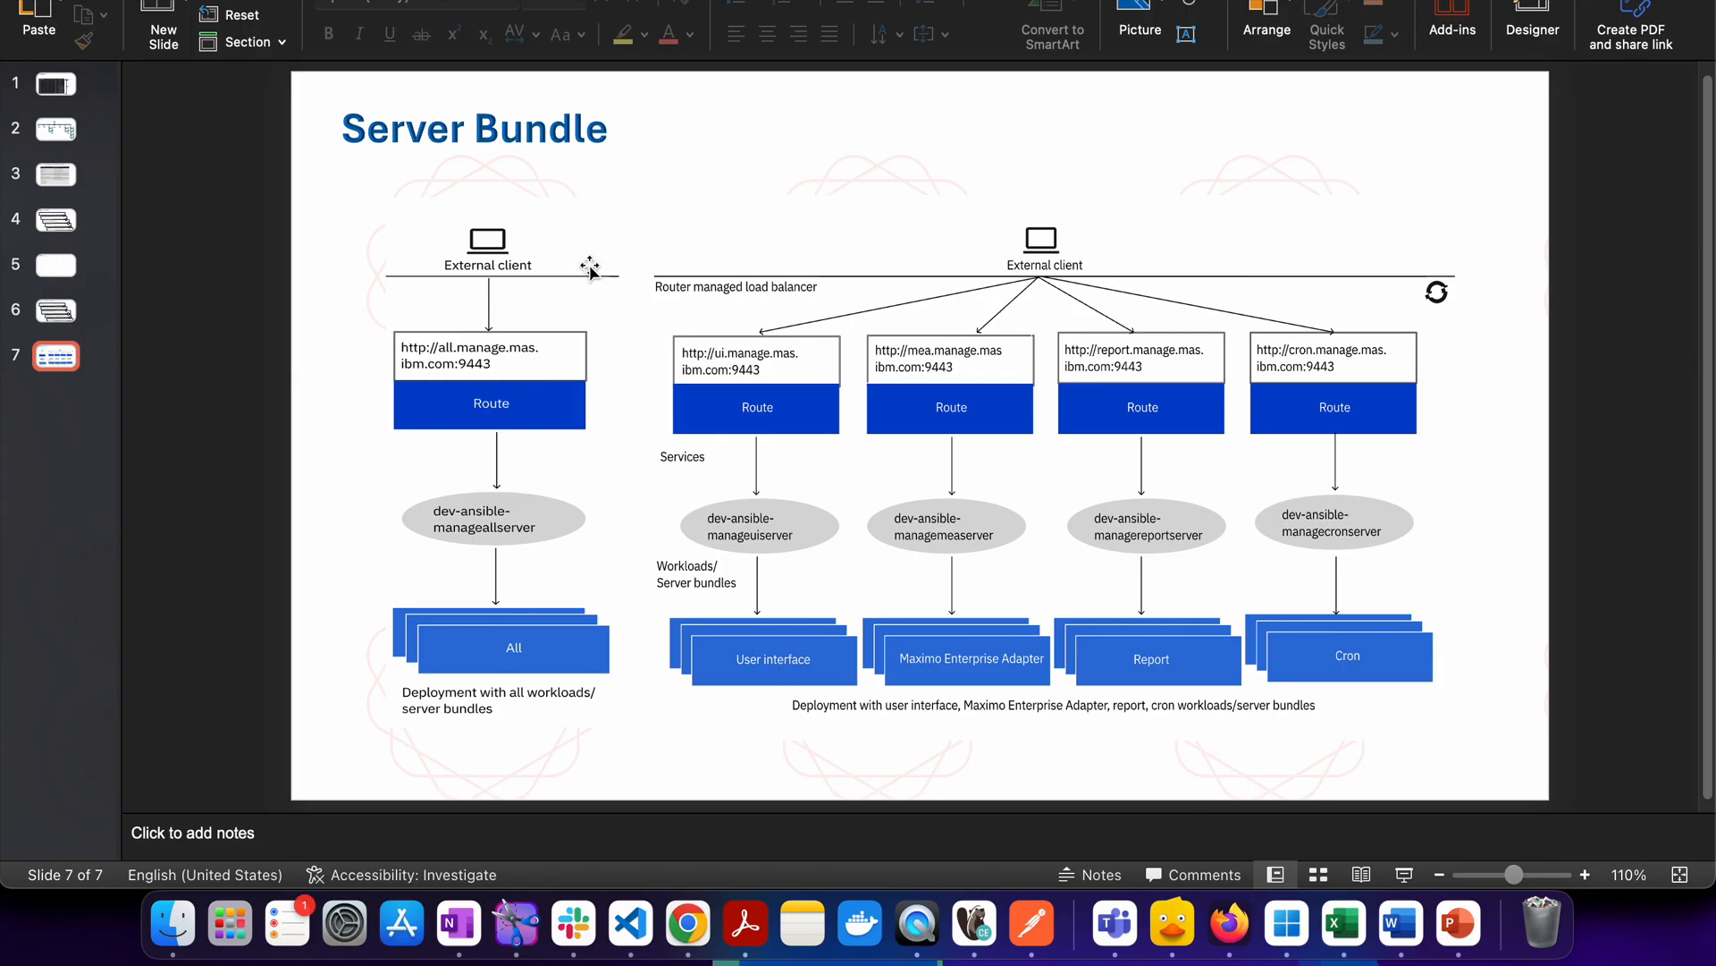
{"action": "mouse_move", "coordinate": [755, 191]}
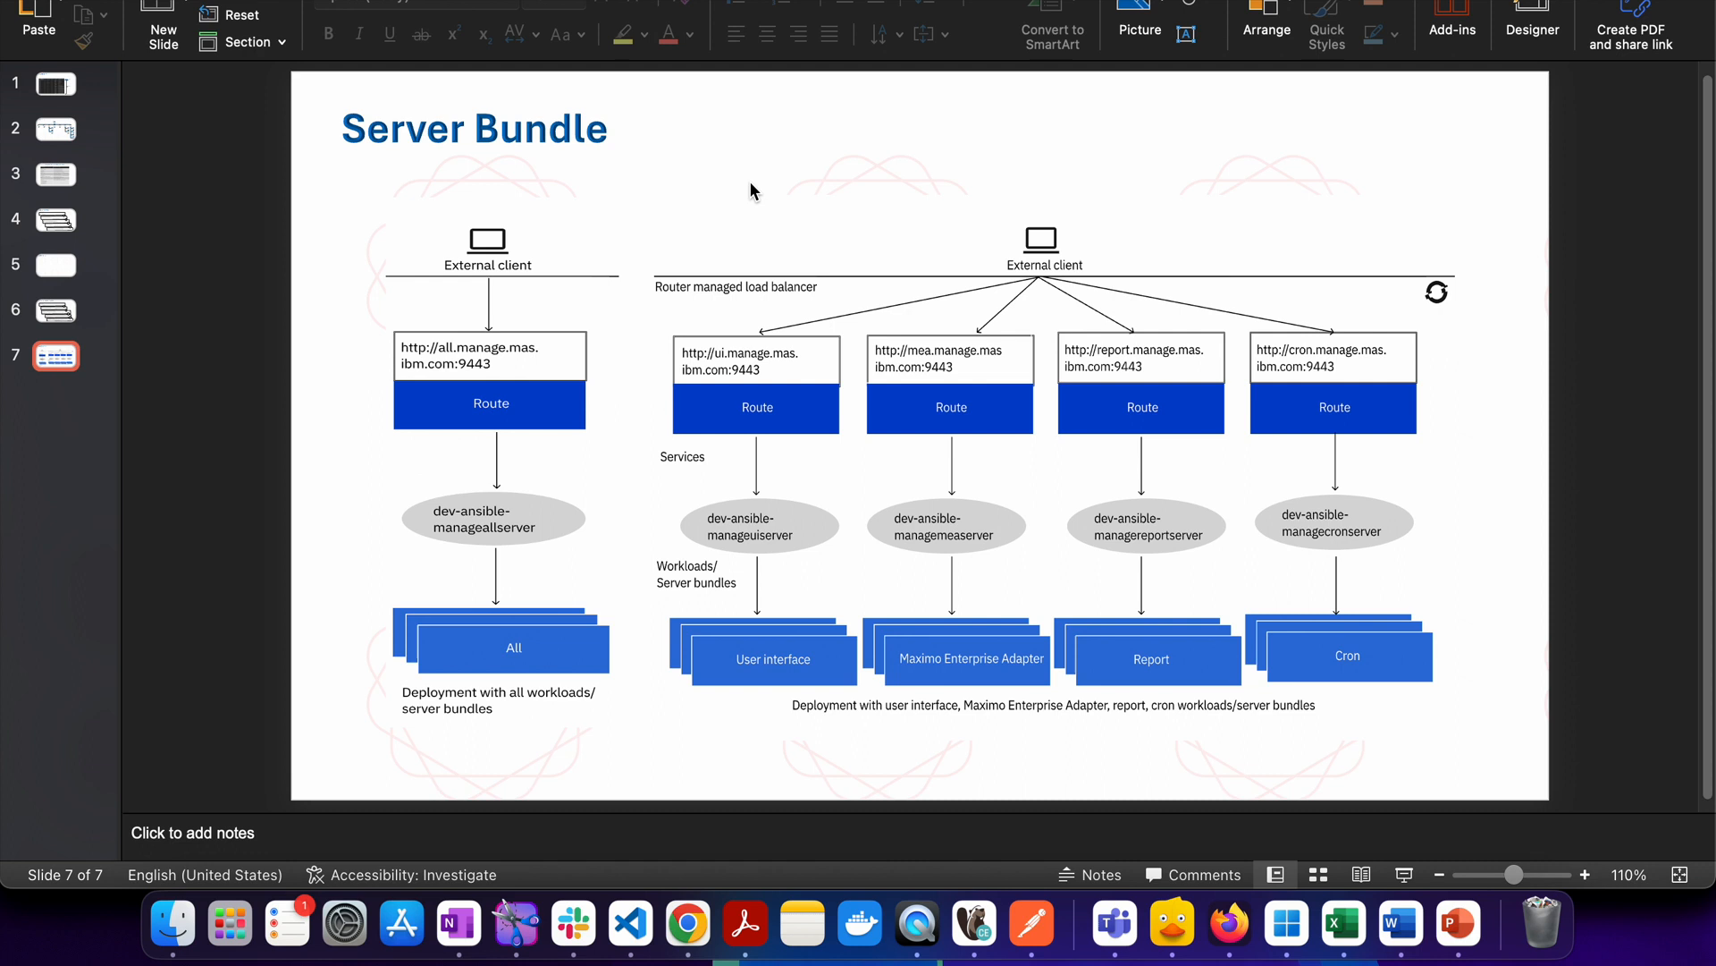
{"action": "mouse_move", "coordinate": [726, 421]}
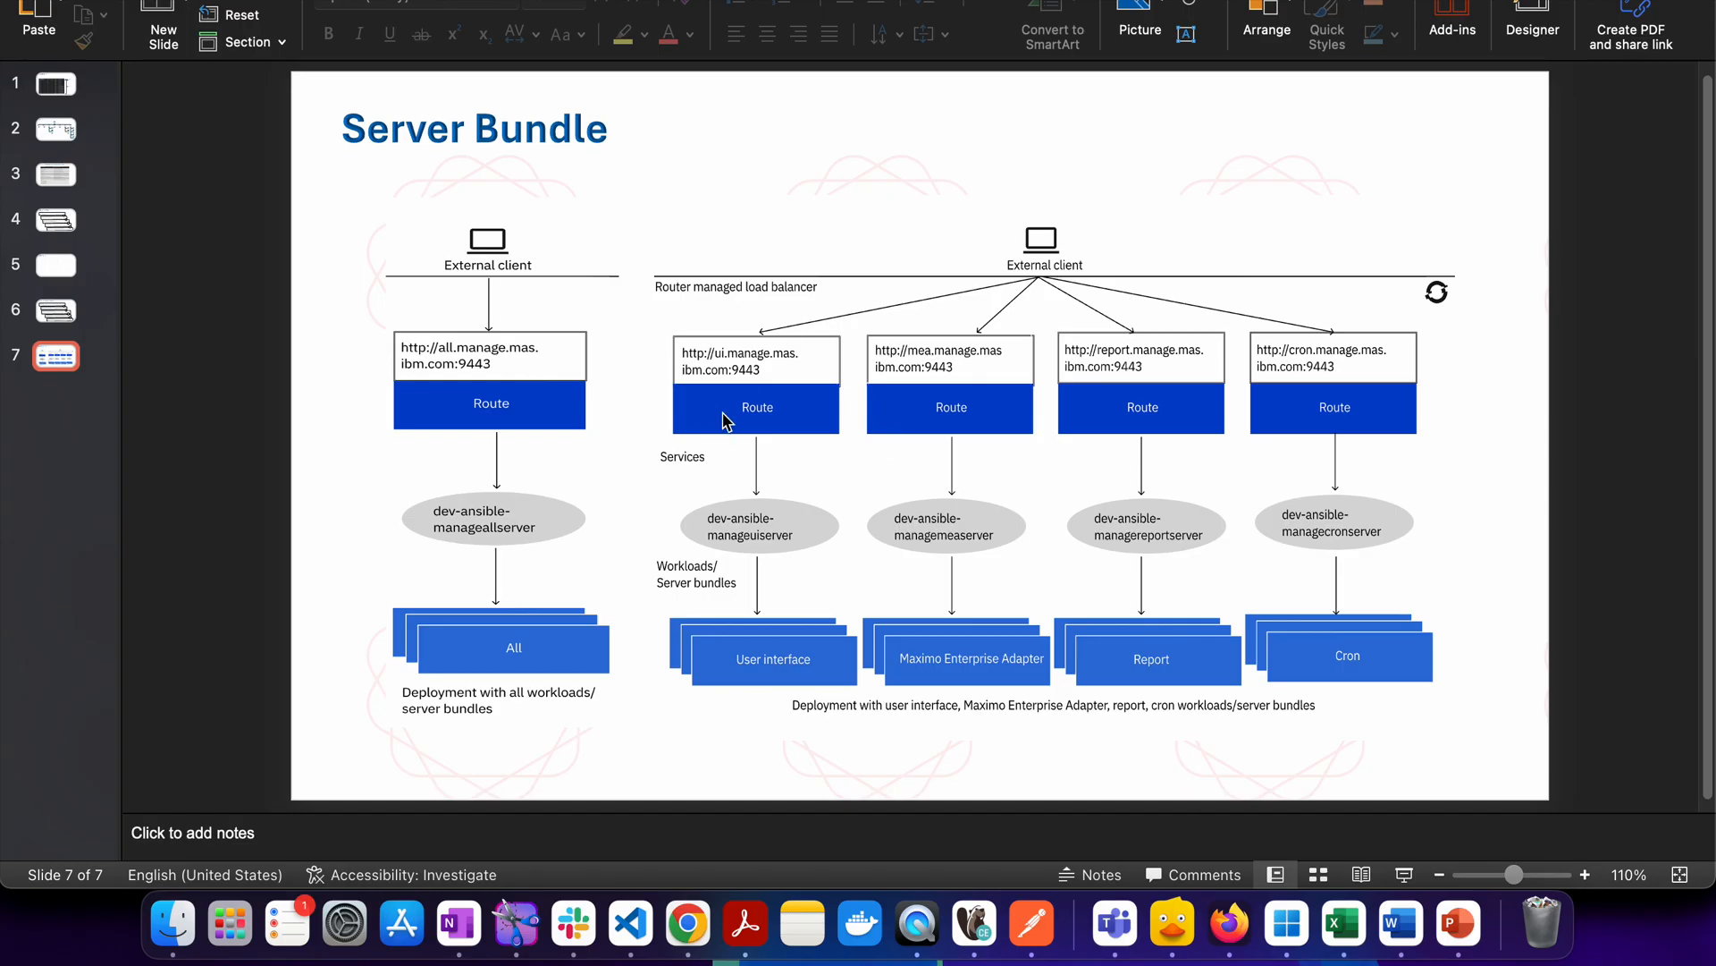
{"action": "mouse_move", "coordinate": [796, 425]}
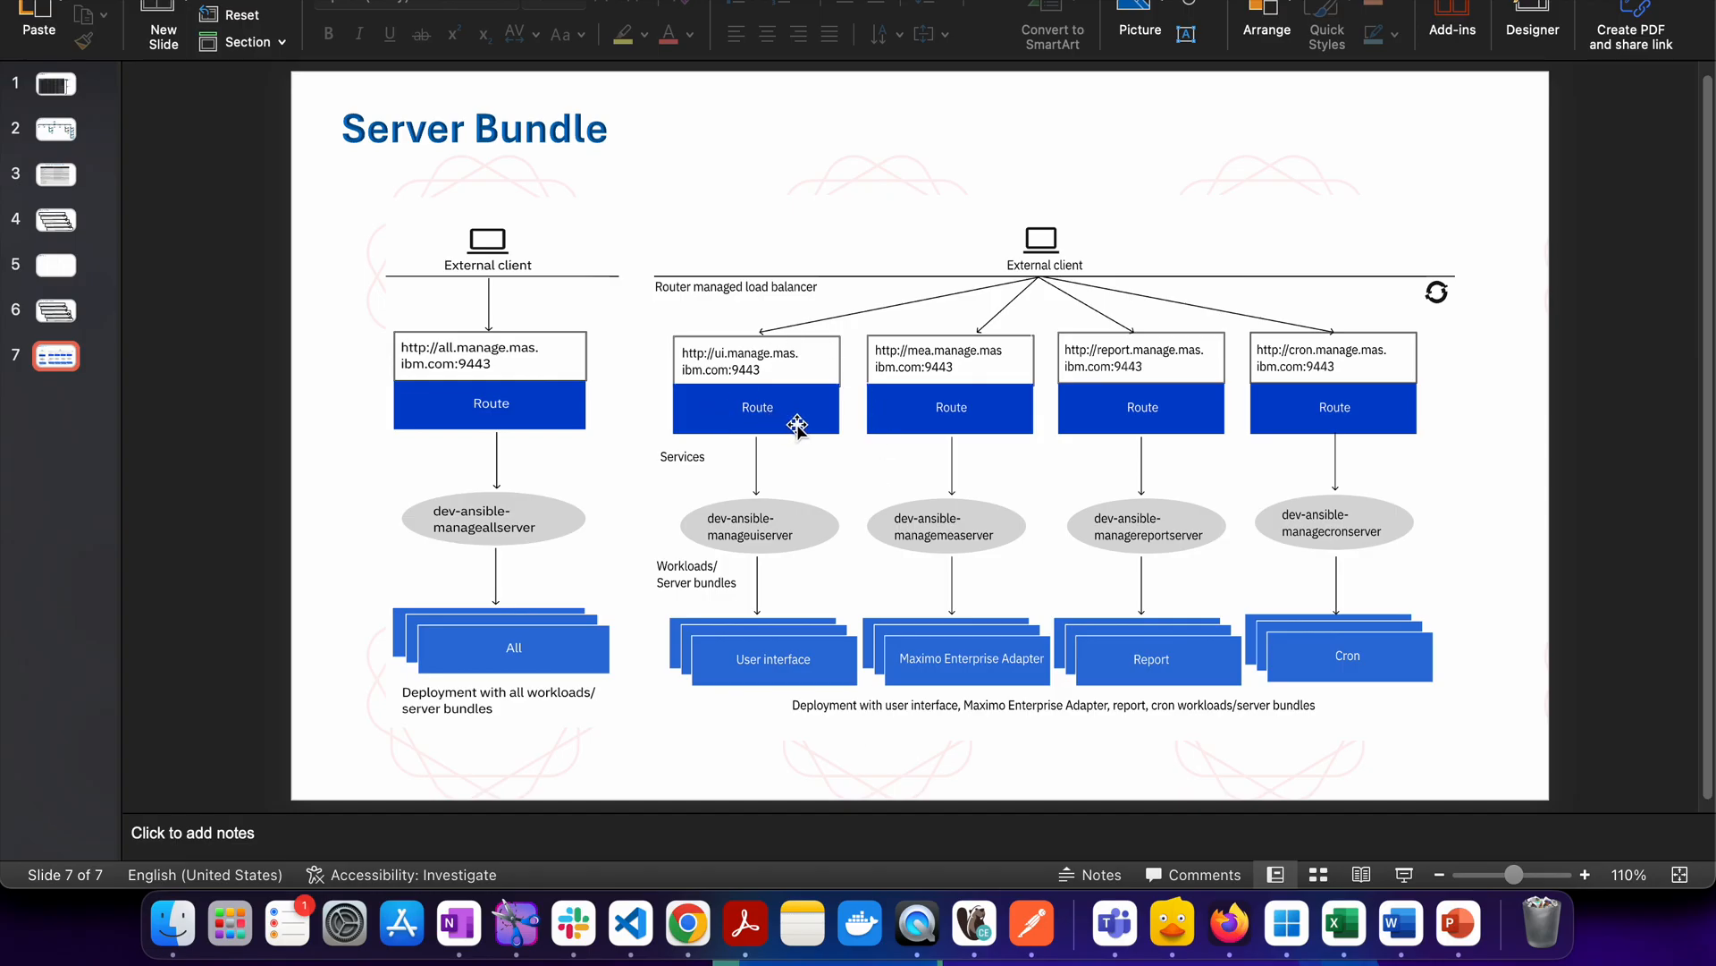
{"action": "mouse_move", "coordinate": [810, 430]}
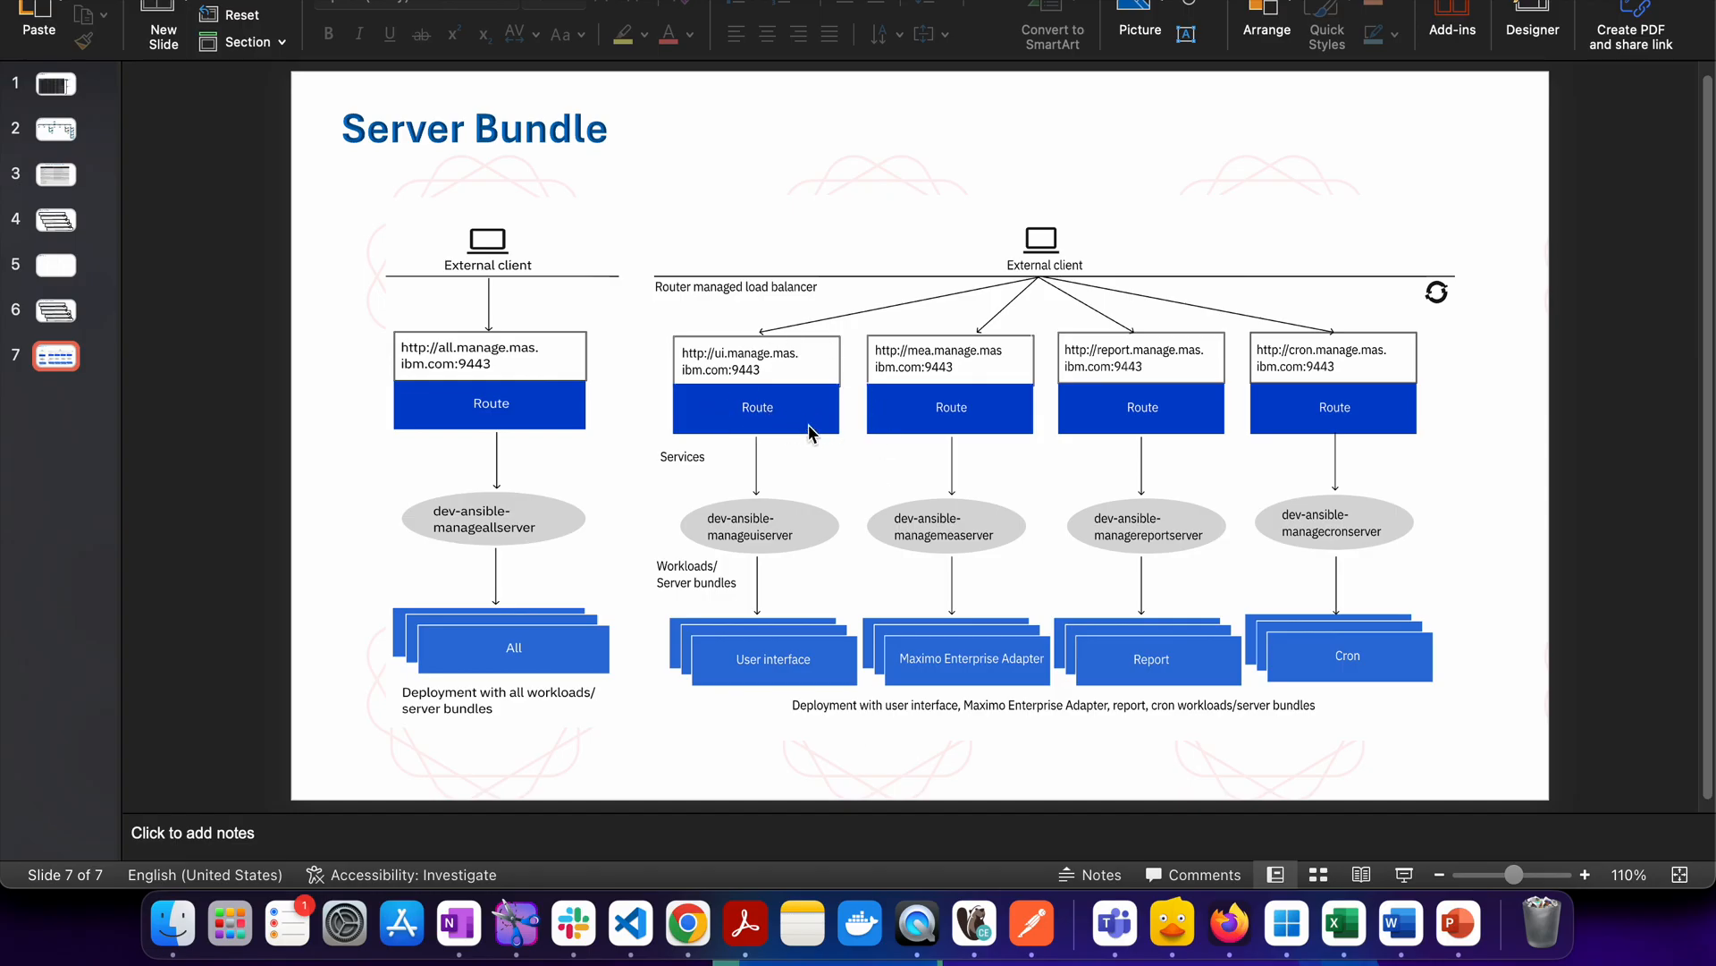
{"action": "mouse_move", "coordinate": [810, 425]}
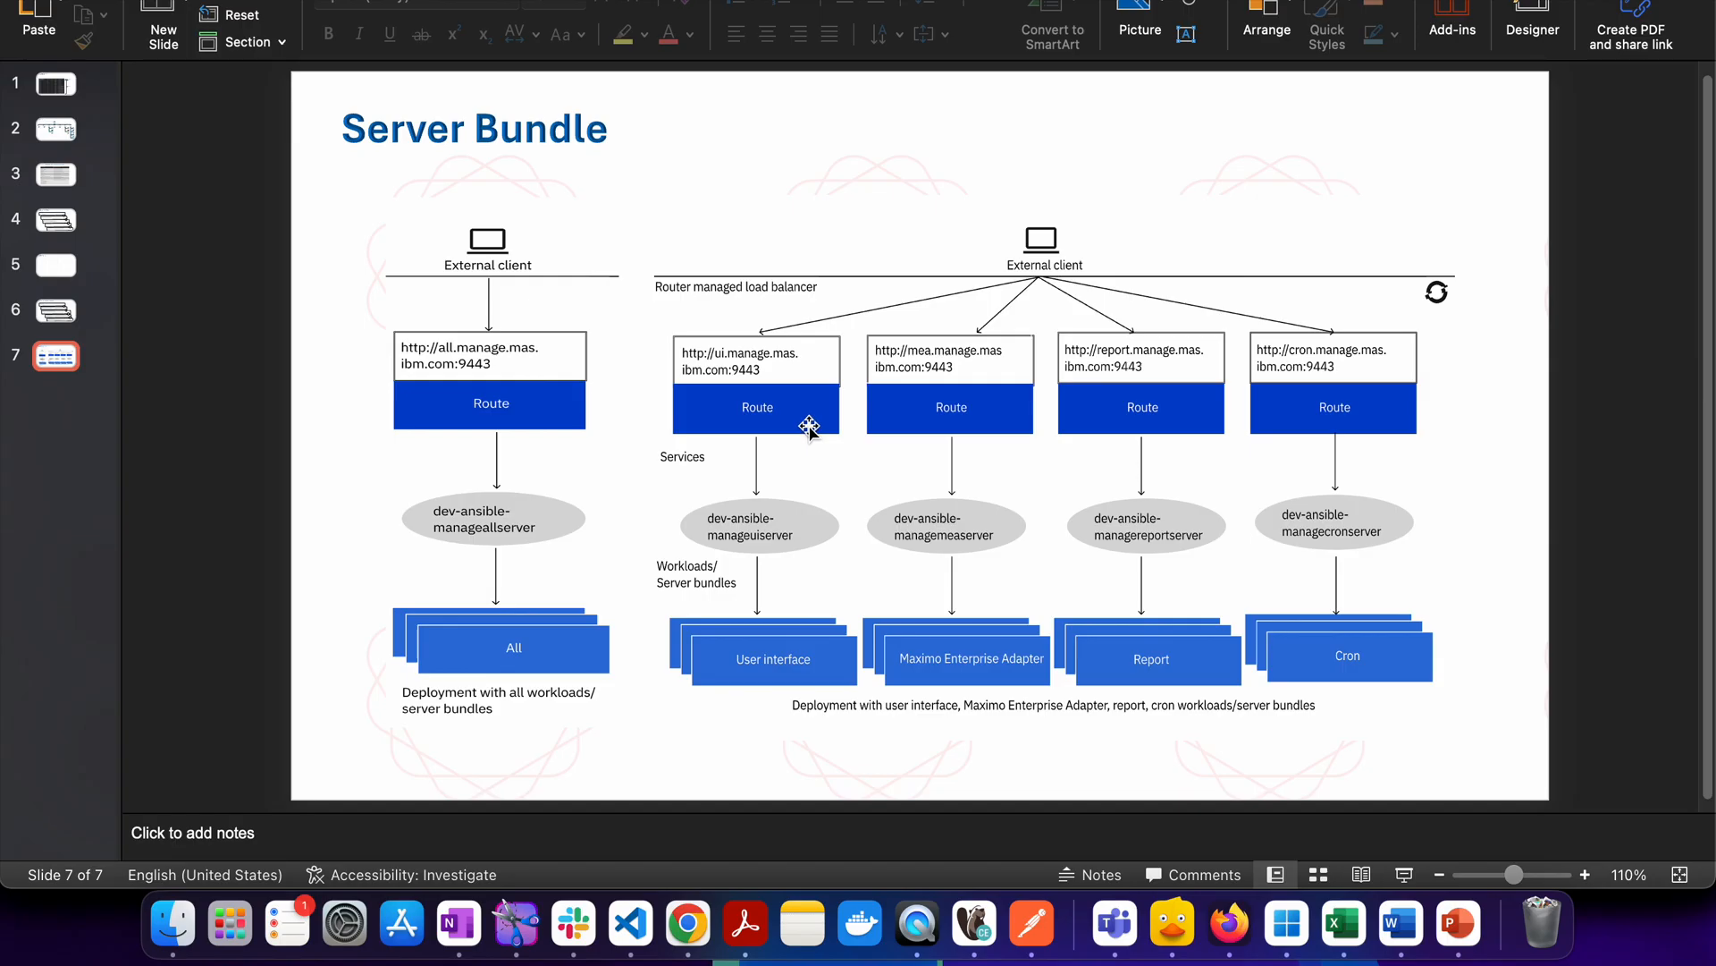
{"action": "mouse_move", "coordinate": [537, 345]}
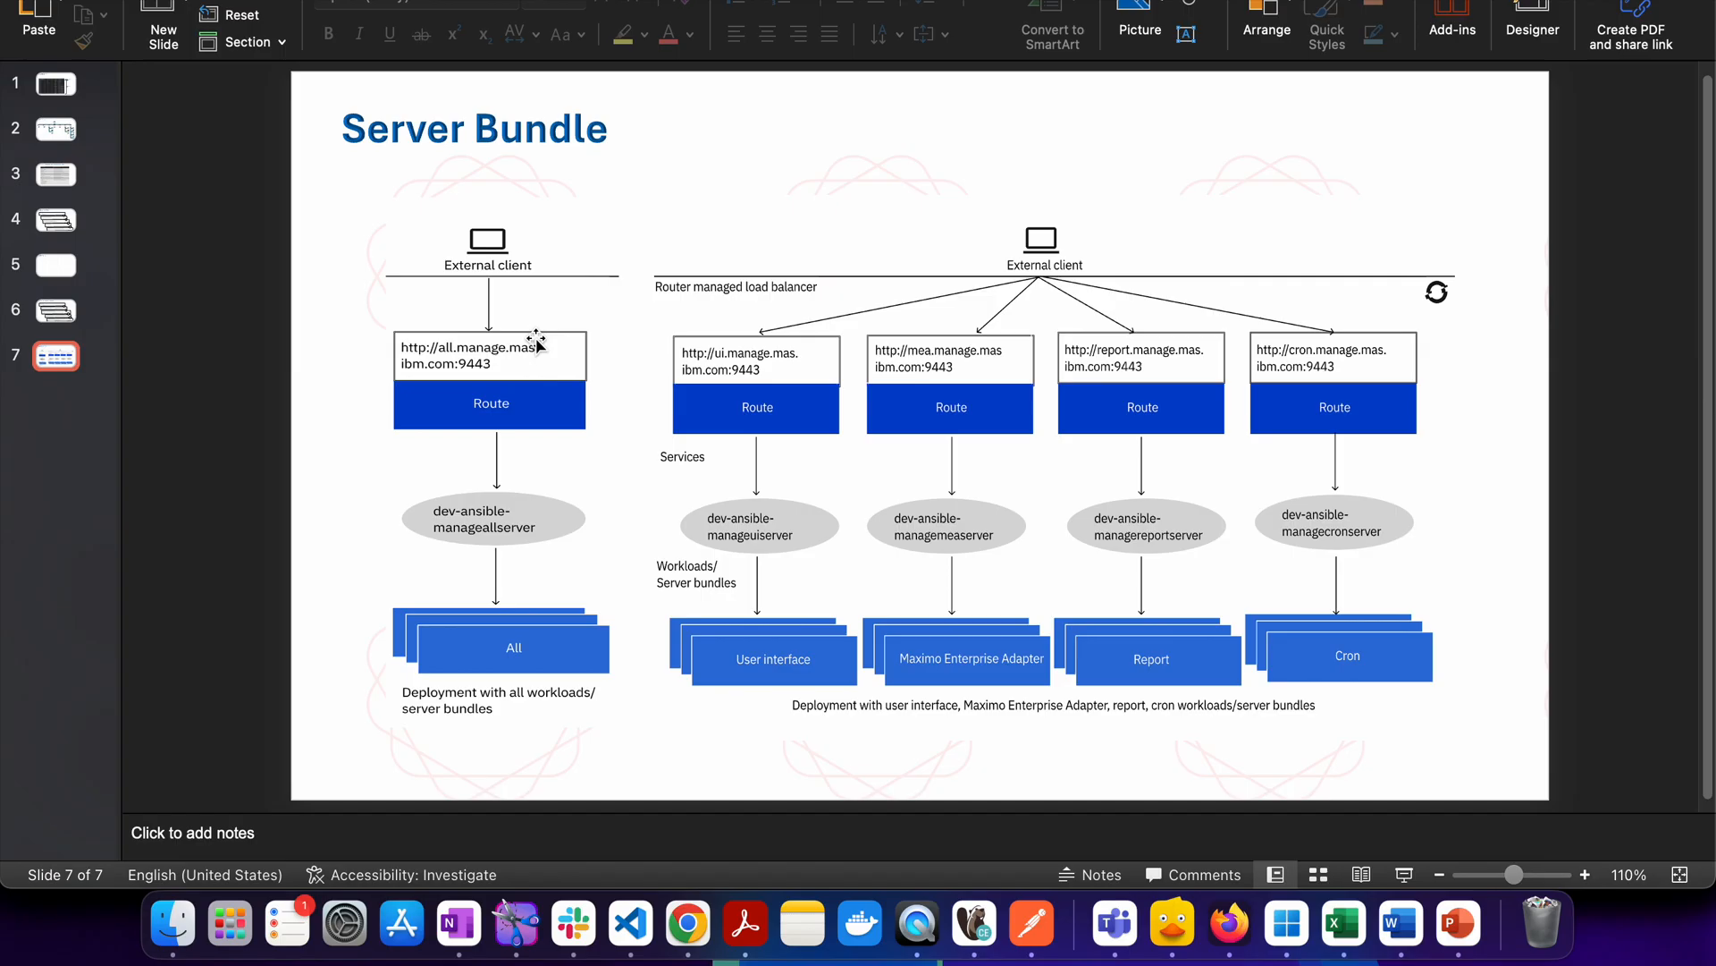
{"action": "mouse_move", "coordinate": [602, 200]}
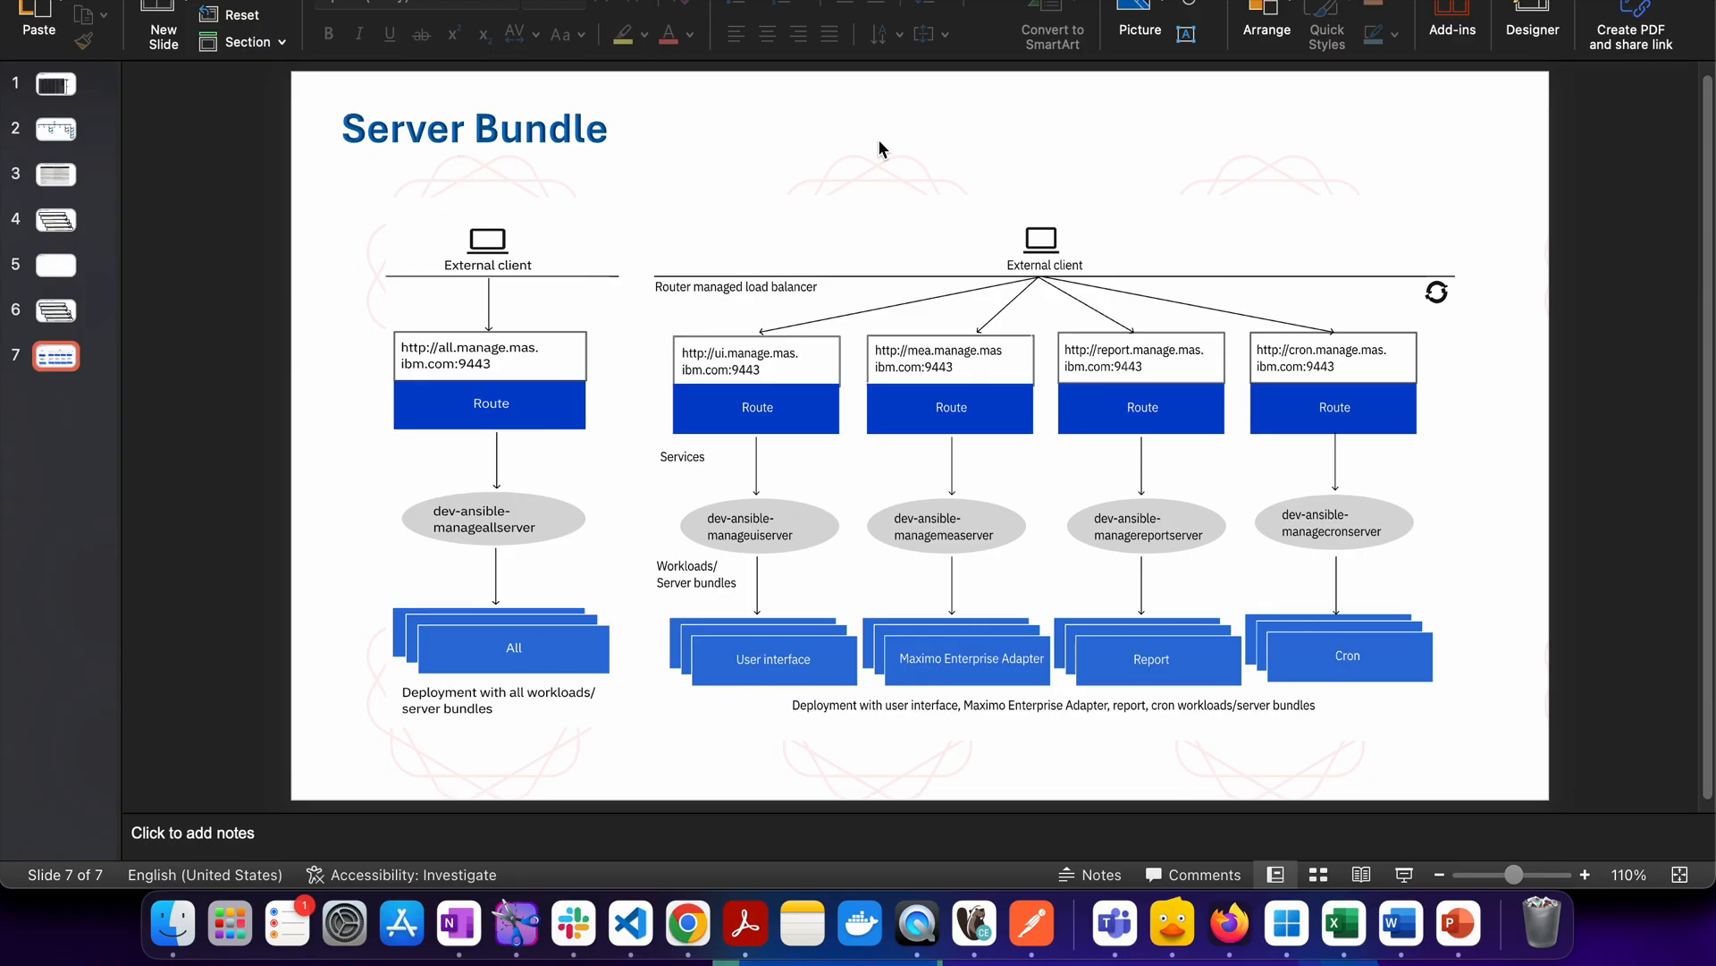
{"action": "mouse_move", "coordinate": [799, 545]}
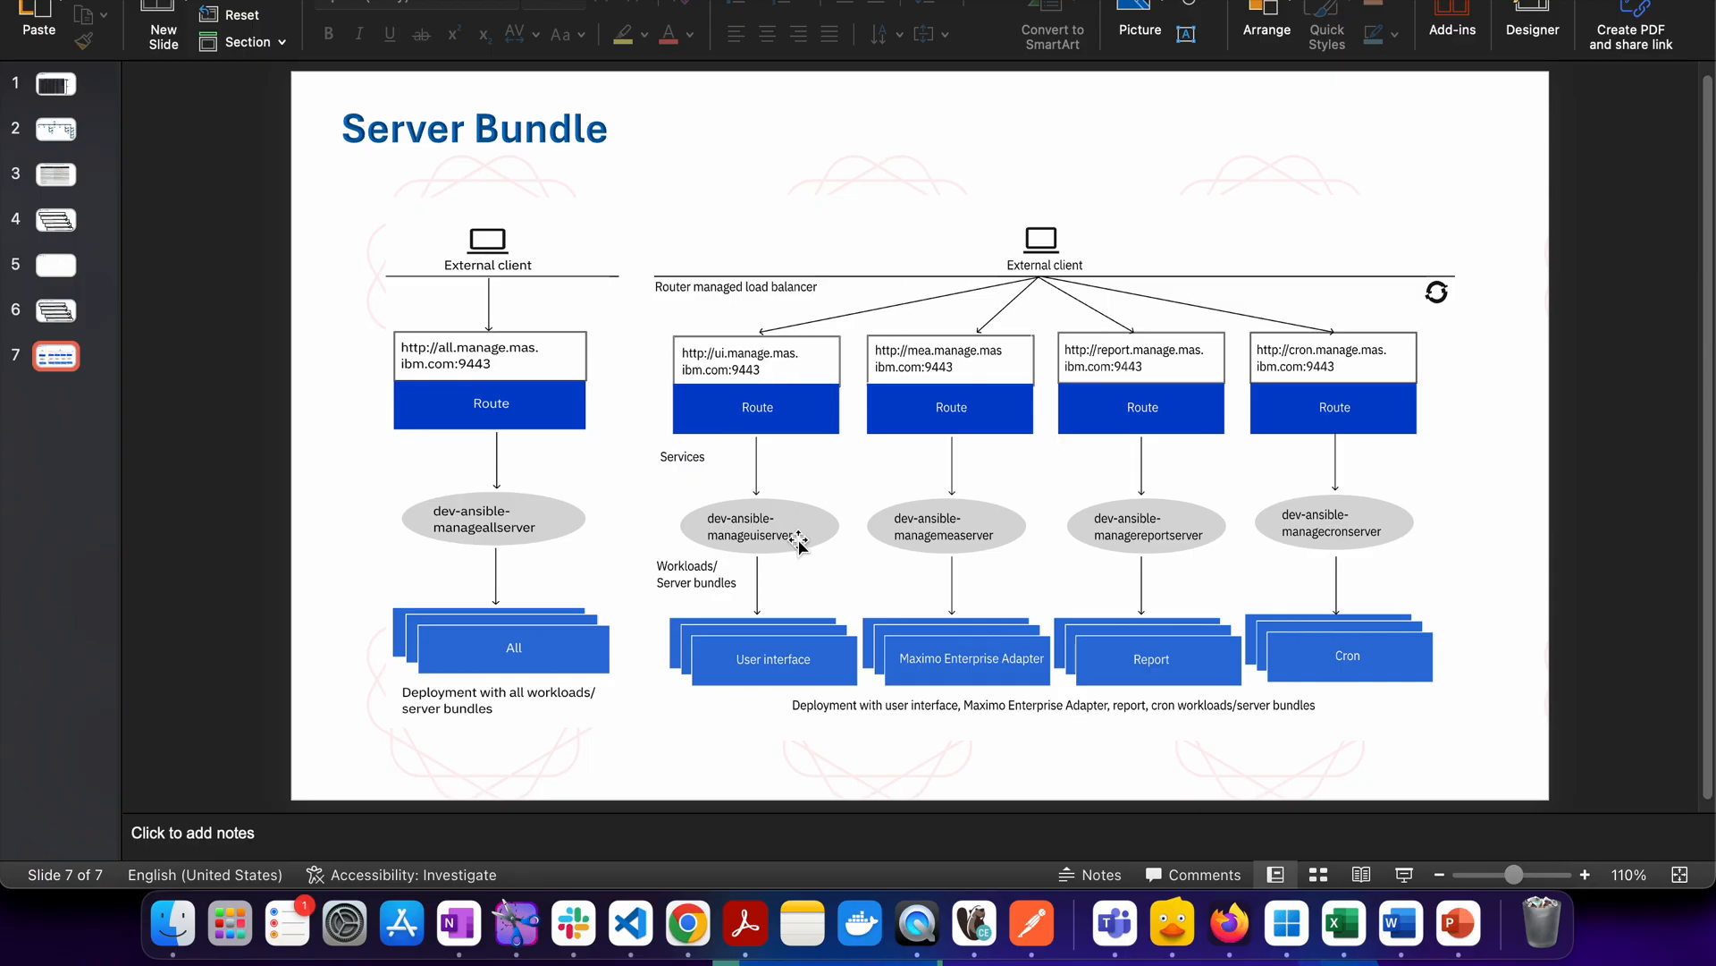
{"action": "mouse_move", "coordinate": [794, 663]}
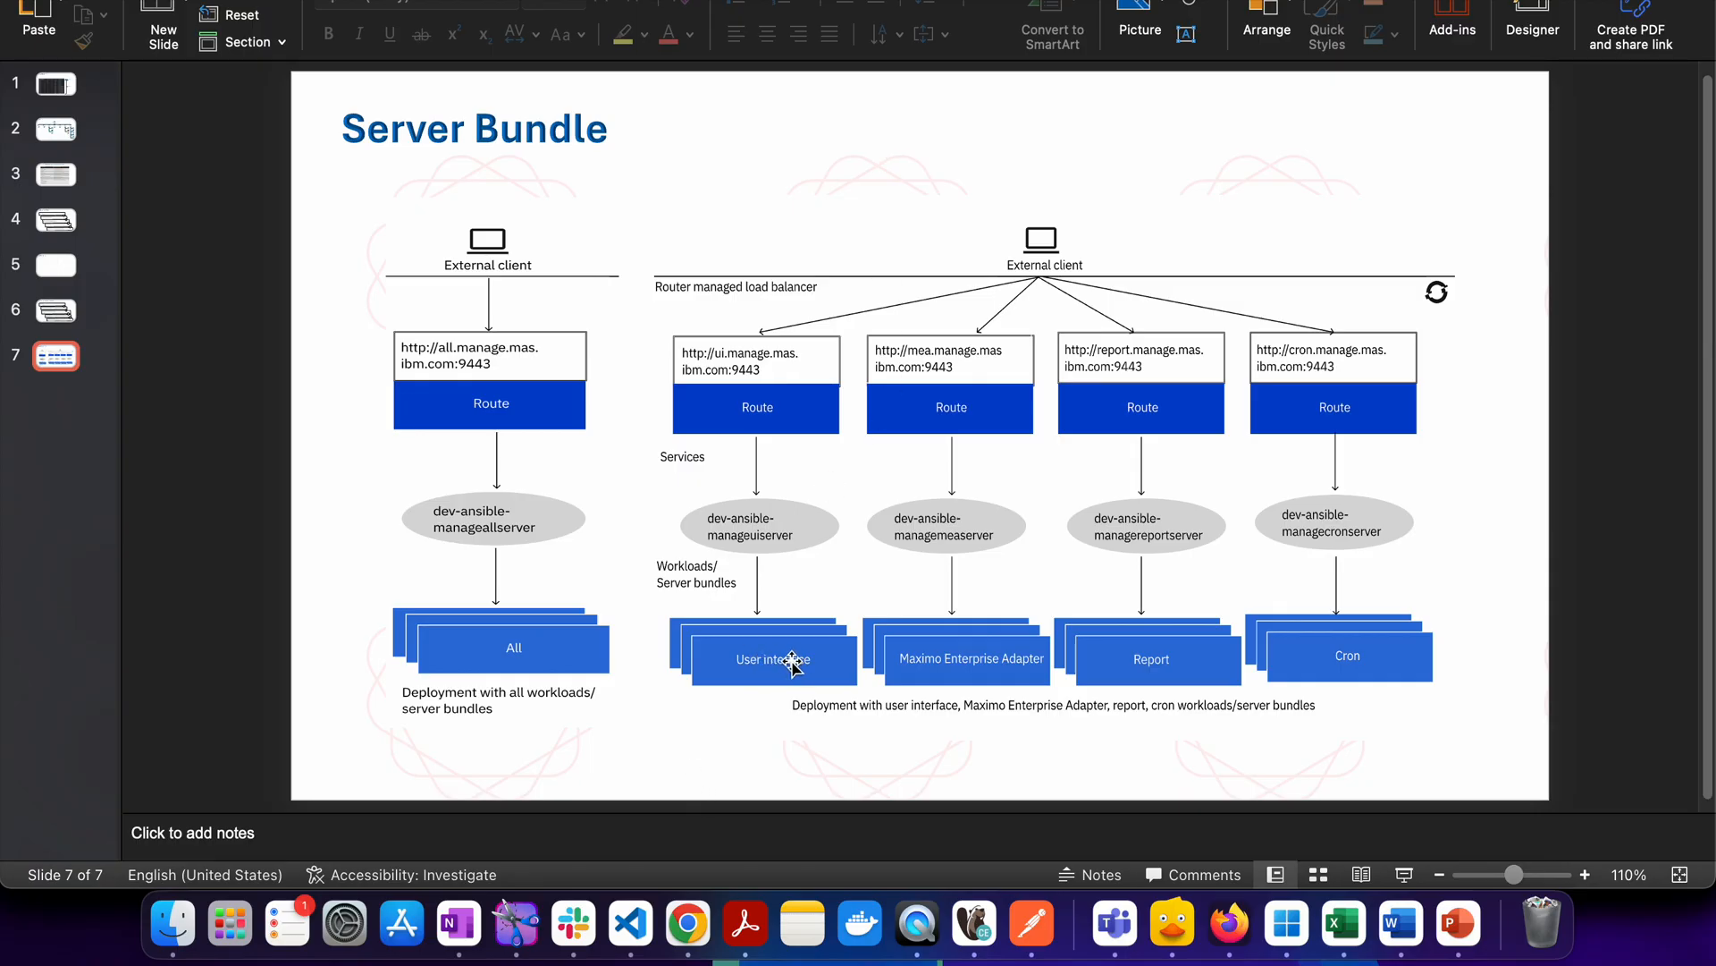
{"action": "mouse_move", "coordinate": [993, 679]}
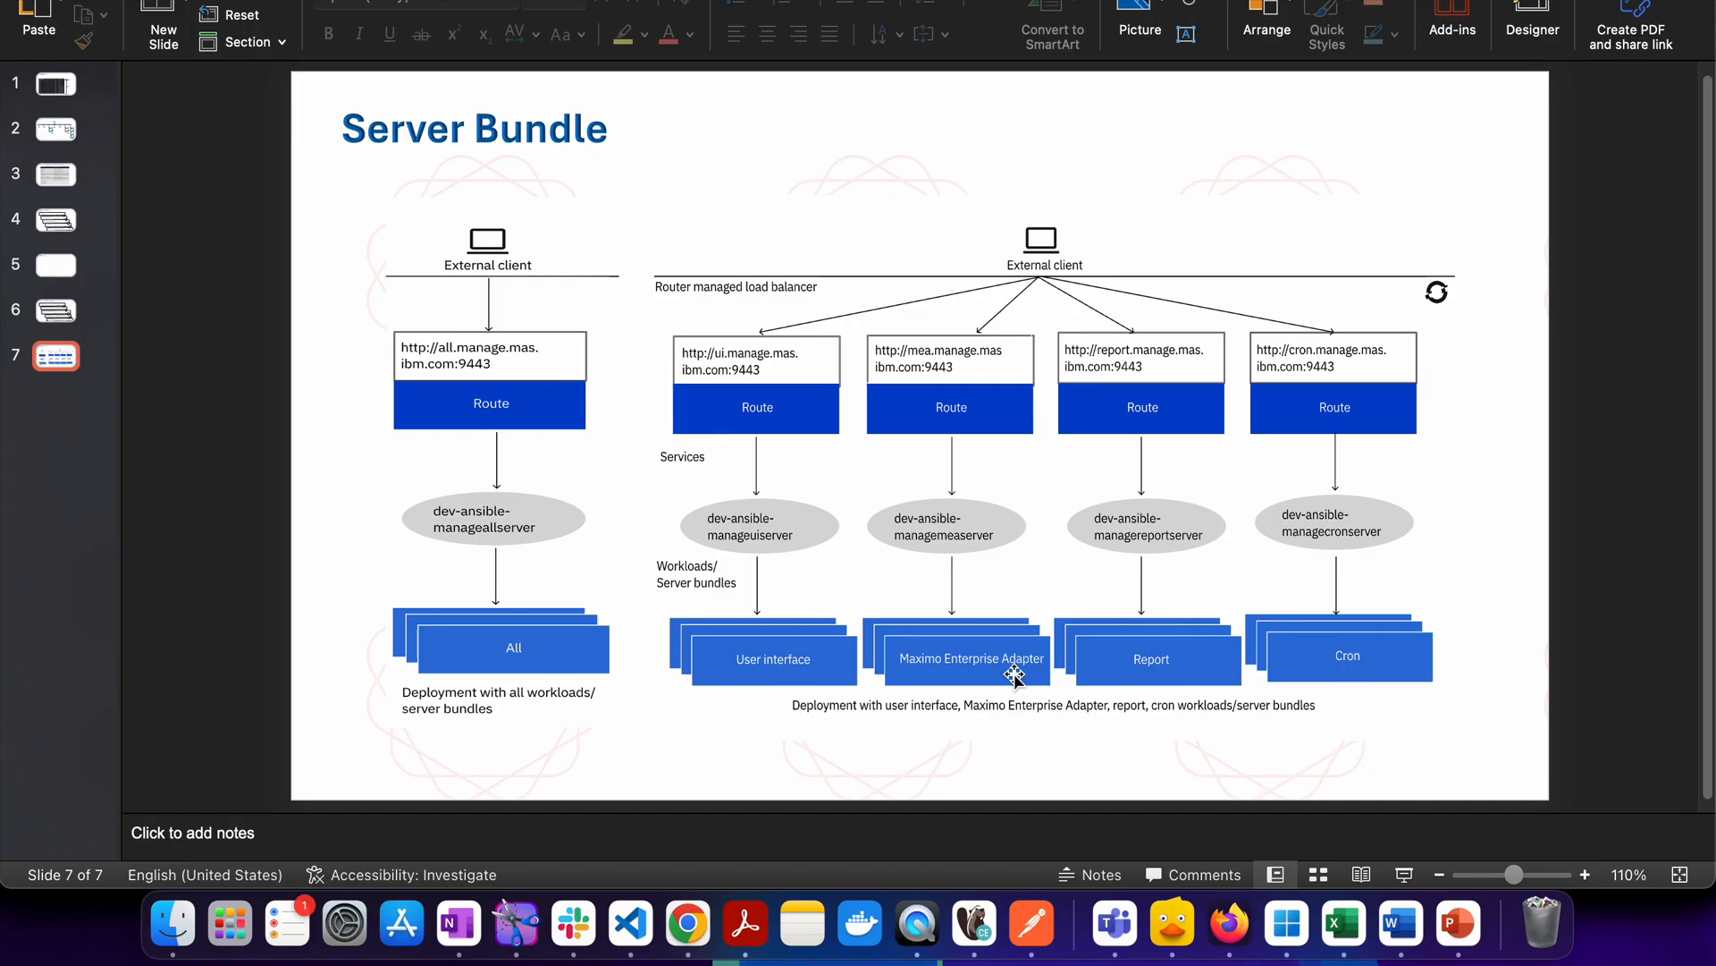
{"action": "mouse_move", "coordinate": [1133, 678]}
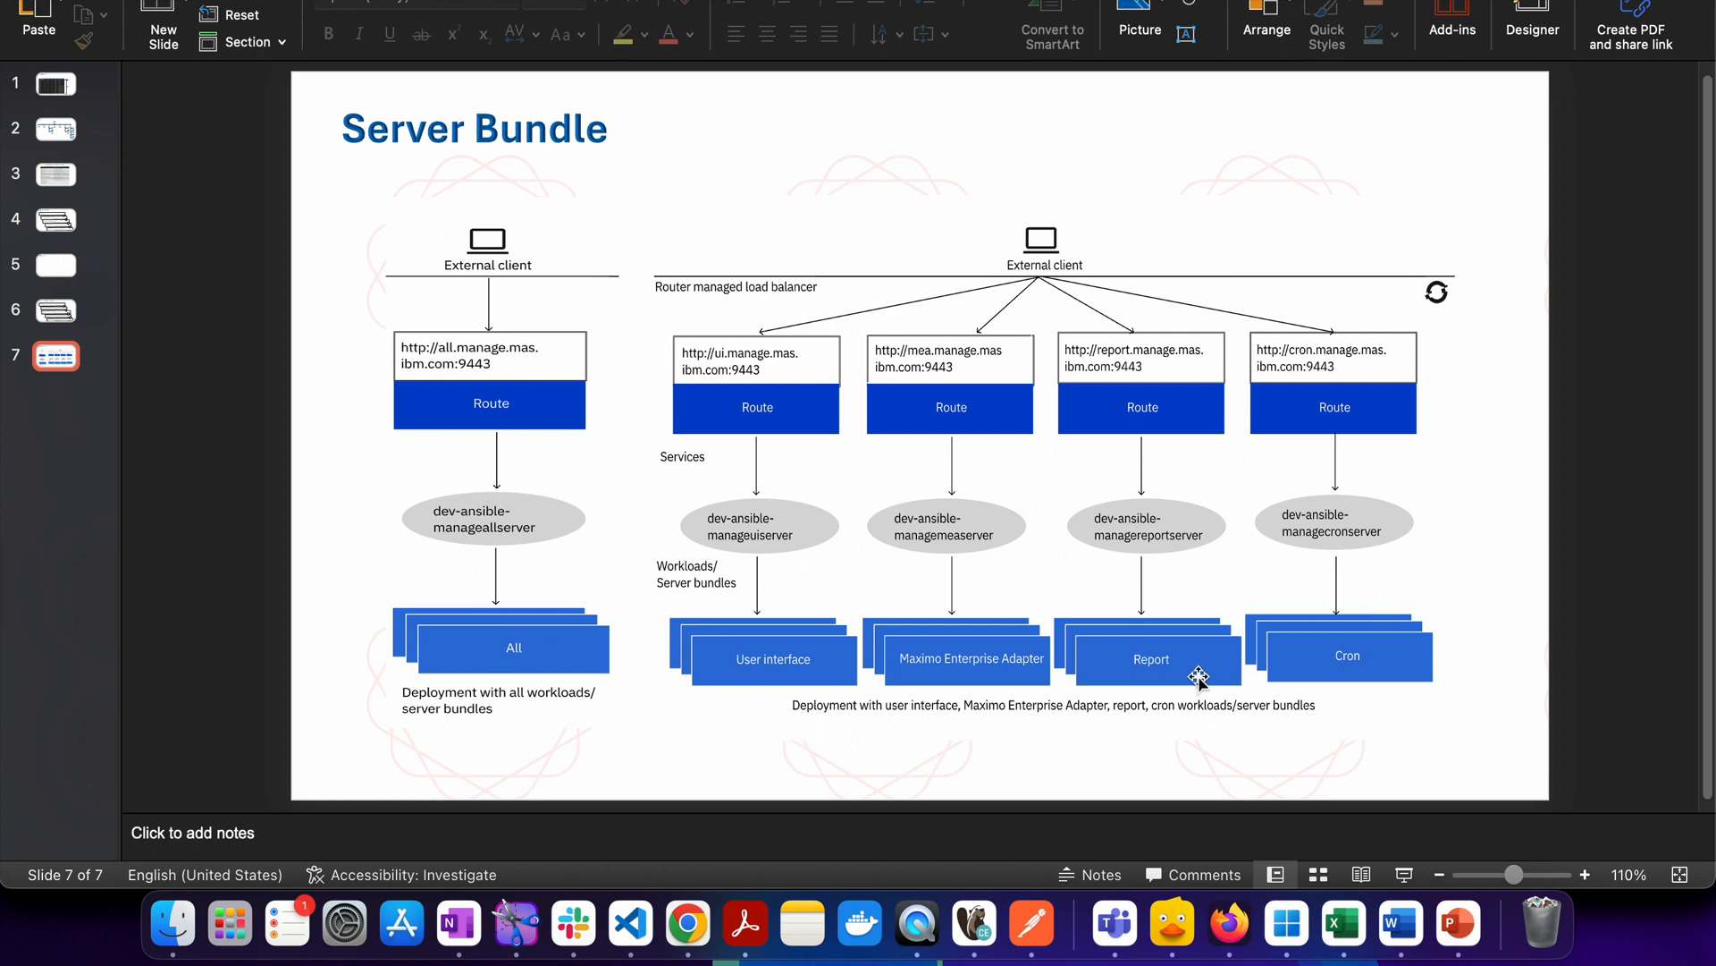
{"action": "mouse_move", "coordinate": [1151, 660]}
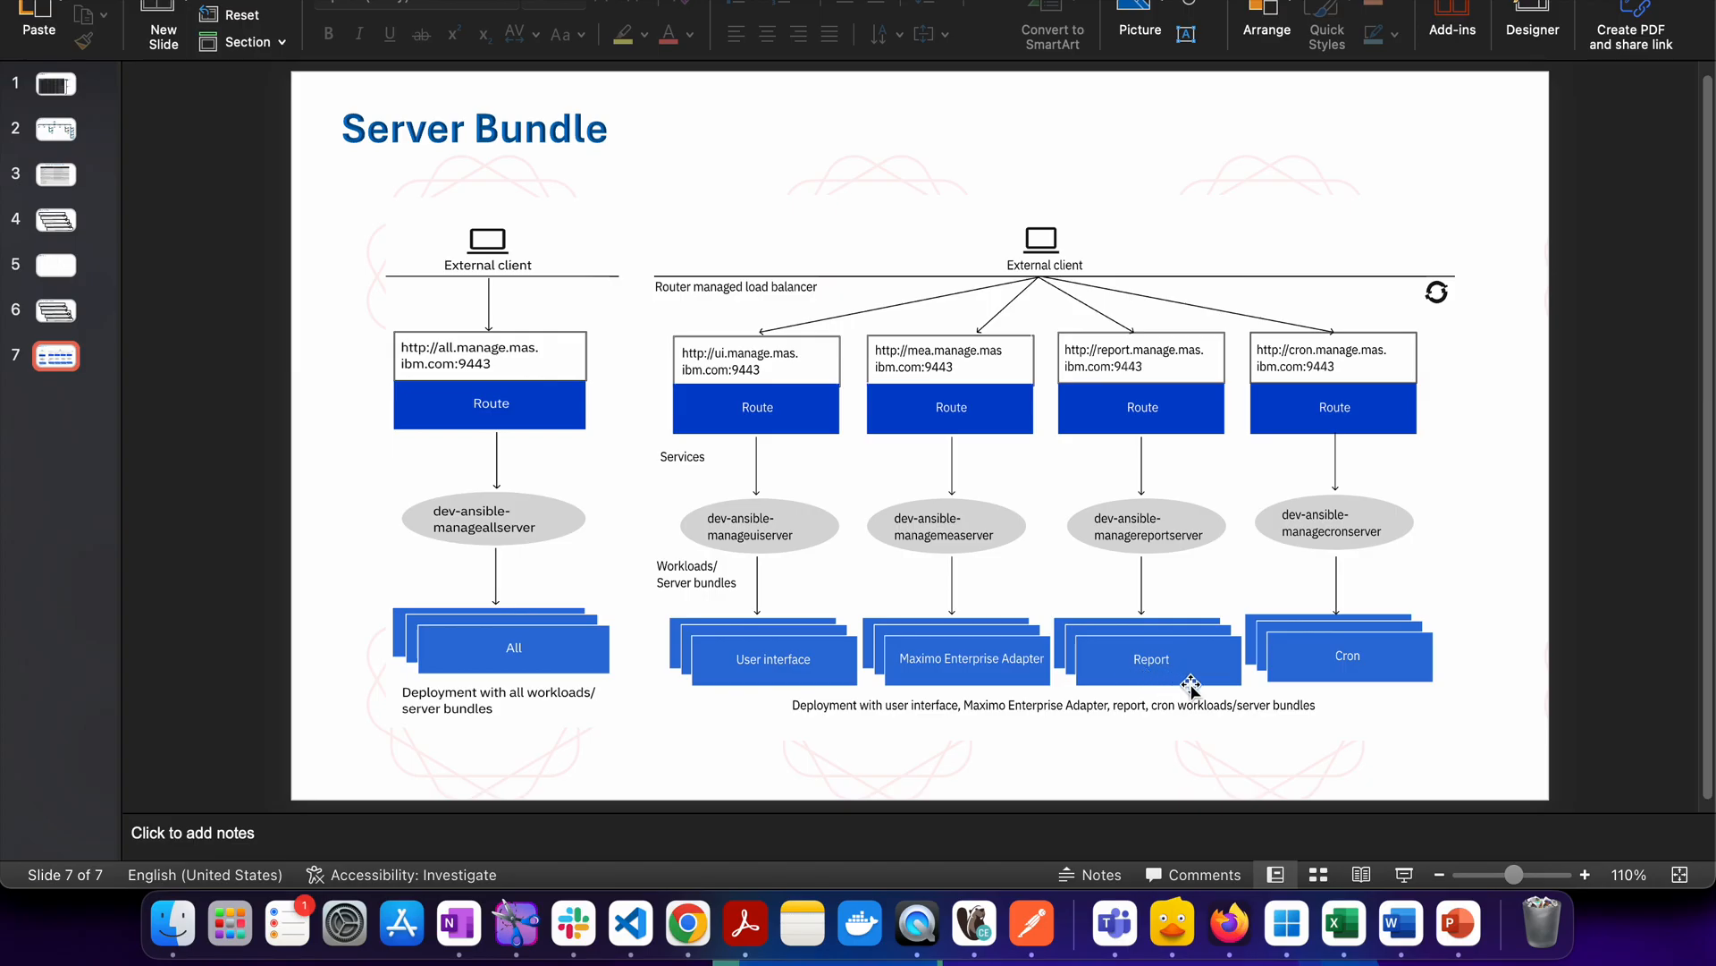
{"action": "mouse_move", "coordinate": [1190, 674]}
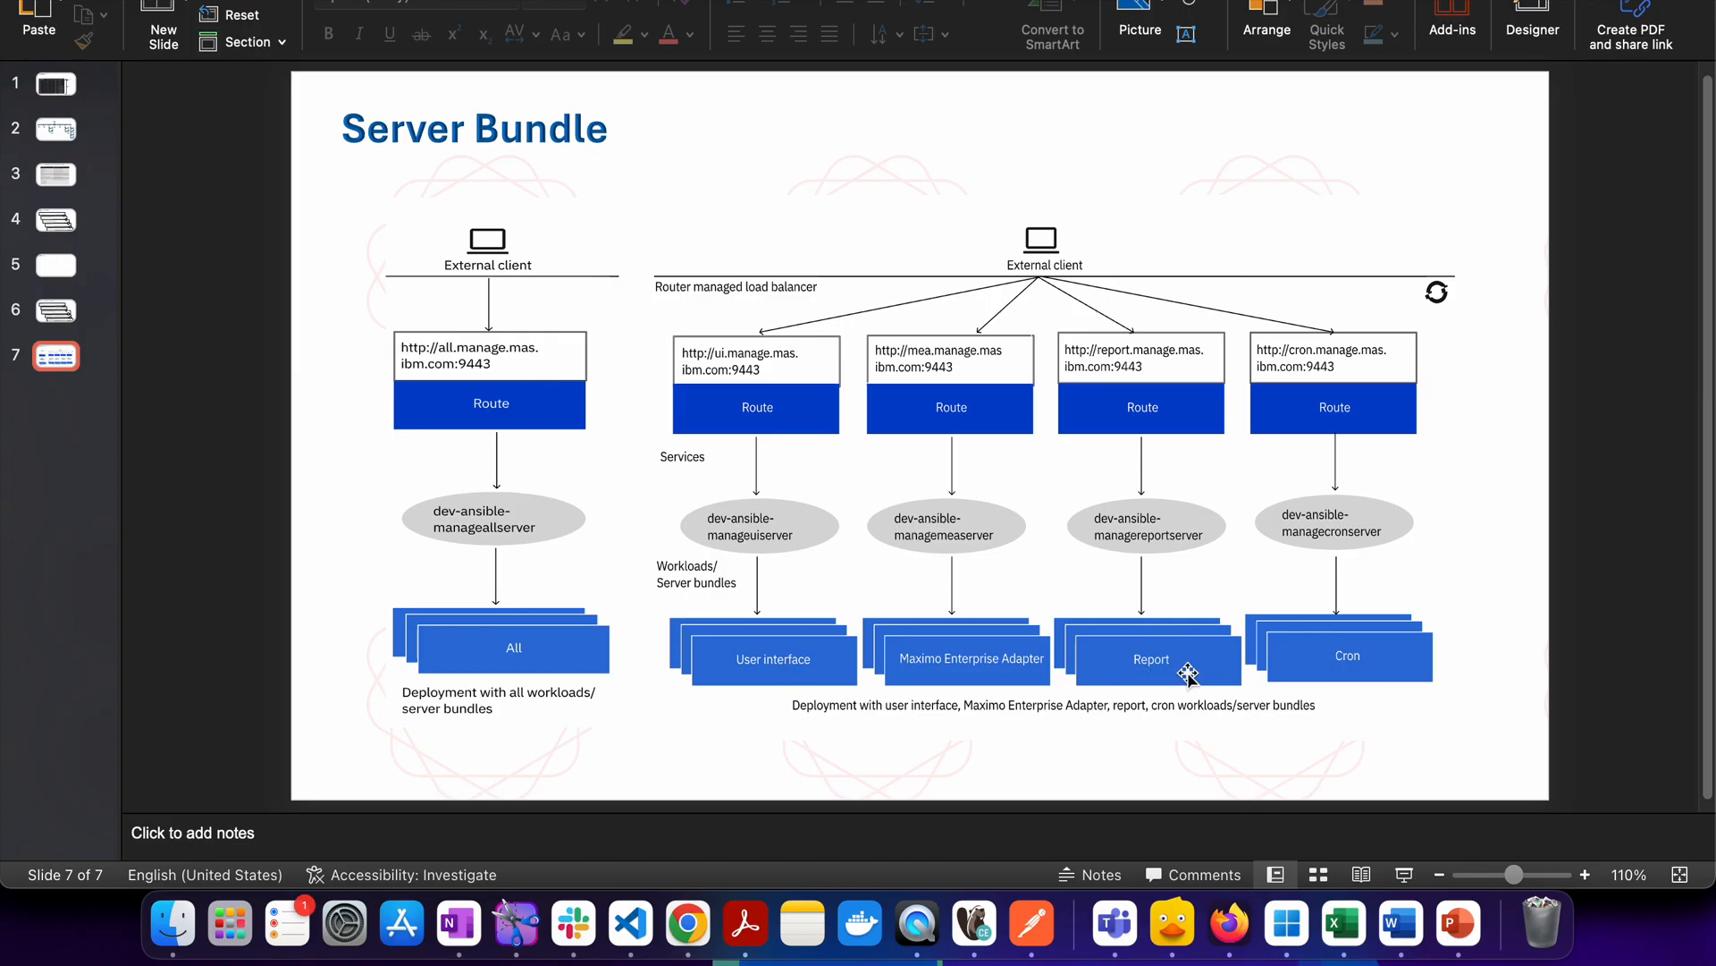
{"action": "mouse_move", "coordinate": [1380, 638]}
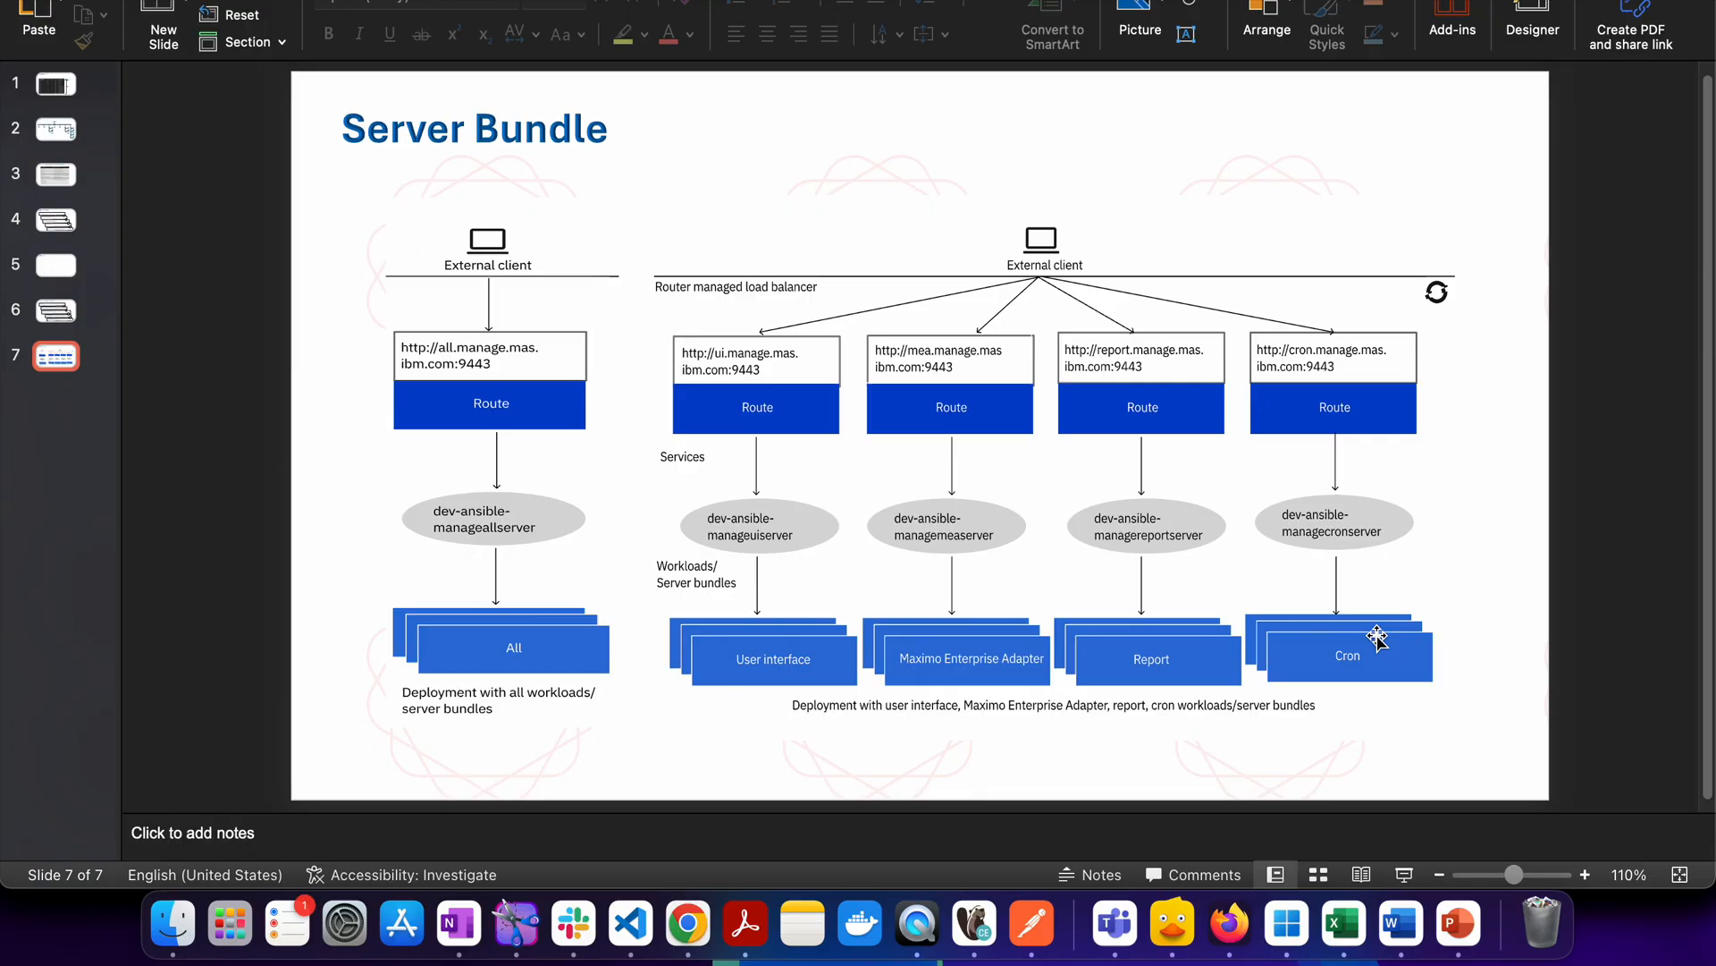
{"action": "mouse_move", "coordinate": [1396, 655]}
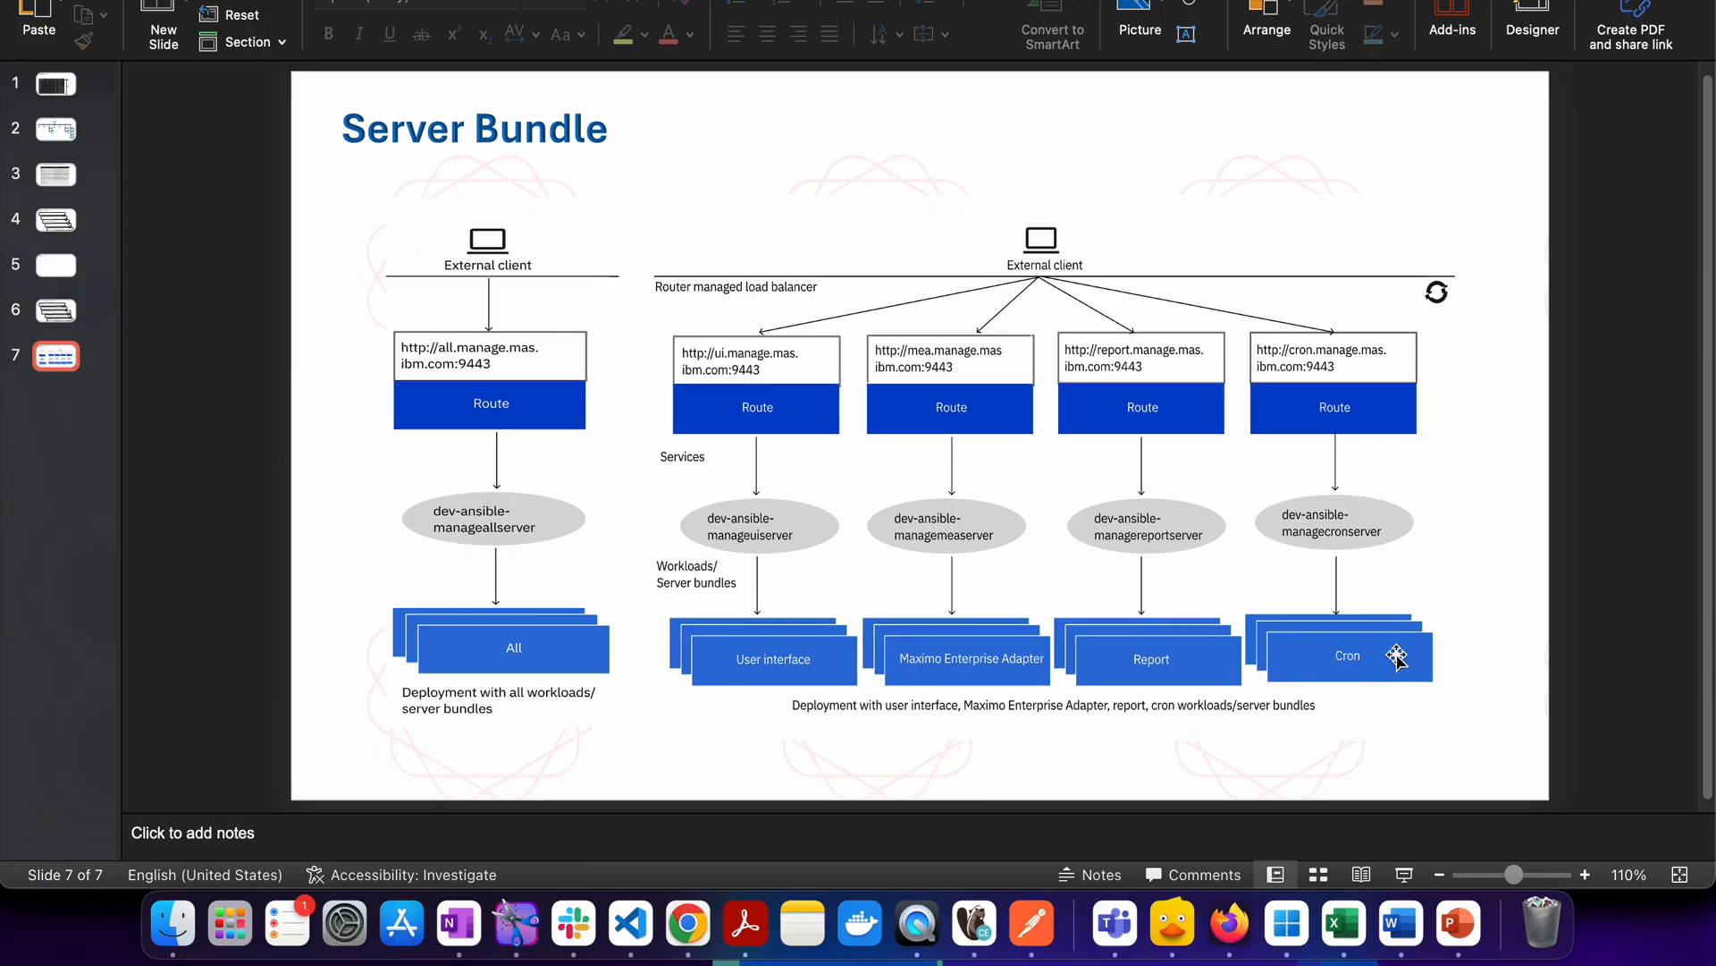
Scroll through the server bundles table to review the bundle rows.
{"action": "key", "text": "F3"}
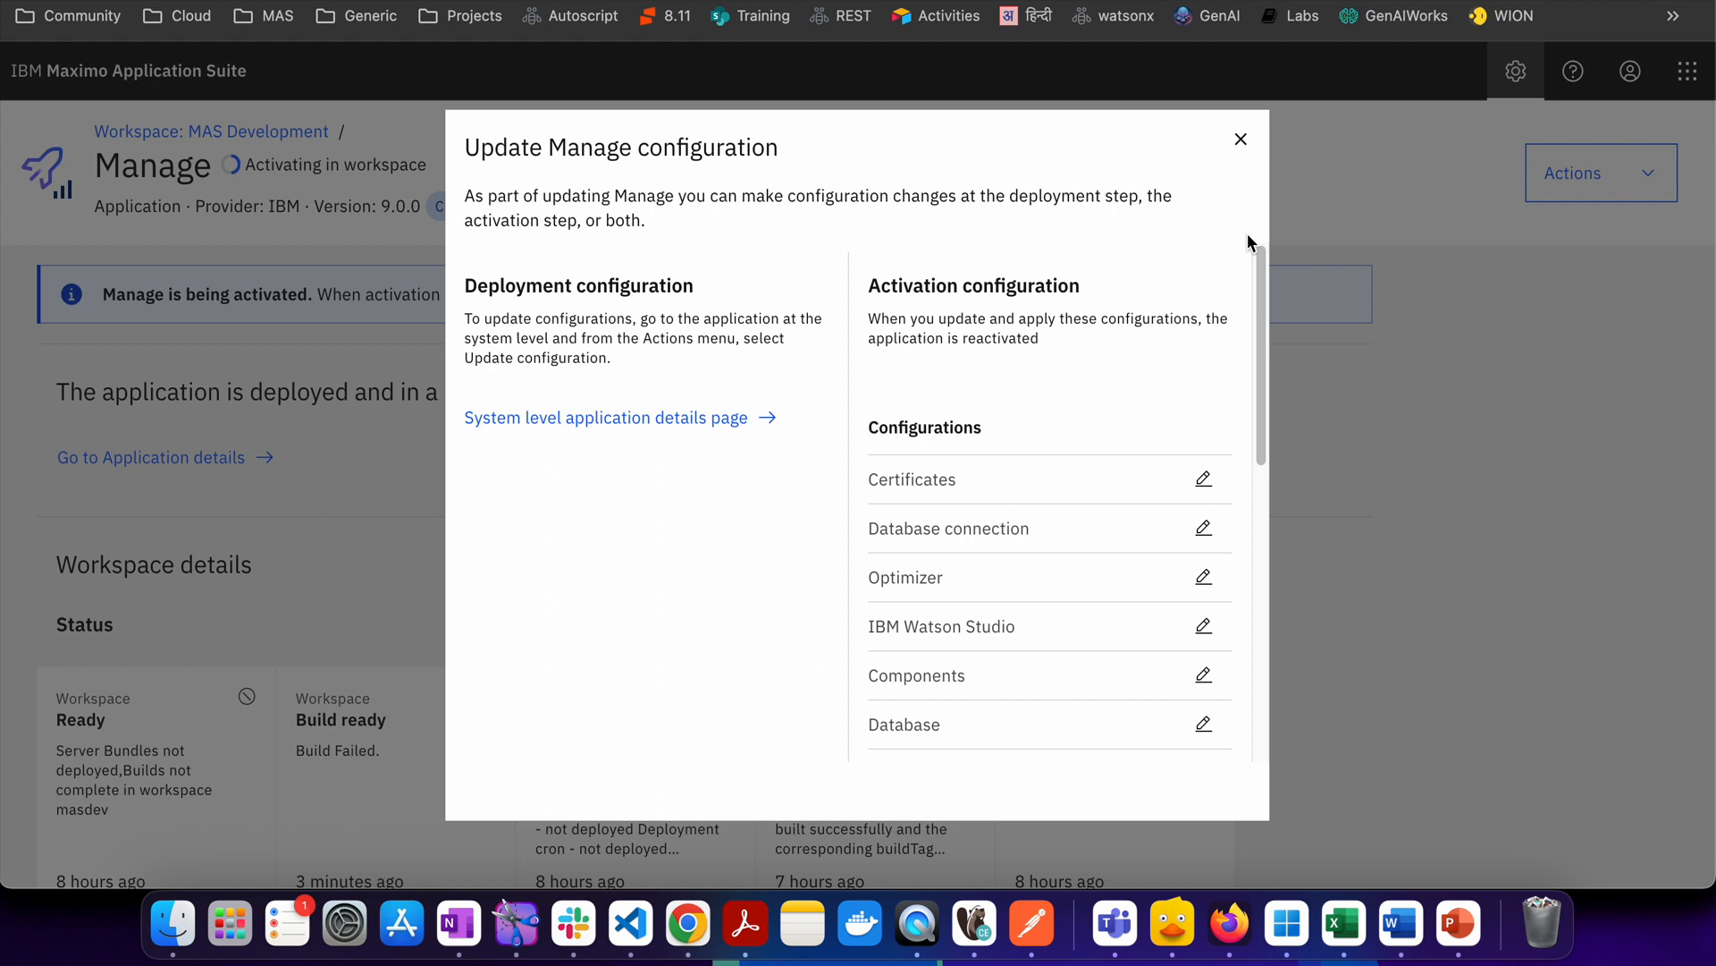
{"action": "mouse_move", "coordinate": [540, 170]}
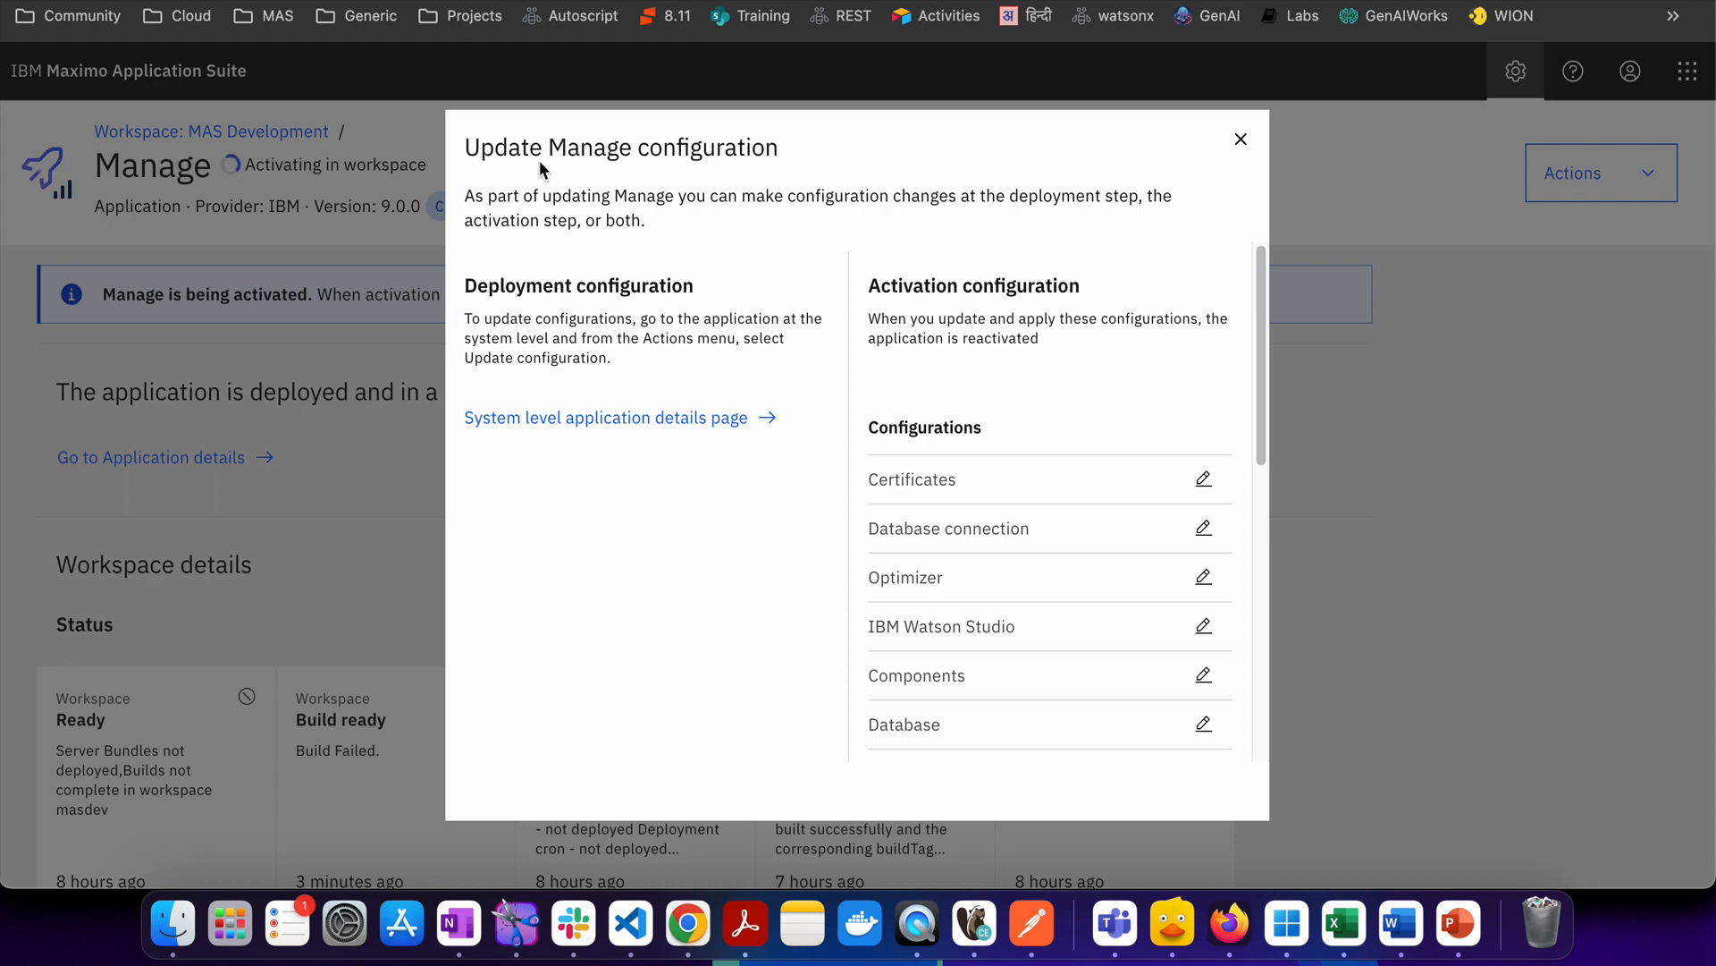
{"action": "mouse_move", "coordinate": [676, 259]}
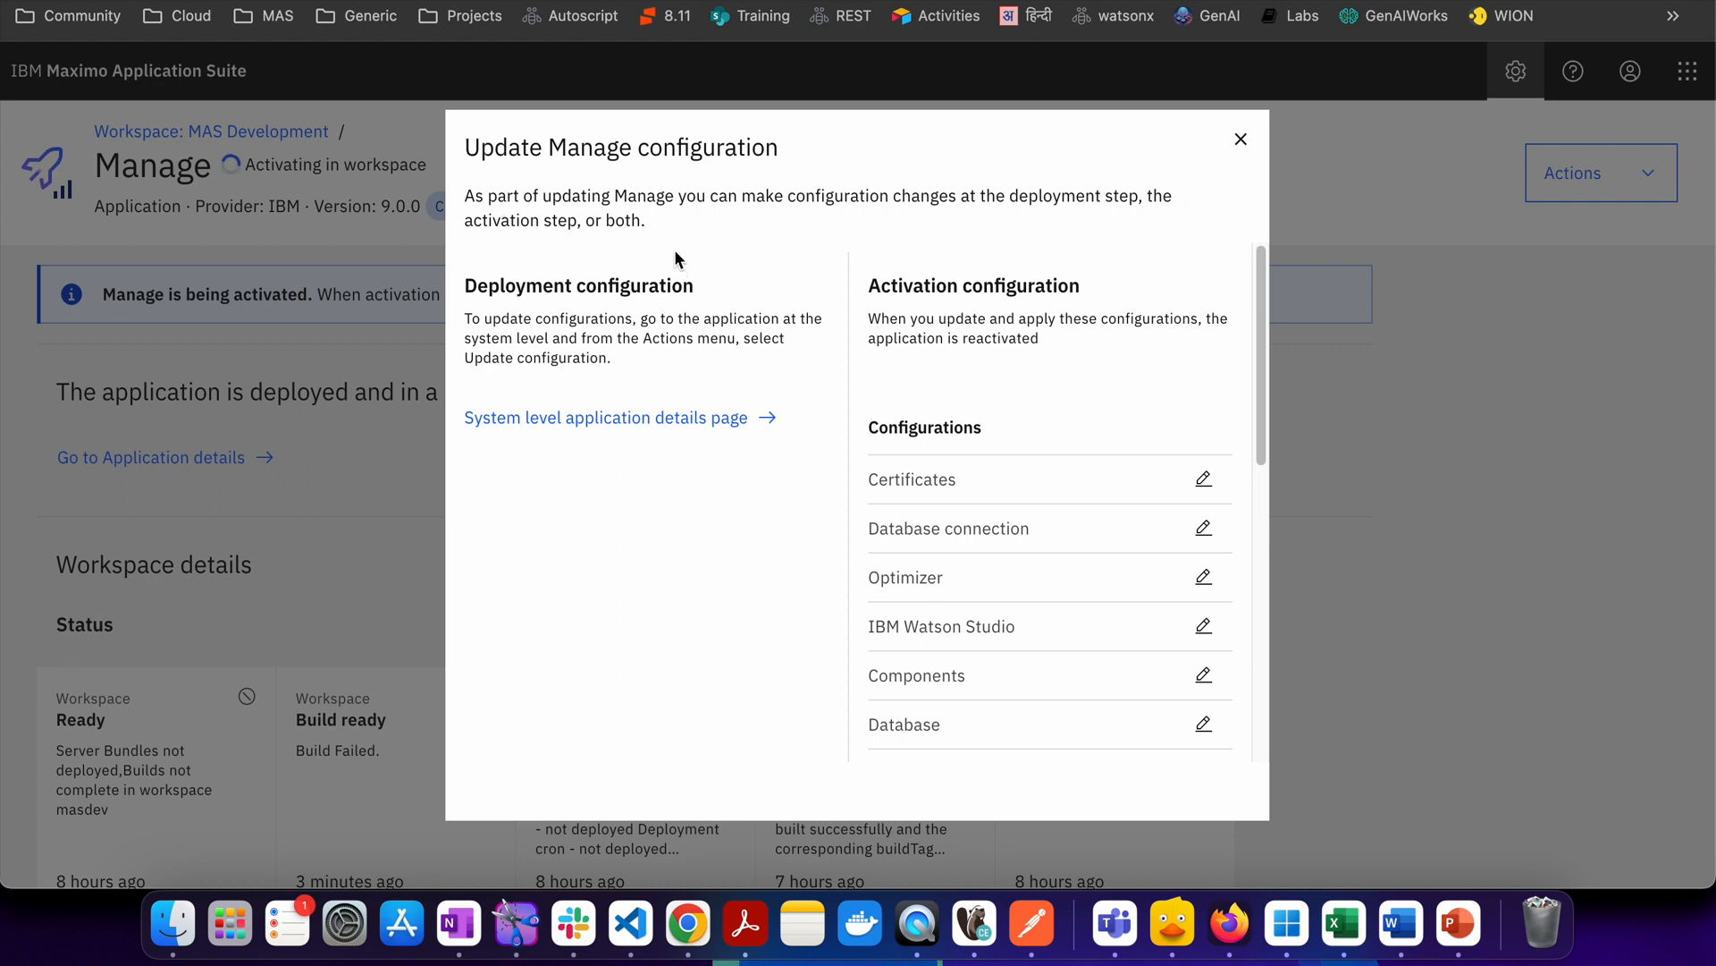
{"action": "mouse_move", "coordinate": [771, 253]}
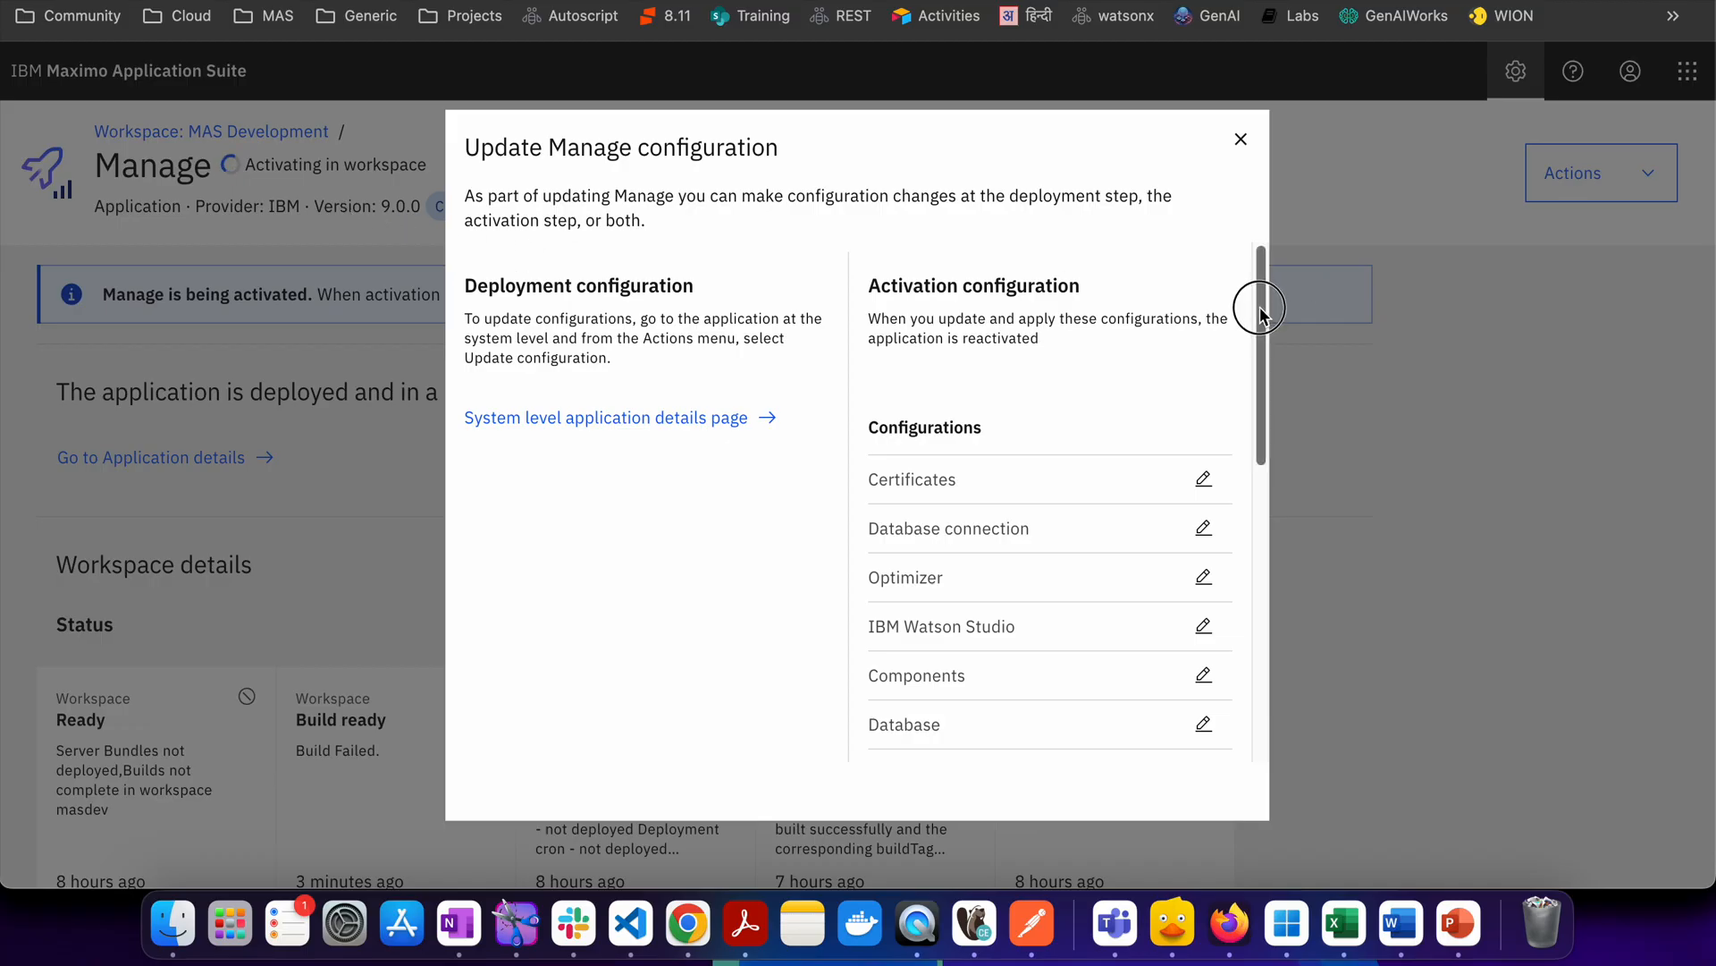
{"action": "mouse_move", "coordinate": [1231, 109]}
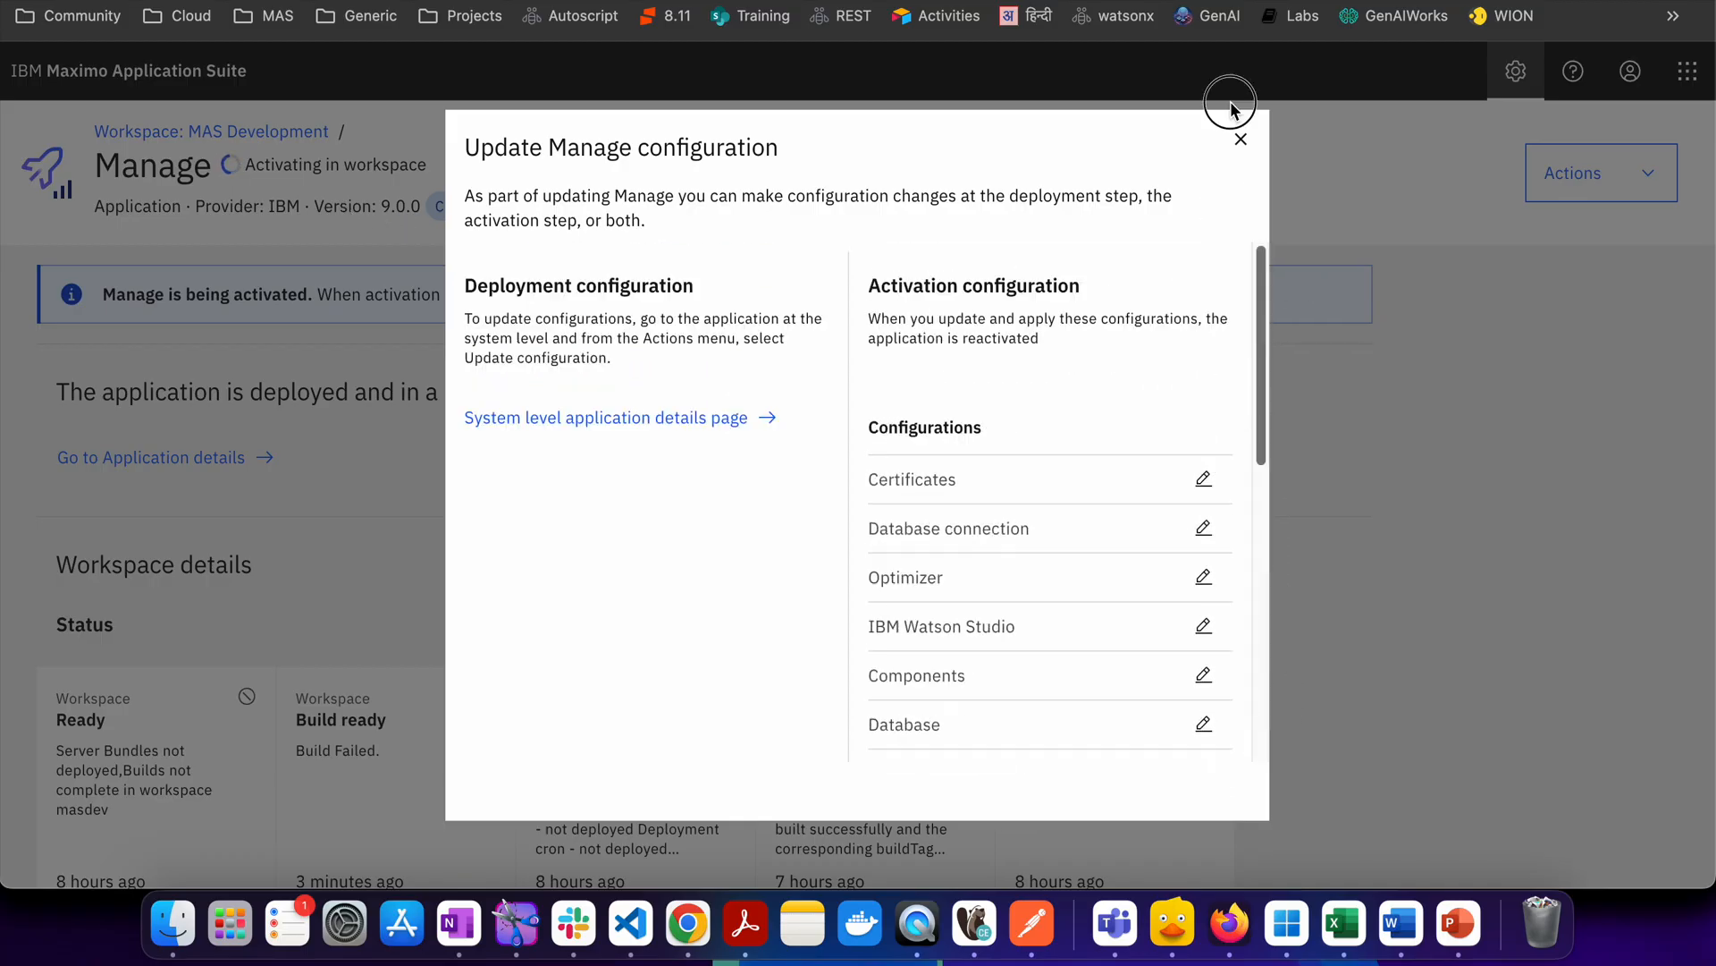
{"action": "mouse_move", "coordinate": [1303, 290]}
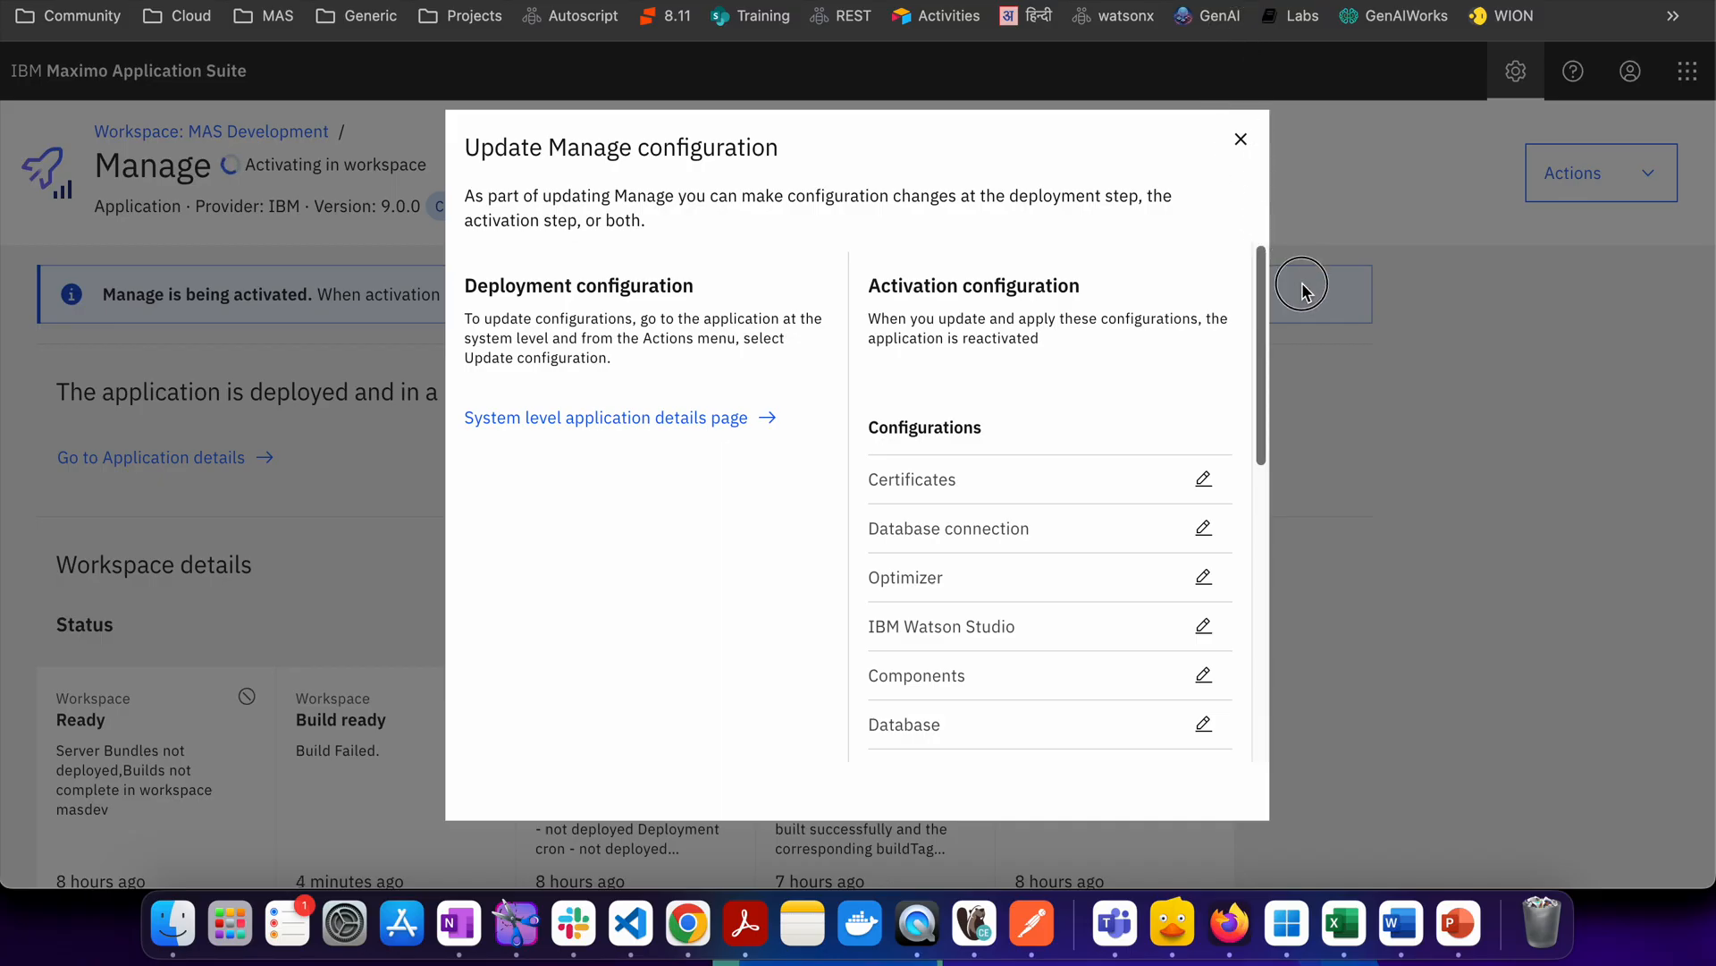
{"action": "scroll", "scroll_direction": "down", "scroll_amount": 3}
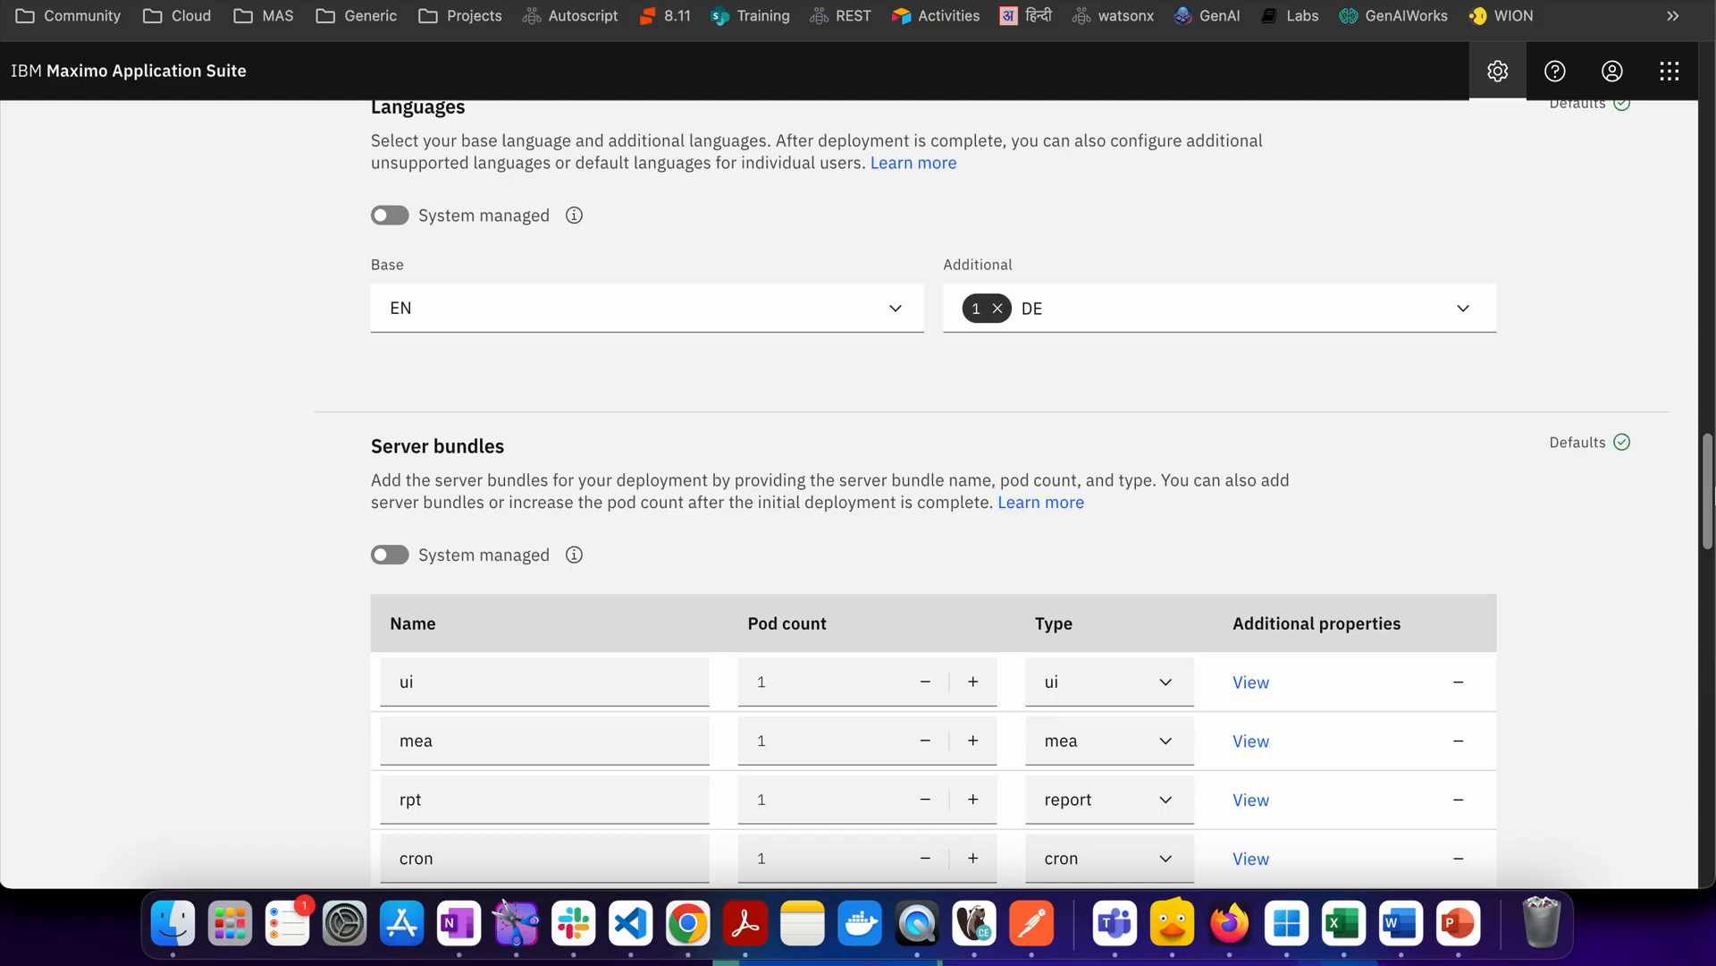
{"action": "scroll", "scroll_direction": "down", "scroll_amount": 3}
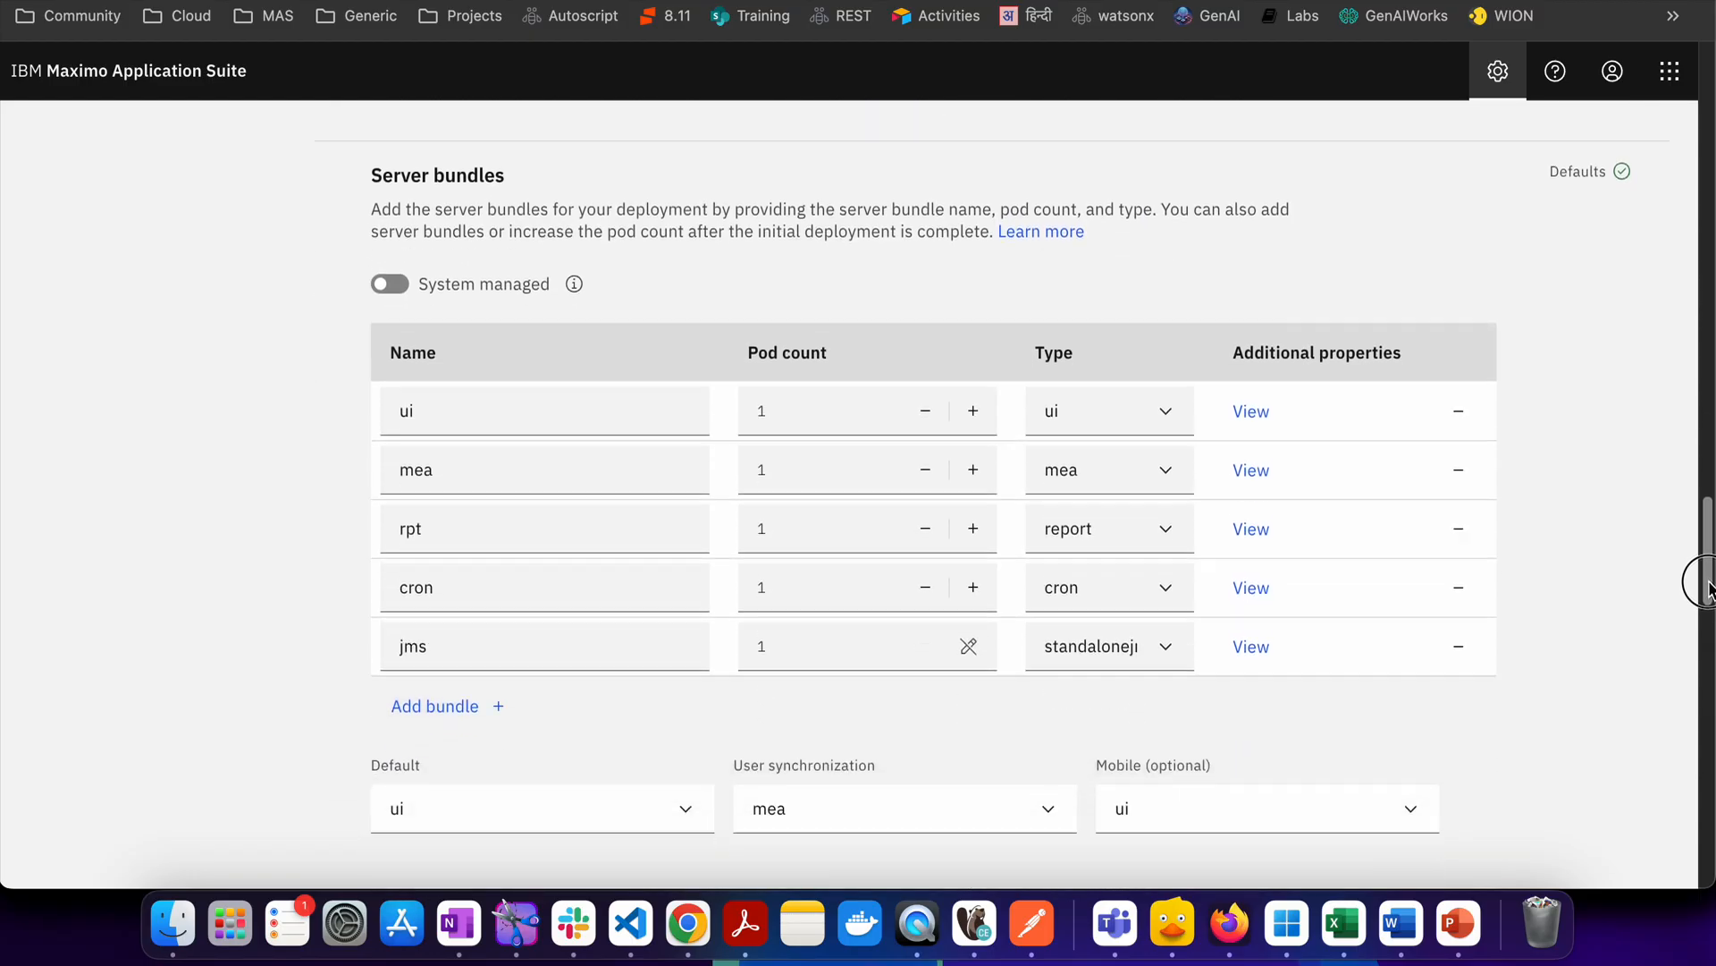
{"action": "scroll", "scroll_direction": "down", "scroll_amount": 3}
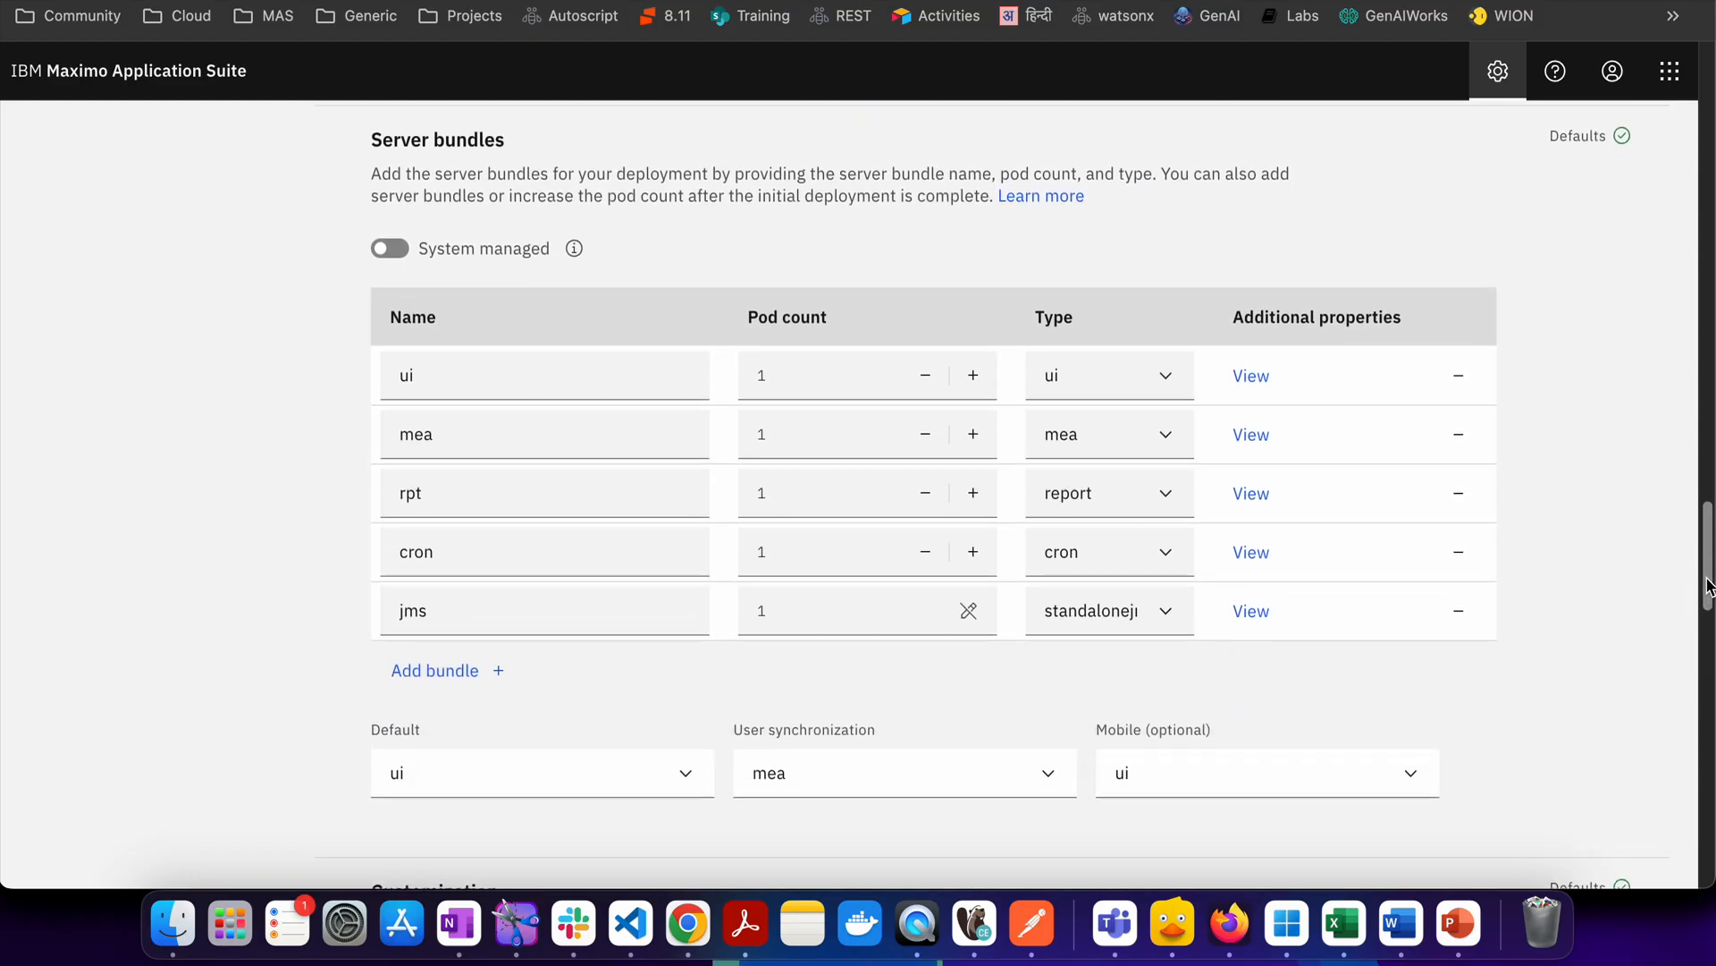
{"action": "scroll", "scroll_direction": "down", "scroll_amount": 3}
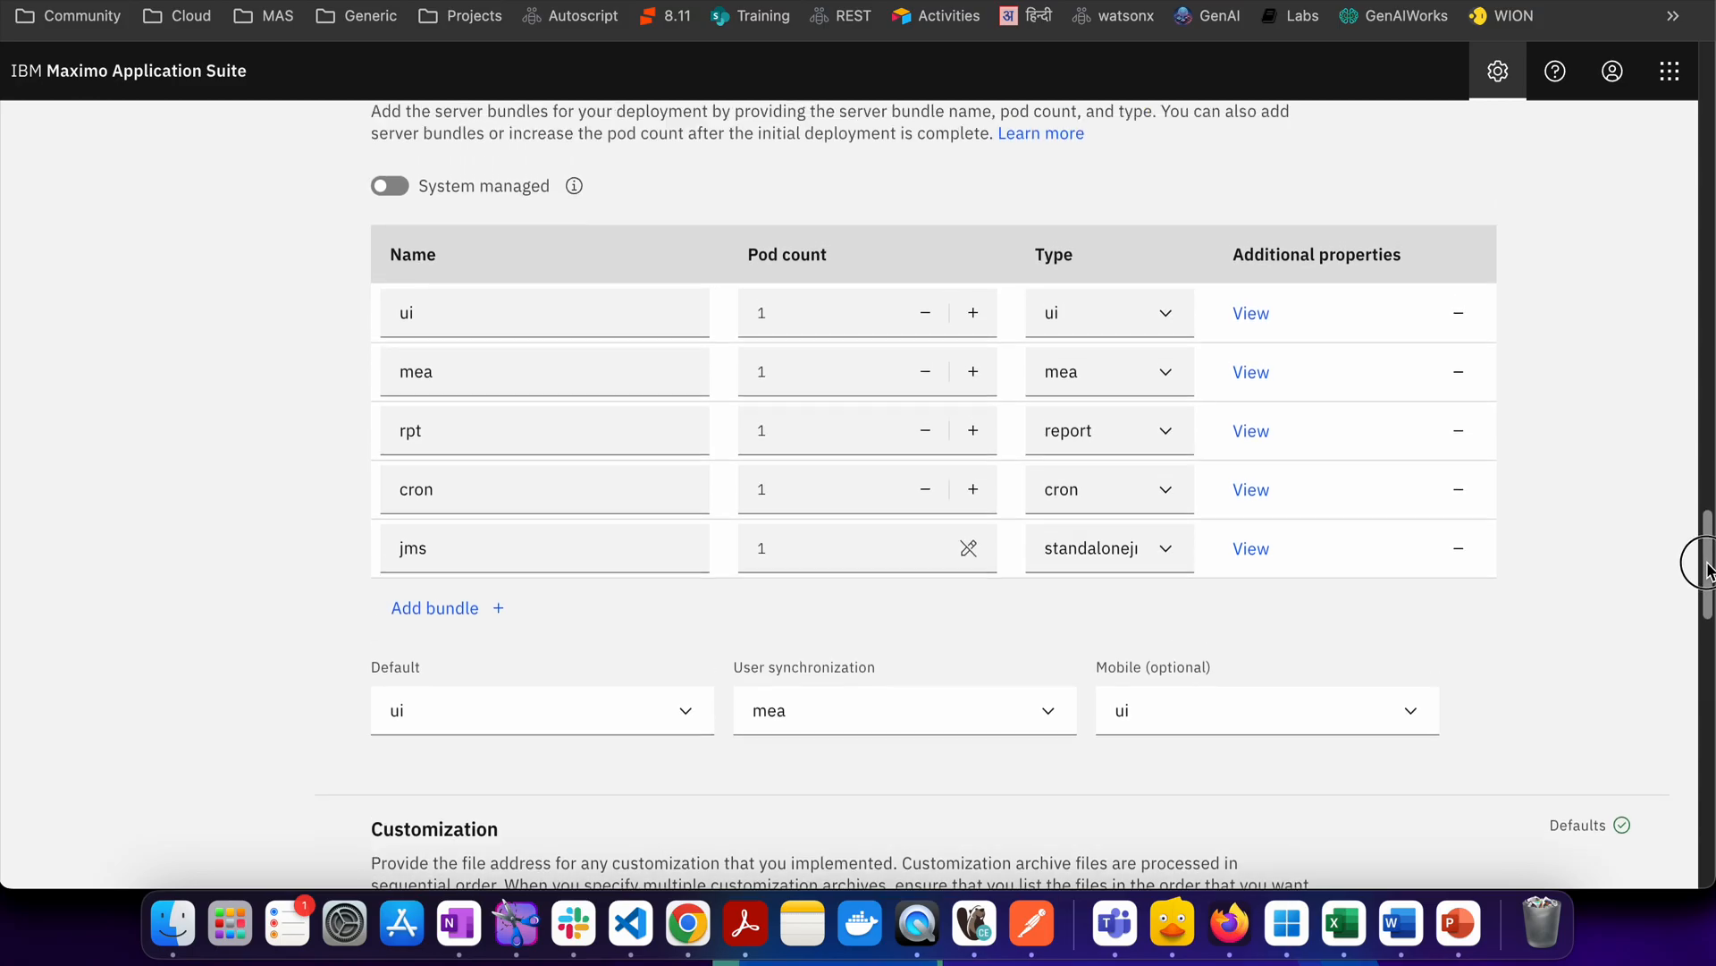
{"action": "scroll", "scroll_direction": "up", "scroll_amount": 3}
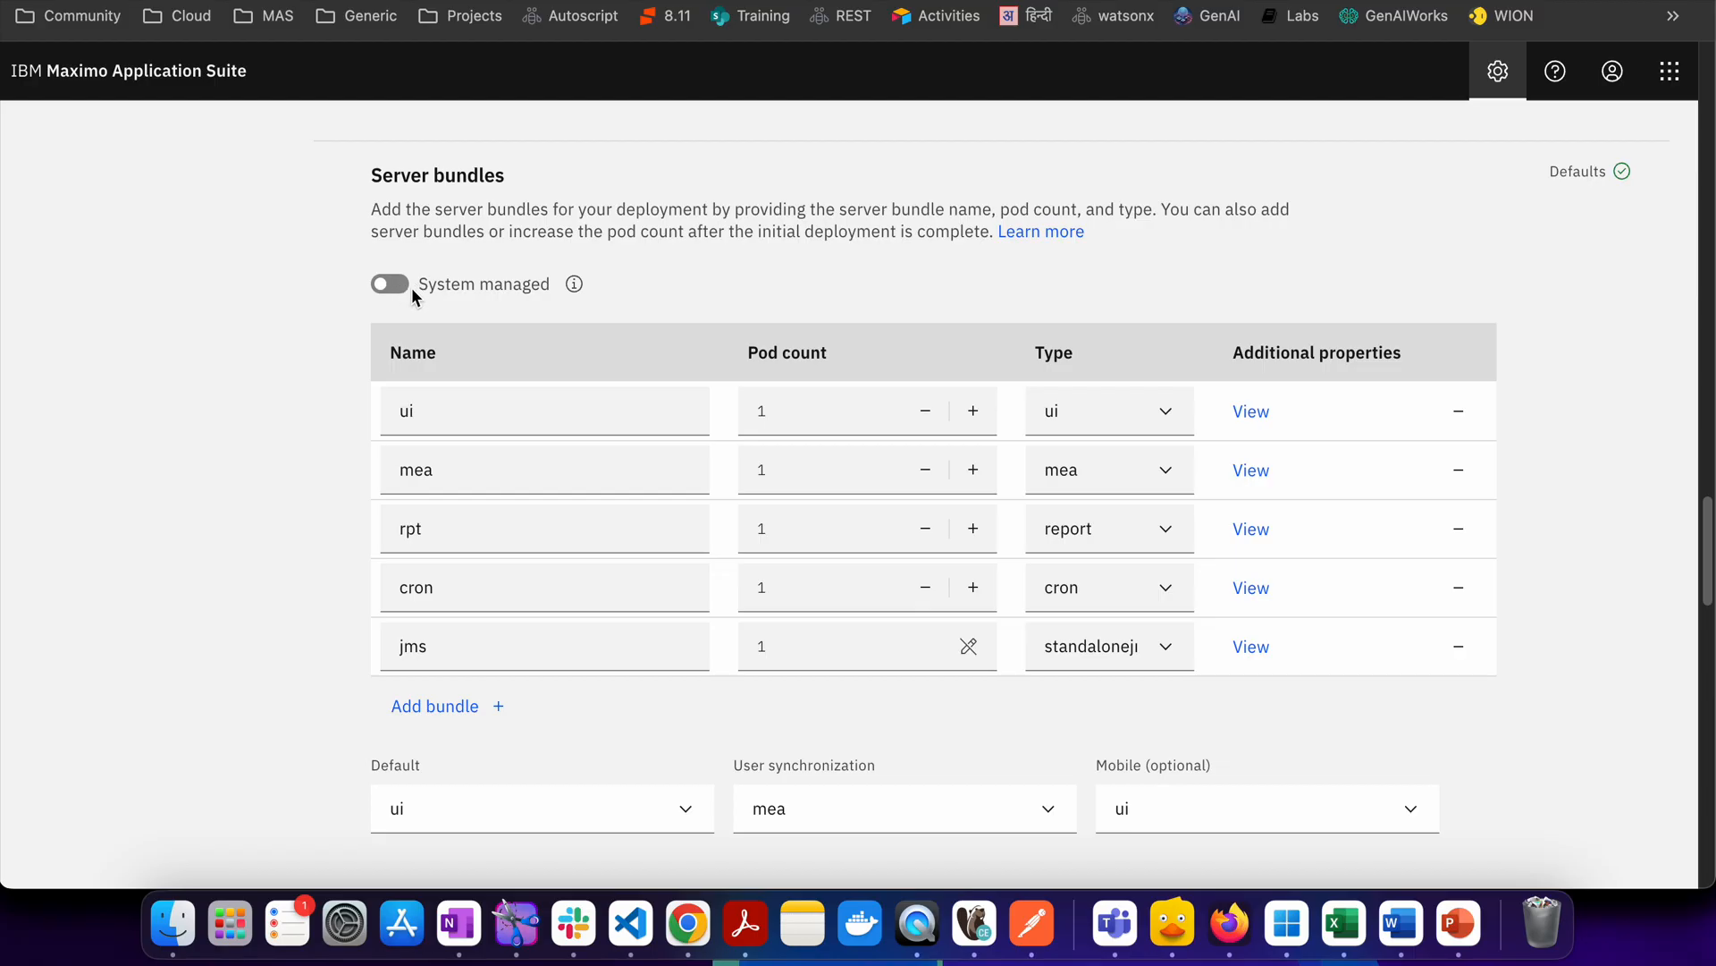
{"action": "mouse_move", "coordinate": [390, 284]}
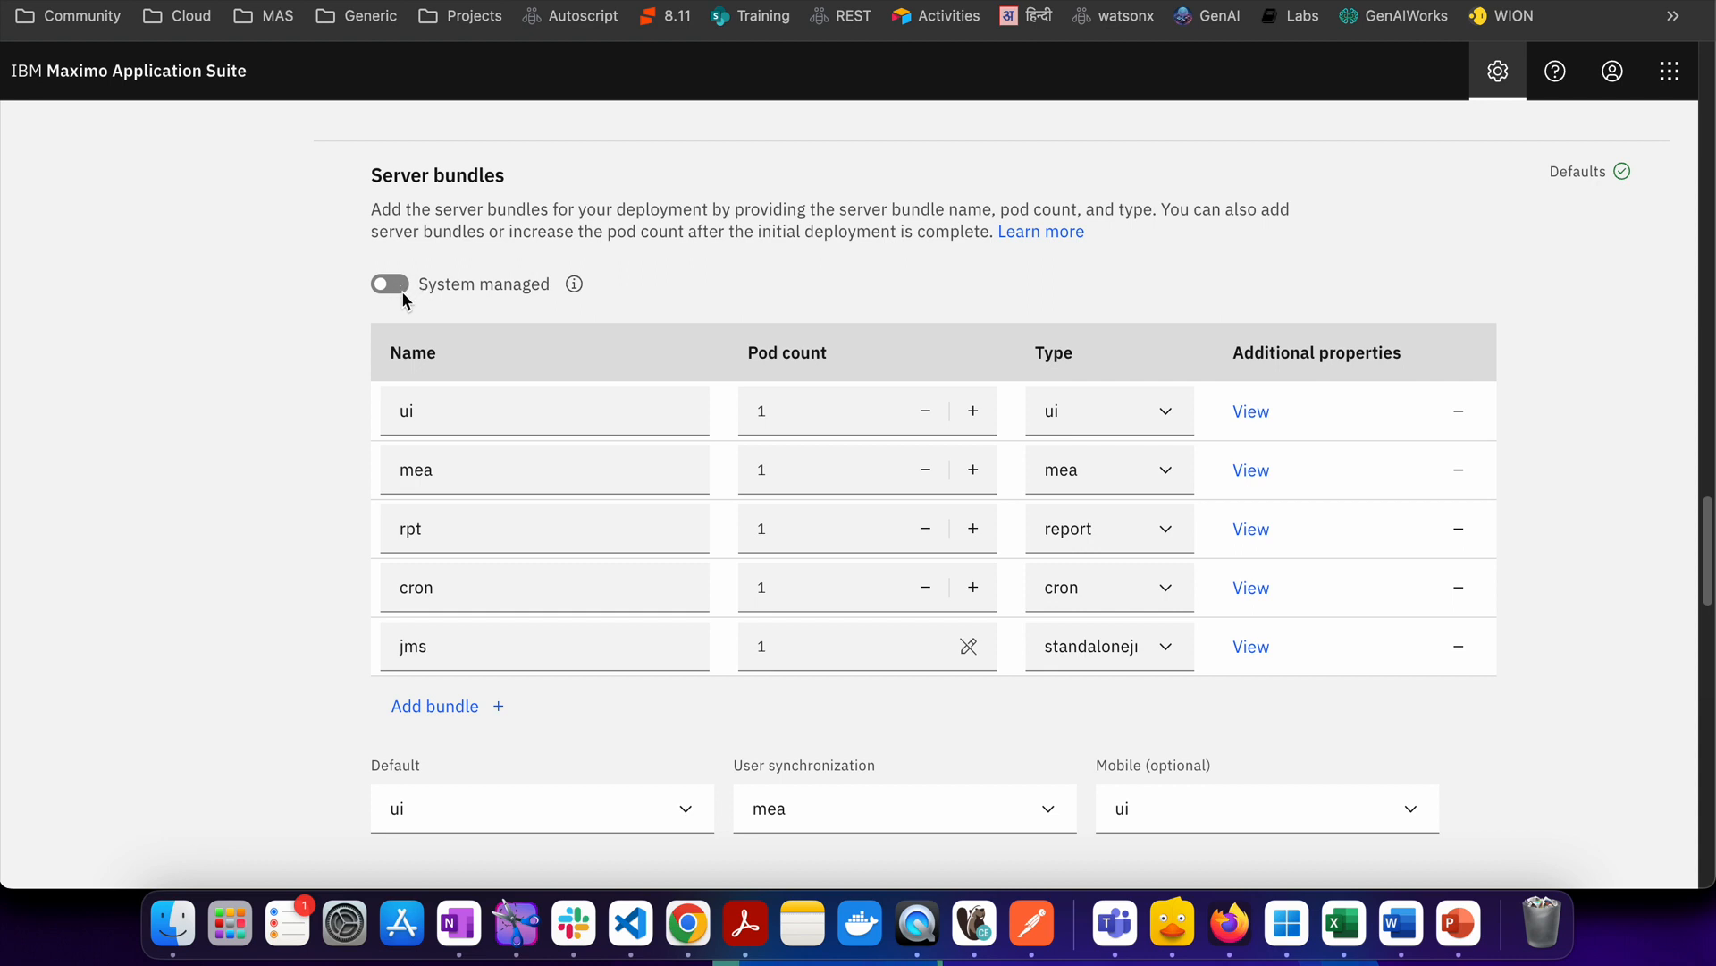
{"action": "mouse_move", "coordinate": [709, 259]}
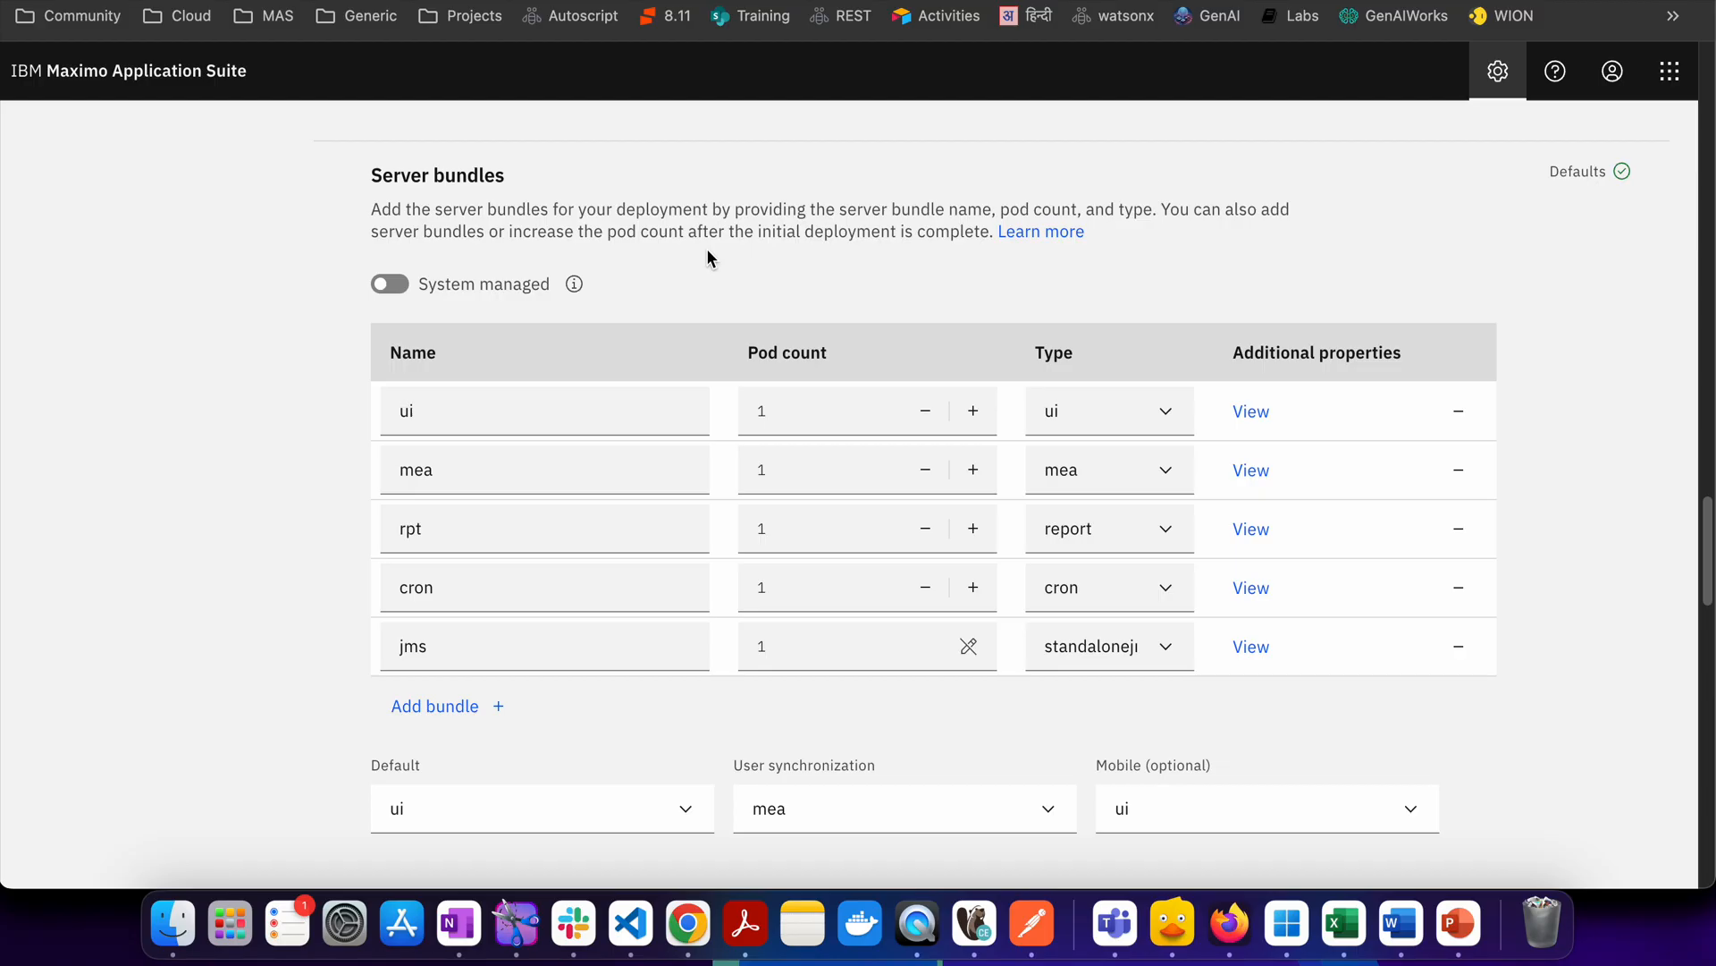
{"action": "mouse_move", "coordinate": [684, 273]}
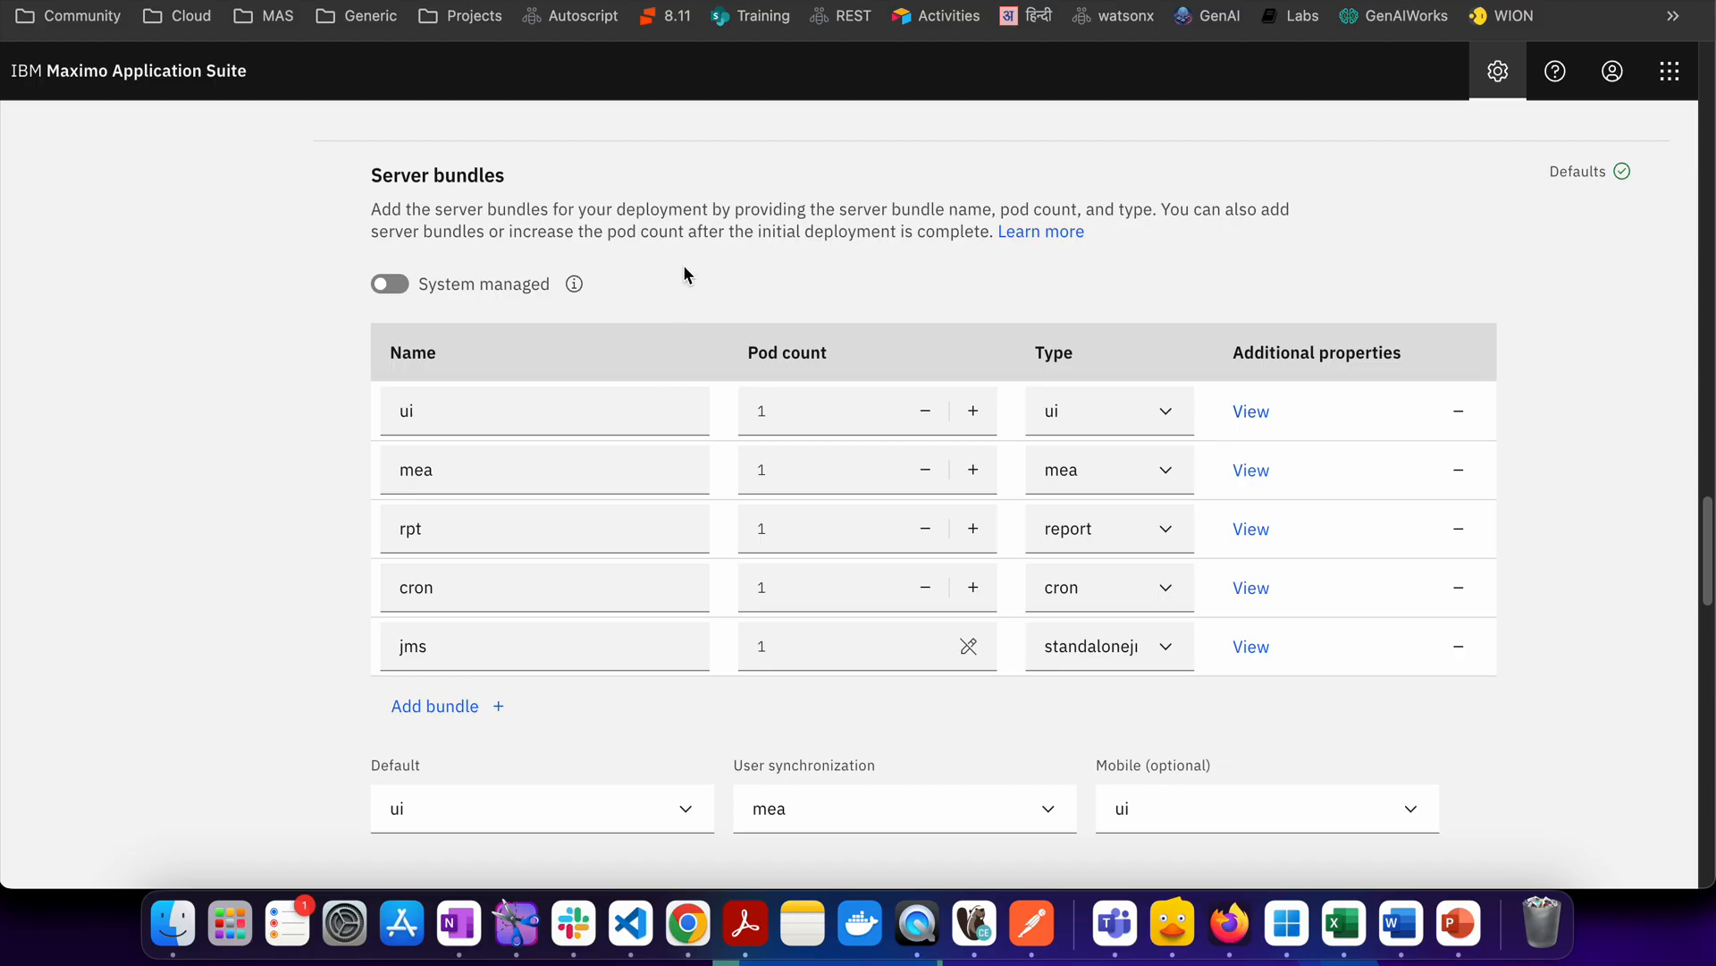
{"action": "mouse_move", "coordinate": [788, 287]}
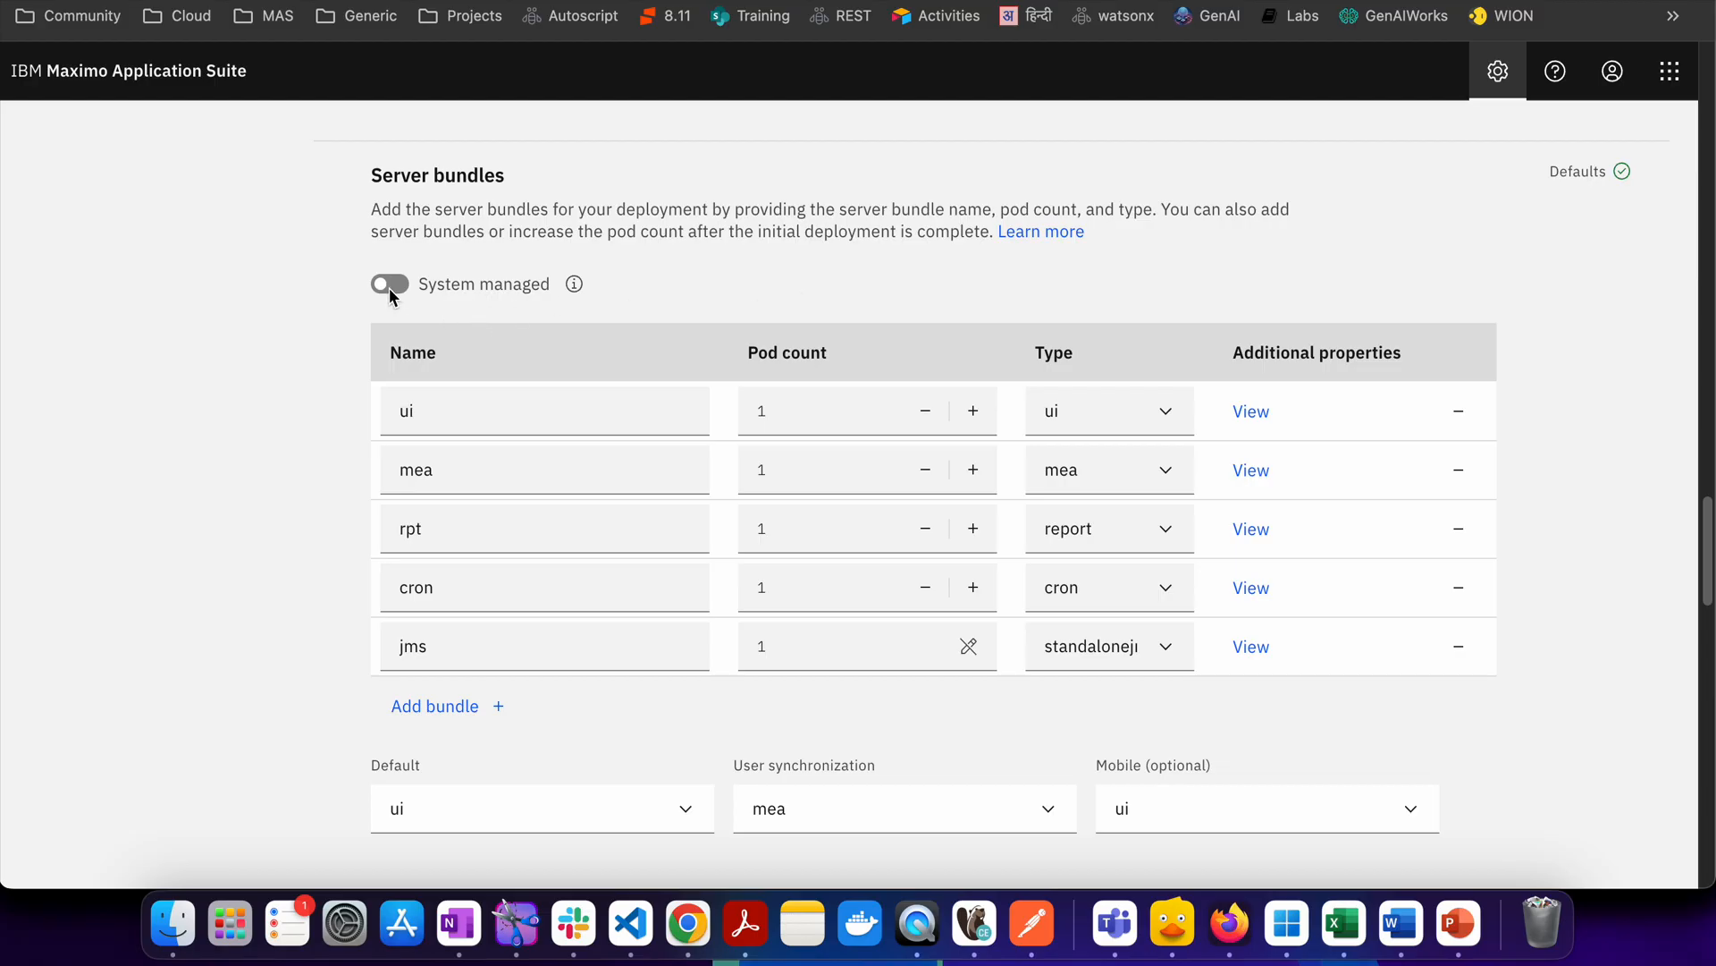
{"action": "mouse_move", "coordinate": [682, 610]}
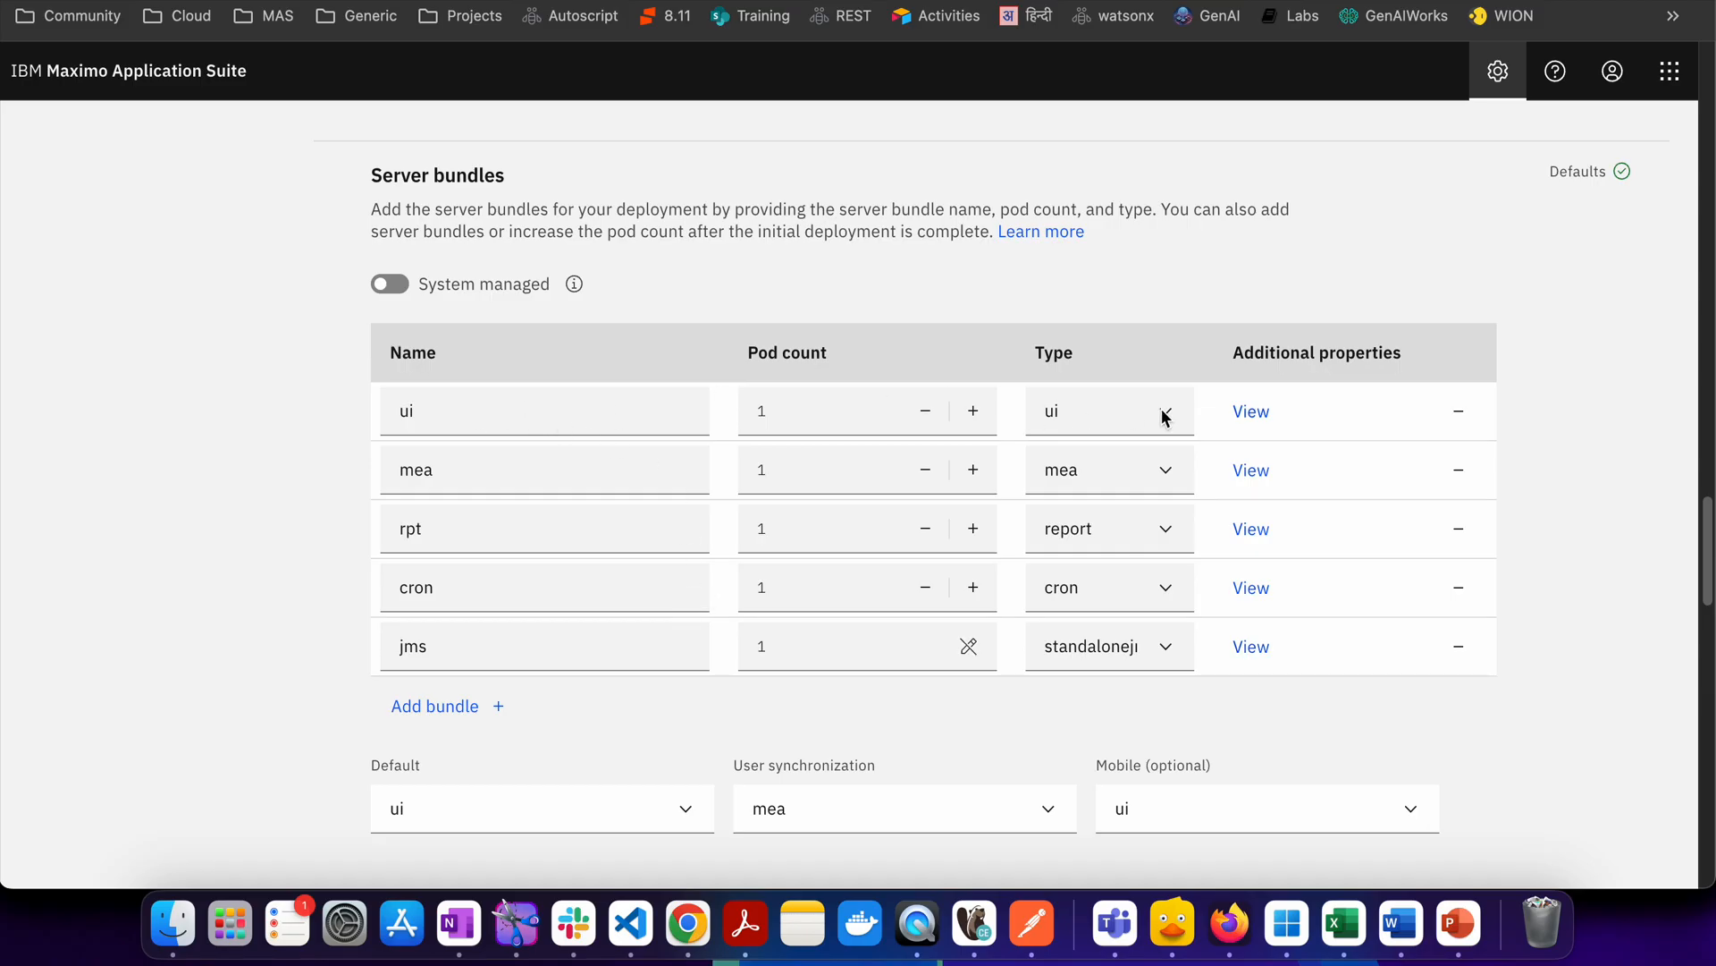
{"action": "mouse_move", "coordinate": [463, 440]}
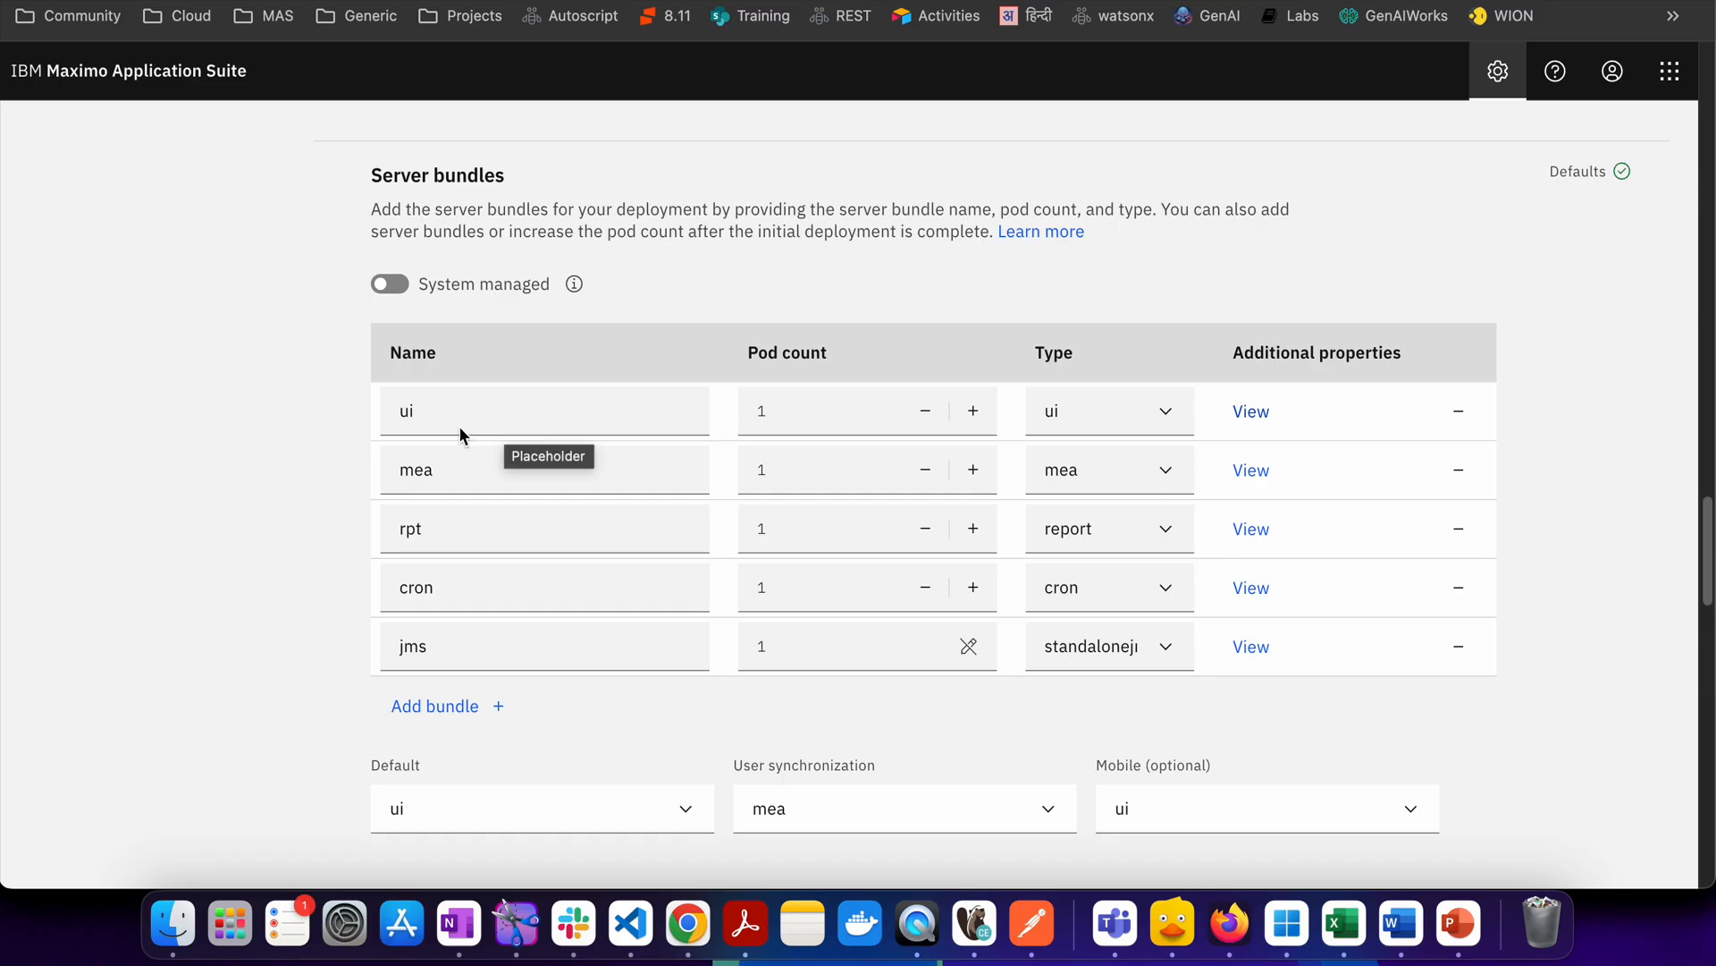
{"action": "mouse_move", "coordinate": [504, 428]}
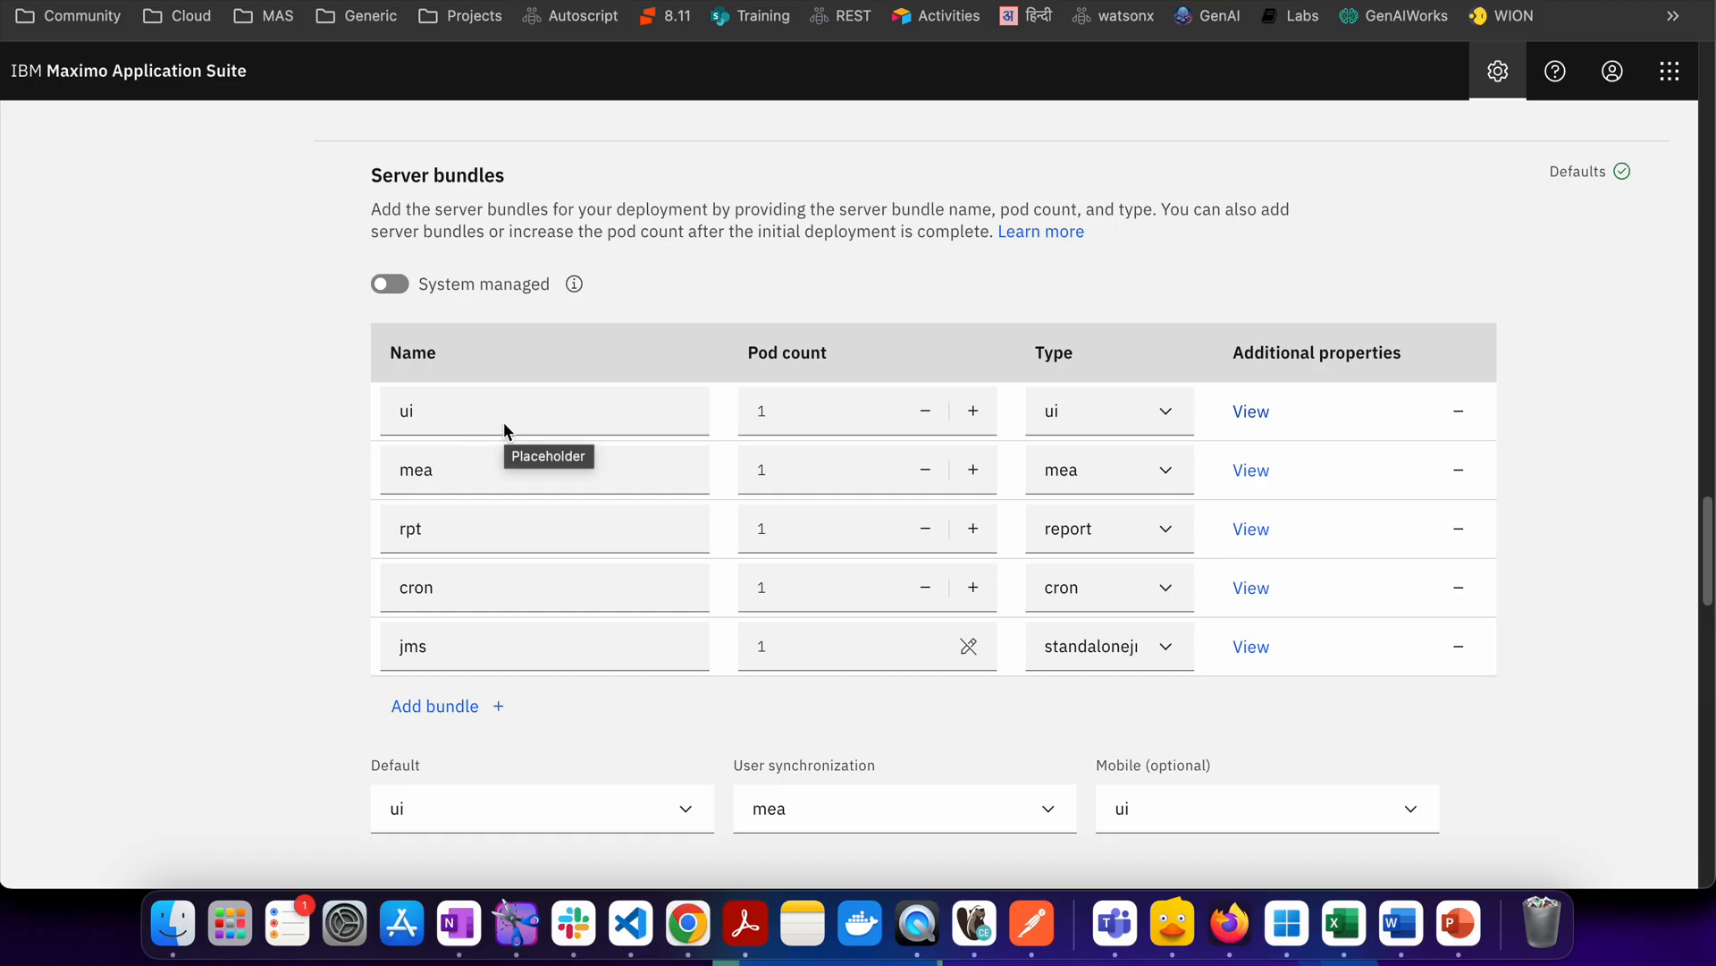
{"action": "mouse_move", "coordinate": [1169, 427]}
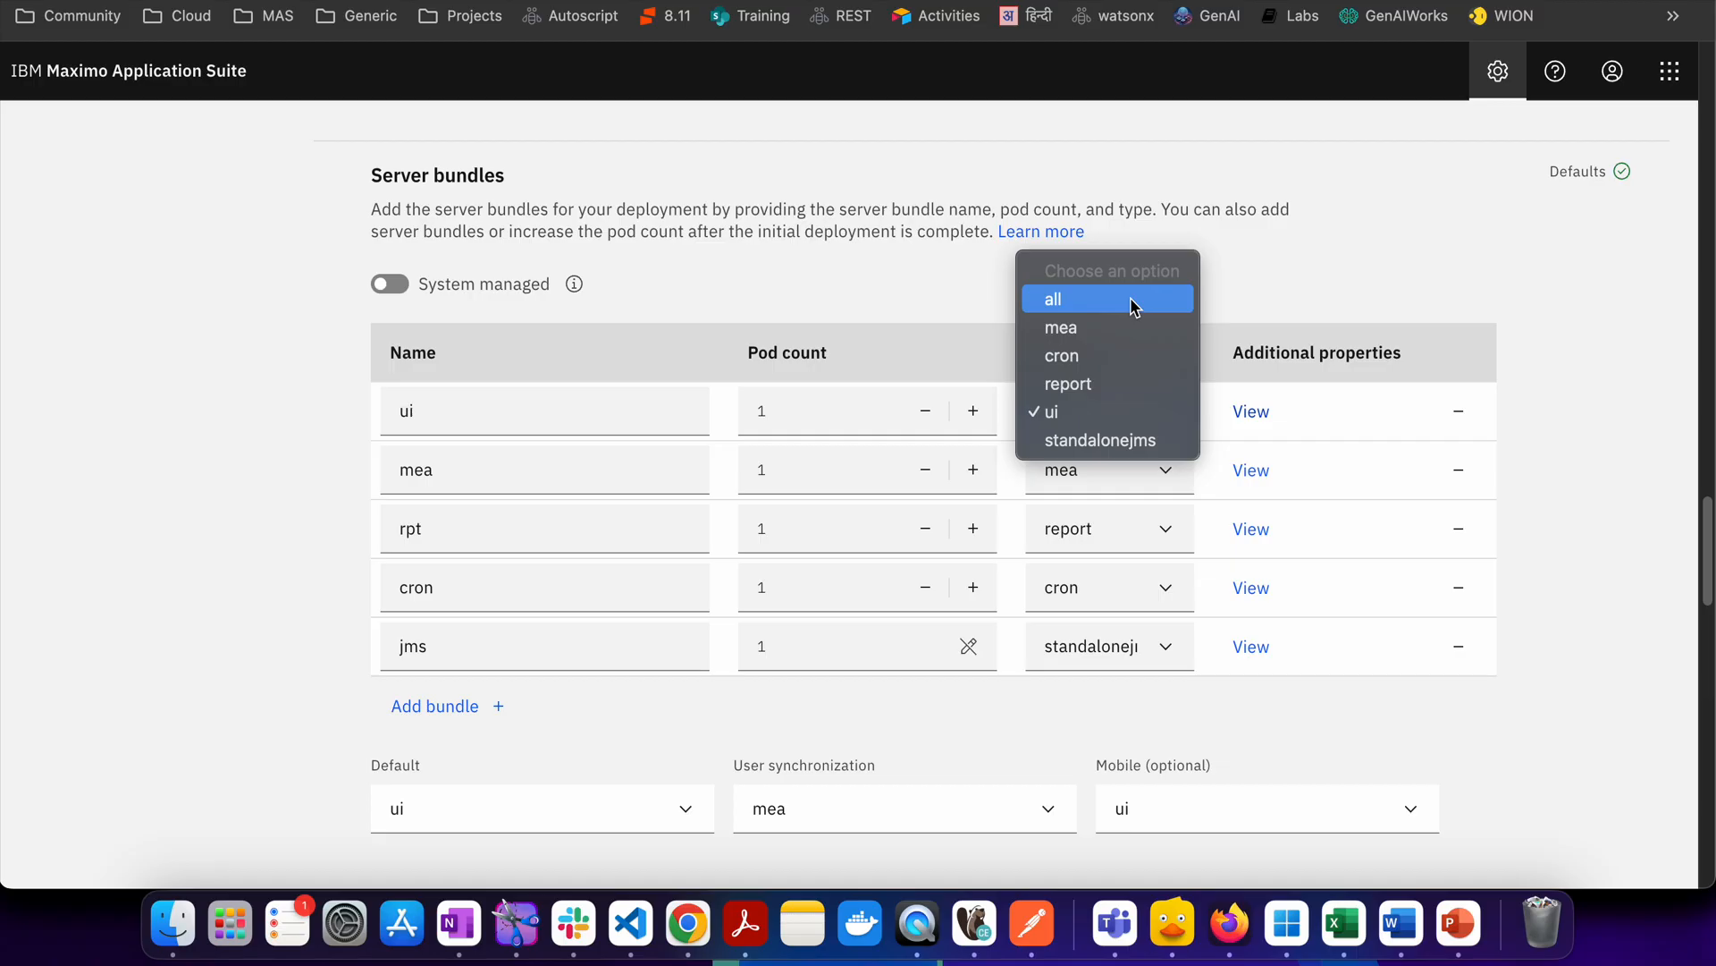
{"action": "mouse_move", "coordinate": [1106, 326]}
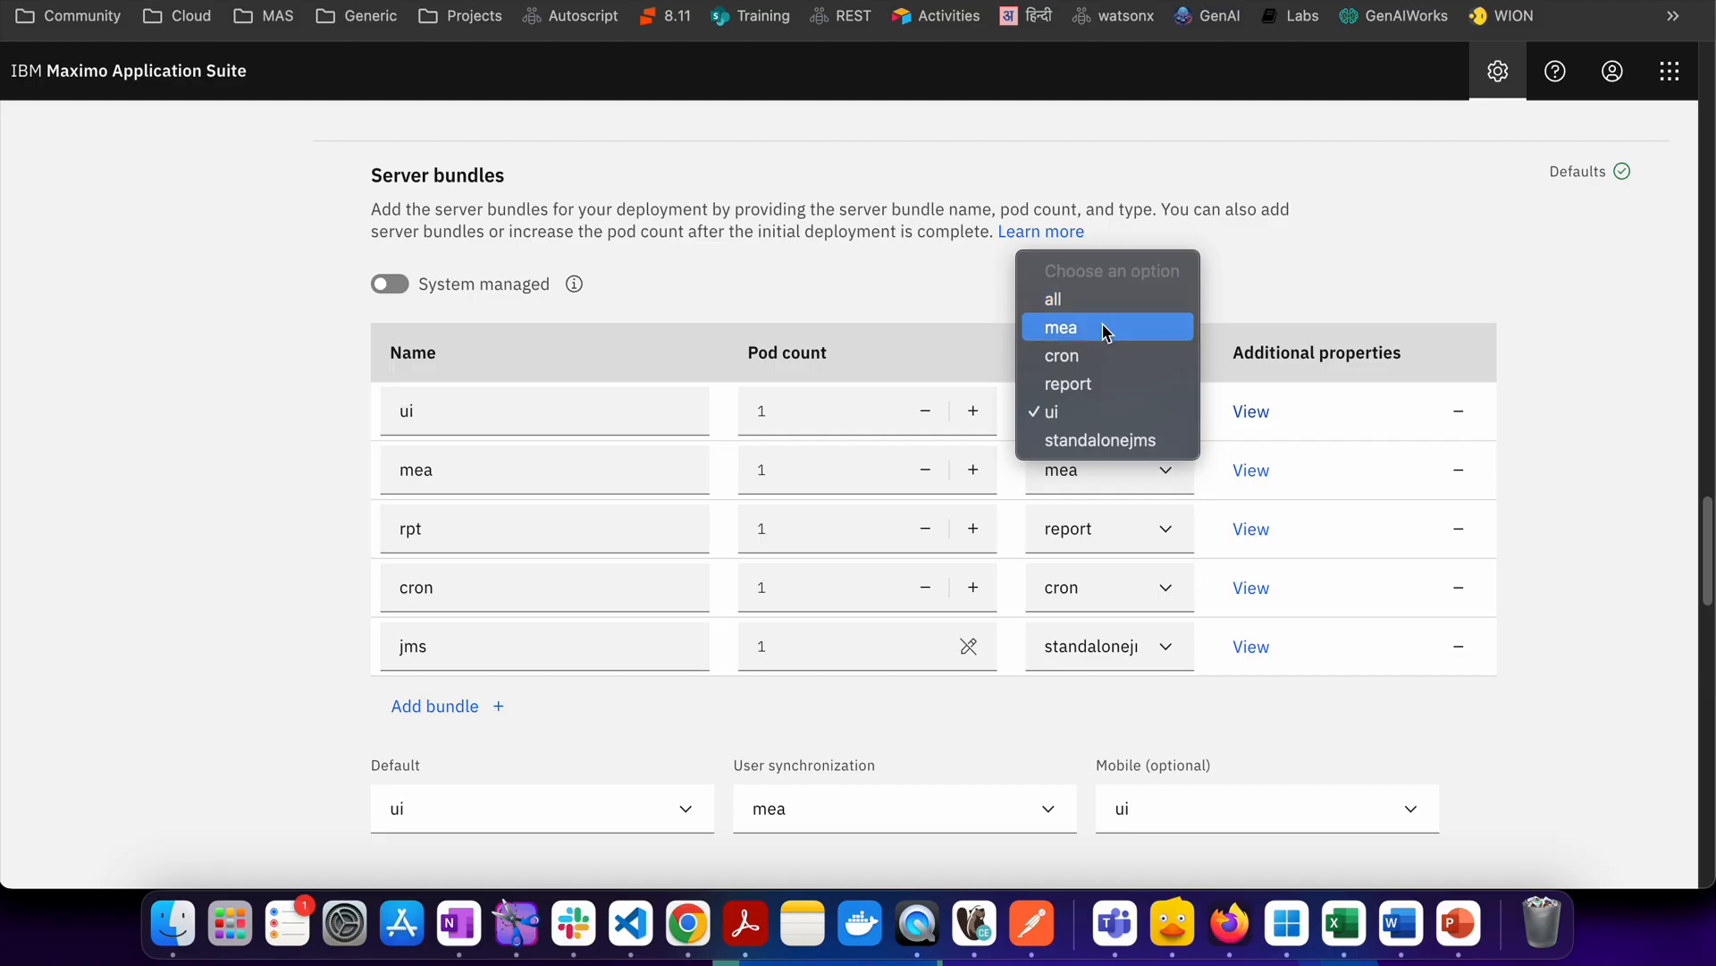
{"action": "mouse_move", "coordinate": [1103, 411]}
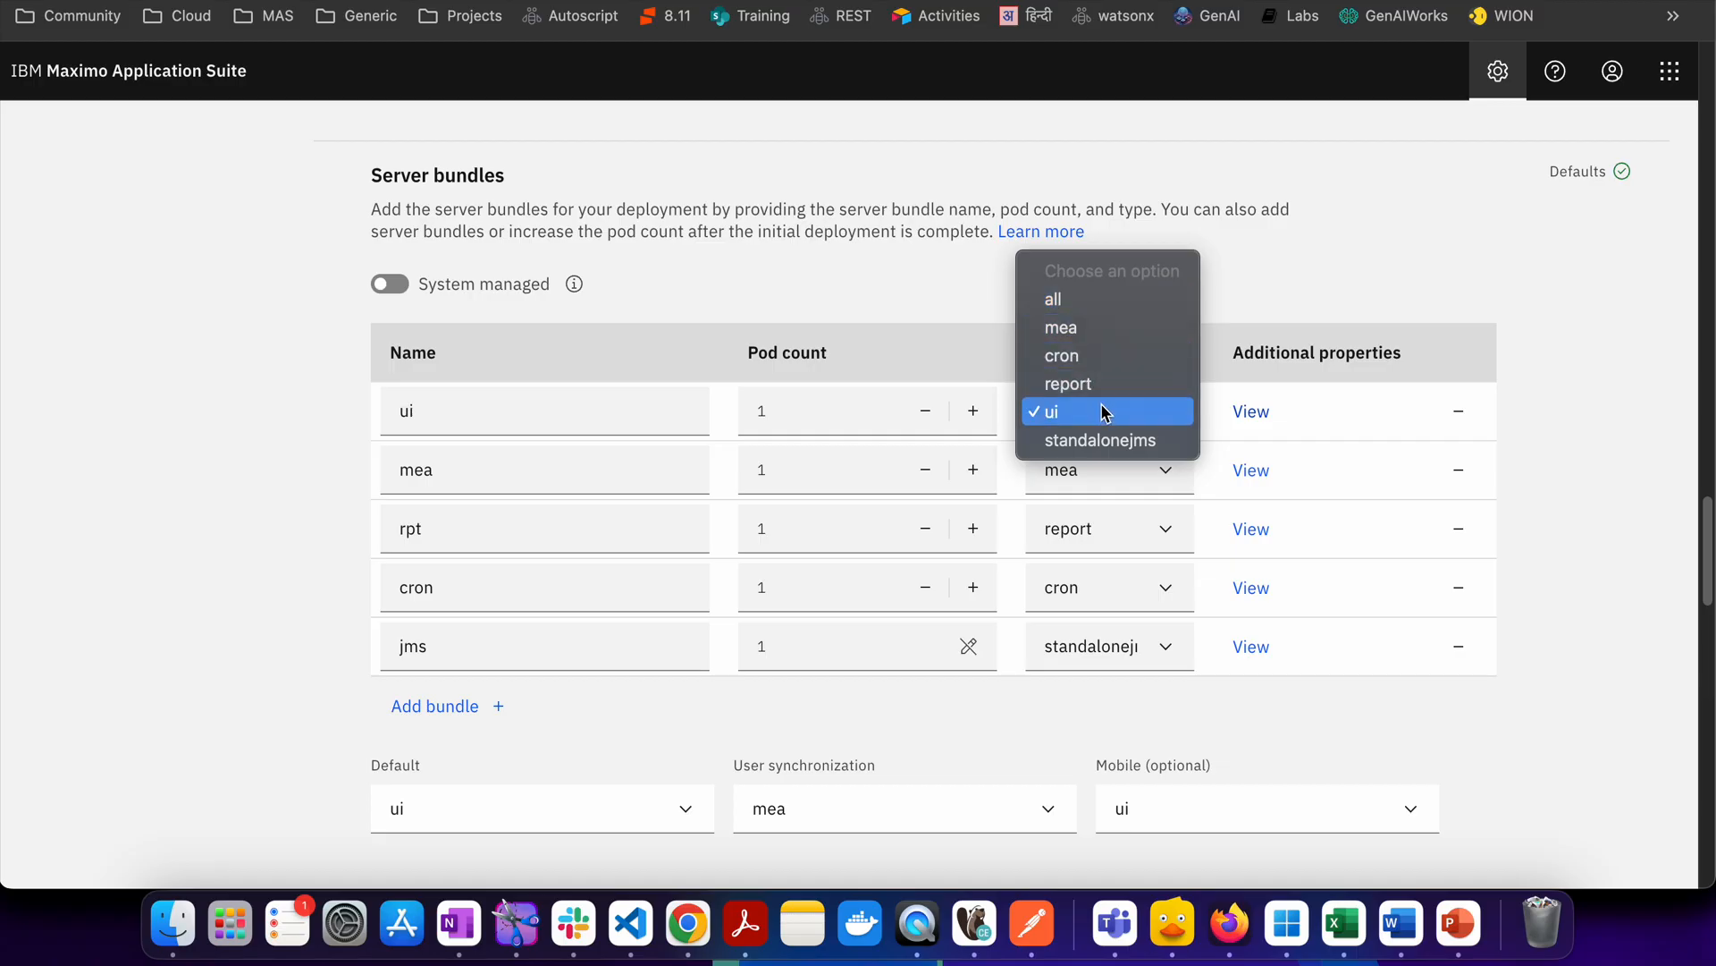
{"action": "mouse_move", "coordinate": [1091, 354]}
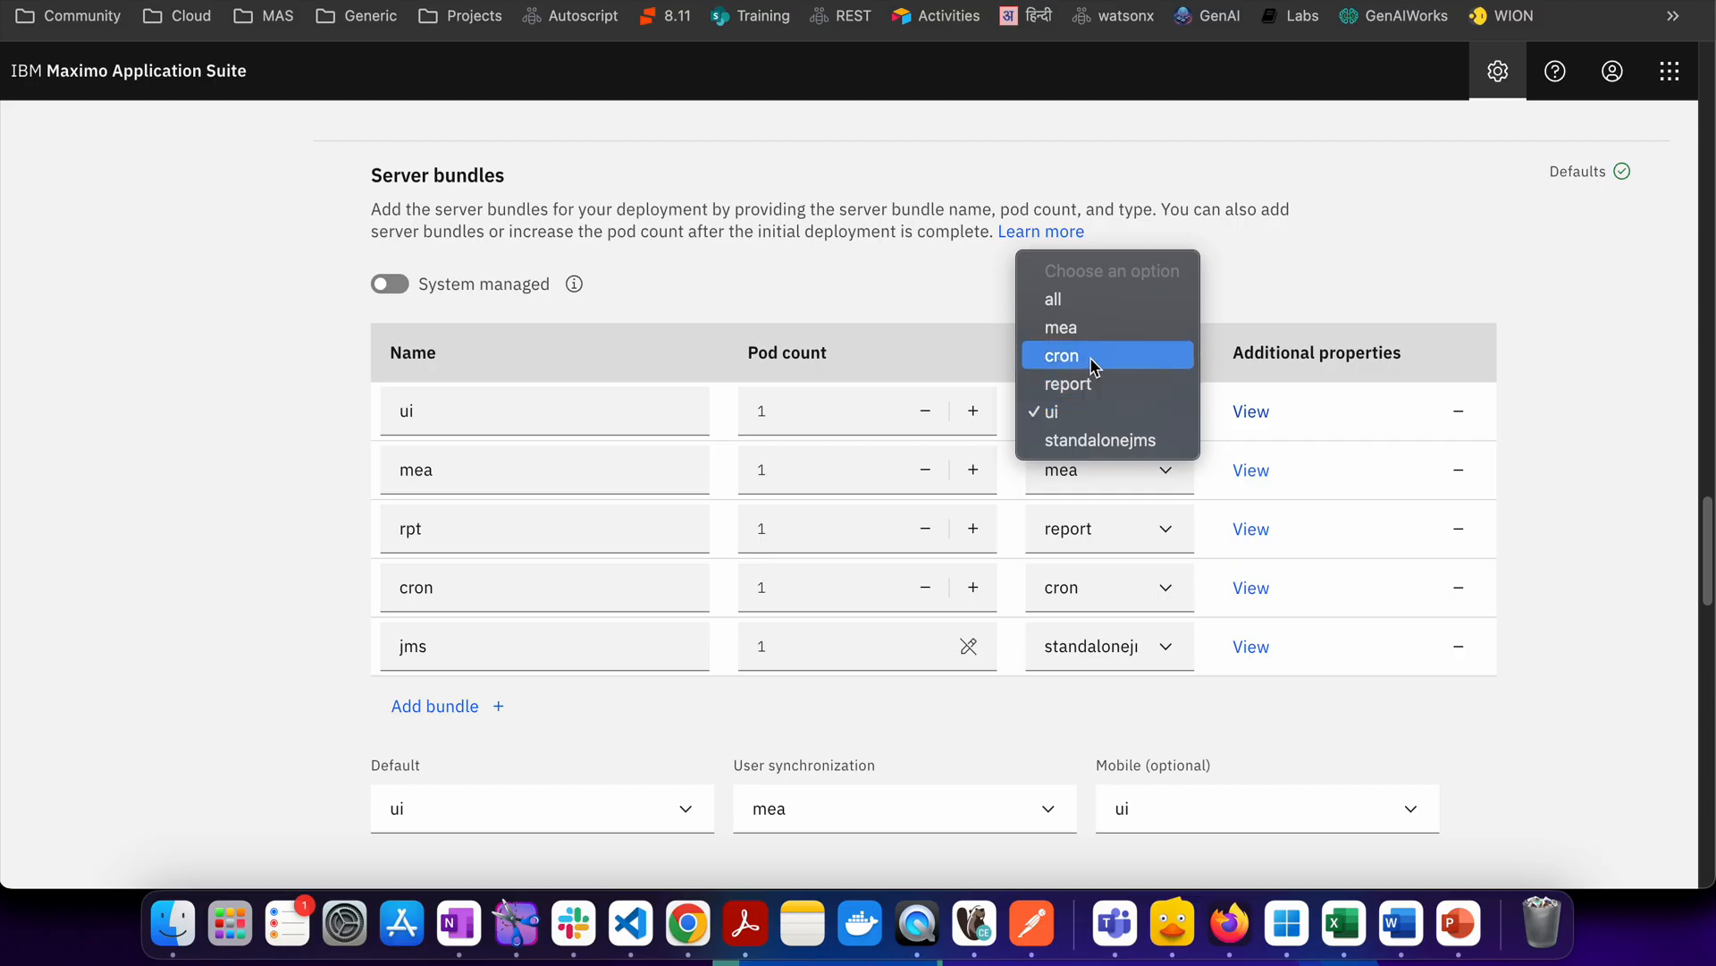
{"action": "mouse_move", "coordinate": [1108, 384]}
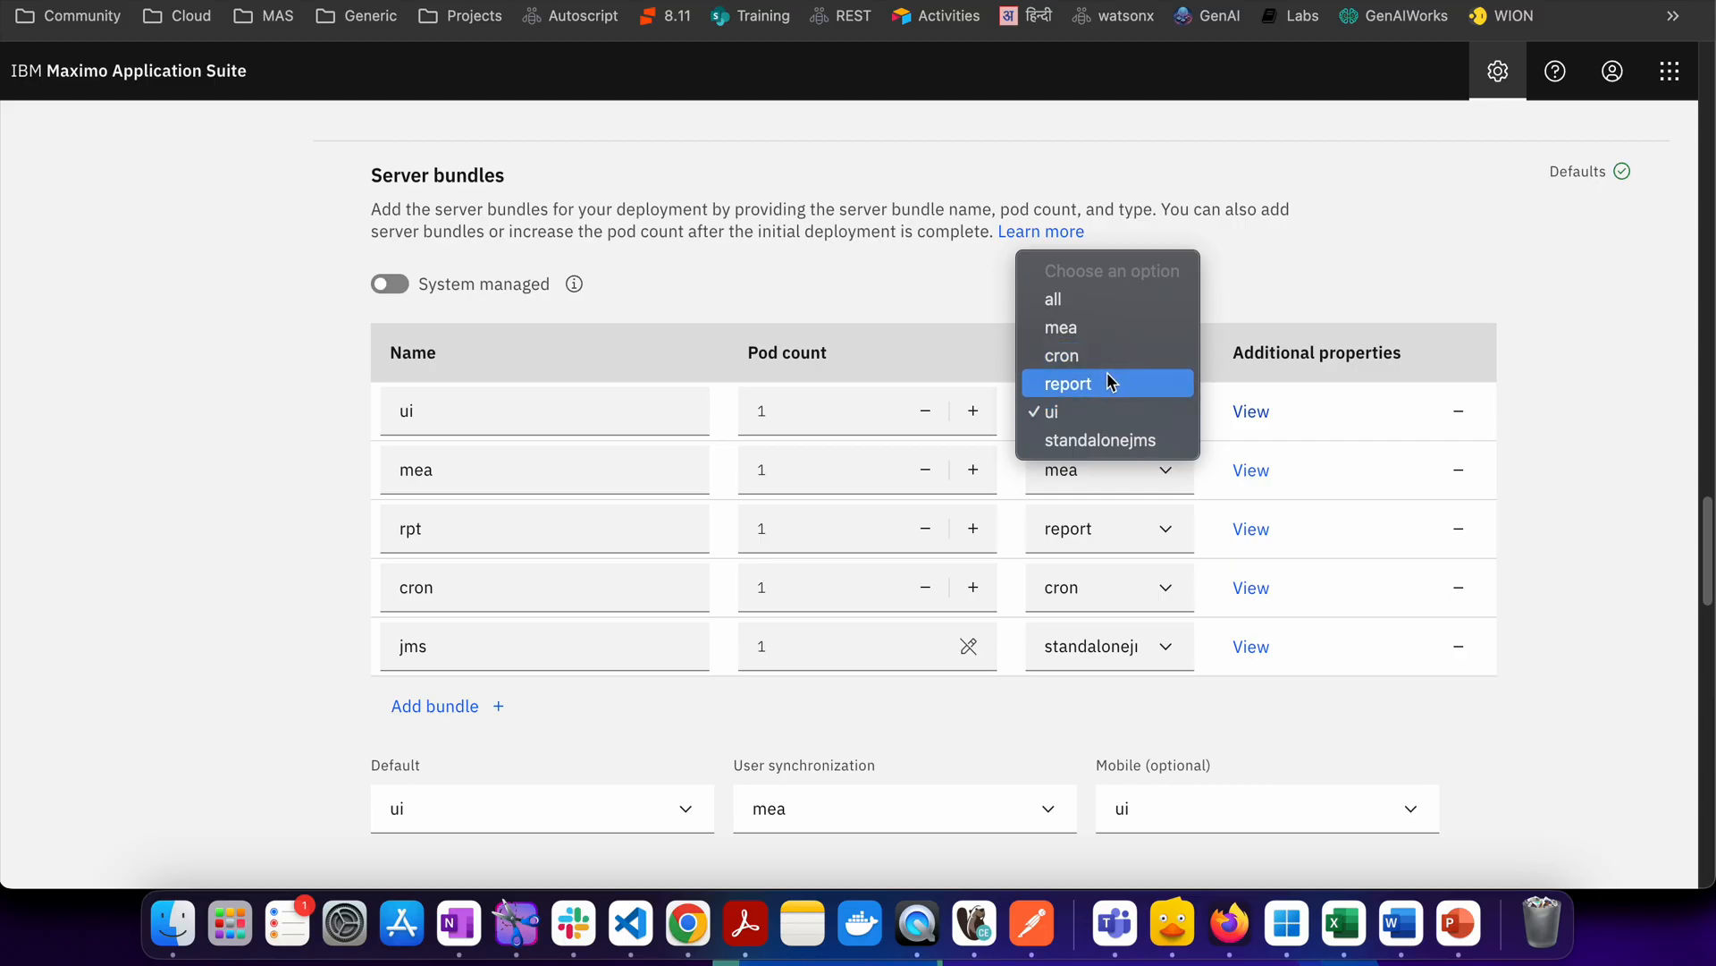
{"action": "mouse_move", "coordinate": [1118, 461]}
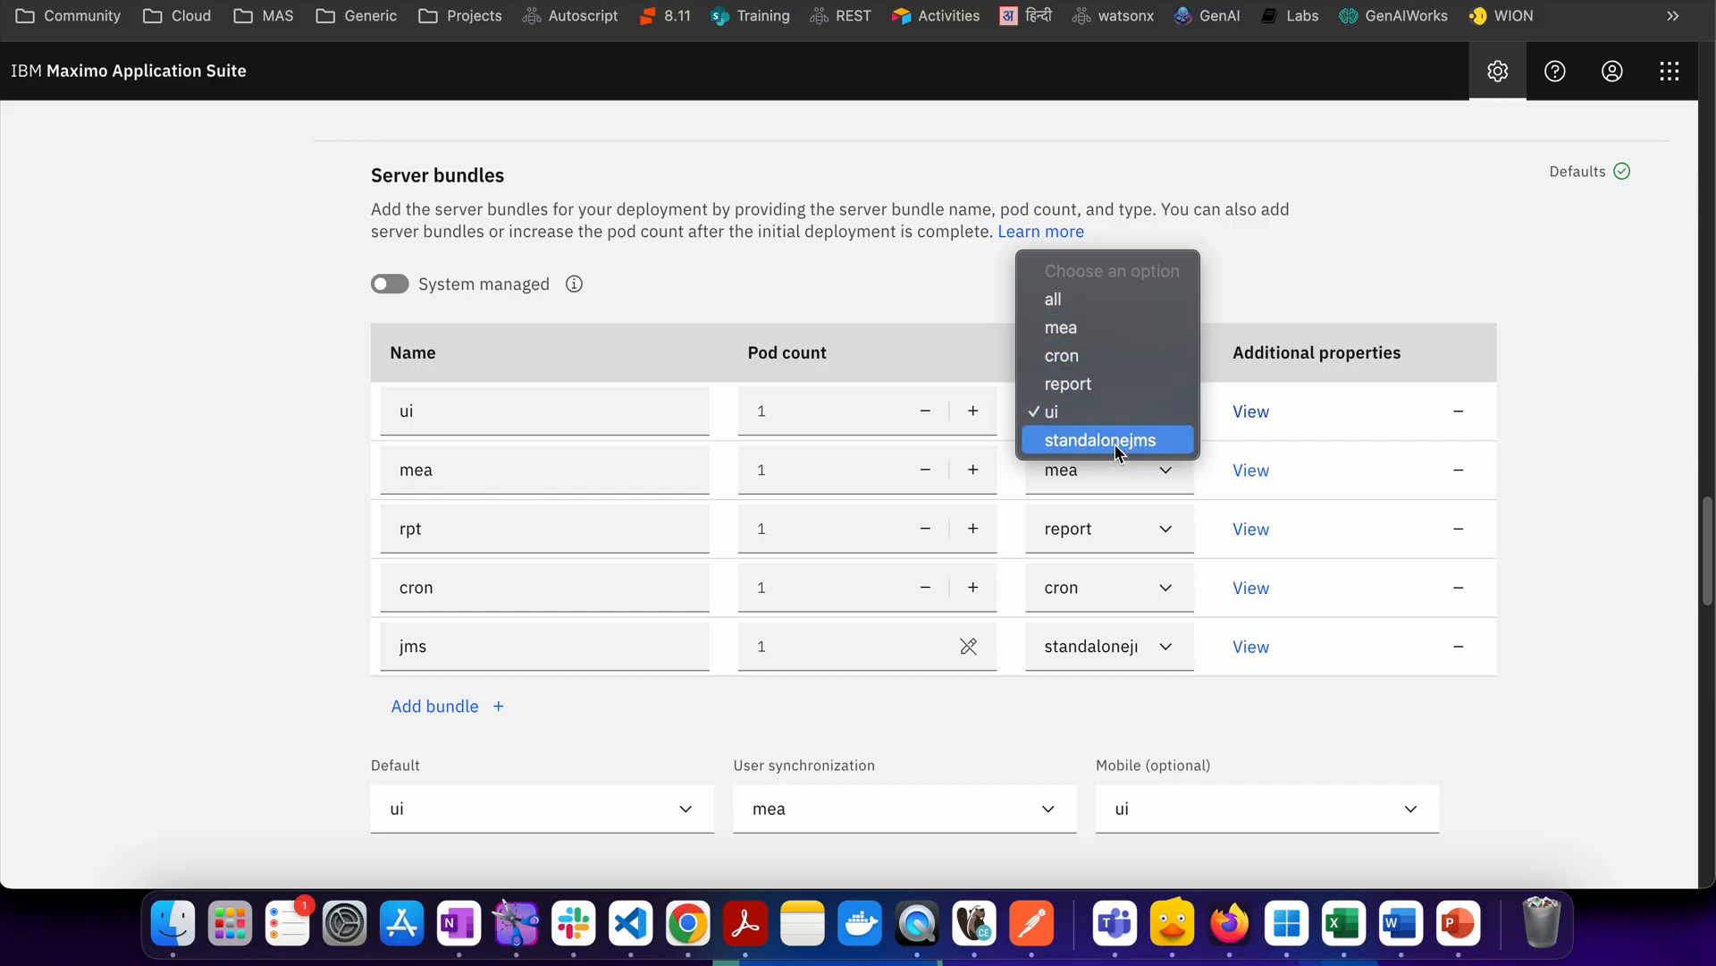
Leave the ui bundle's type unchanged and keep ui as the default bundle.
{"action": "left_click", "coordinate": [1049, 412]}
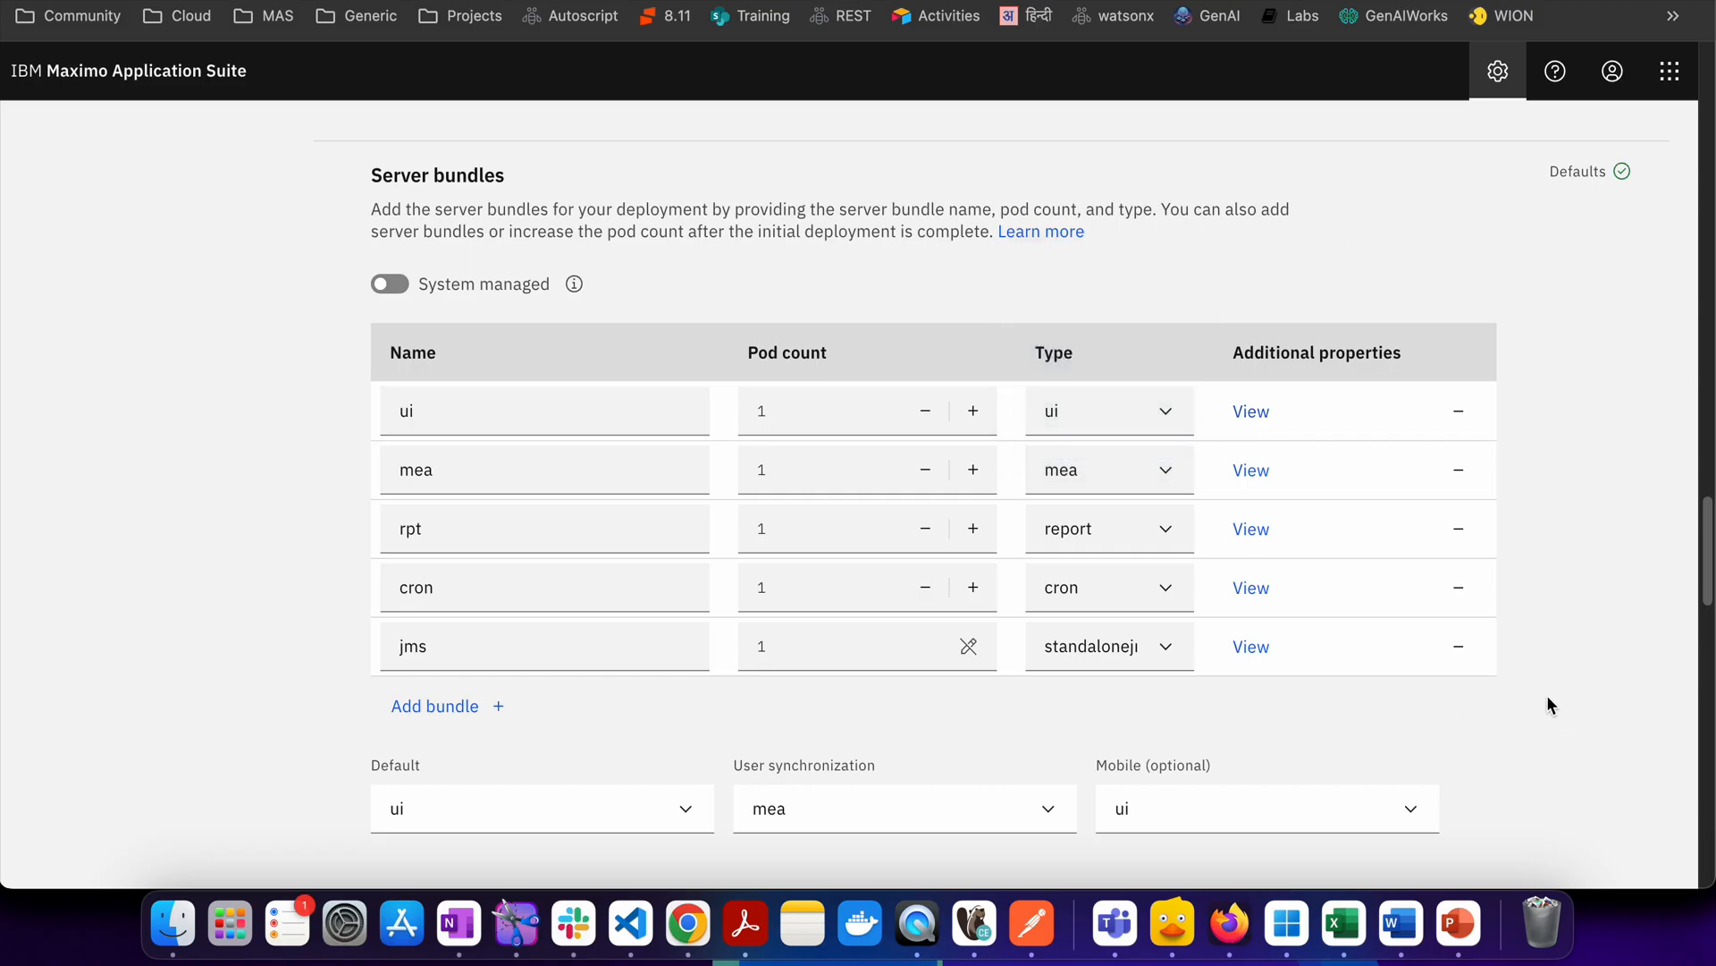
{"action": "scroll", "scroll_direction": "down", "scroll_amount": 3}
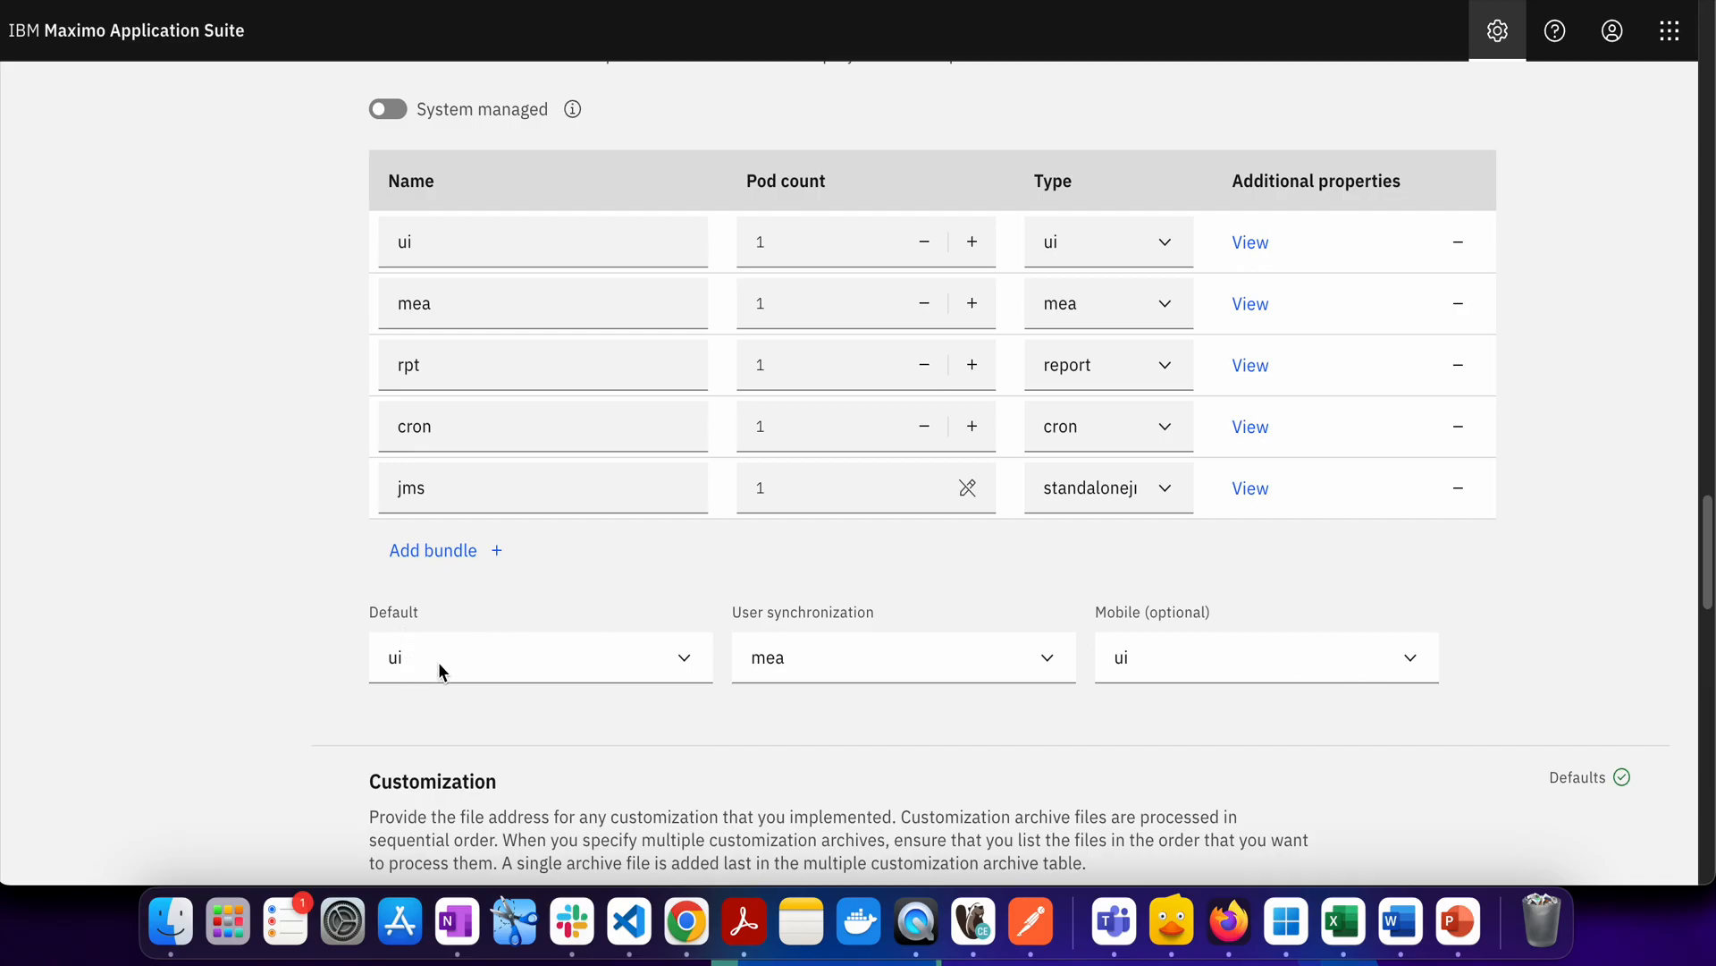
{"action": "mouse_move", "coordinate": [946, 642]}
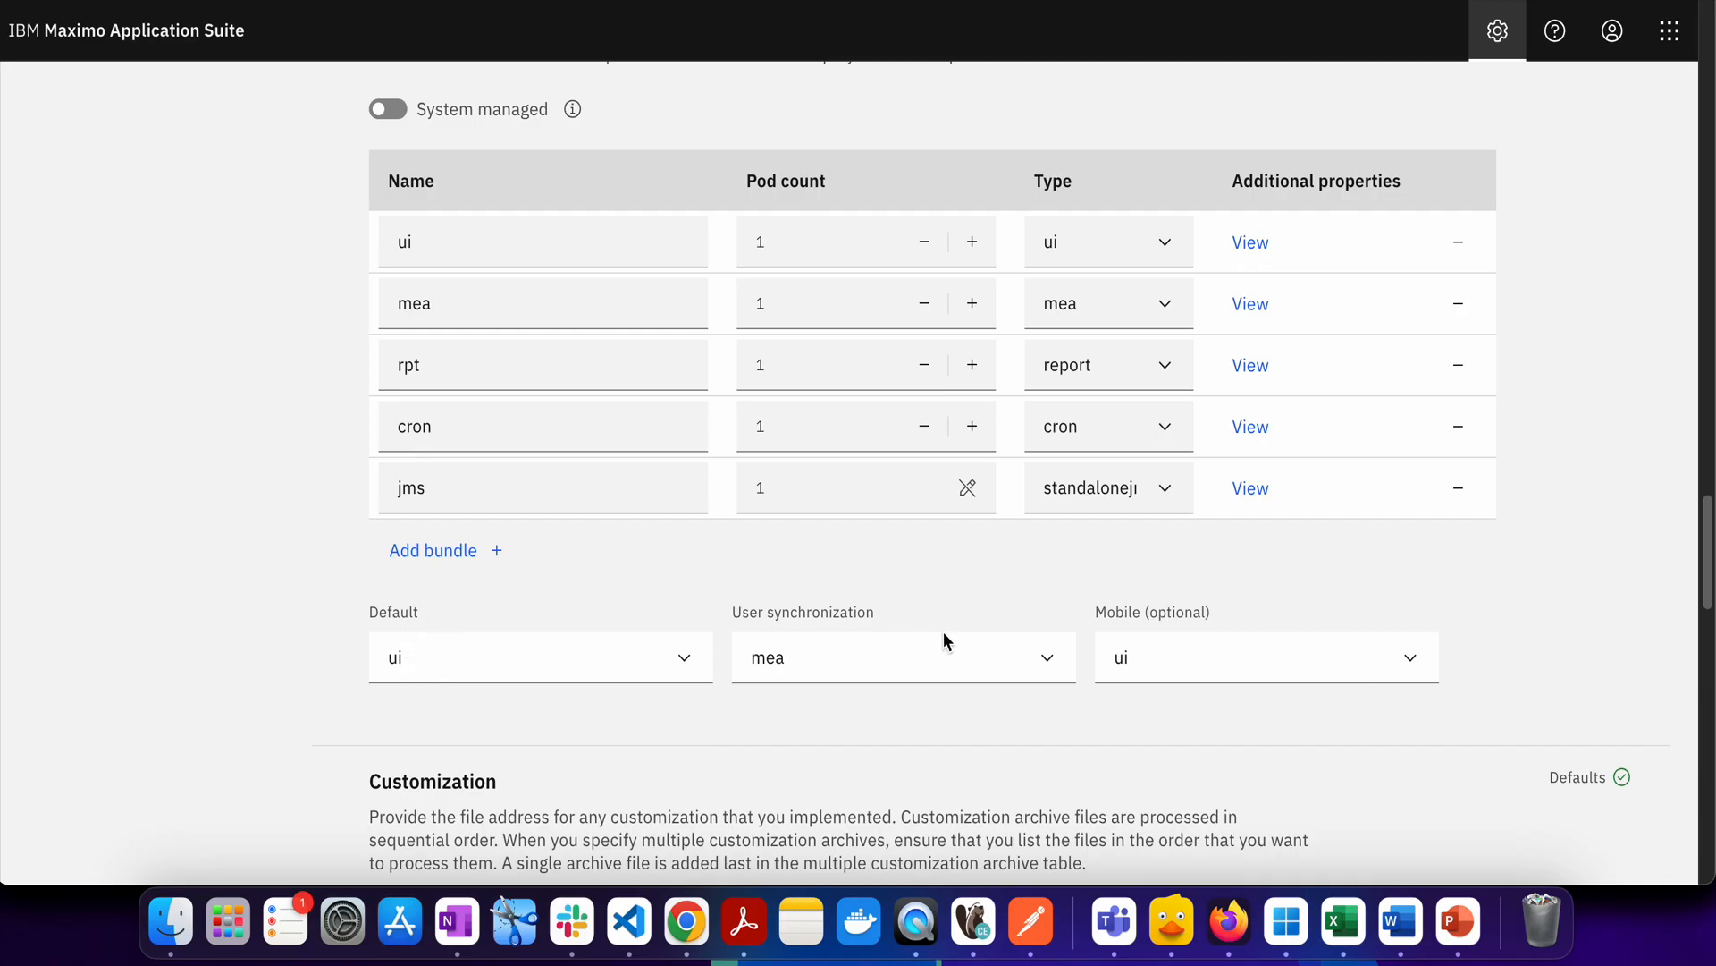
{"action": "mouse_move", "coordinate": [1169, 649]}
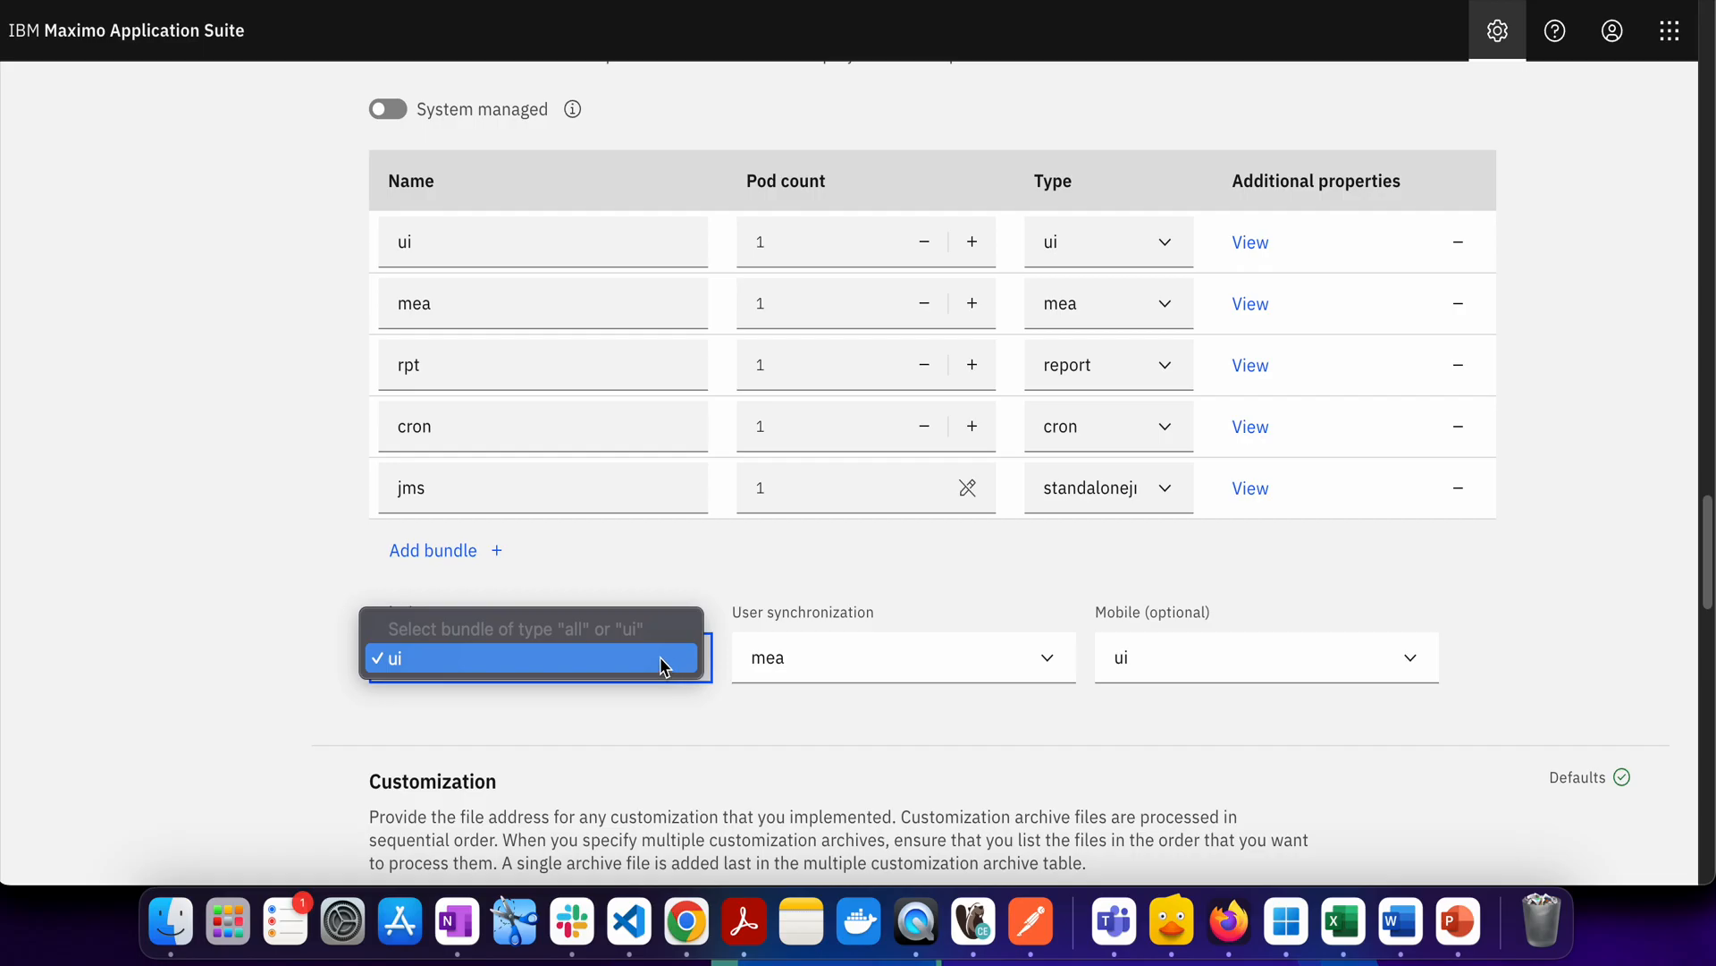
{"action": "mouse_move", "coordinate": [595, 630]}
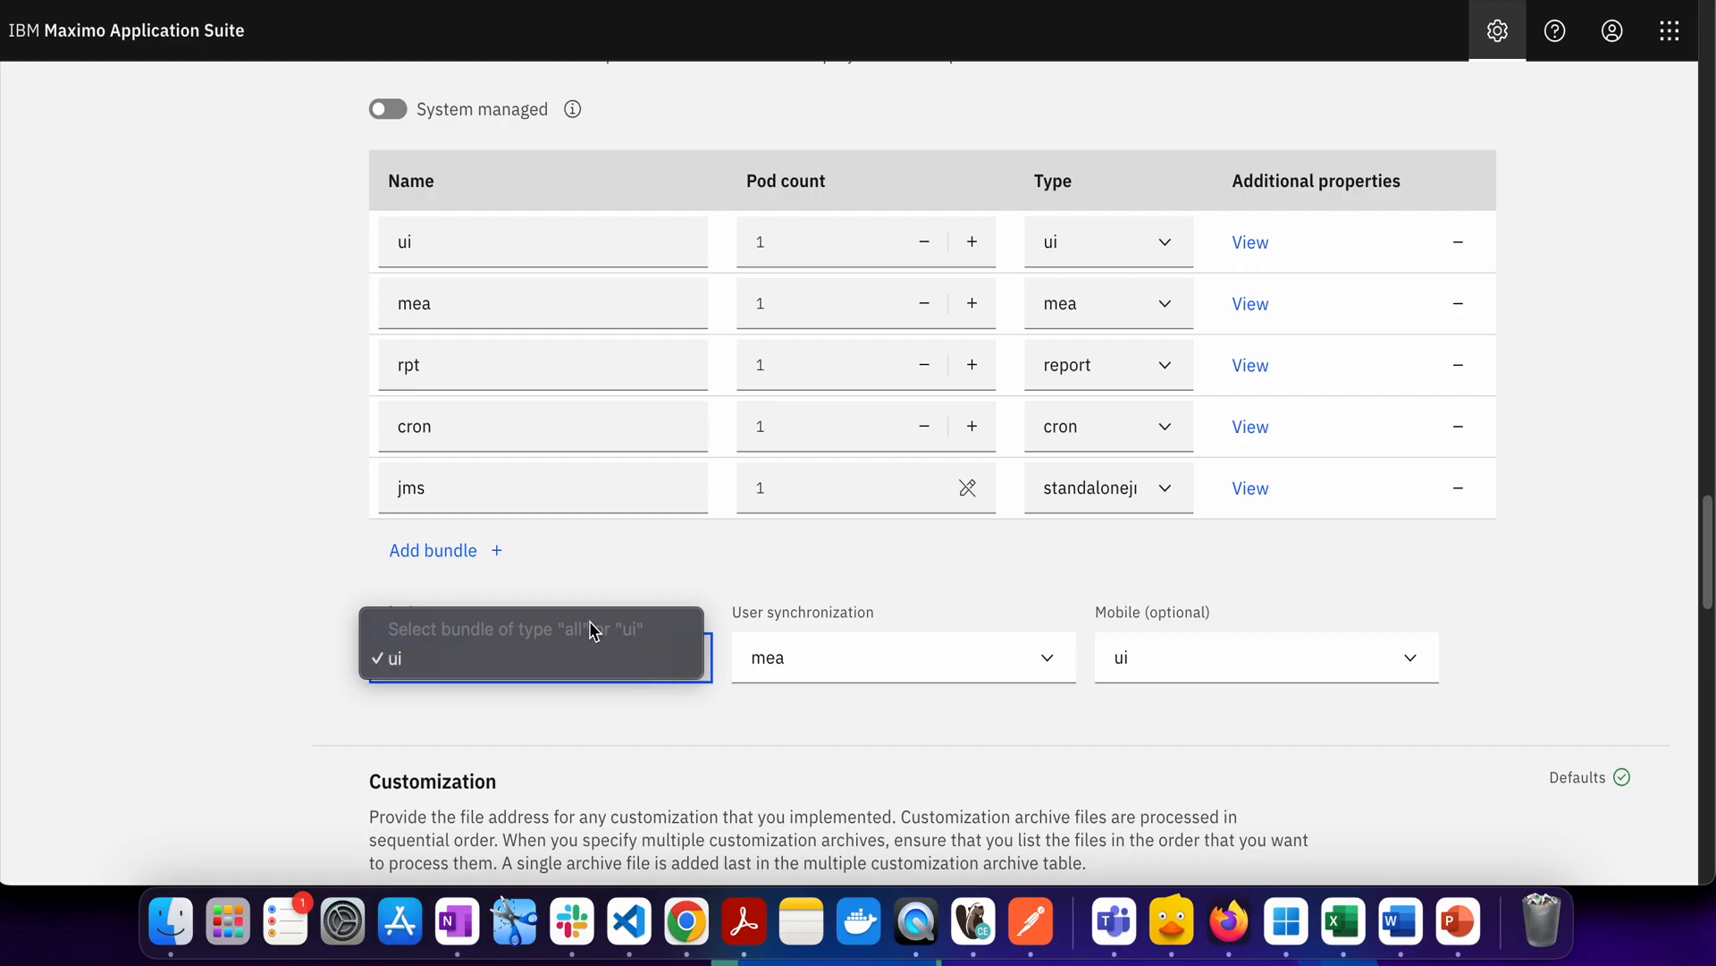
{"action": "left_click", "coordinate": [419, 658]}
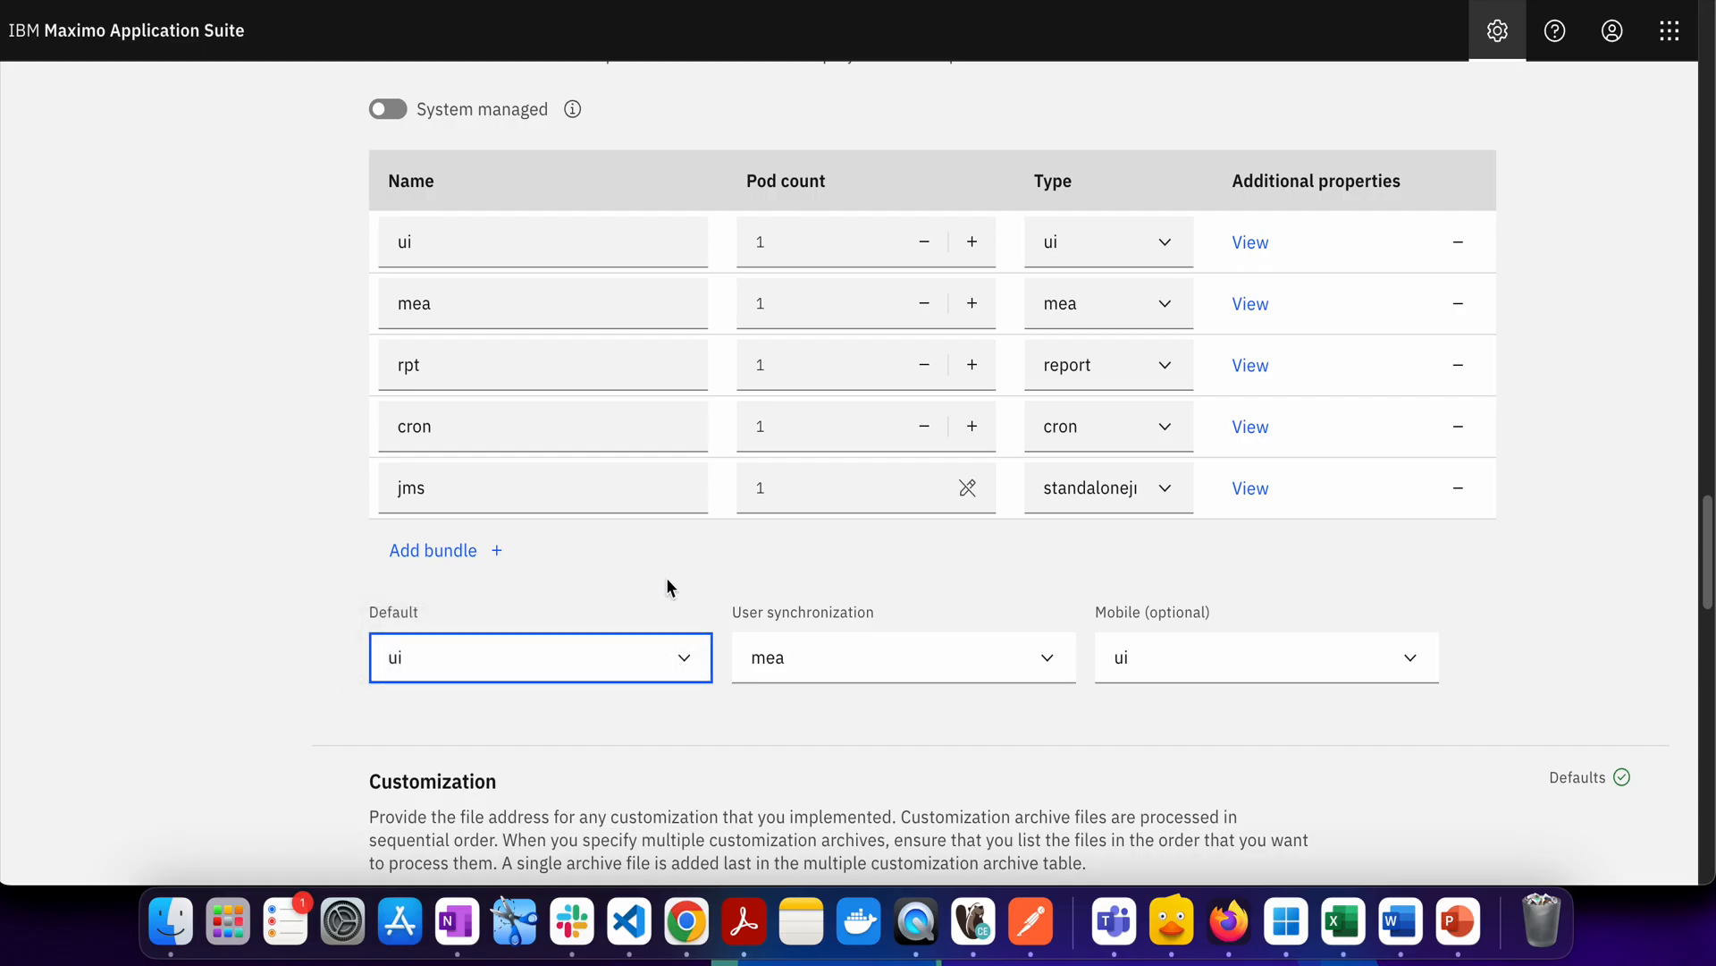
{"action": "mouse_move", "coordinate": [748, 589]}
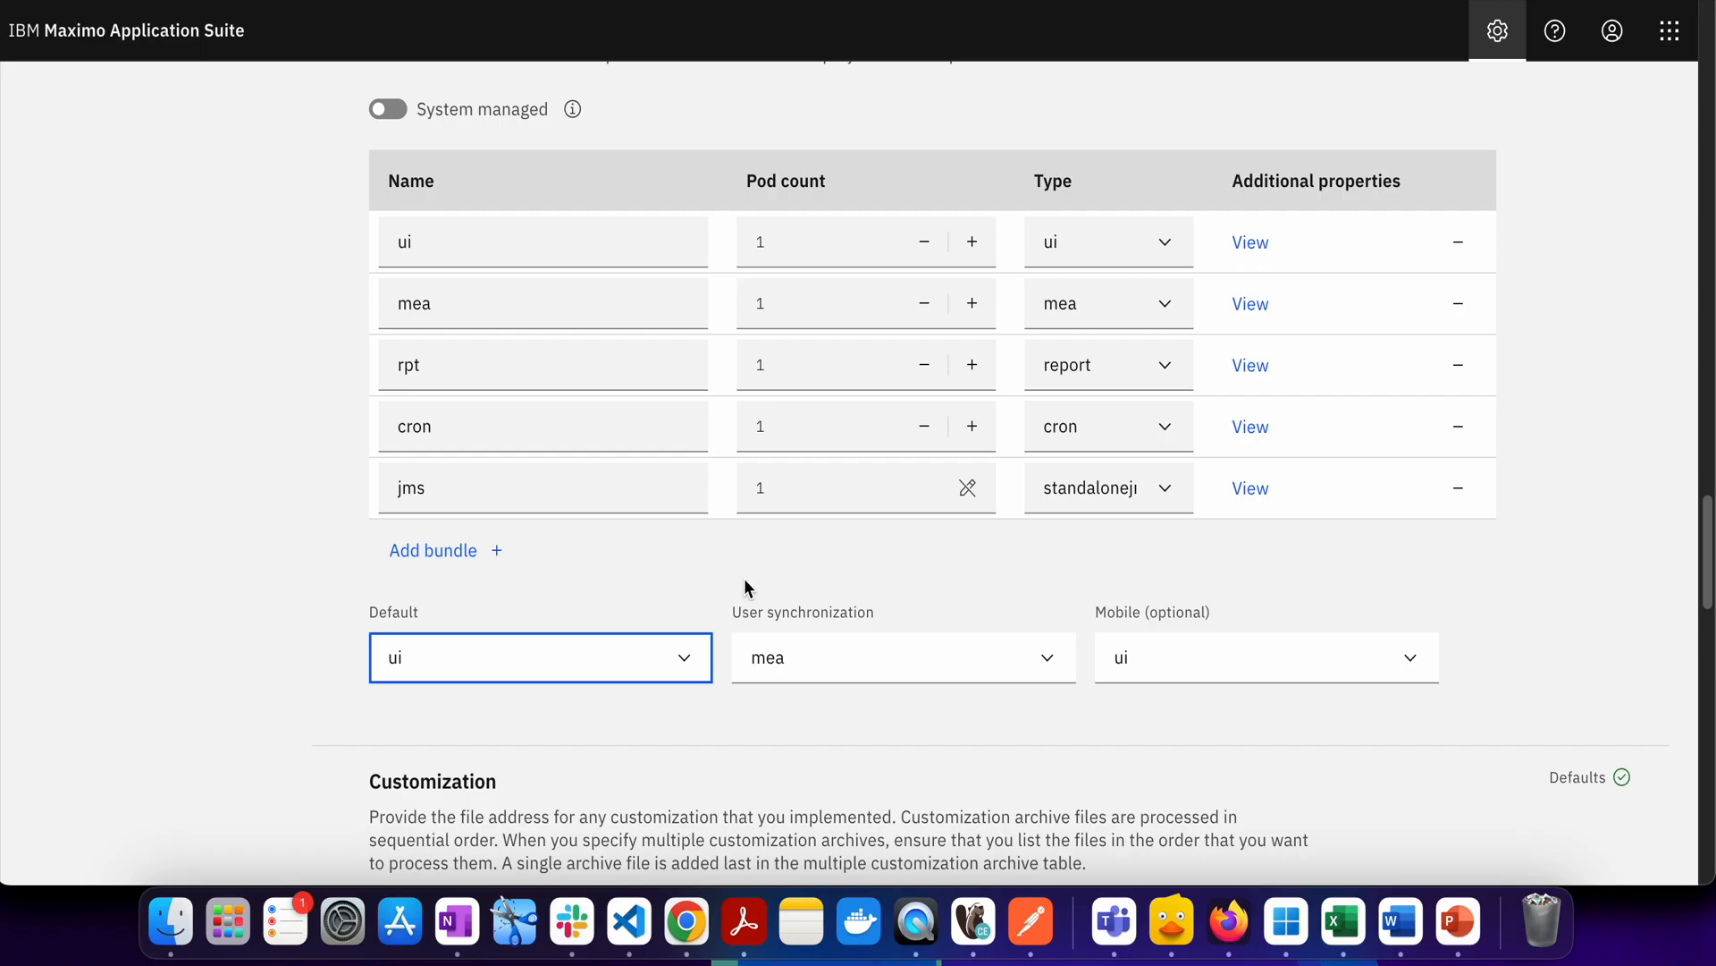
{"action": "mouse_move", "coordinate": [719, 599]}
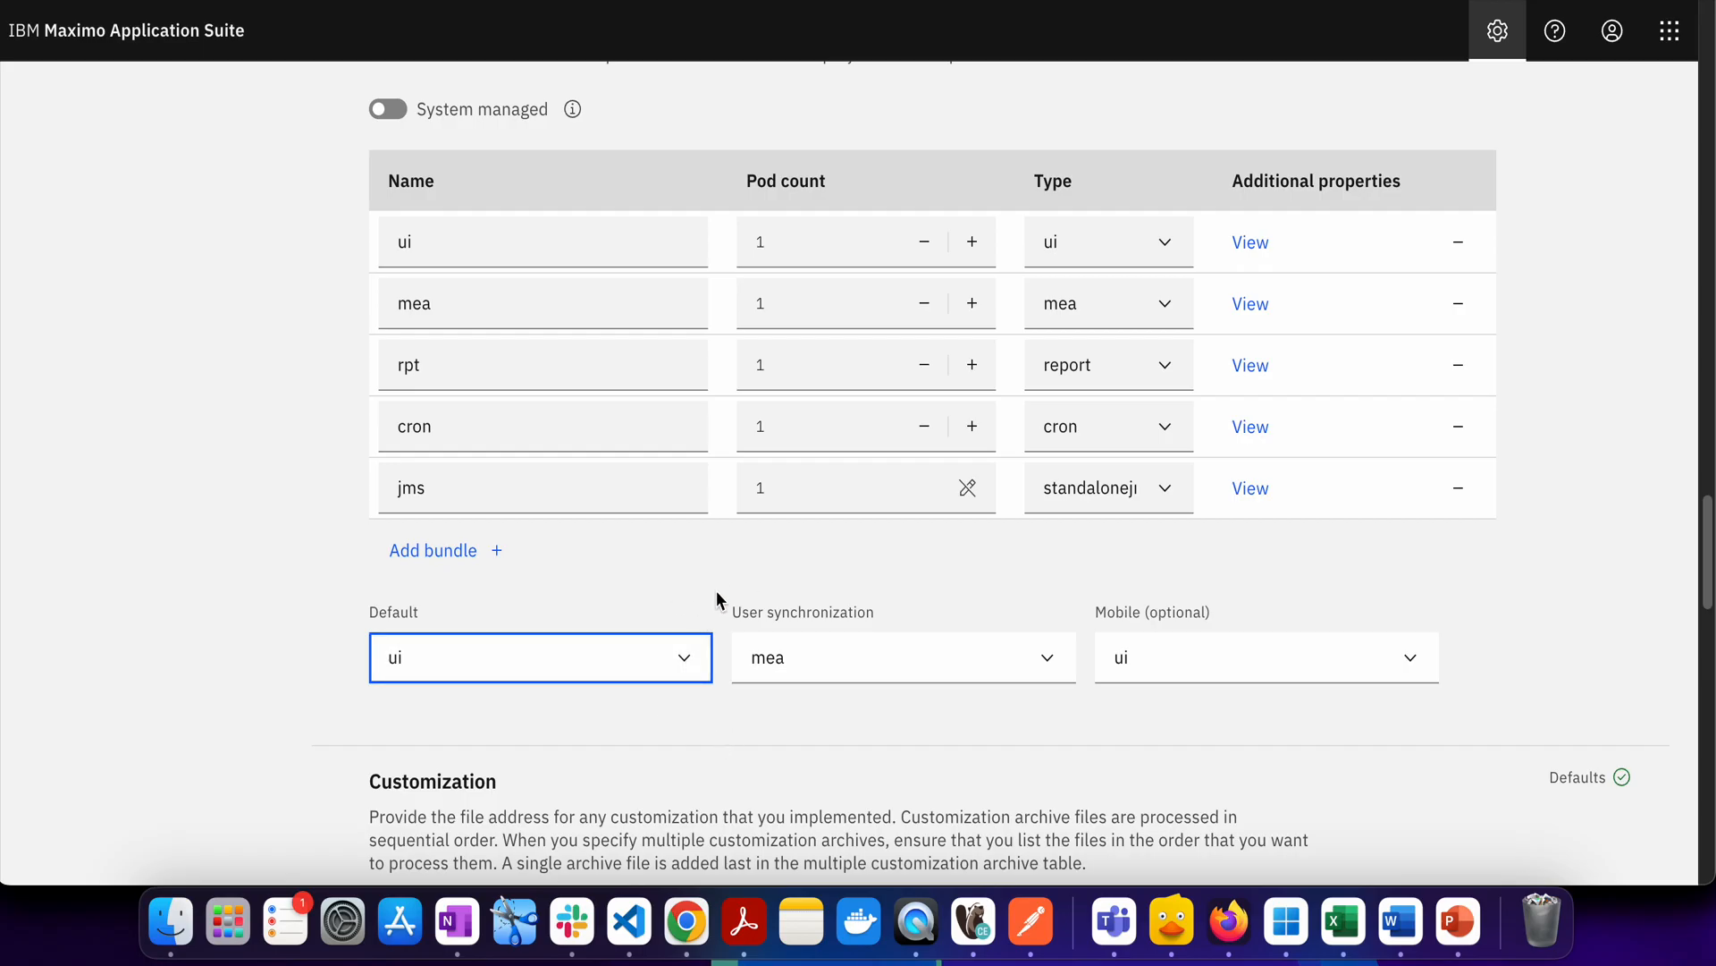
{"action": "mouse_move", "coordinate": [525, 699]}
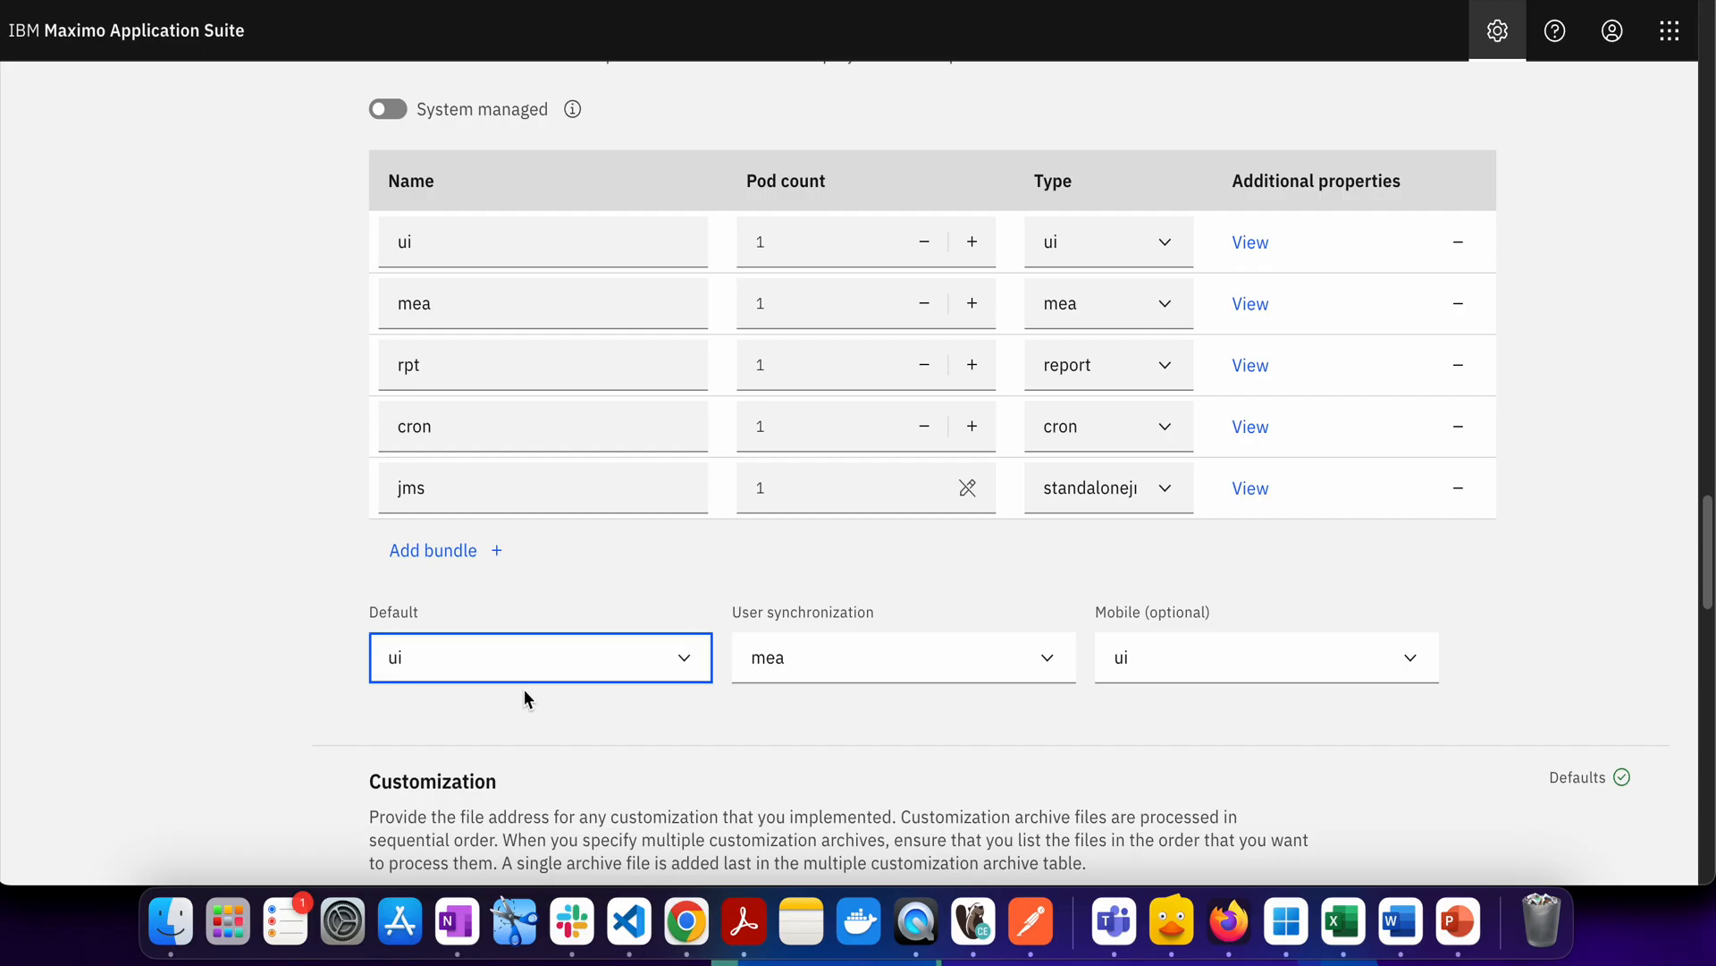
Keep mea for user synchronization and ui for mobile, then raise ui pods to 4.
{"action": "left_click", "coordinate": [540, 657]}
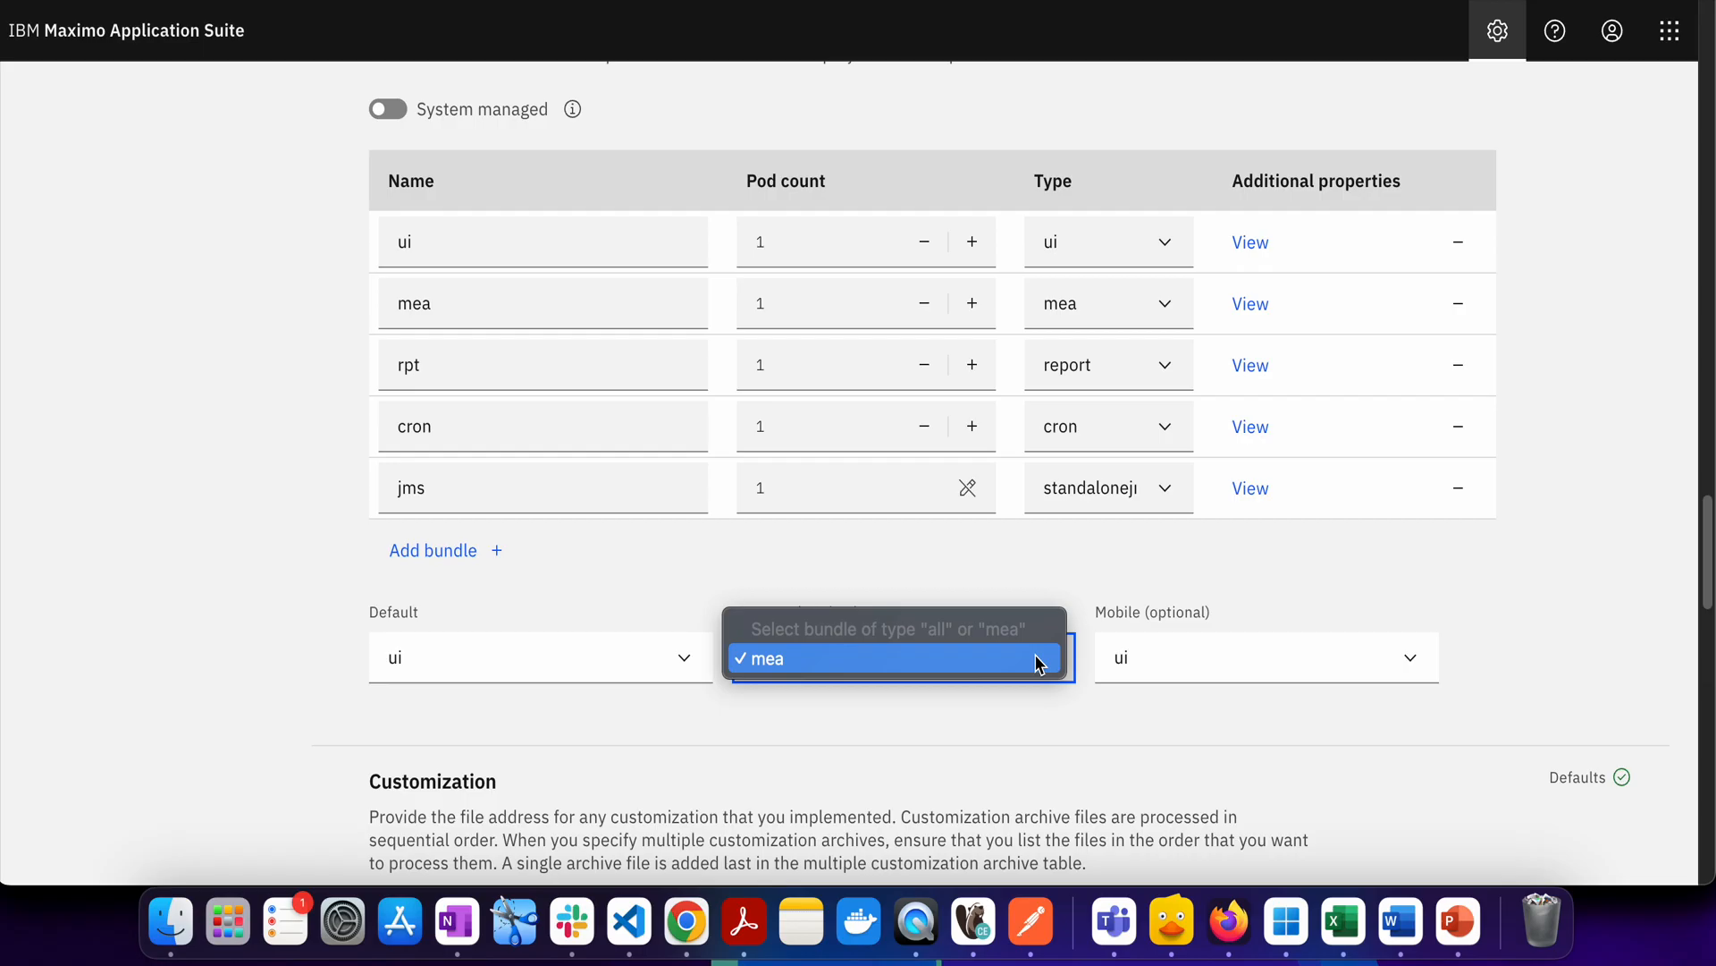
{"action": "left_click", "coordinate": [896, 658]}
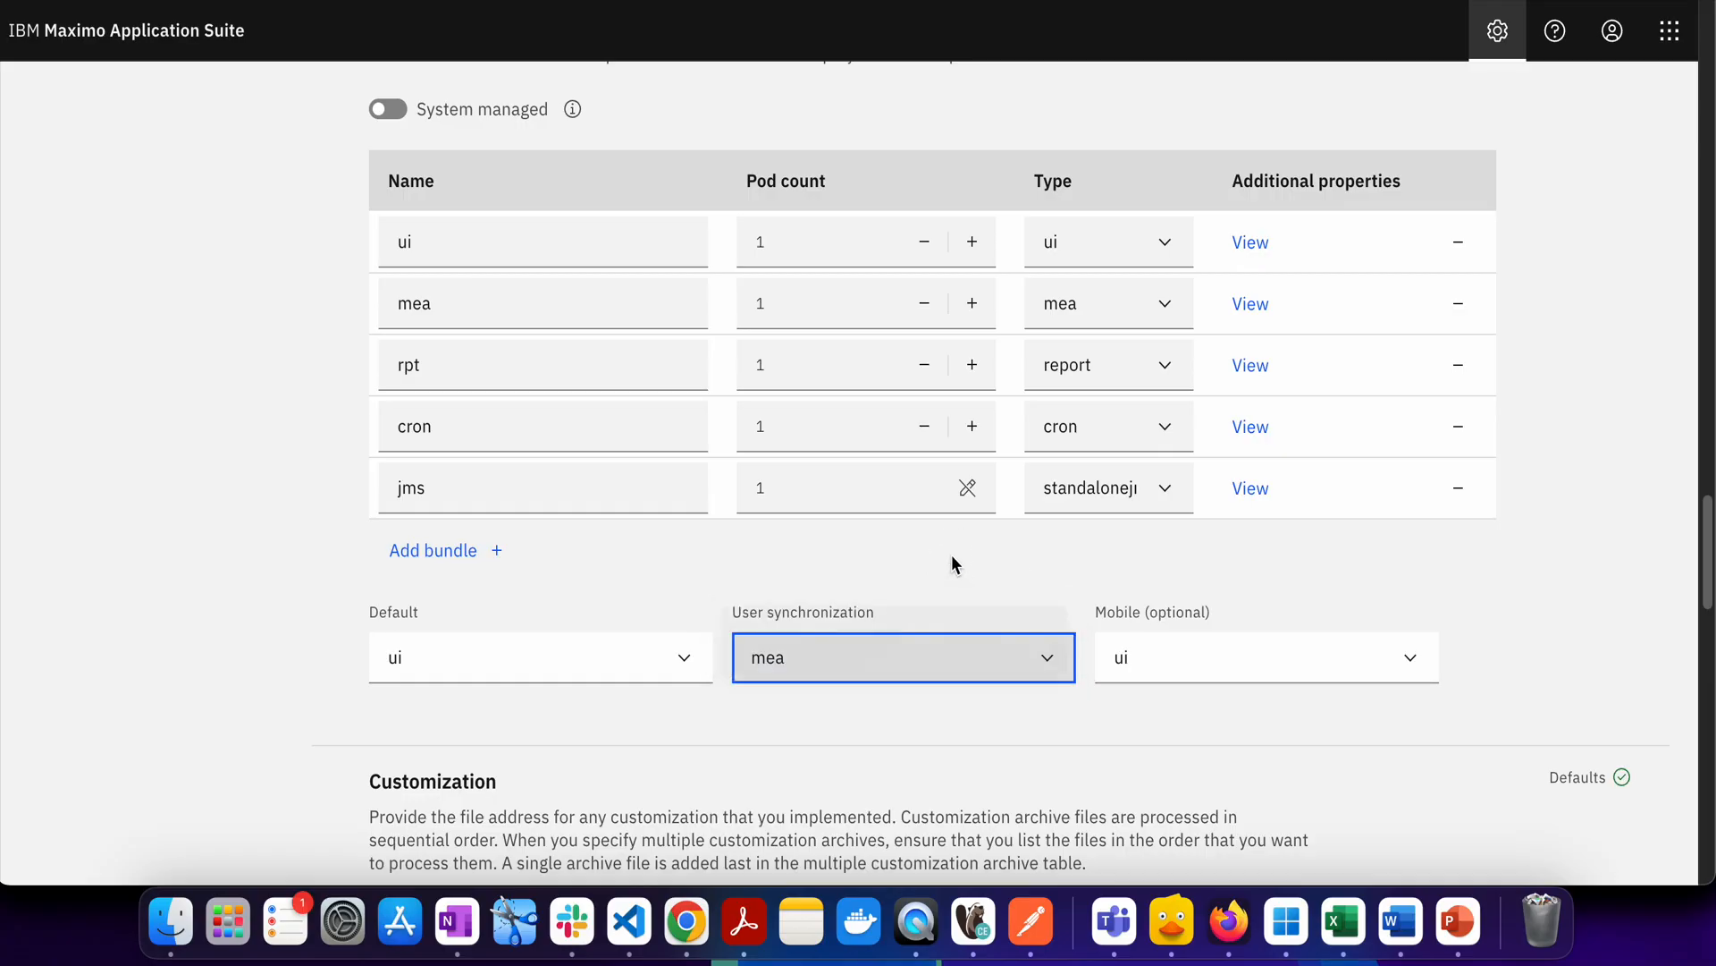
{"action": "left_click", "coordinate": [903, 657]}
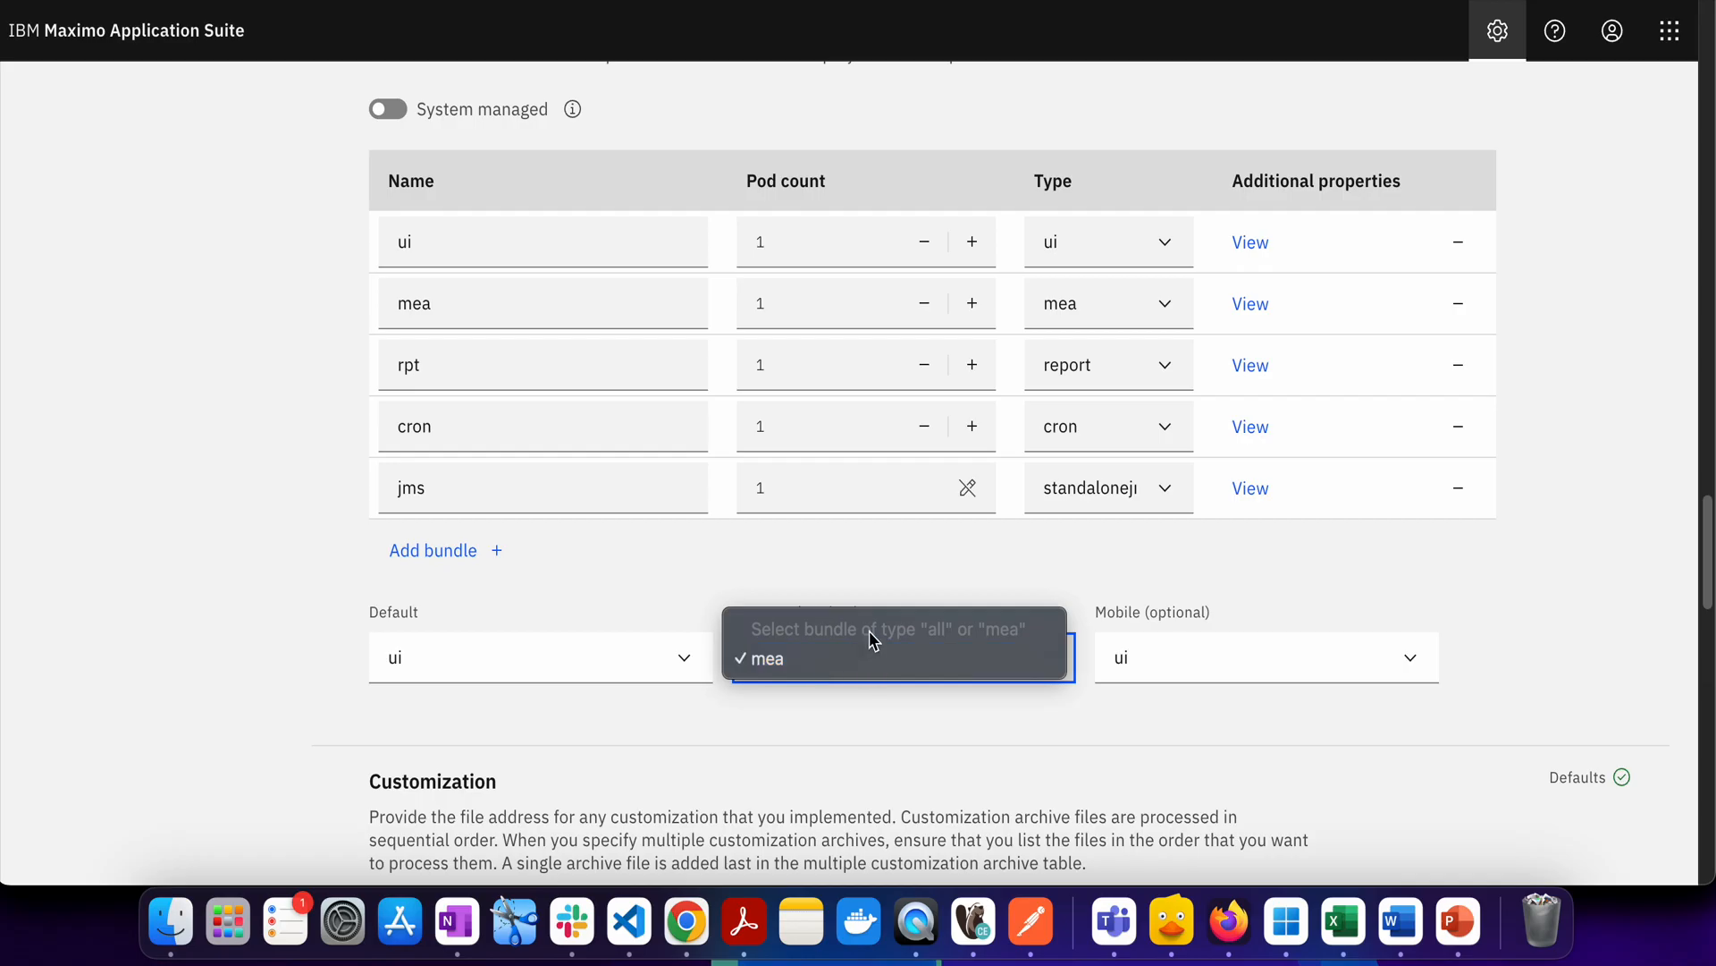
{"action": "mouse_move", "coordinate": [864, 677]}
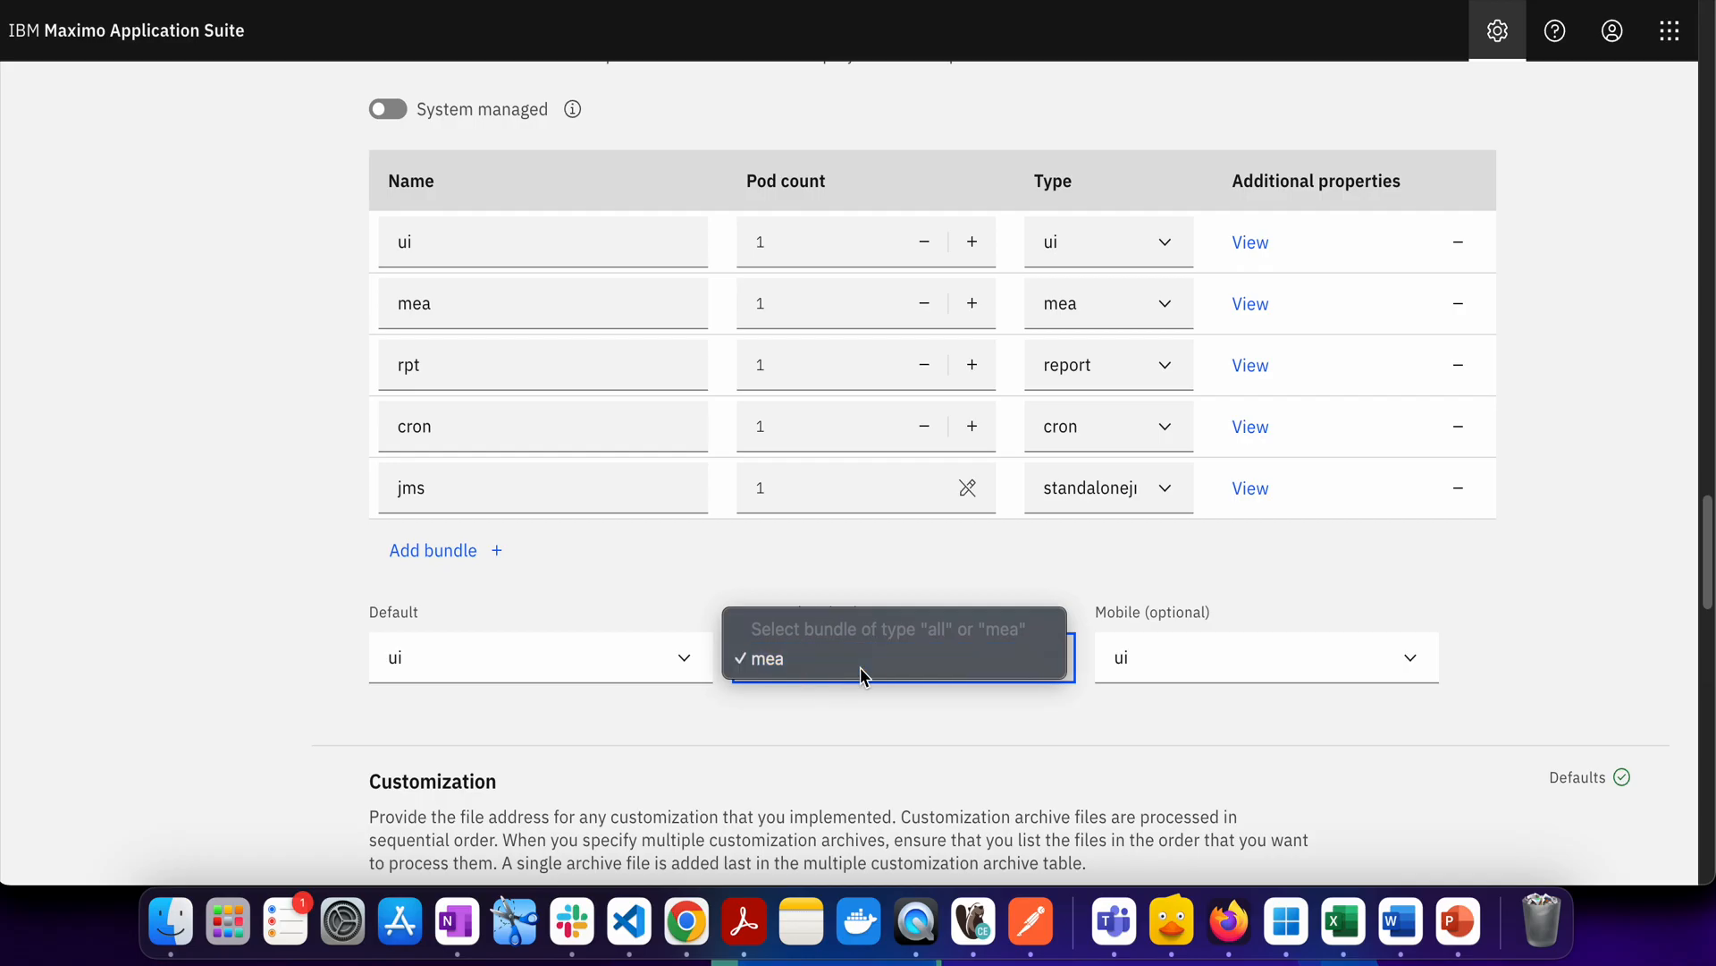
{"action": "left_click", "coordinate": [762, 658]}
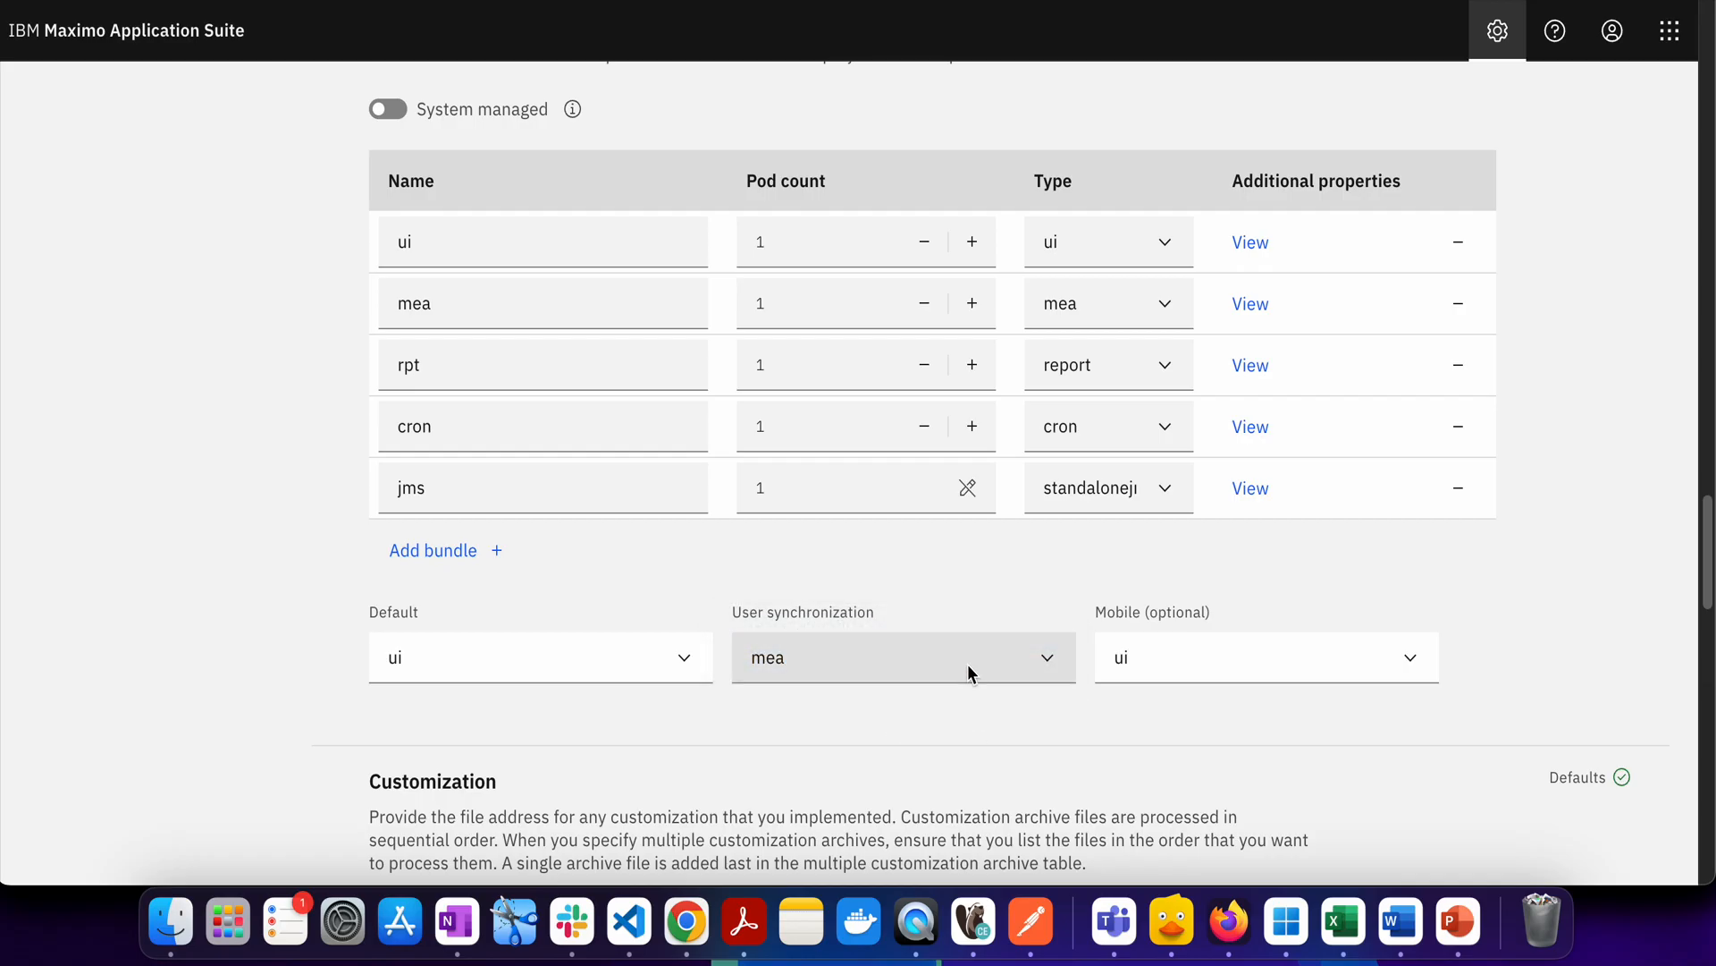
{"action": "left_click", "coordinate": [902, 657]}
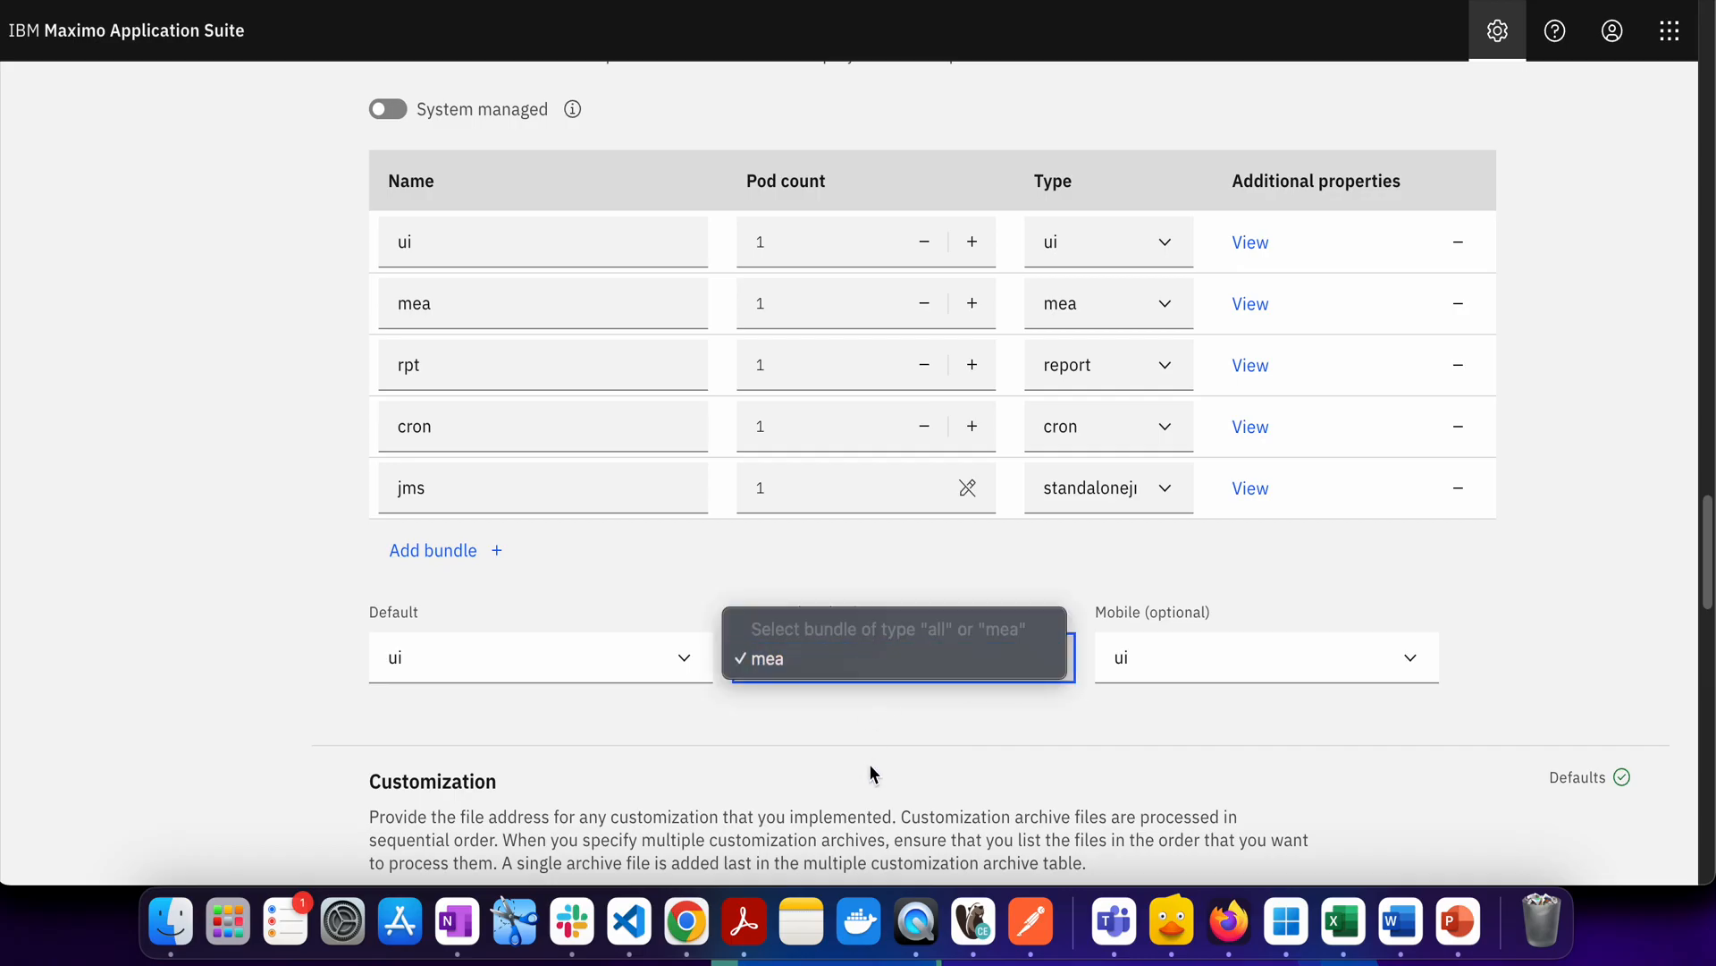
{"action": "mouse_move", "coordinate": [894, 750]}
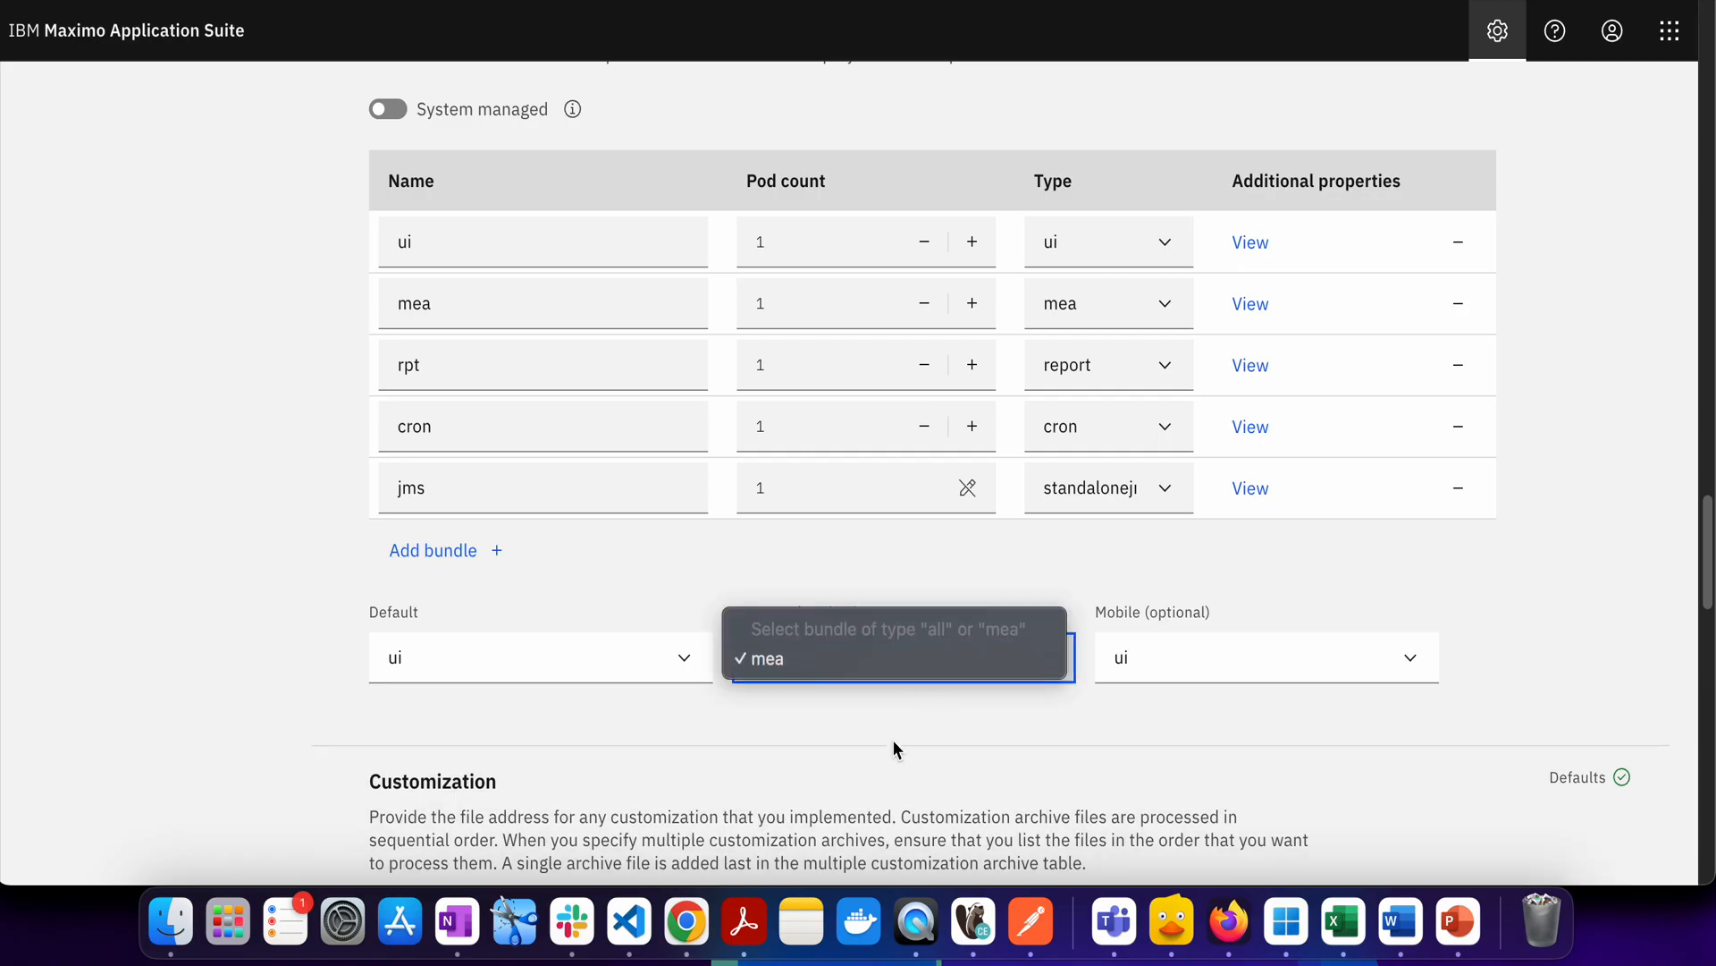
{"action": "left_click", "coordinate": [763, 658]}
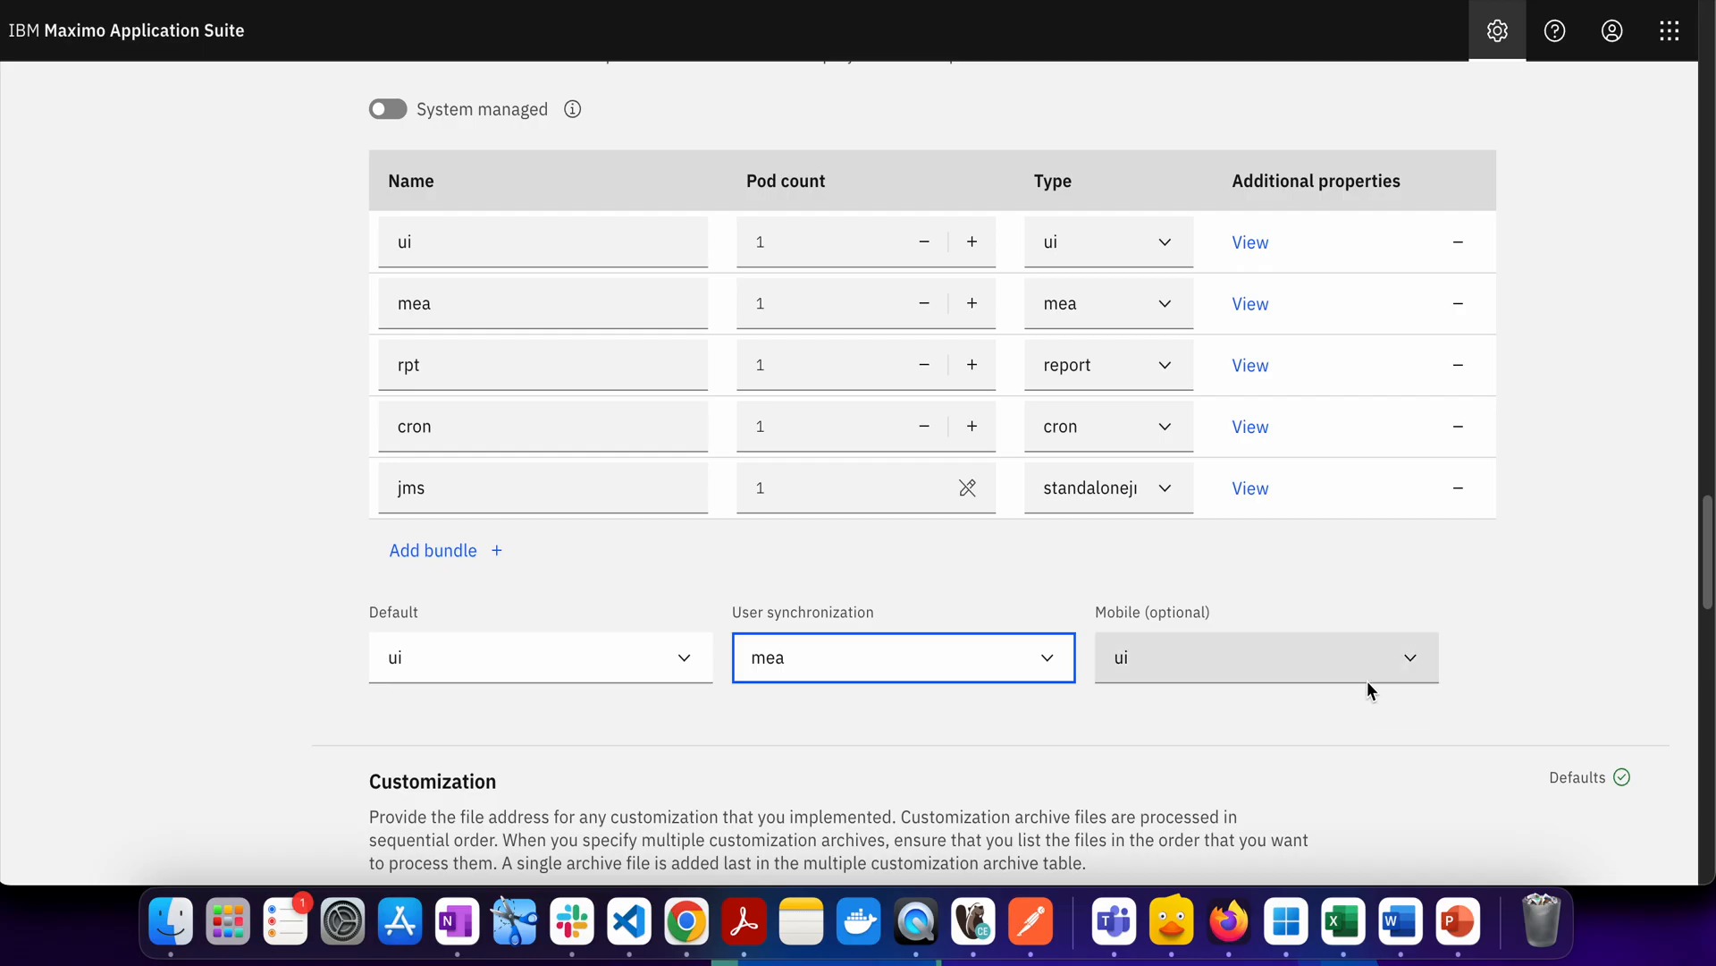
{"action": "left_click", "coordinate": [1264, 658]}
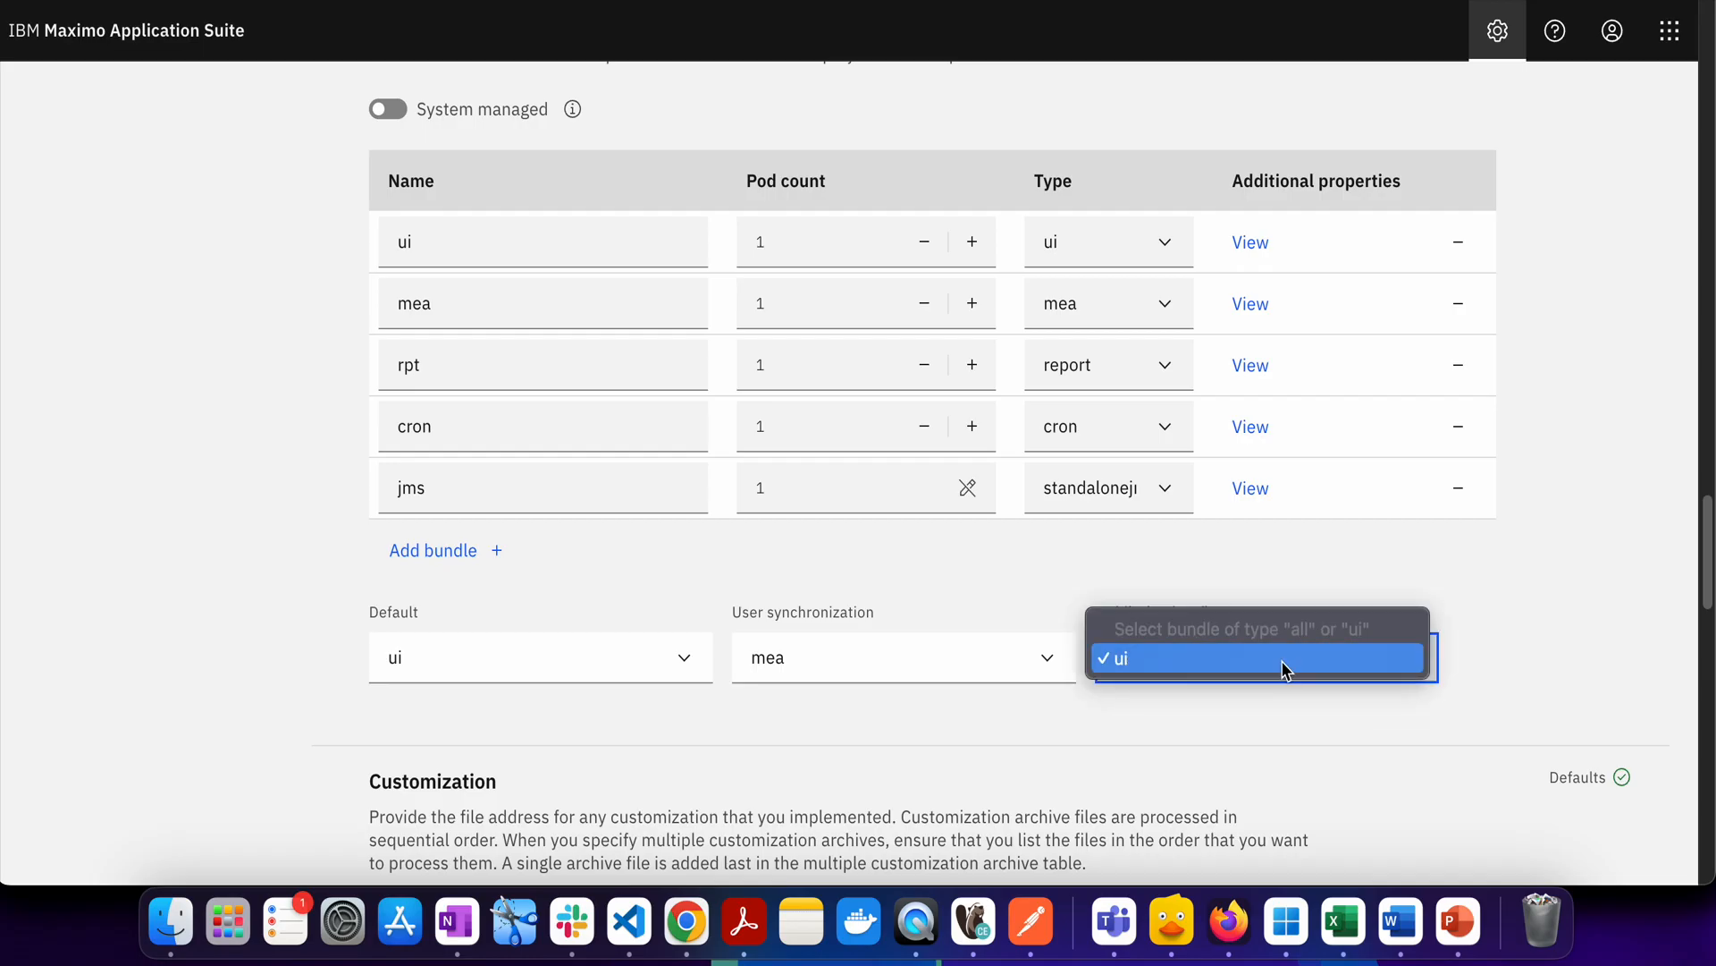
{"action": "mouse_move", "coordinate": [1287, 640]}
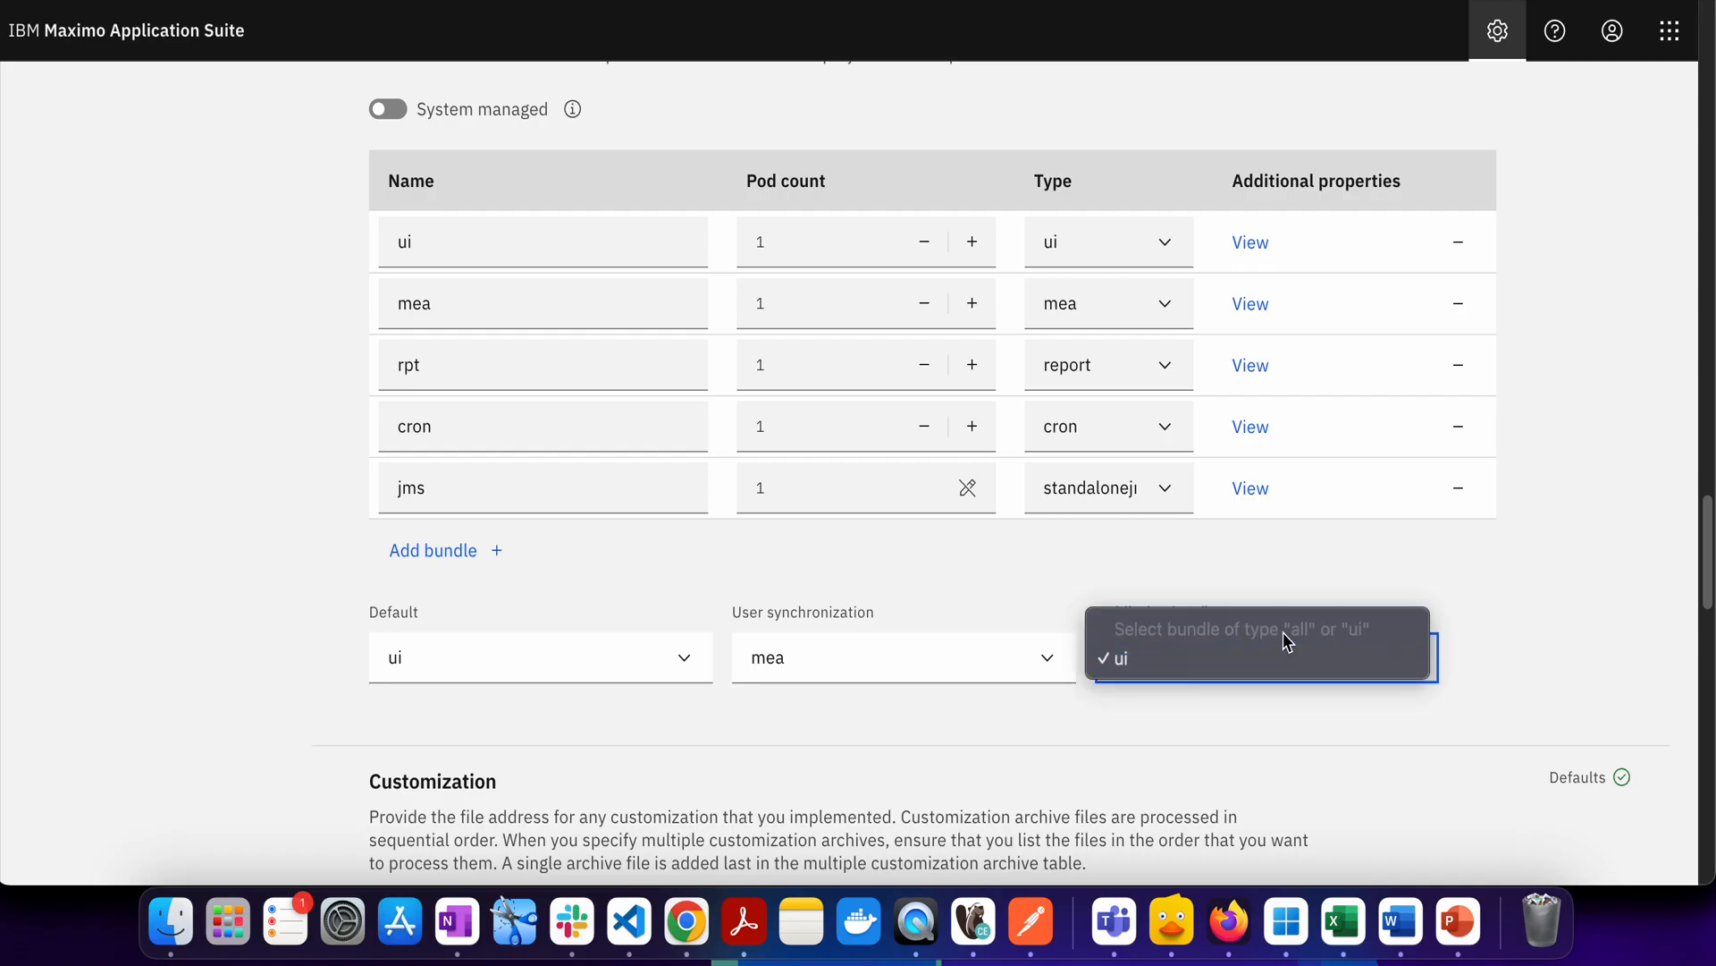
{"action": "left_click", "coordinate": [1117, 658]}
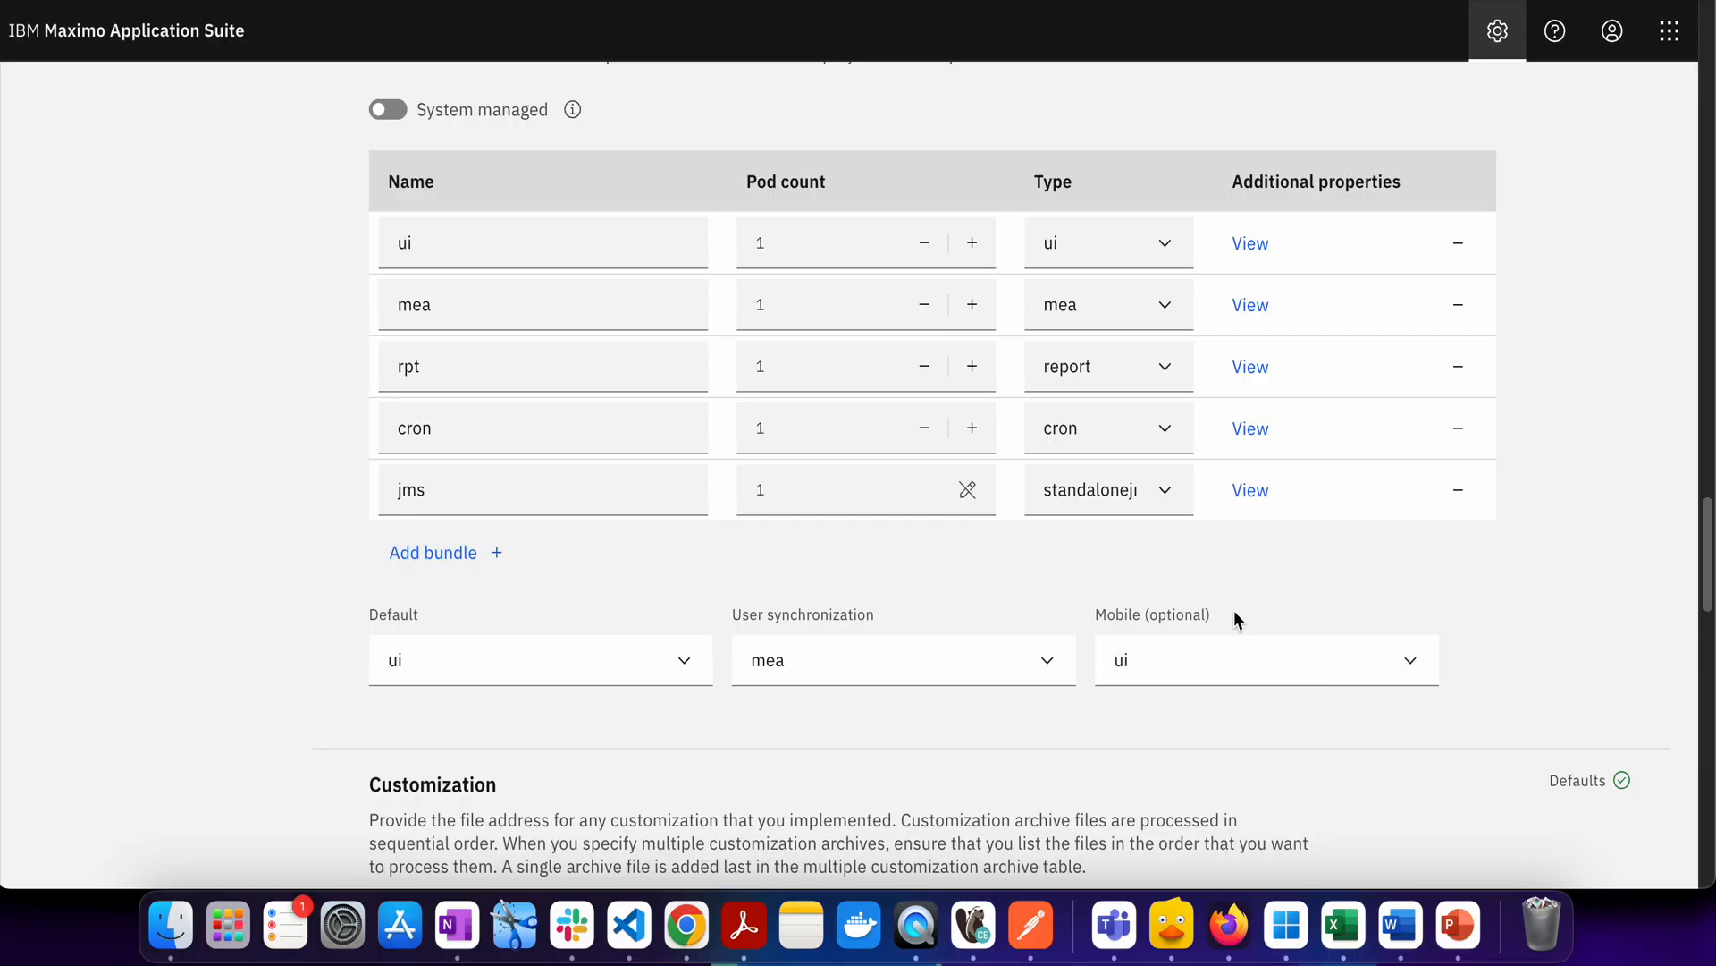
{"action": "scroll", "scroll_direction": "up", "scroll_amount": 3}
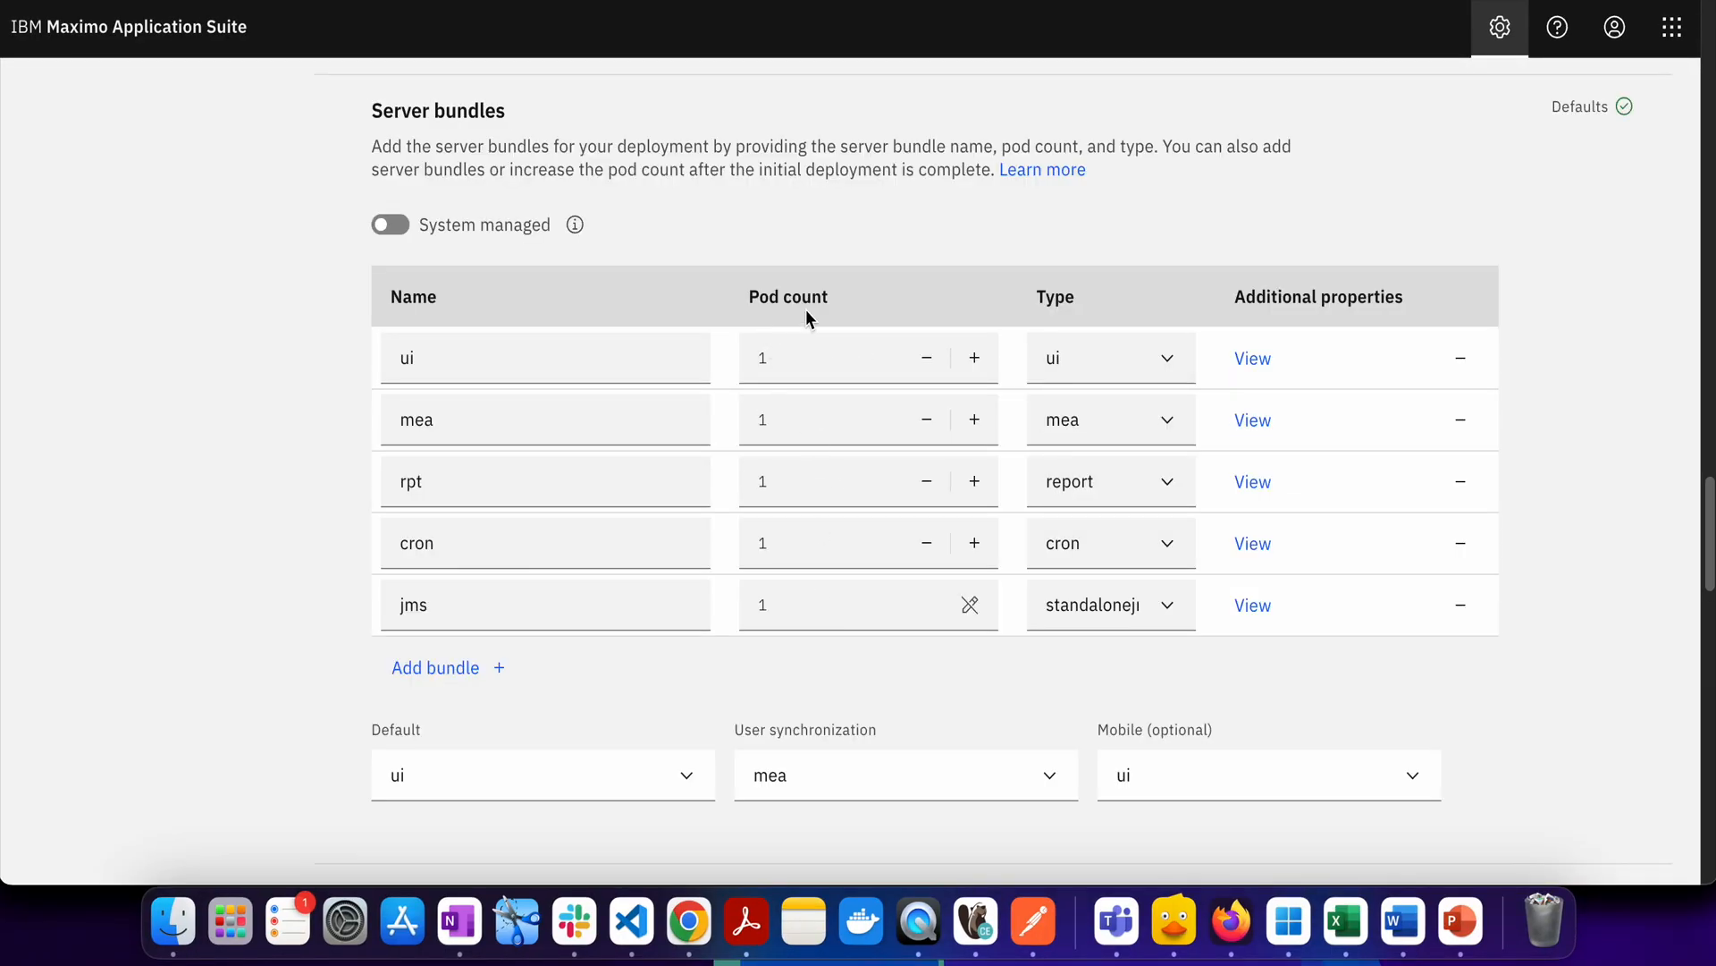
{"action": "mouse_move", "coordinate": [452, 361]}
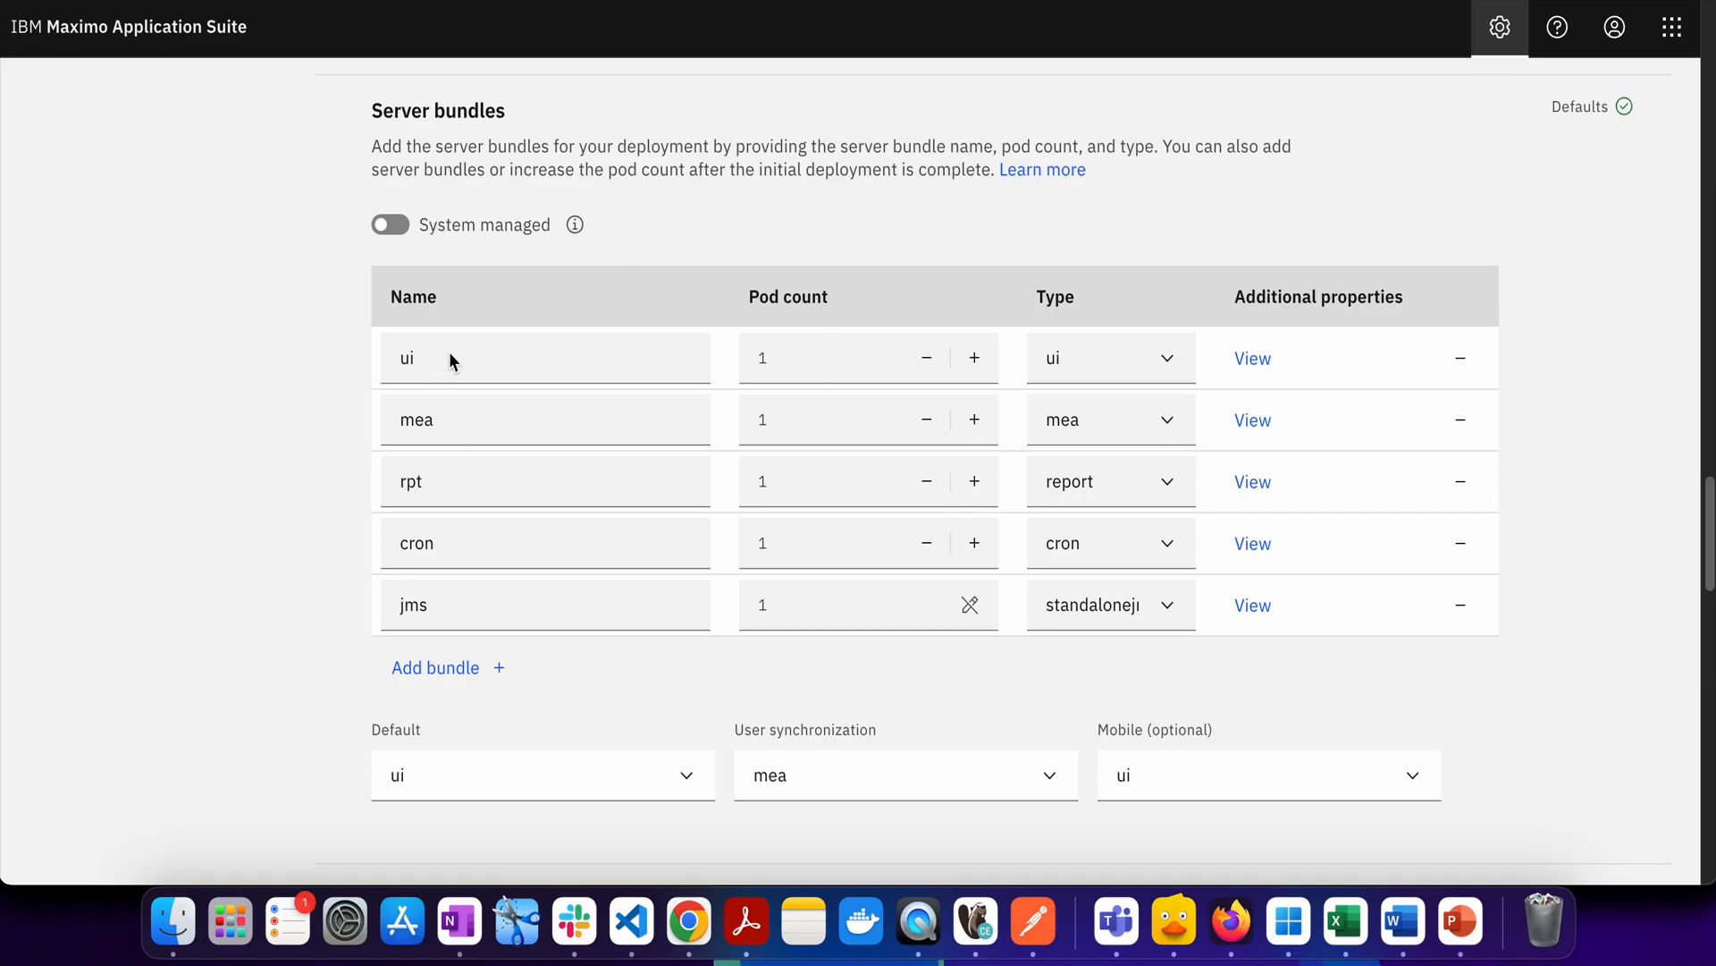
{"action": "mouse_move", "coordinate": [1152, 506]}
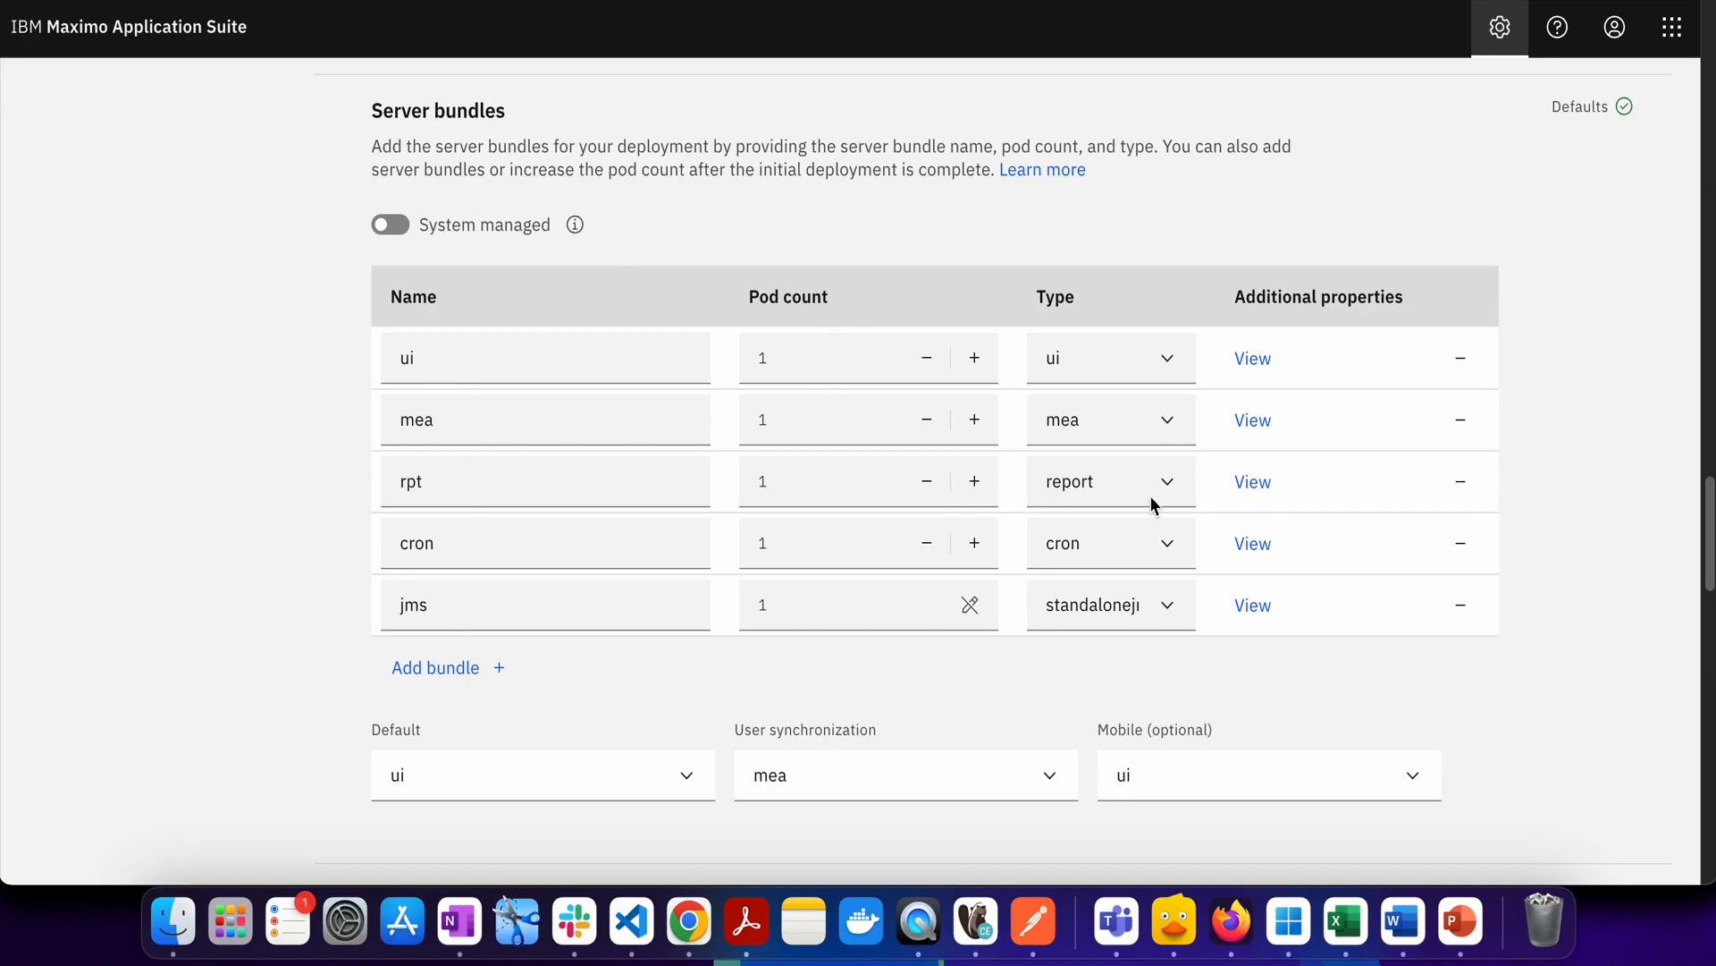
{"action": "mouse_move", "coordinate": [1077, 633]}
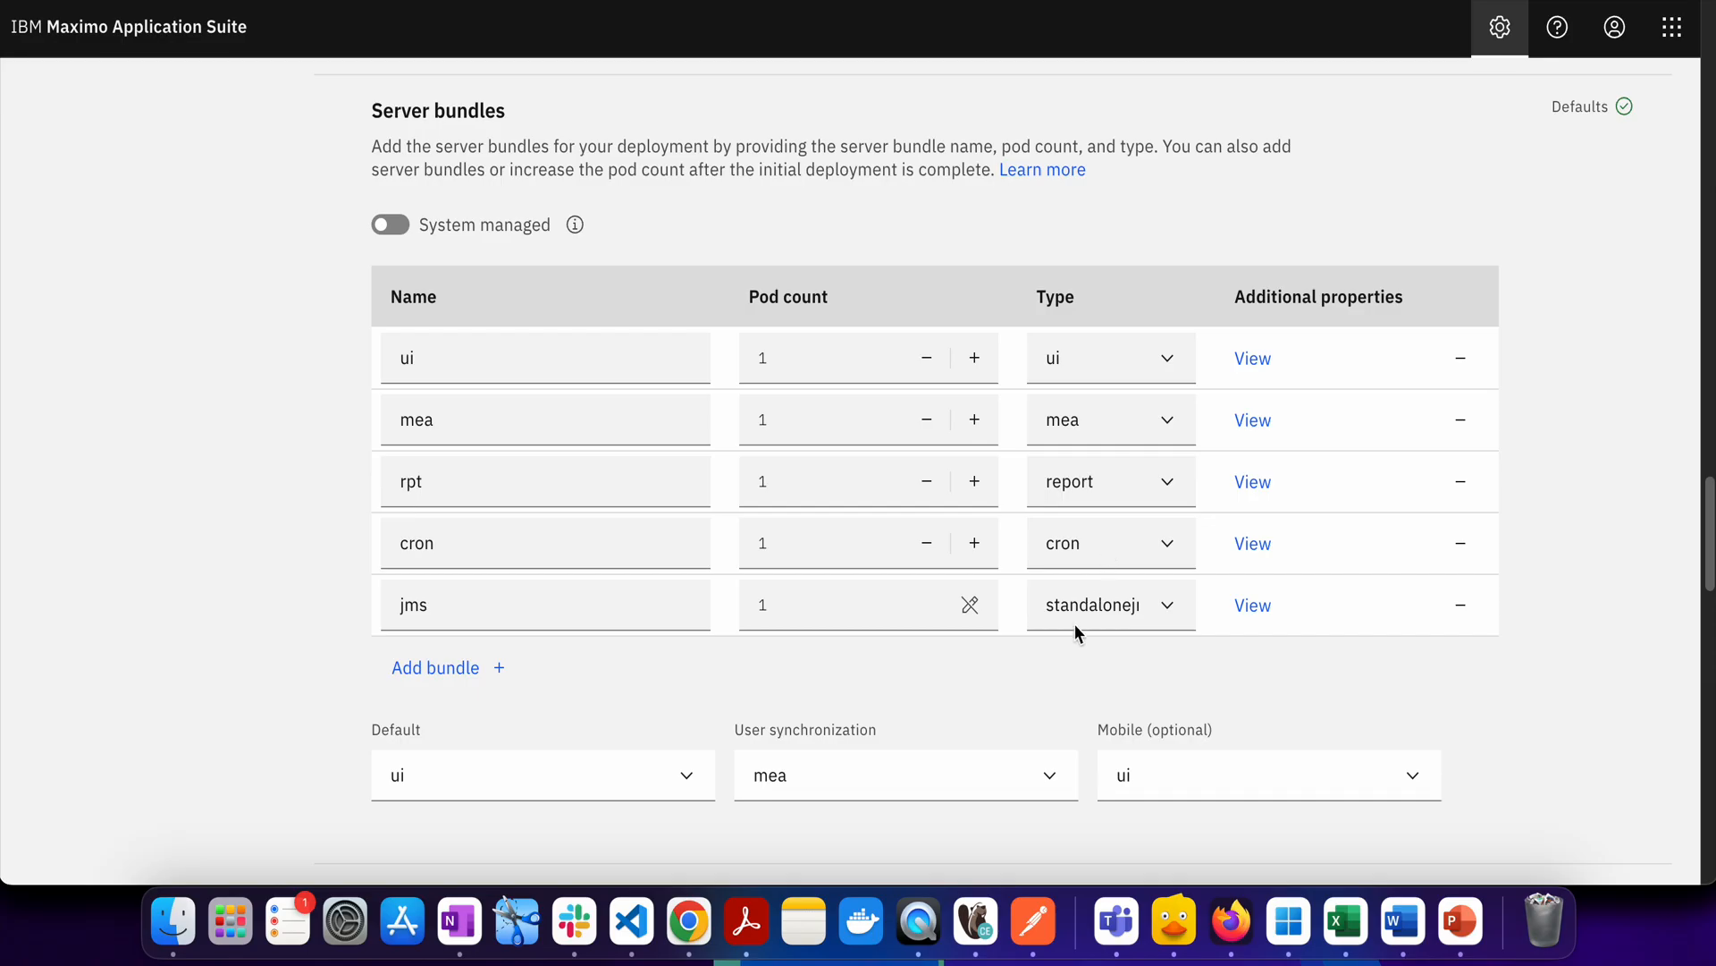
{"action": "mouse_move", "coordinate": [816, 398]}
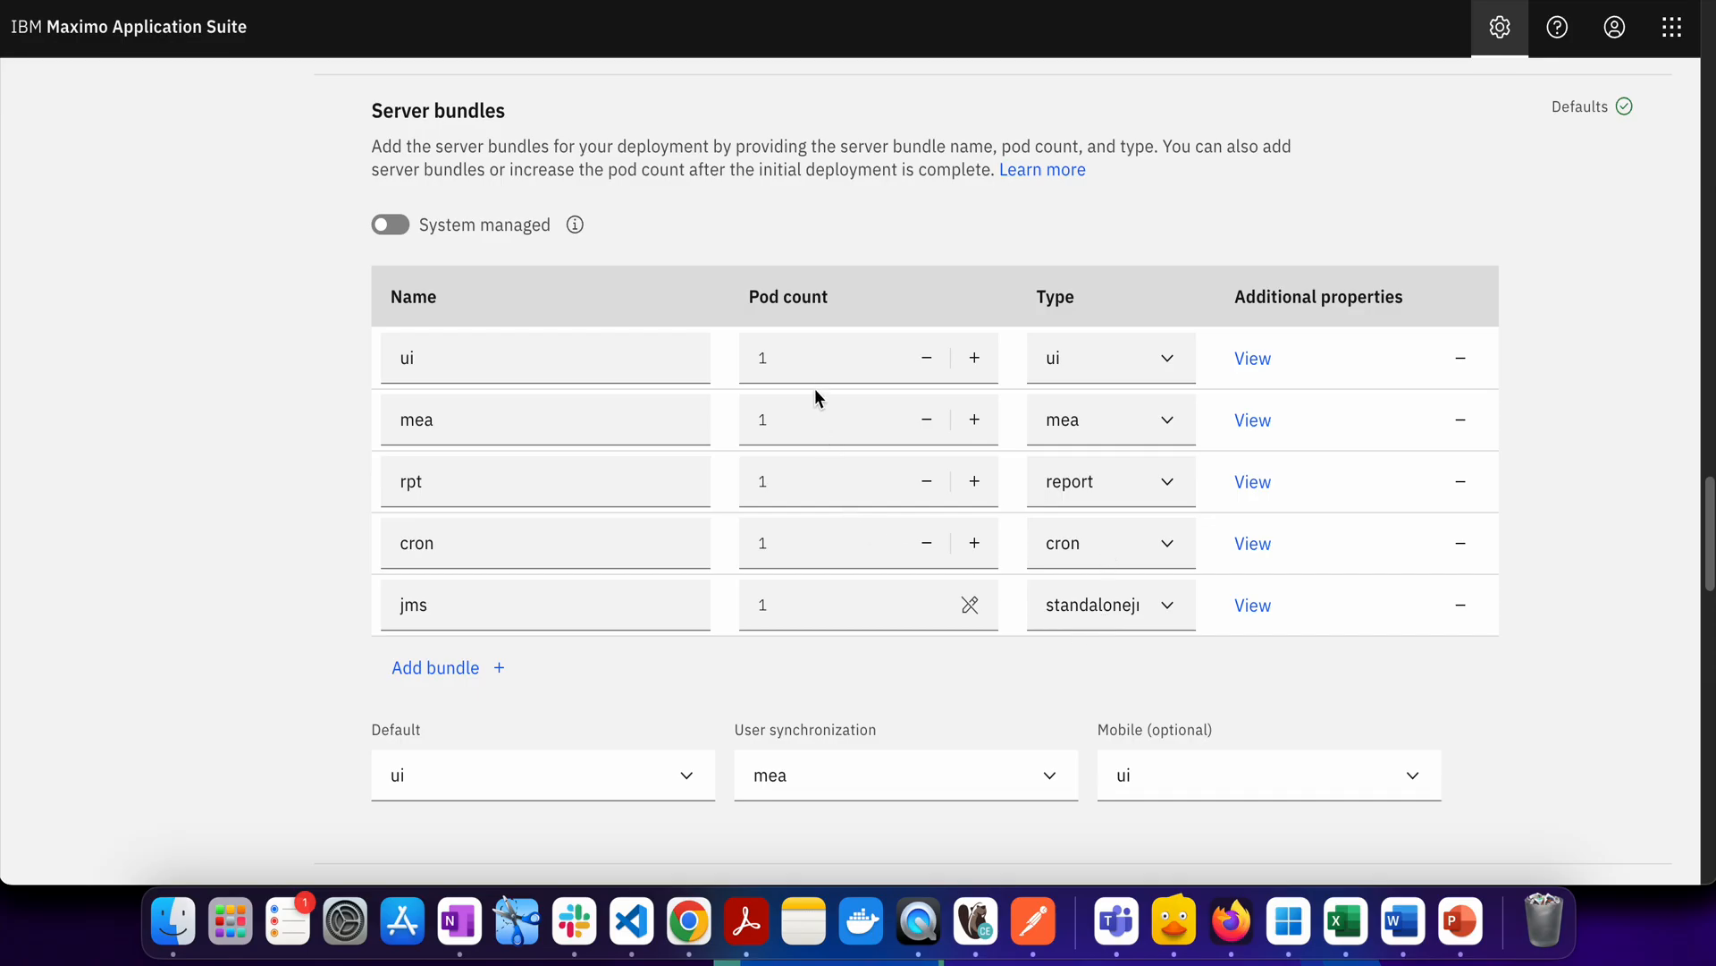
{"action": "mouse_move", "coordinate": [872, 704]}
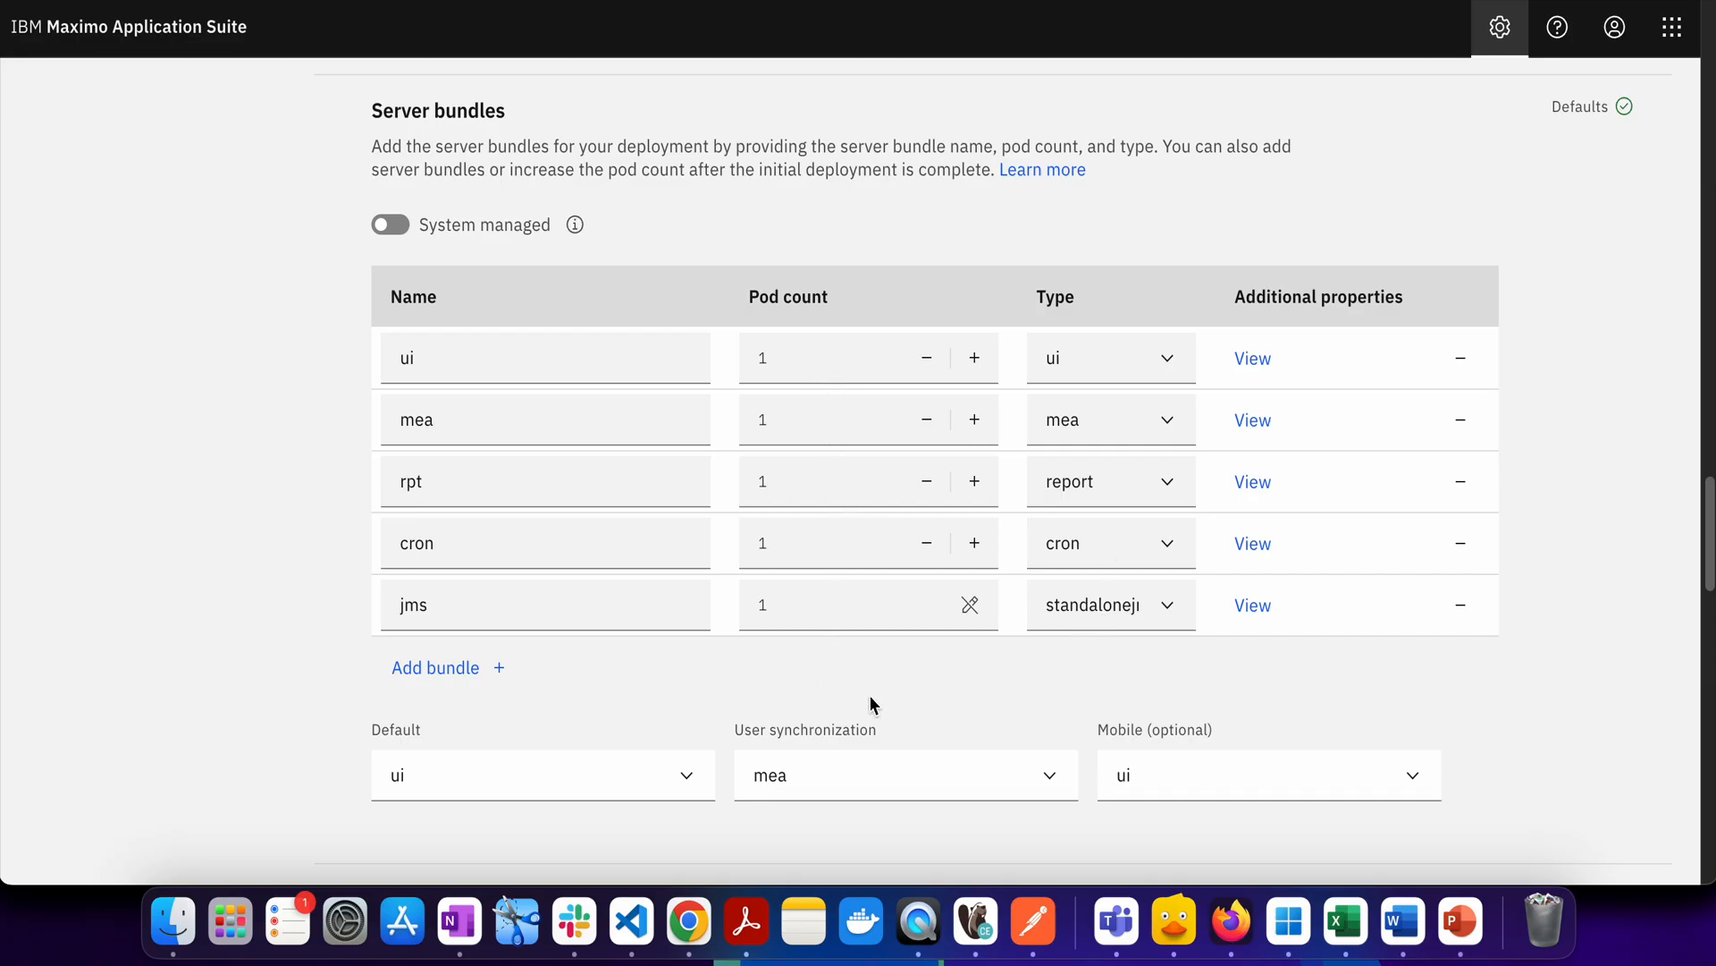
{"action": "mouse_move", "coordinate": [857, 690]}
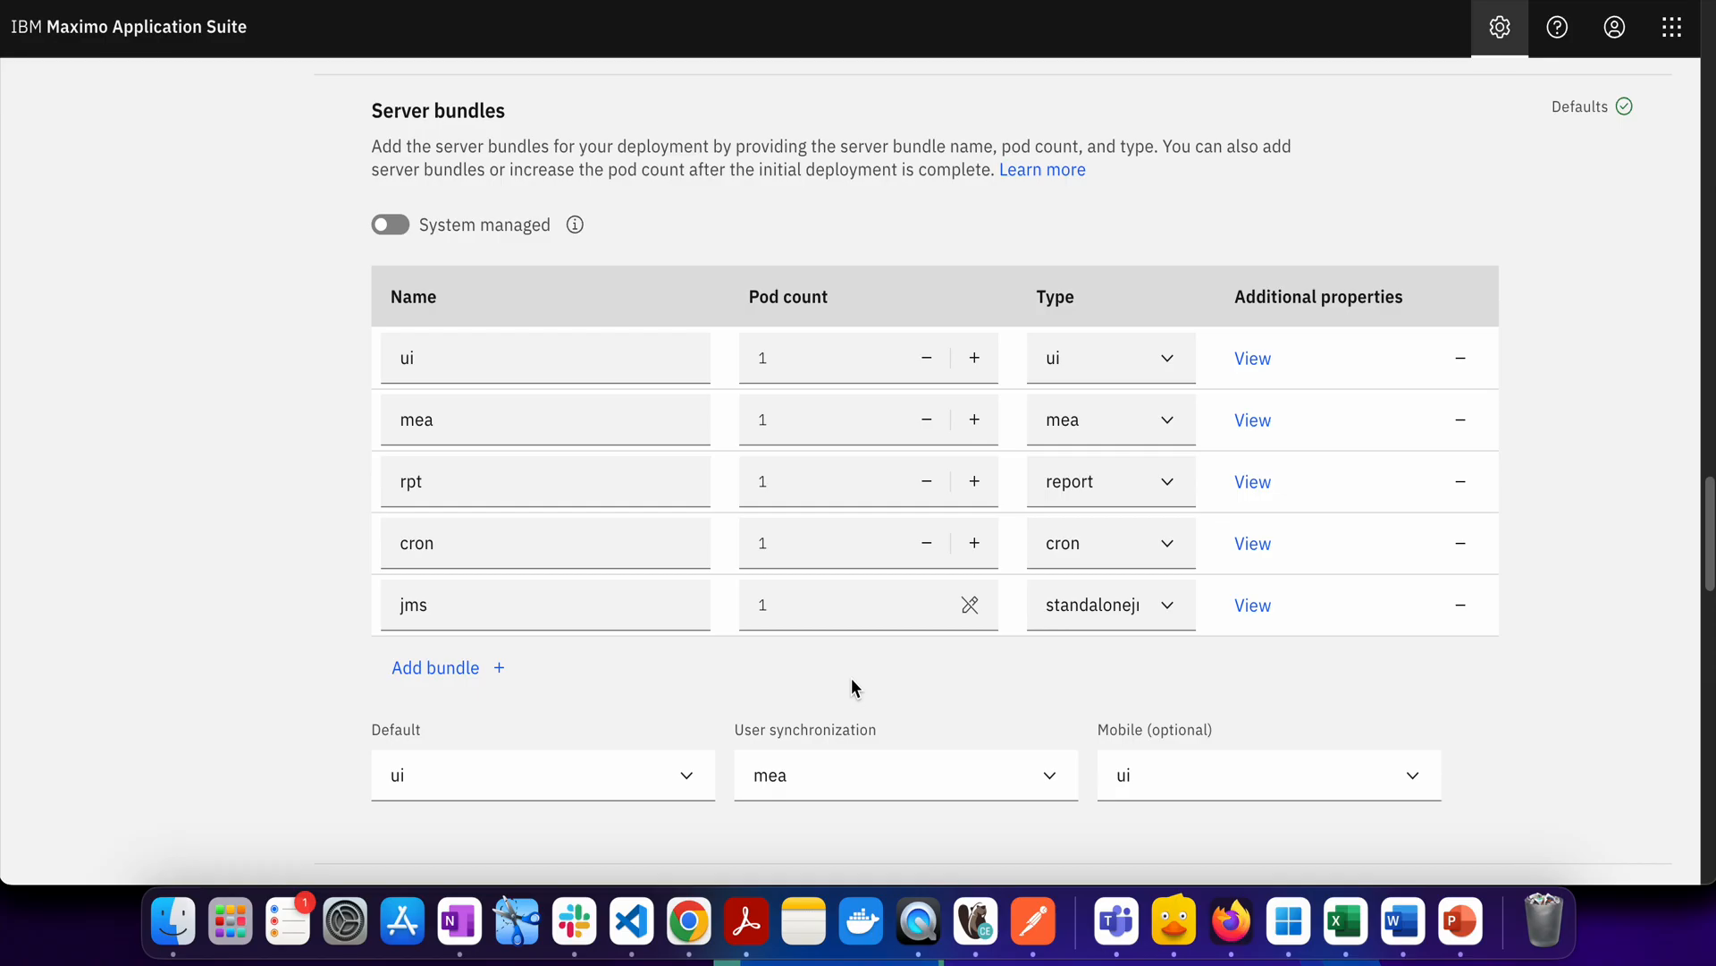
{"action": "mouse_move", "coordinate": [947, 220]}
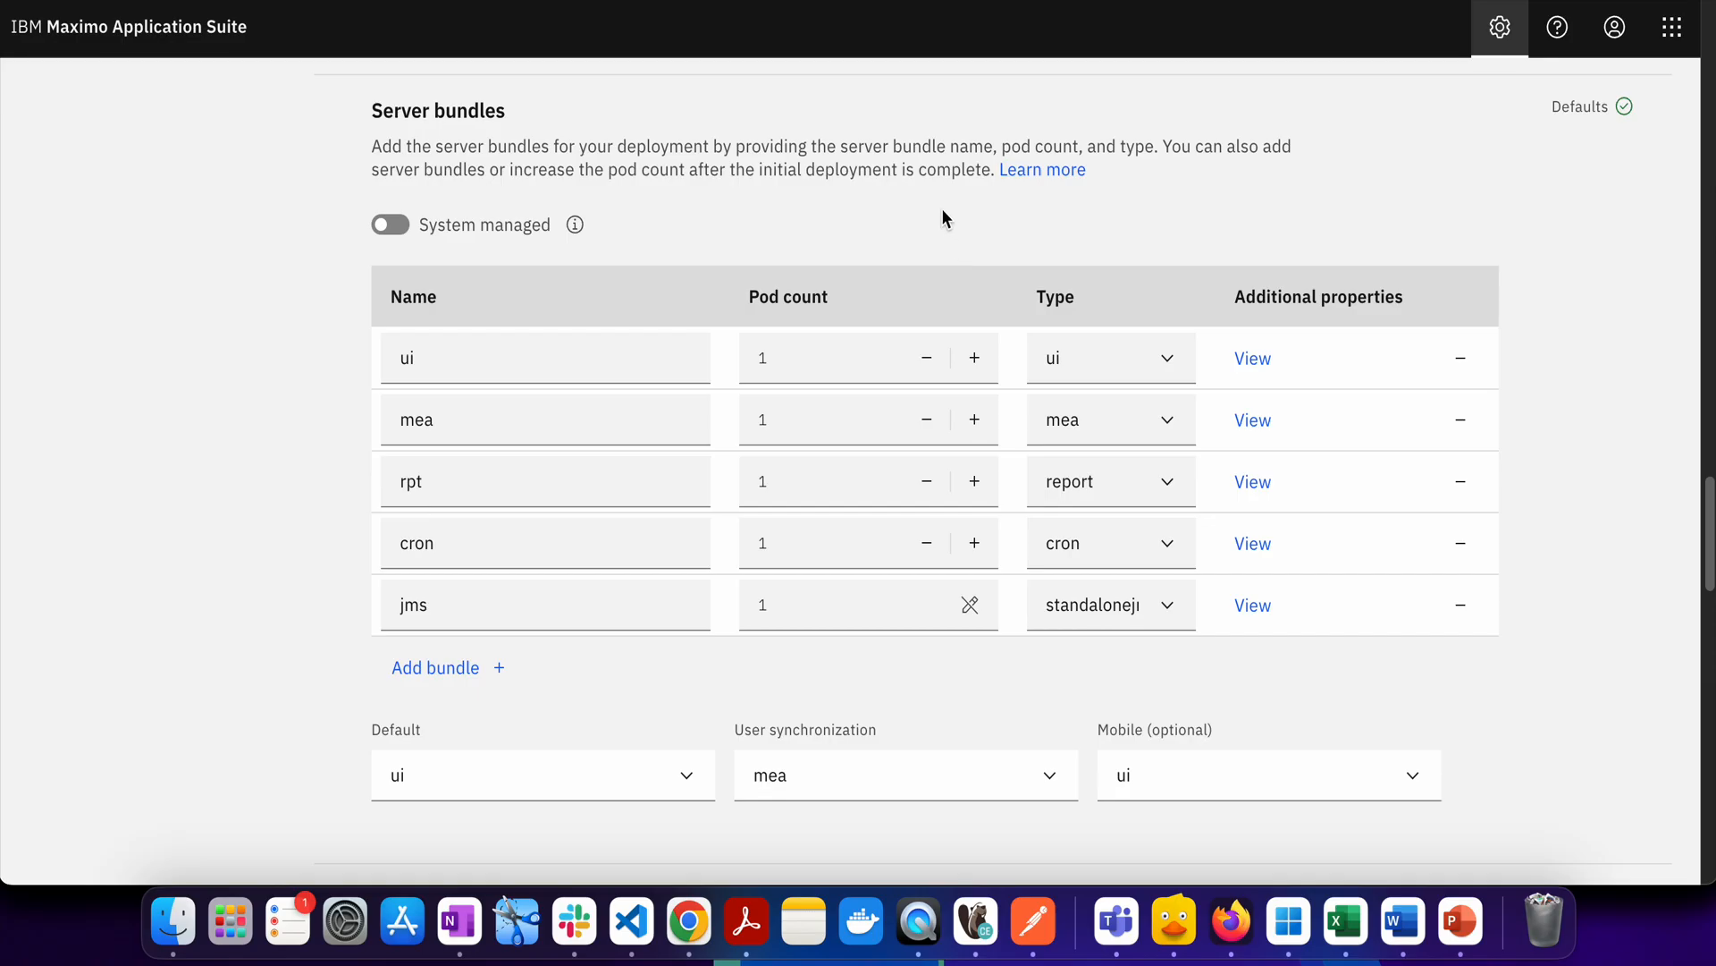
{"action": "mouse_move", "coordinate": [1006, 449]}
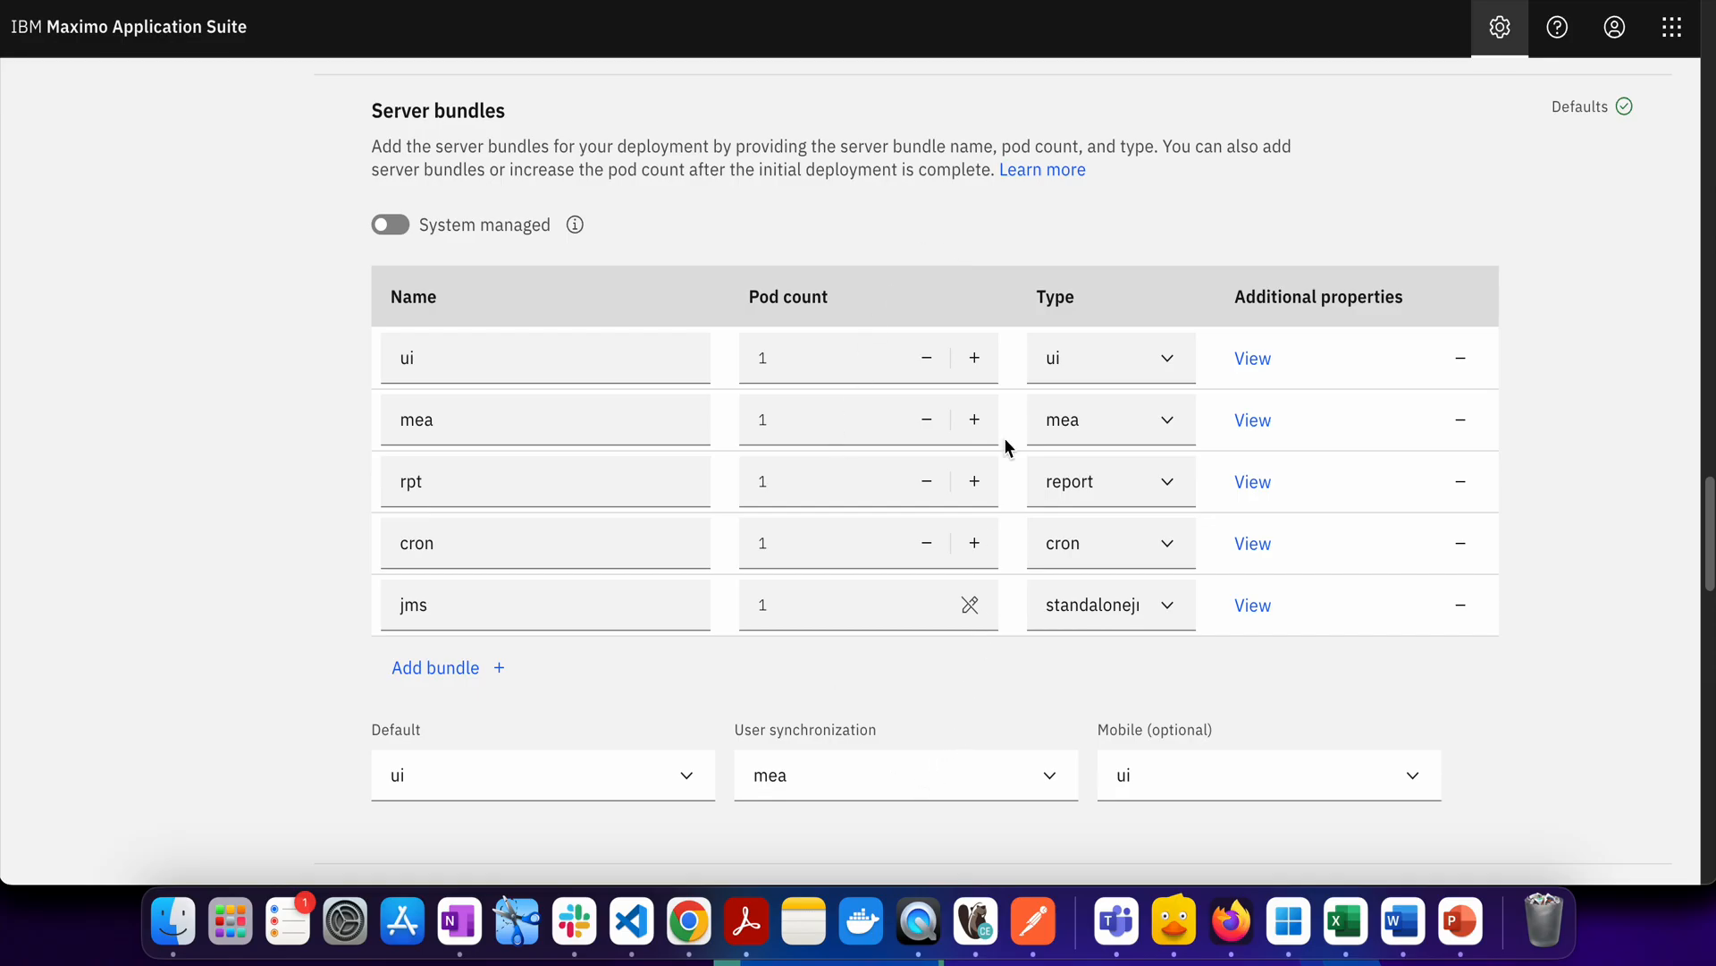
{"action": "left_click", "coordinate": [973, 358]}
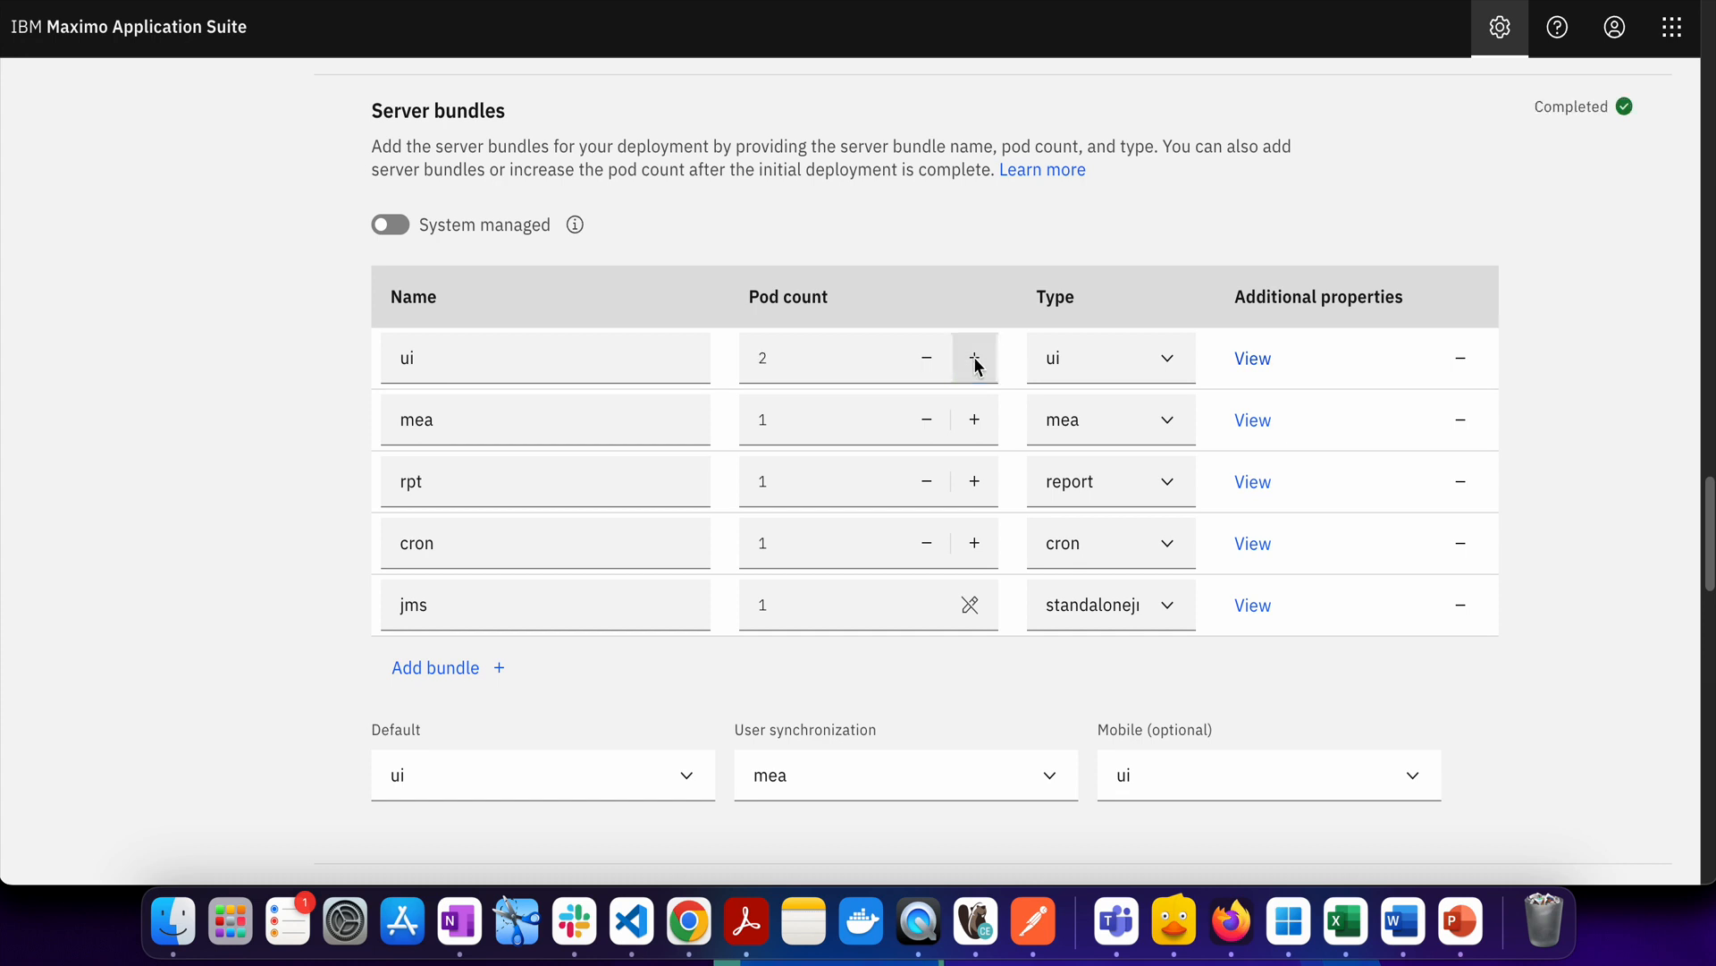
{"action": "left_click", "coordinate": [974, 357]}
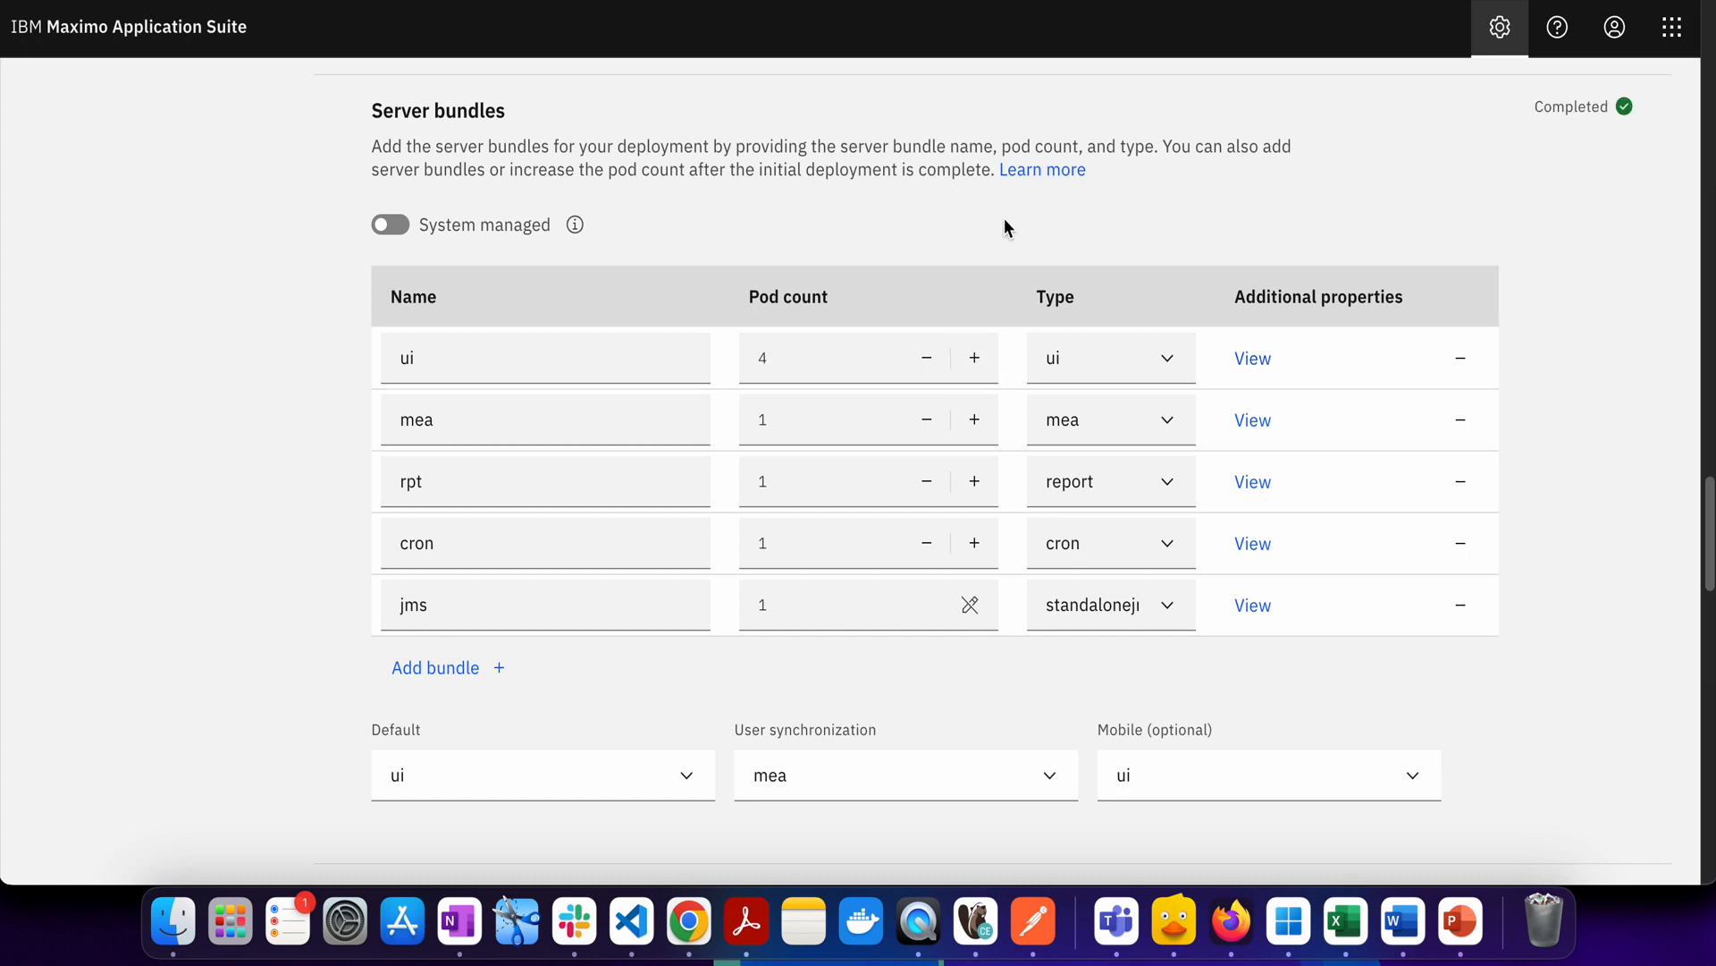
{"action": "mouse_move", "coordinate": [696, 362]}
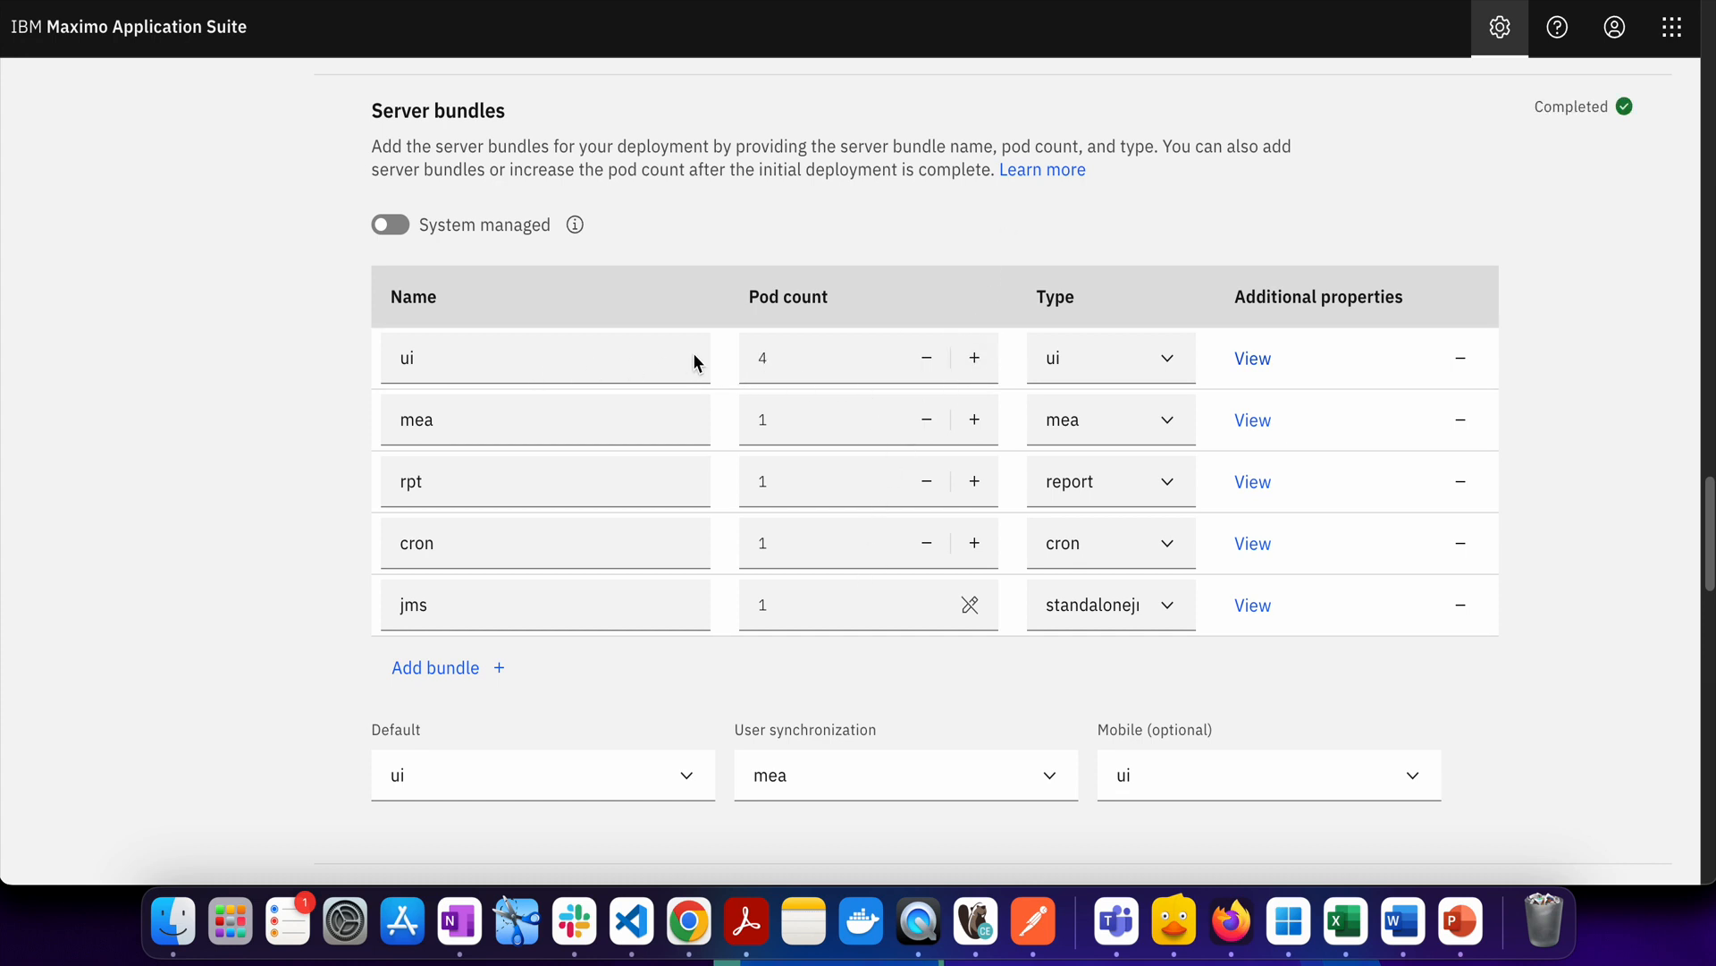
{"action": "mouse_move", "coordinate": [775, 364]}
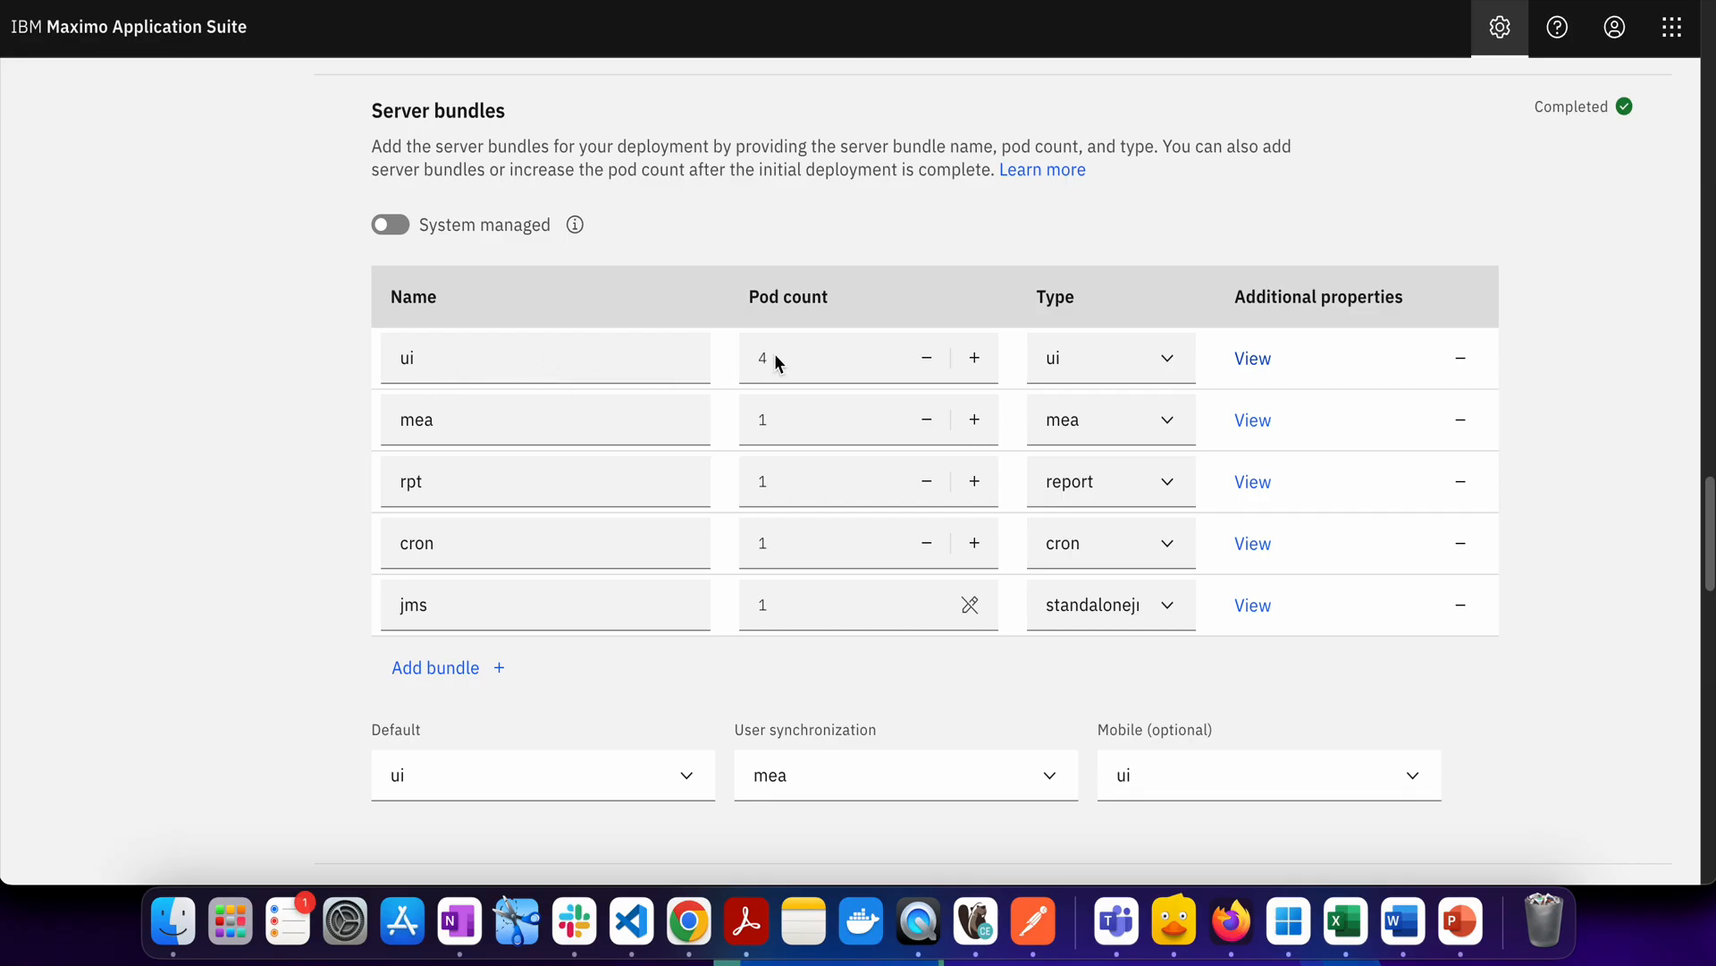
{"action": "mouse_move", "coordinate": [1298, 706]}
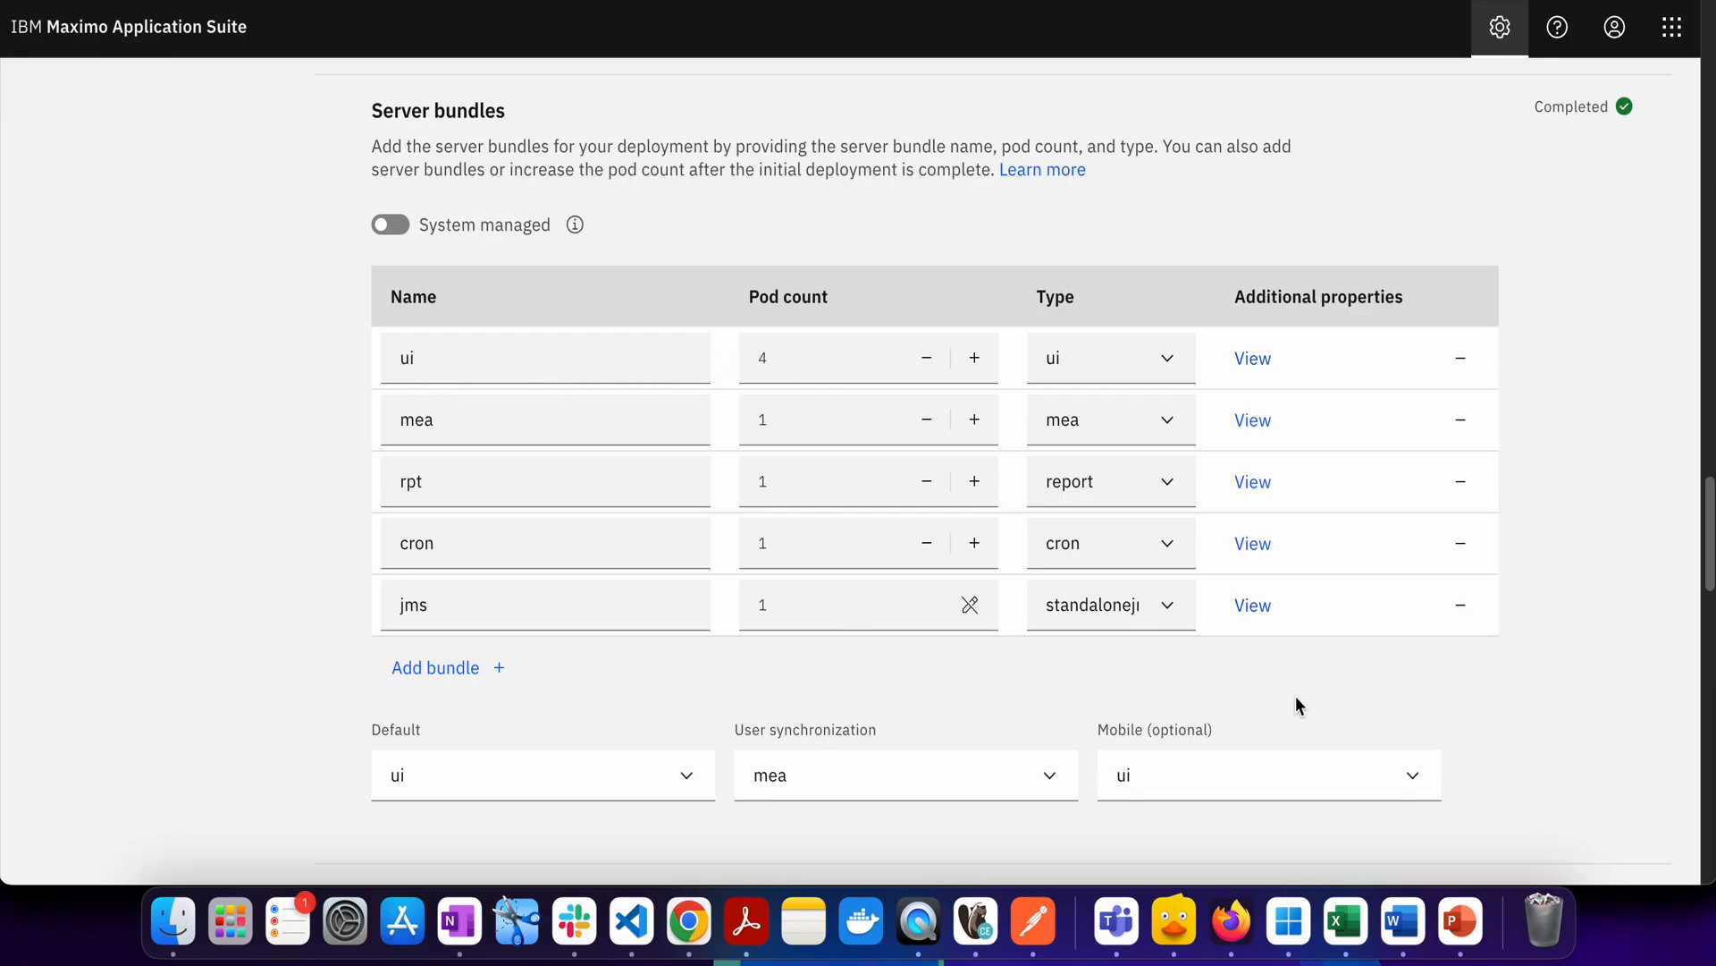
{"action": "mouse_move", "coordinate": [1659, 127]}
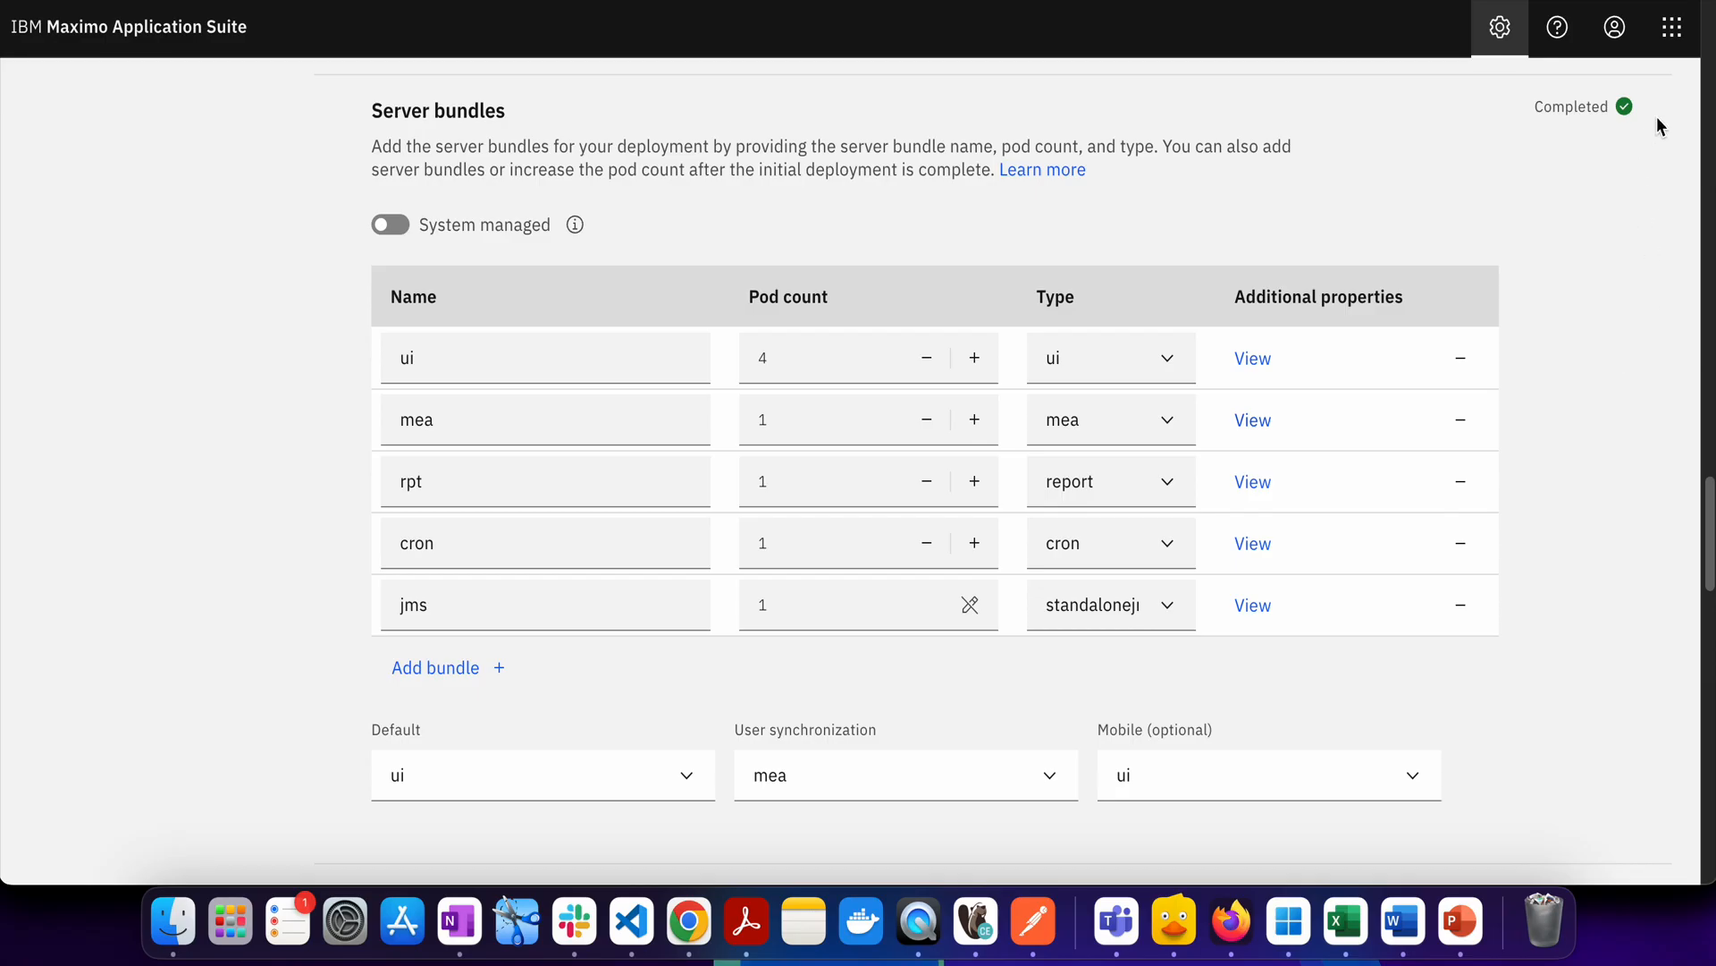
{"action": "mouse_move", "coordinate": [1705, 526]}
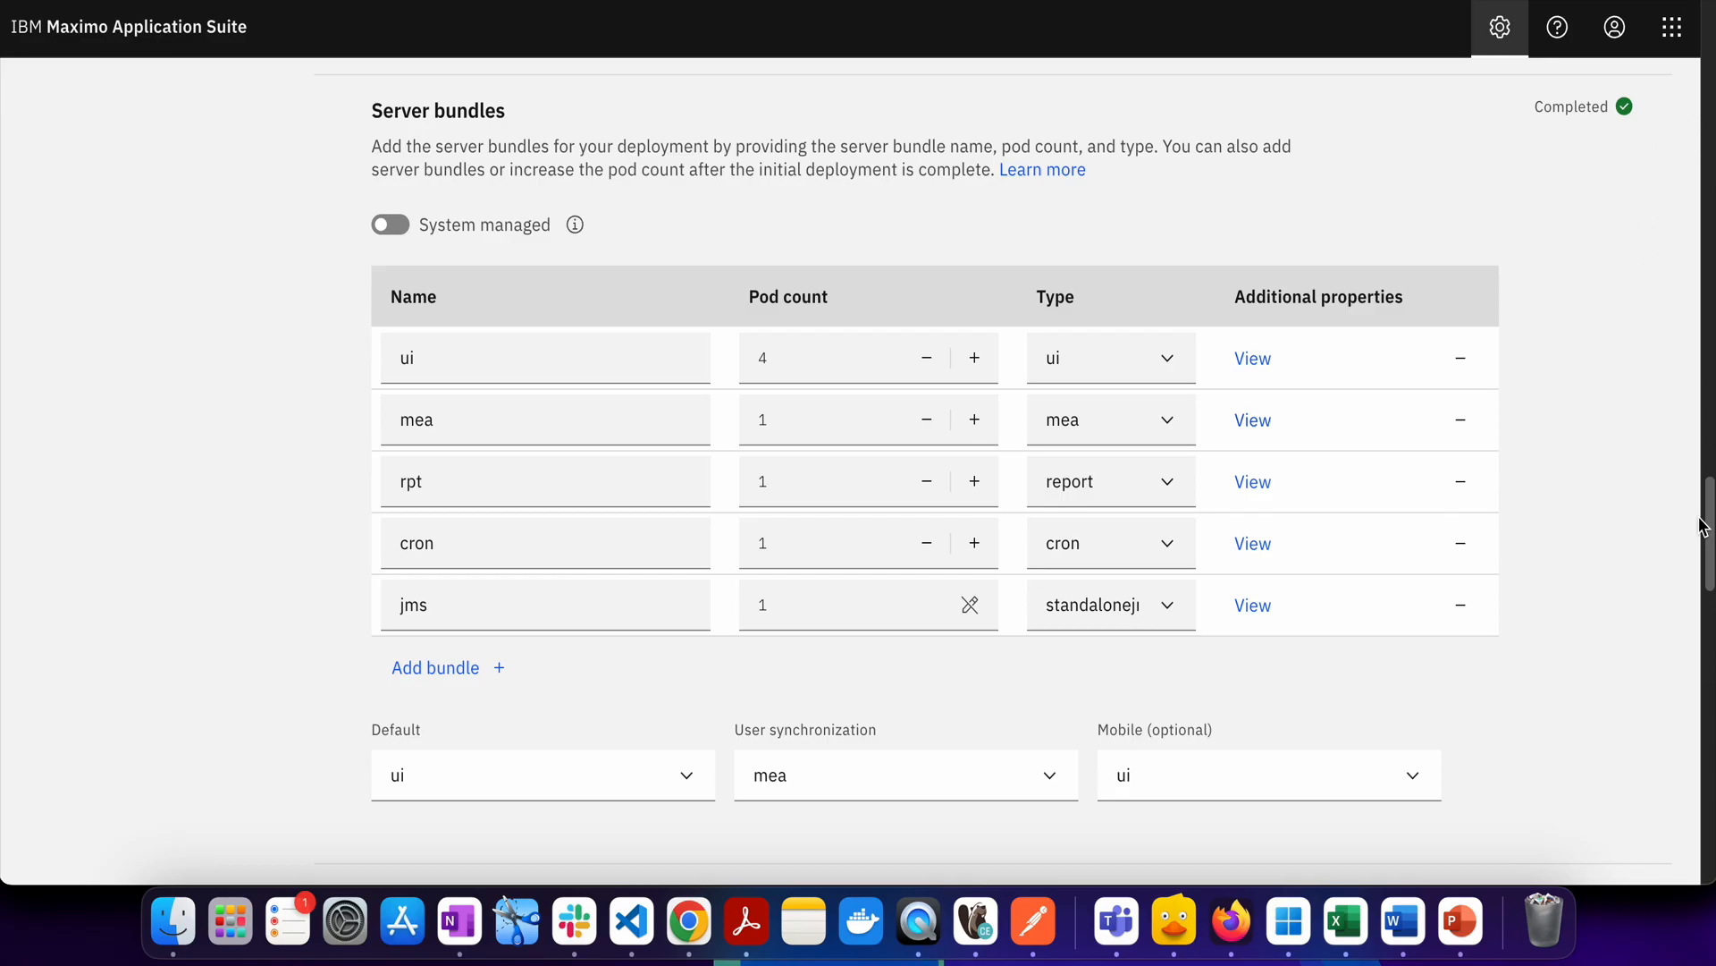
{"action": "mouse_move", "coordinate": [983, 329]}
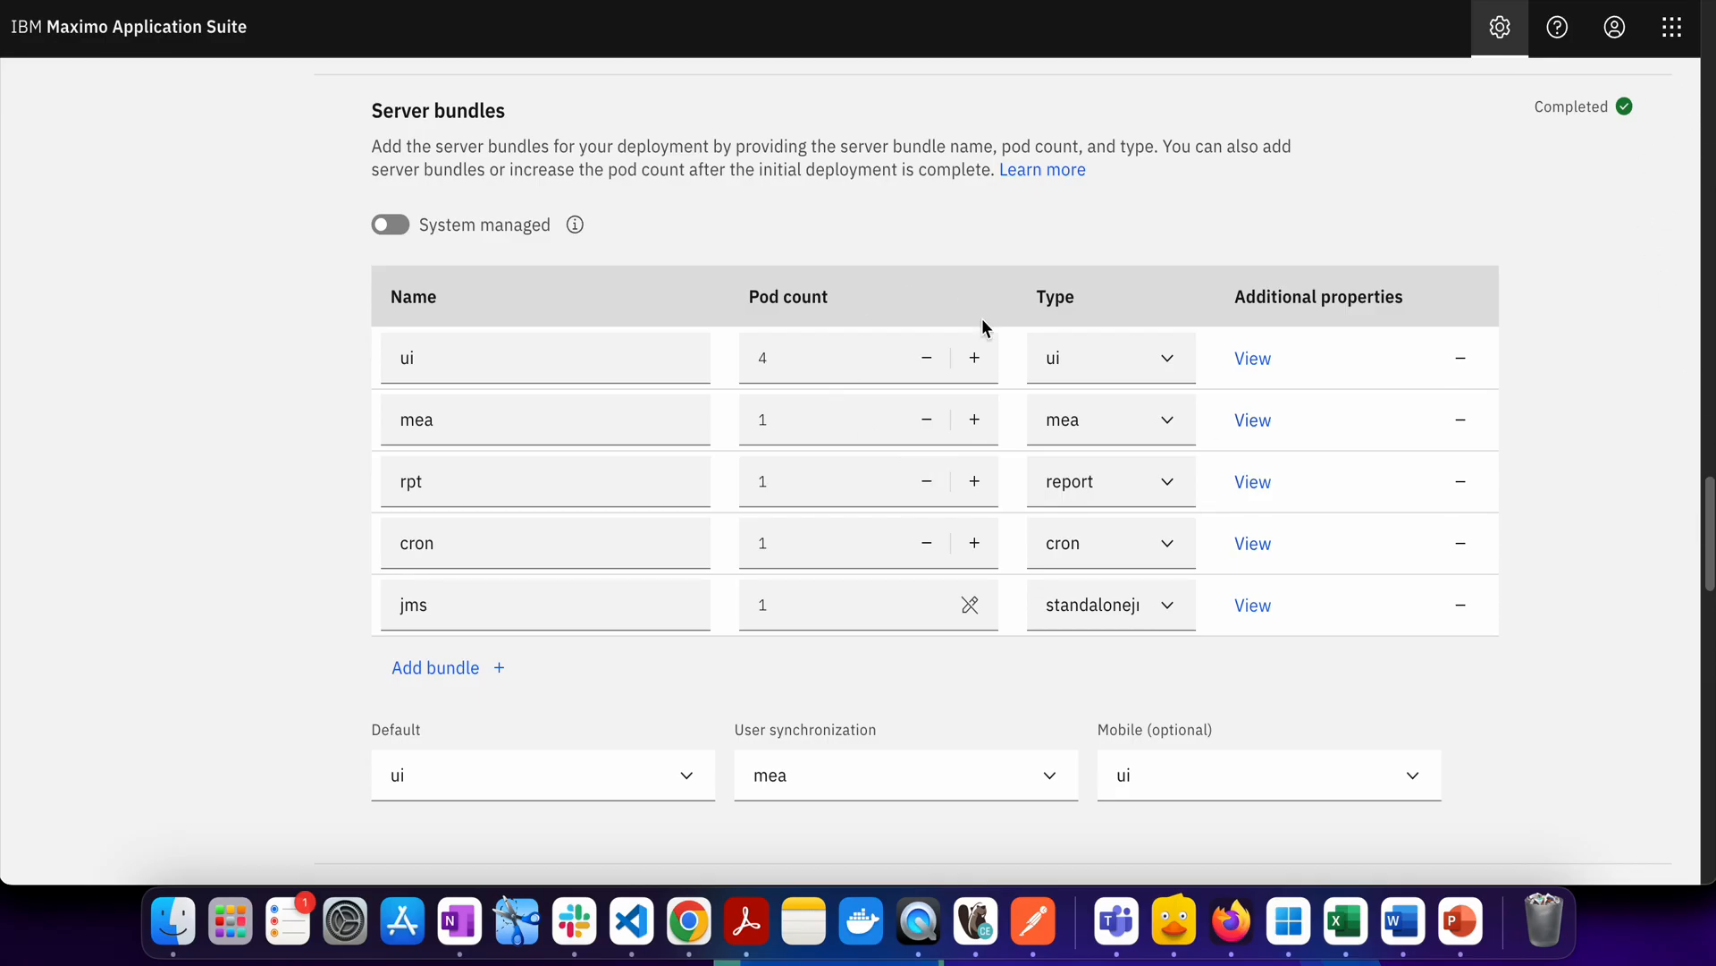
{"action": "mouse_move", "coordinate": [868, 393]}
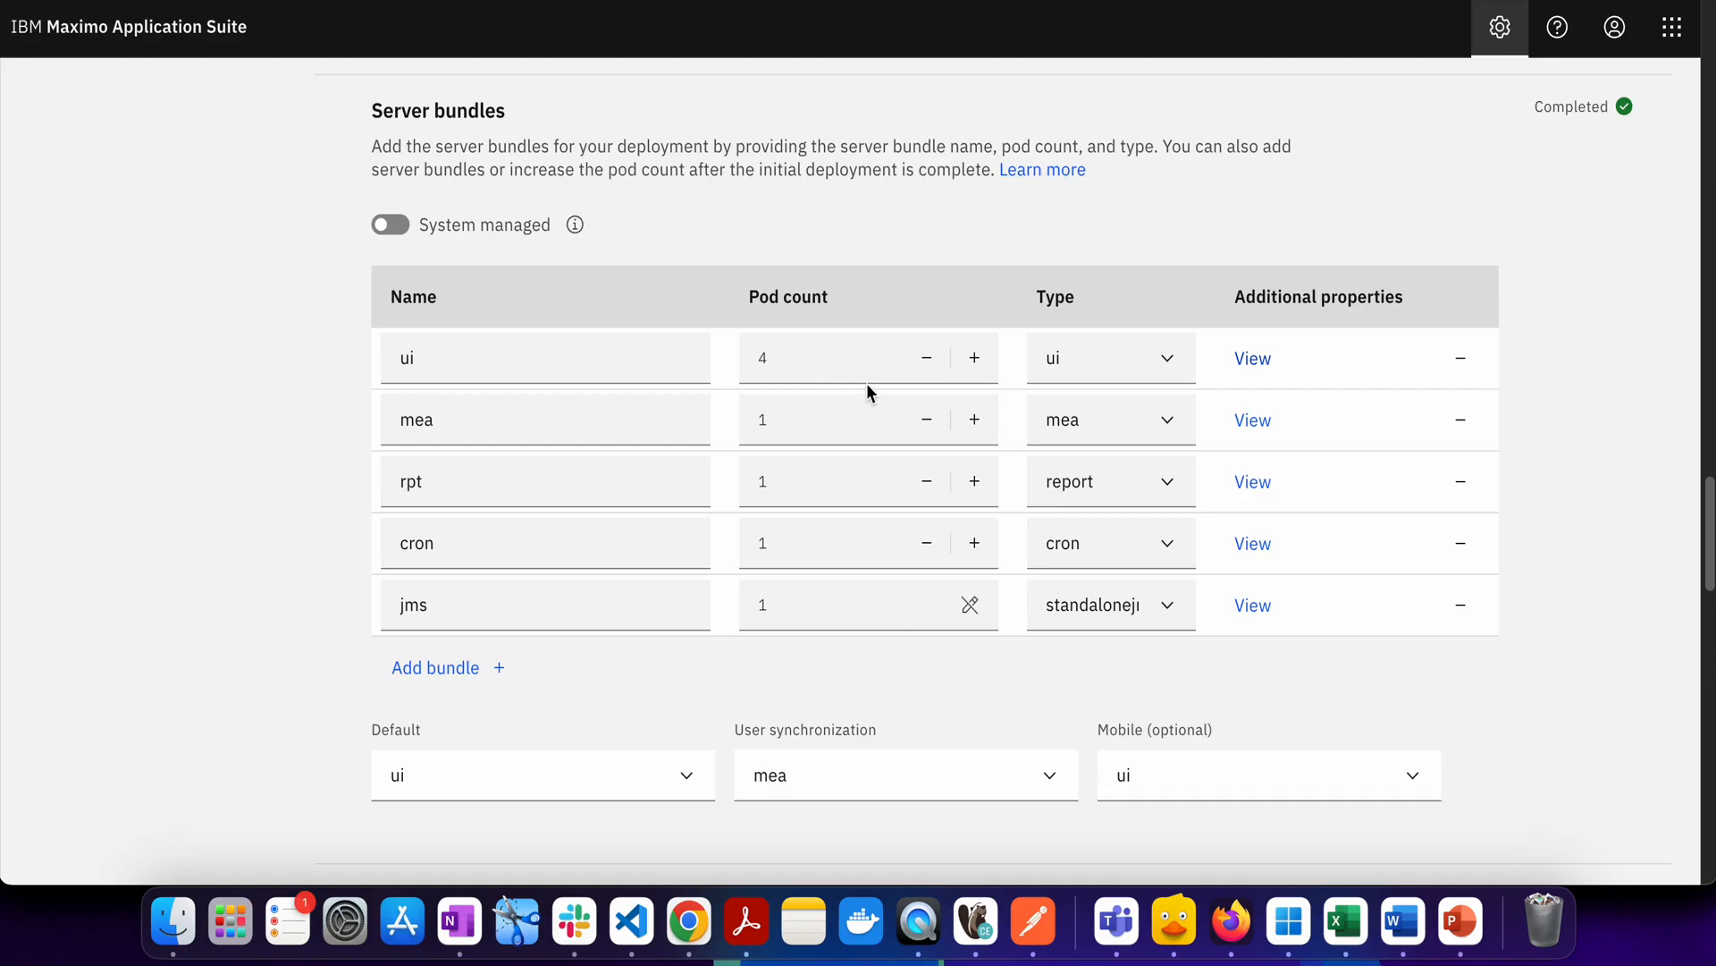
{"action": "mouse_move", "coordinate": [840, 372]}
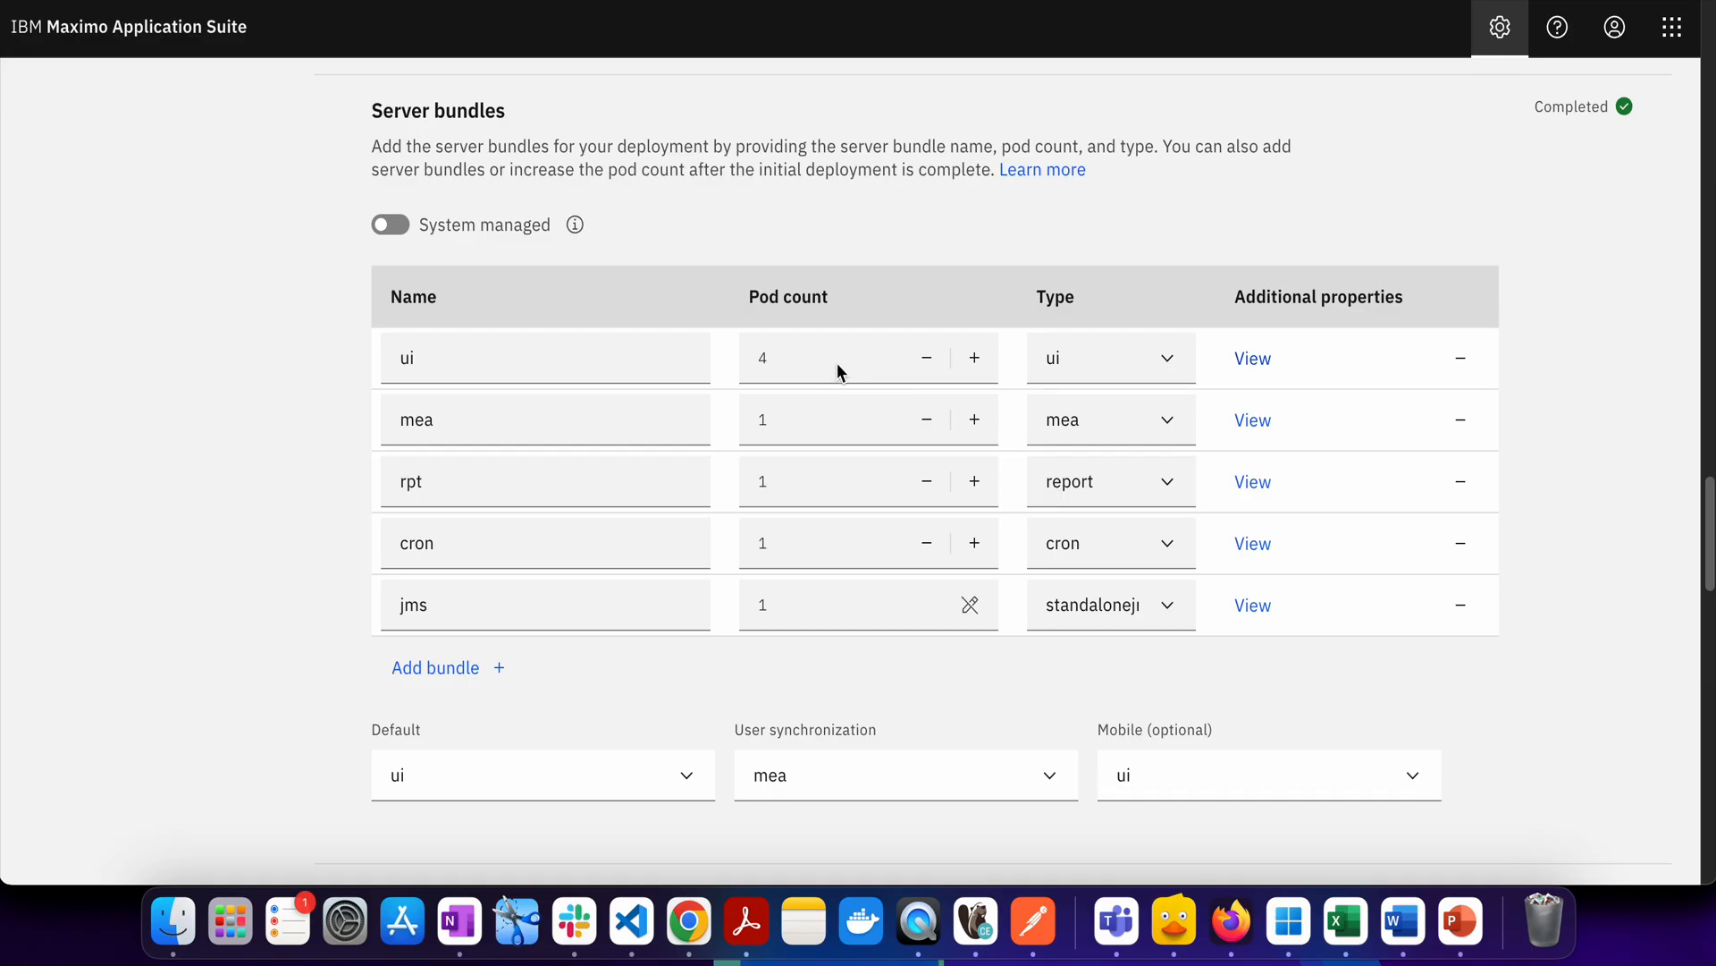
{"action": "mouse_move", "coordinate": [846, 699]}
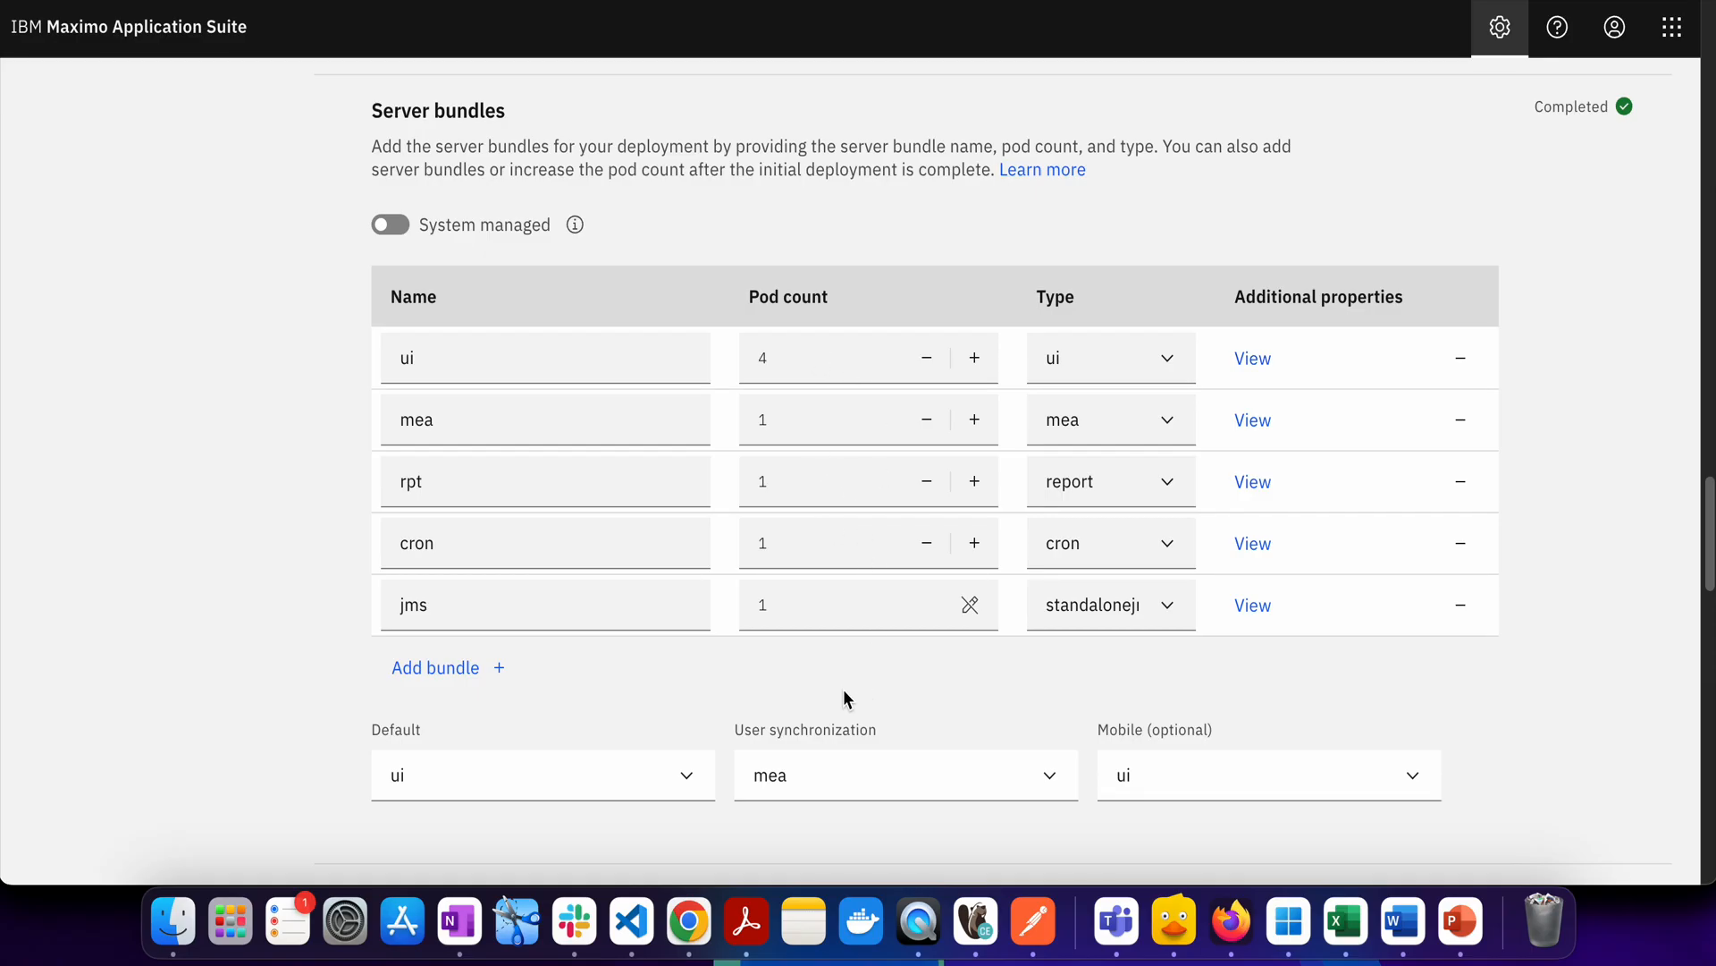
{"action": "mouse_move", "coordinate": [835, 676]}
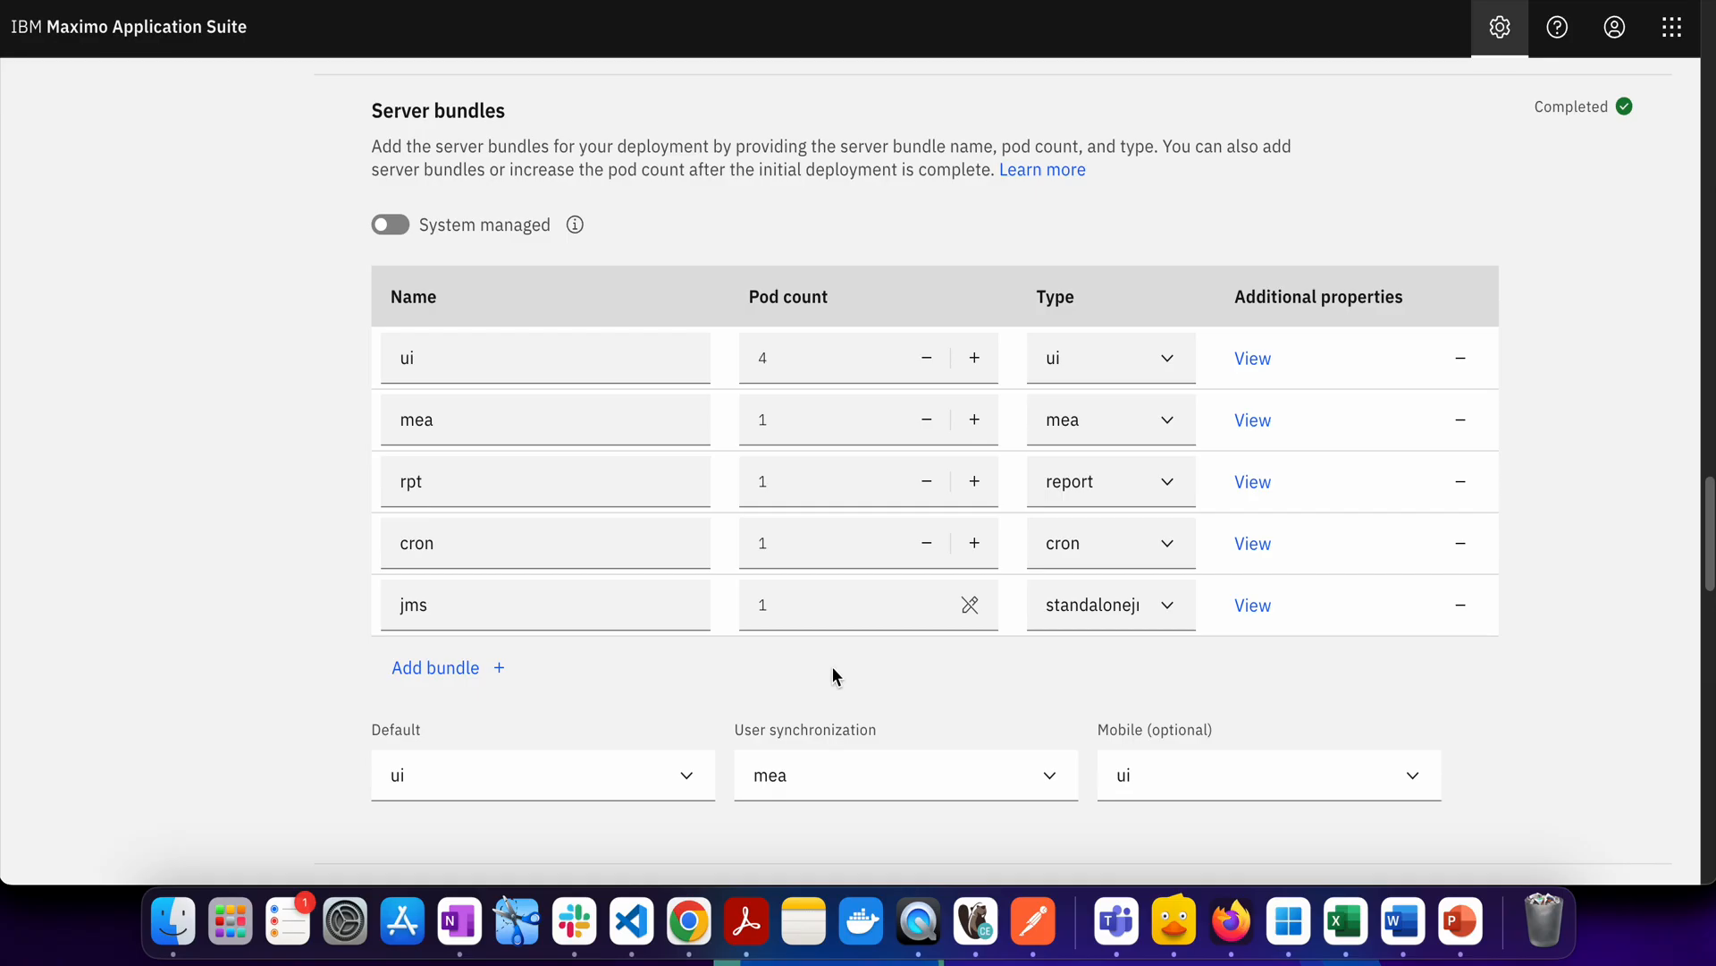